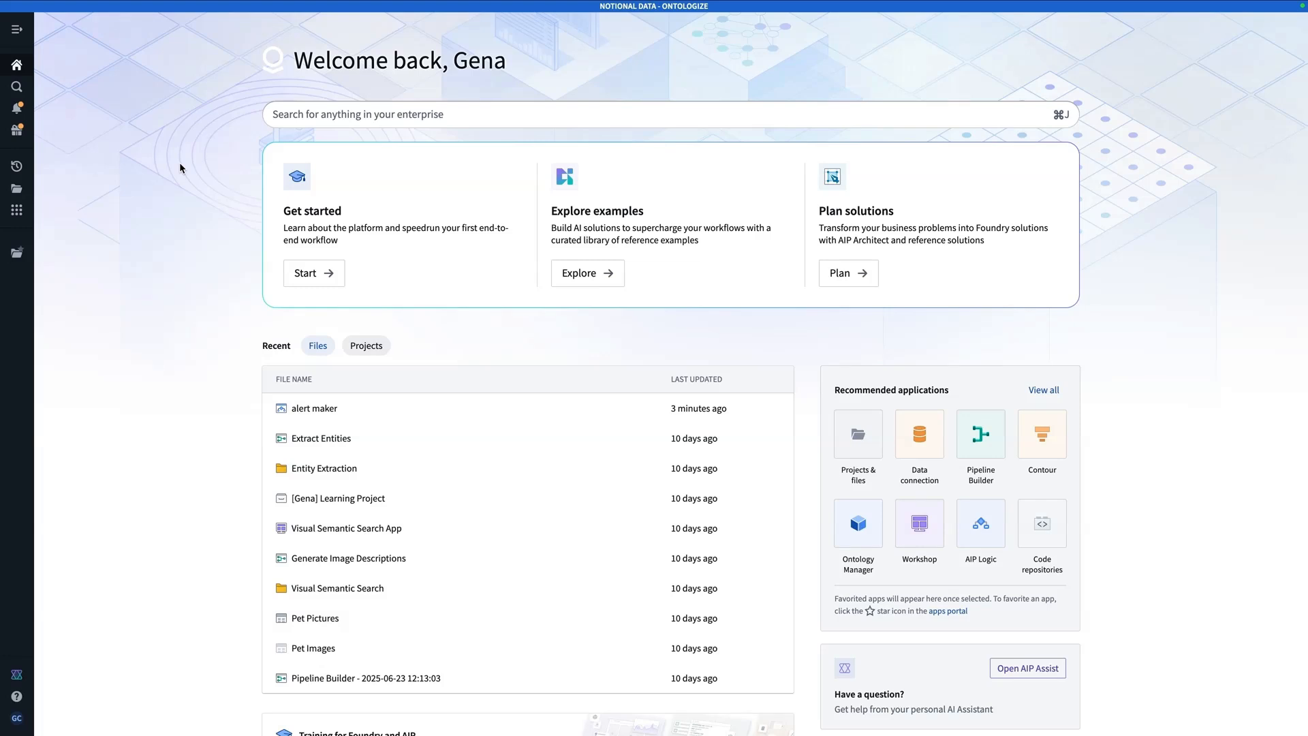
Search for 'ontolog' and launch Ontology Manager from the Jump To results.
left_click(185, 205)
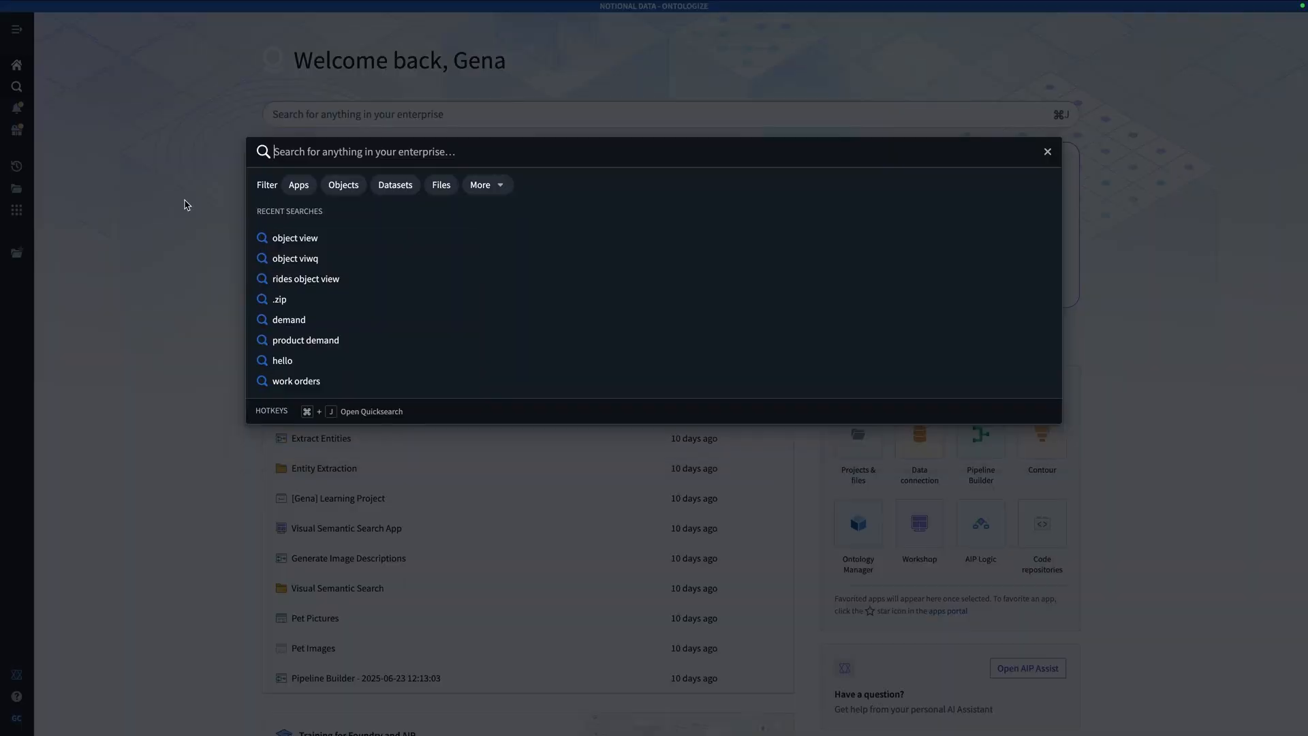
type("ontolog")
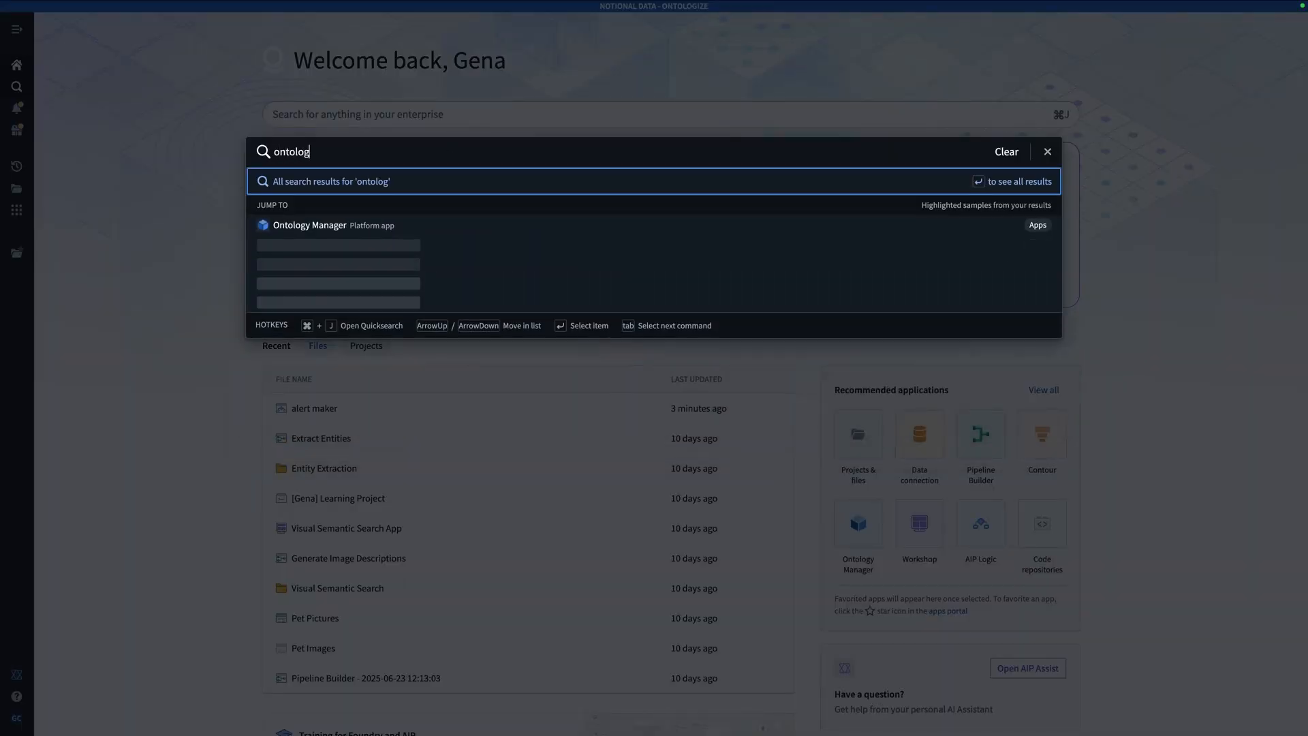
left_click(309, 224)
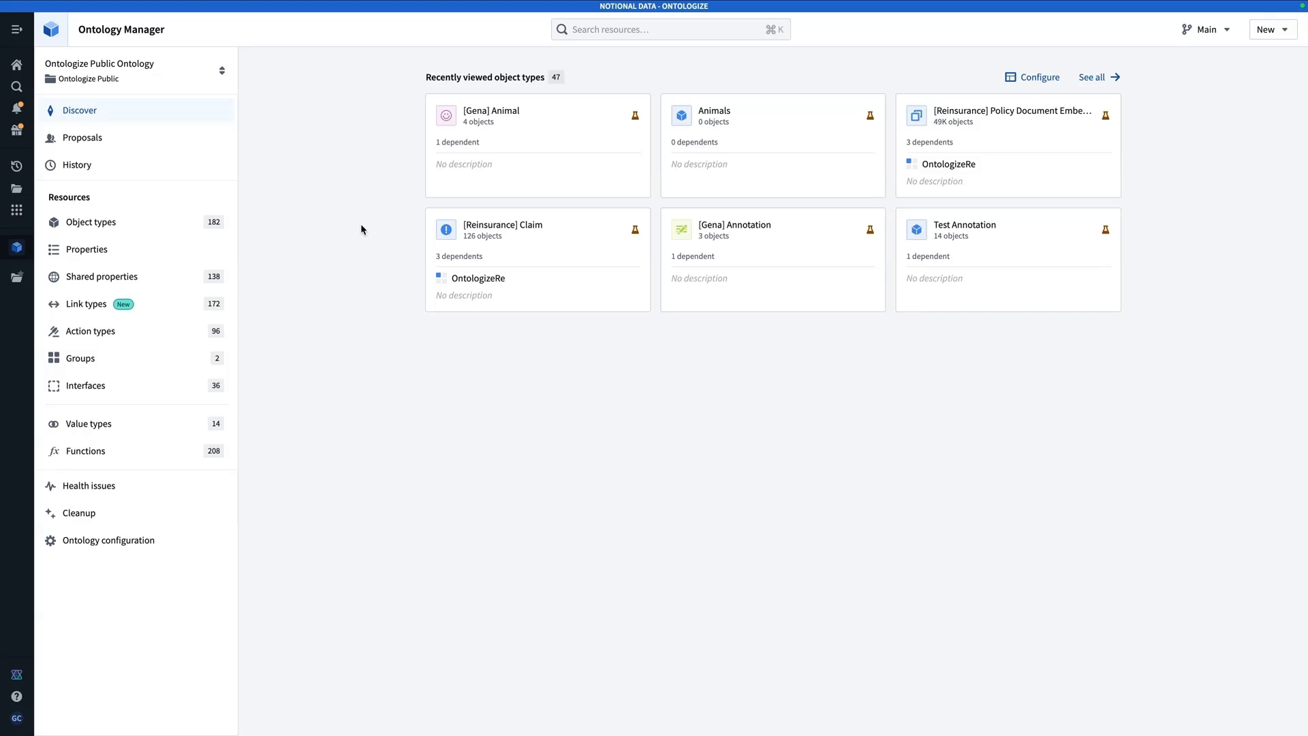
Start a new object type without a datasource and name its permissions dataset 'Alerts Backing Dataset'.
left_click(1270, 29)
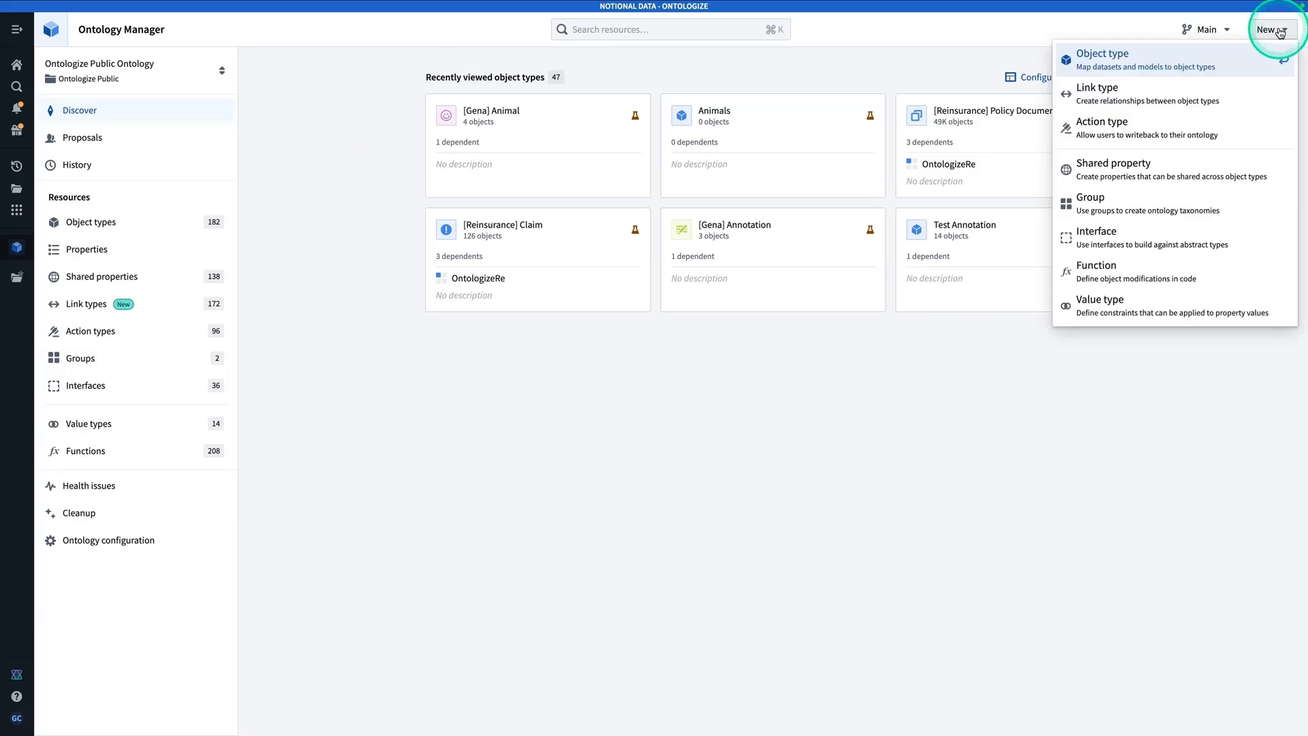
mouse_move(1149, 67)
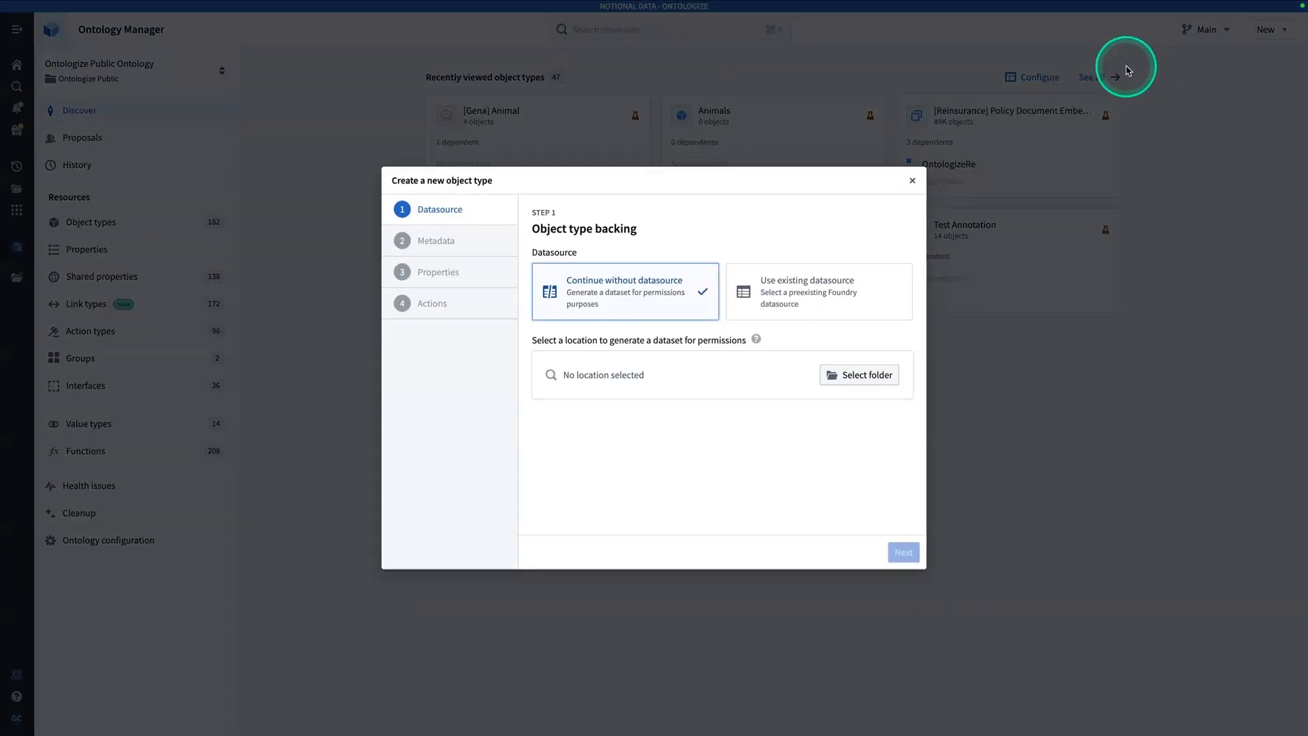
mouse_move(622, 329)
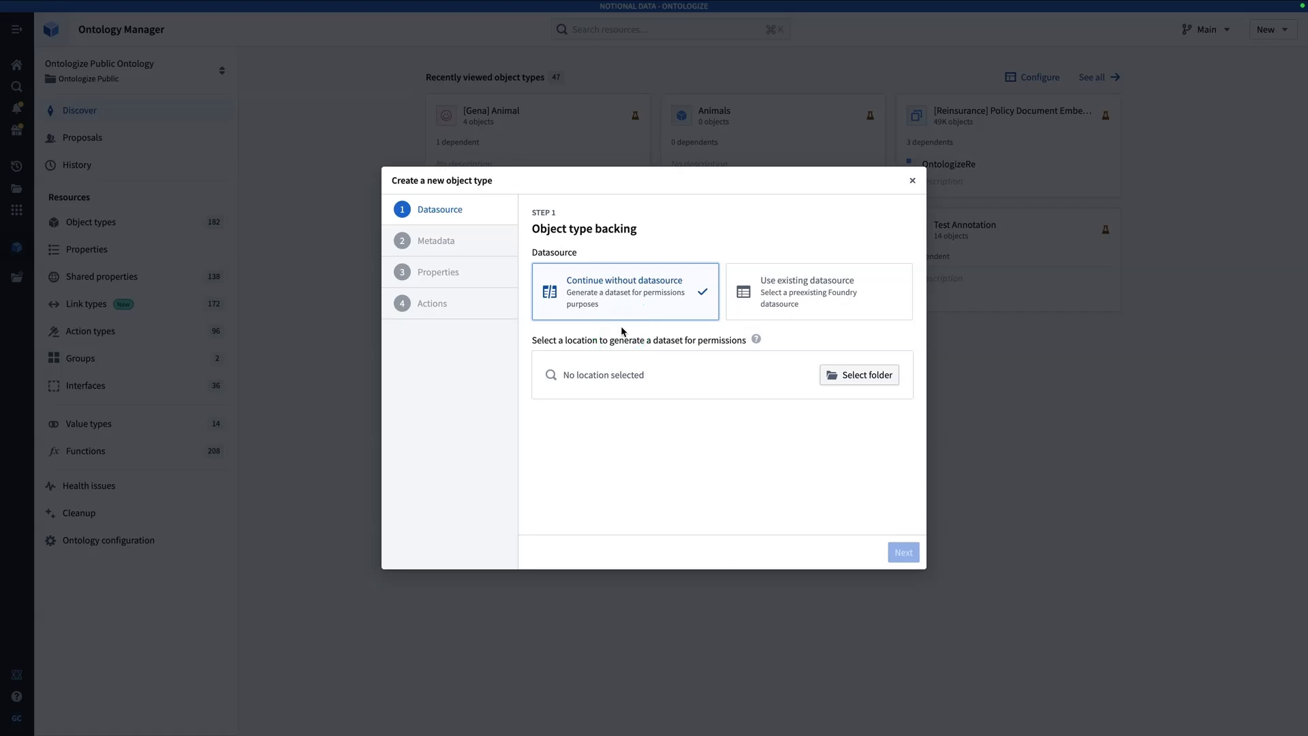
left_click(859, 374)
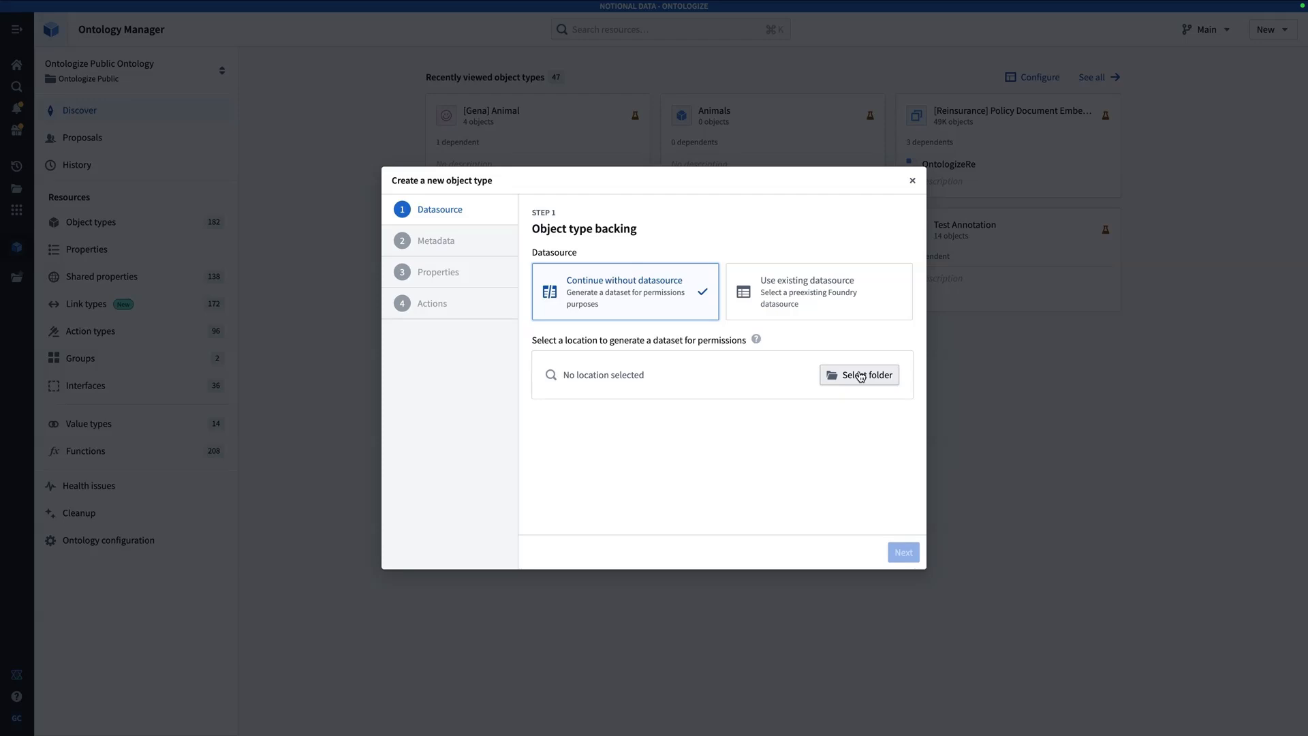
left_click(868, 374)
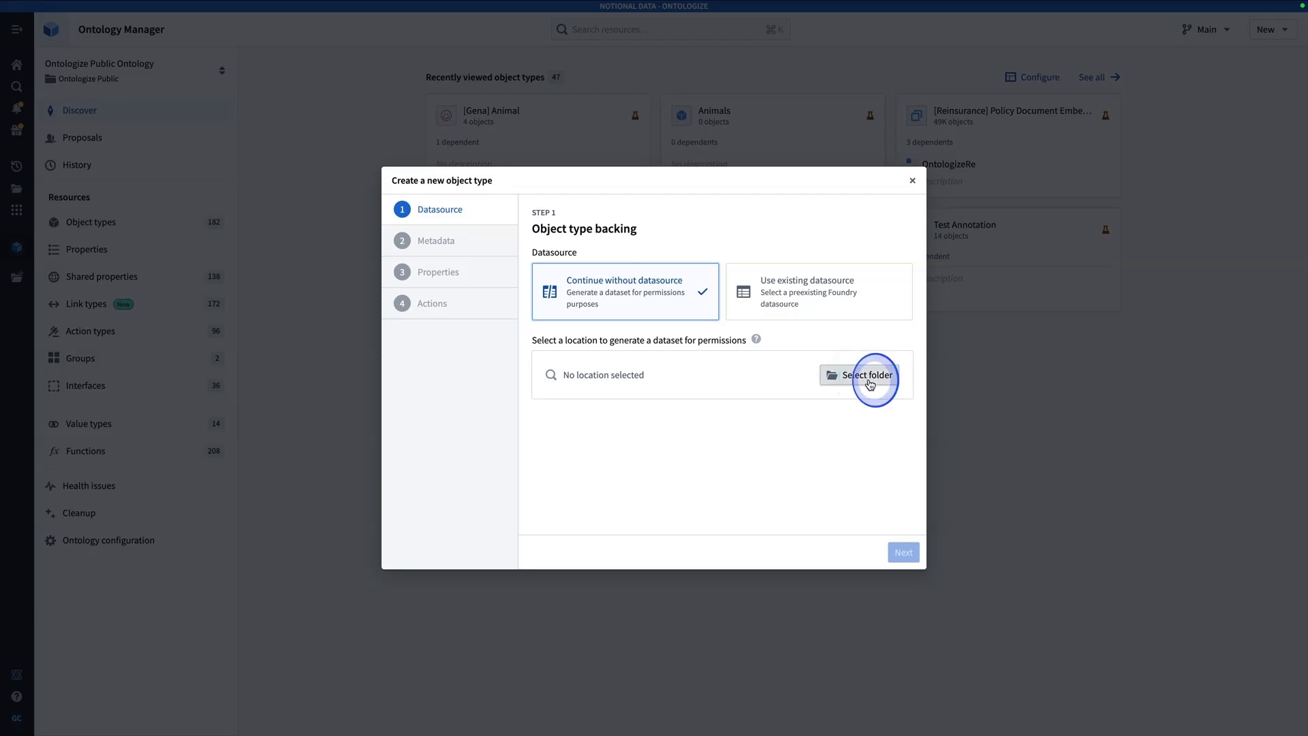
left_click(865, 374)
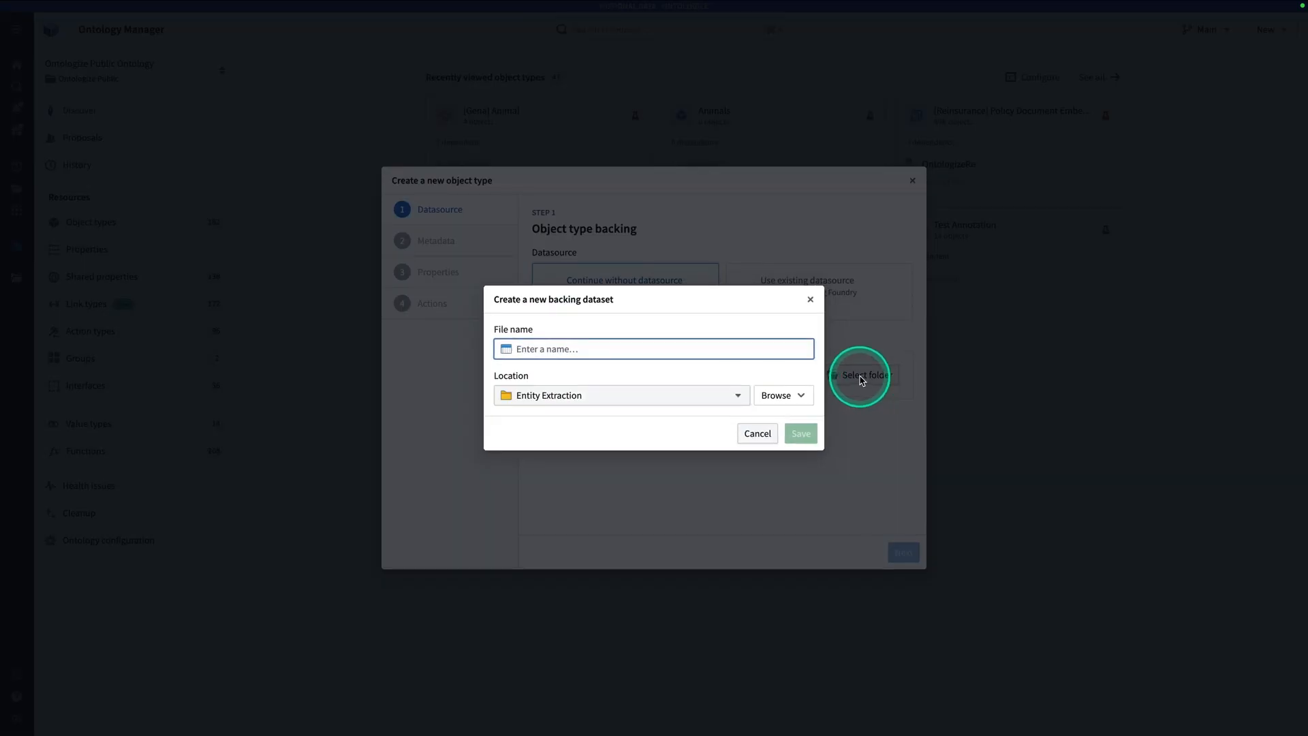
type("Alerts Backing Dataset")
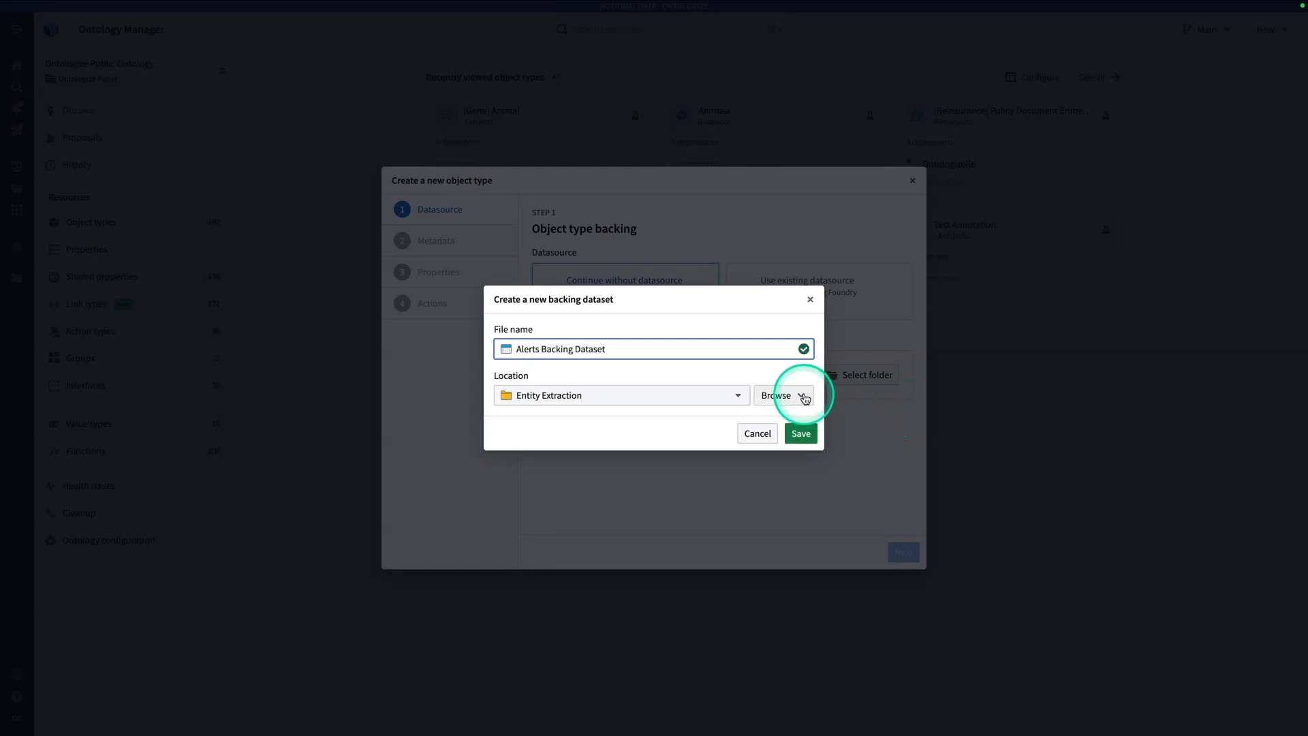
Save the backing dataset in a new folder inside the [Gena] Learning Project.
left_click(783, 395)
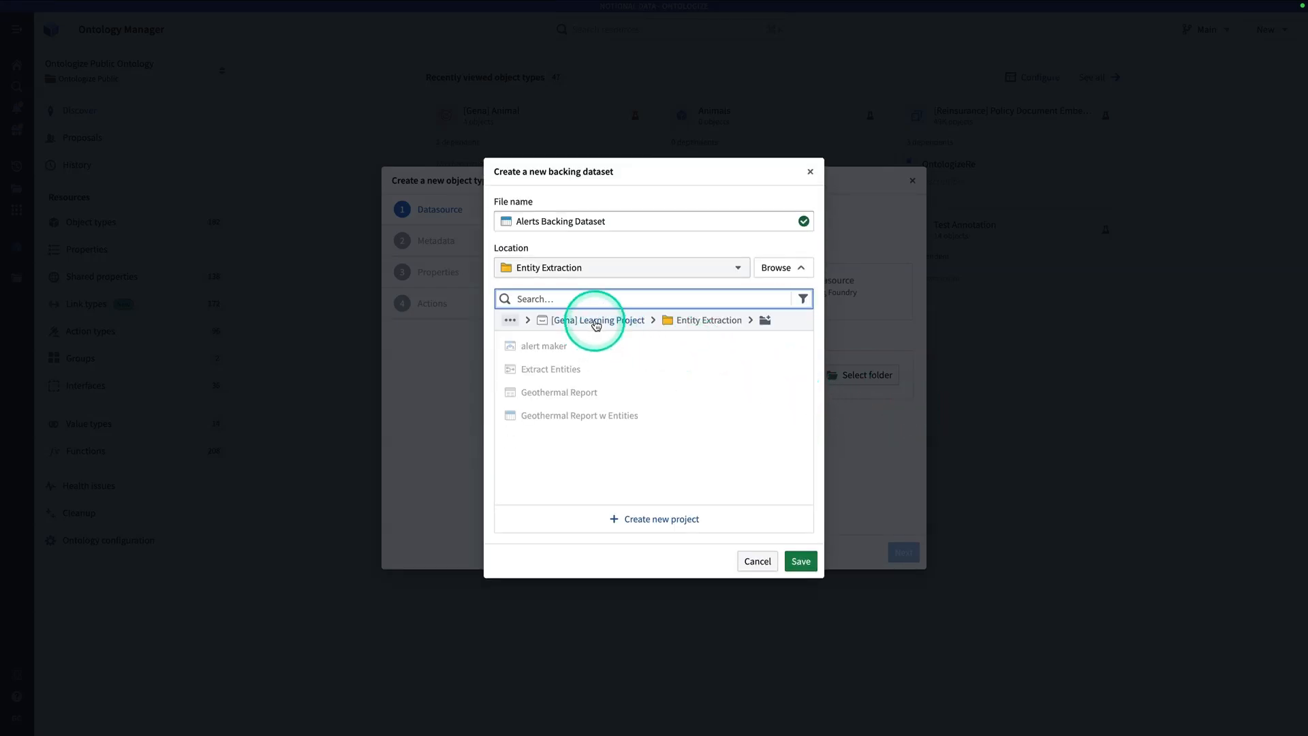
left_click(600, 320)
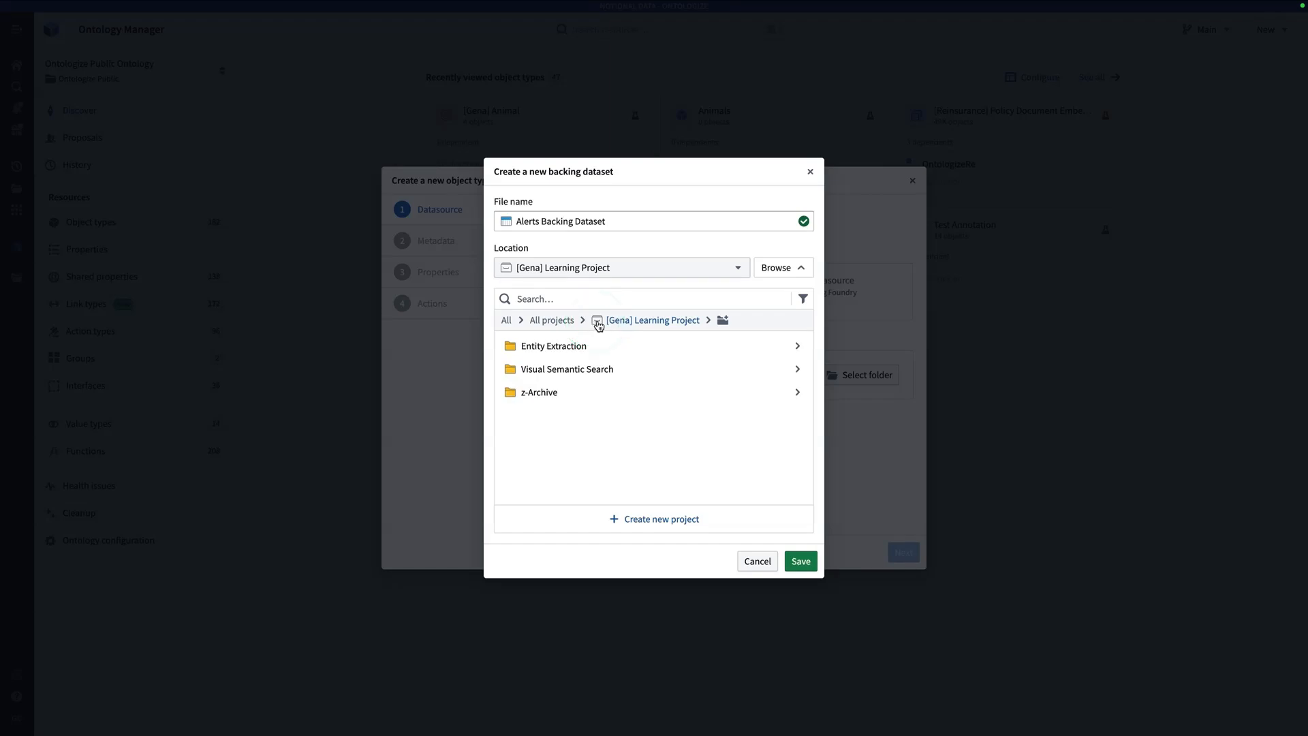
left_click(722, 320)
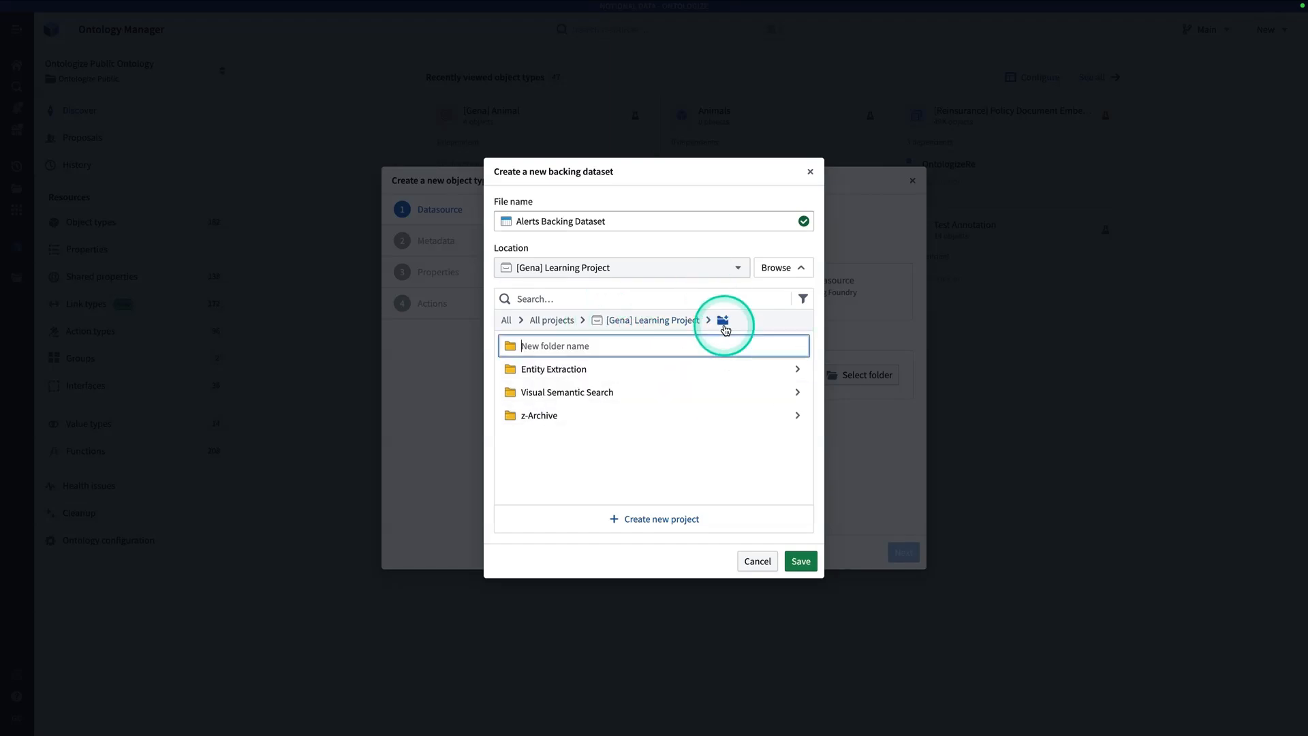
type("Act")
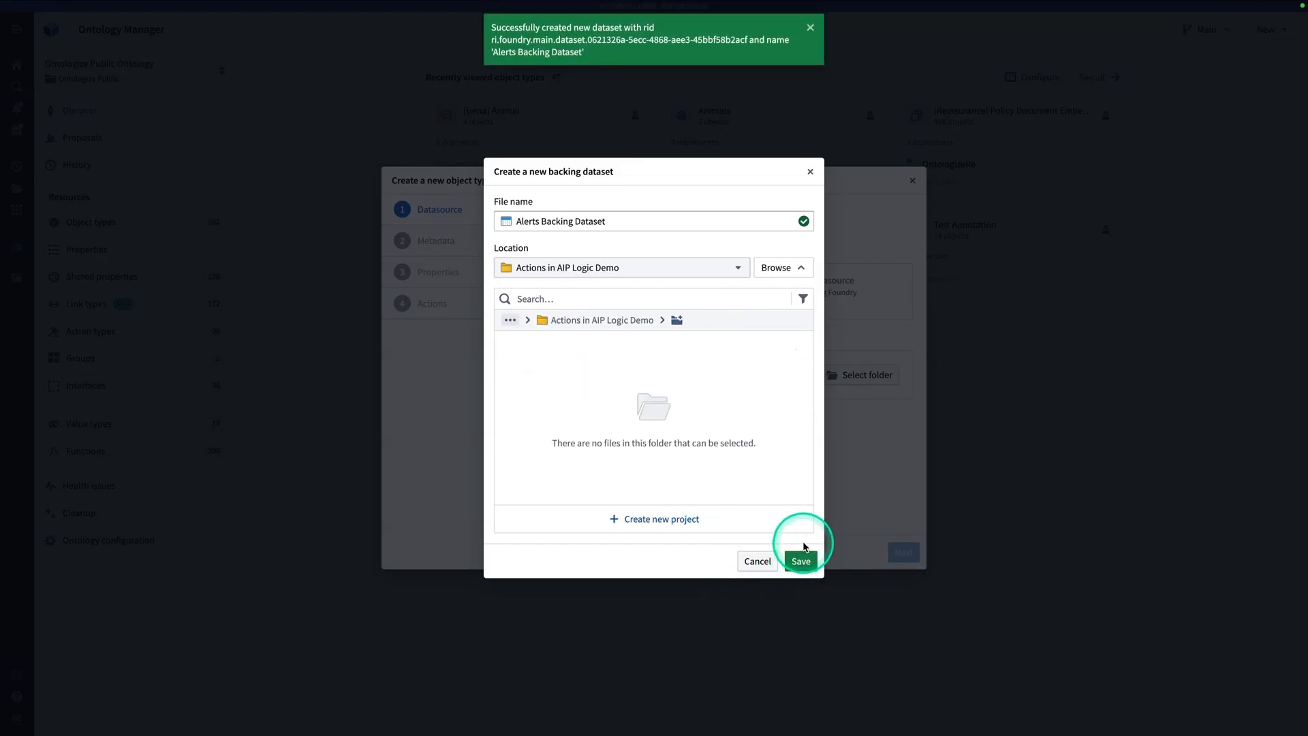
left_click(800, 561)
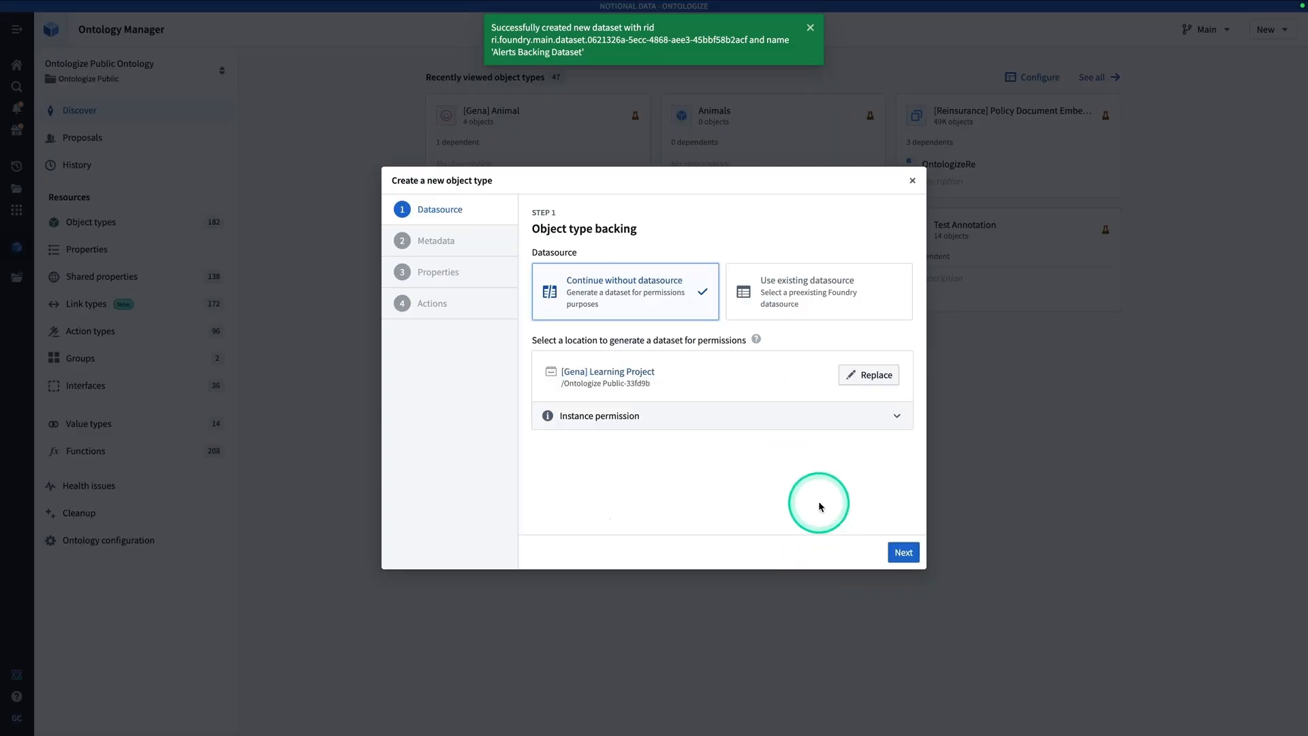
left_click(810, 26)
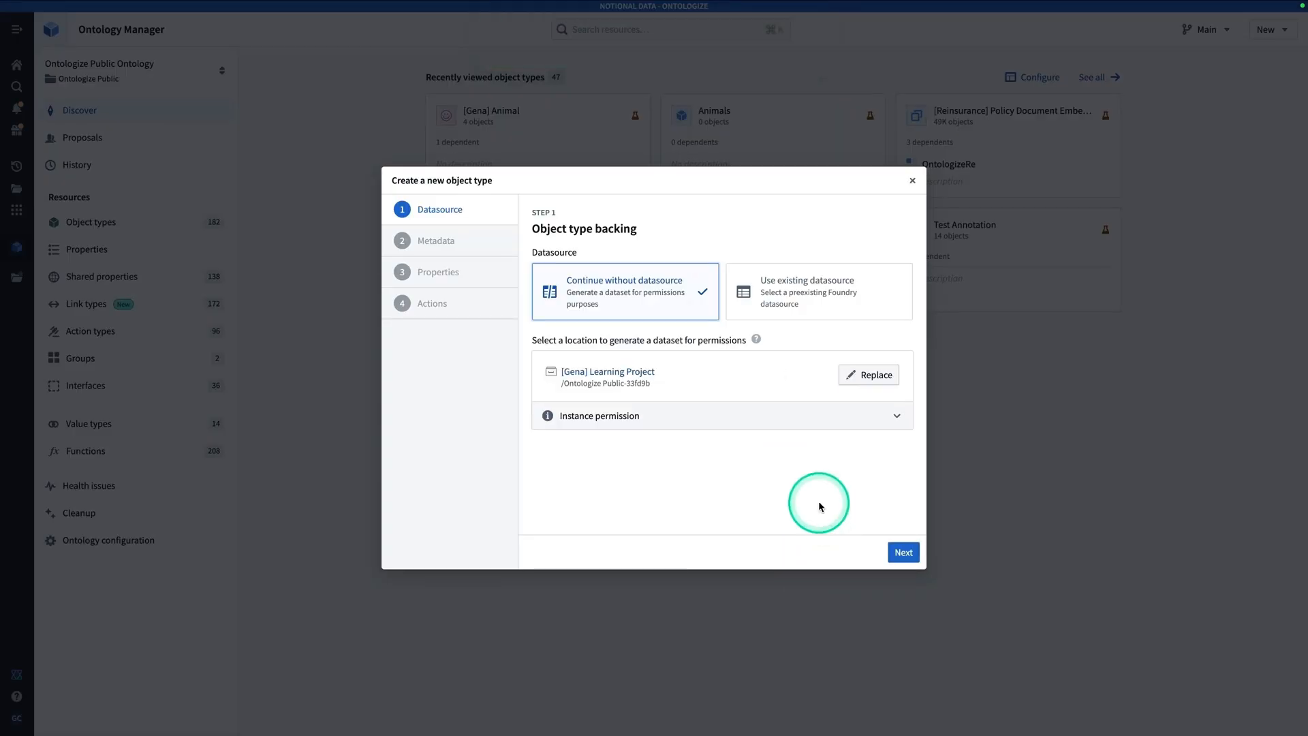
Name the object type '[Gena] Alert' with a rose exclamation-mark icon and advance to properties.
left_click(904, 551)
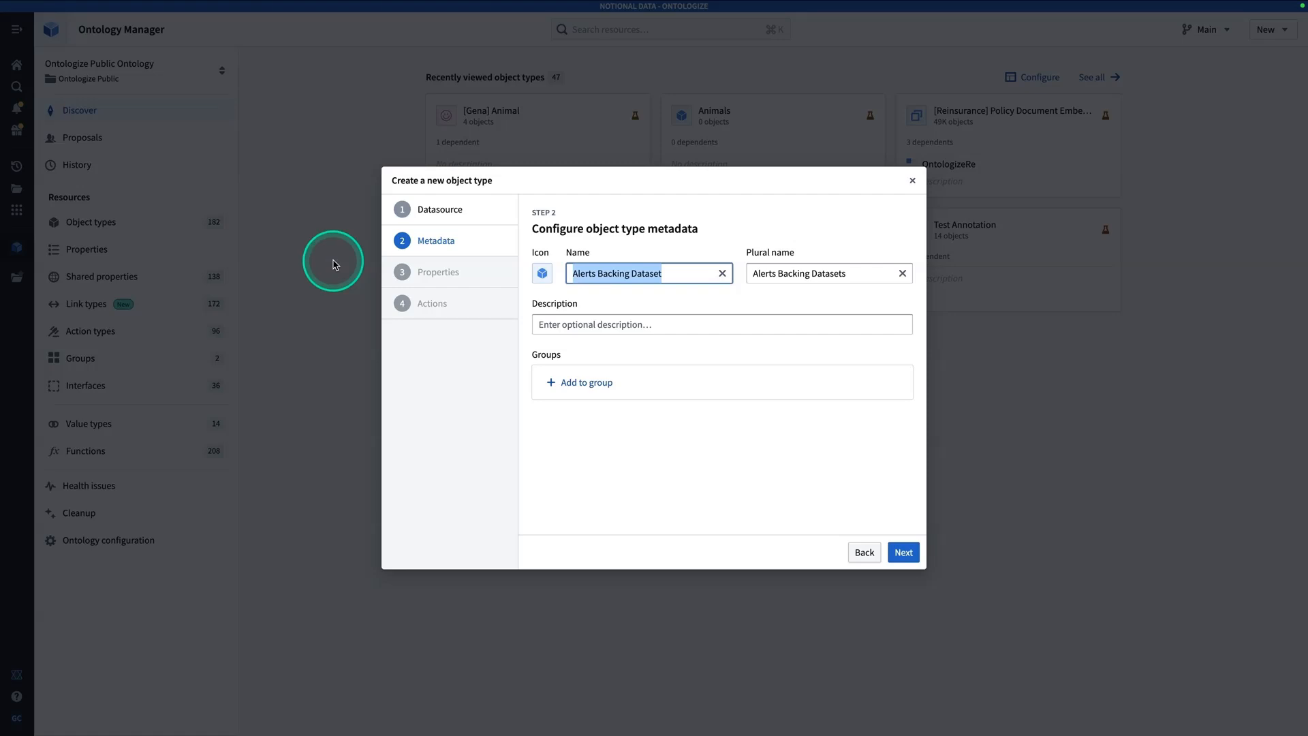
type("[Gena] A")
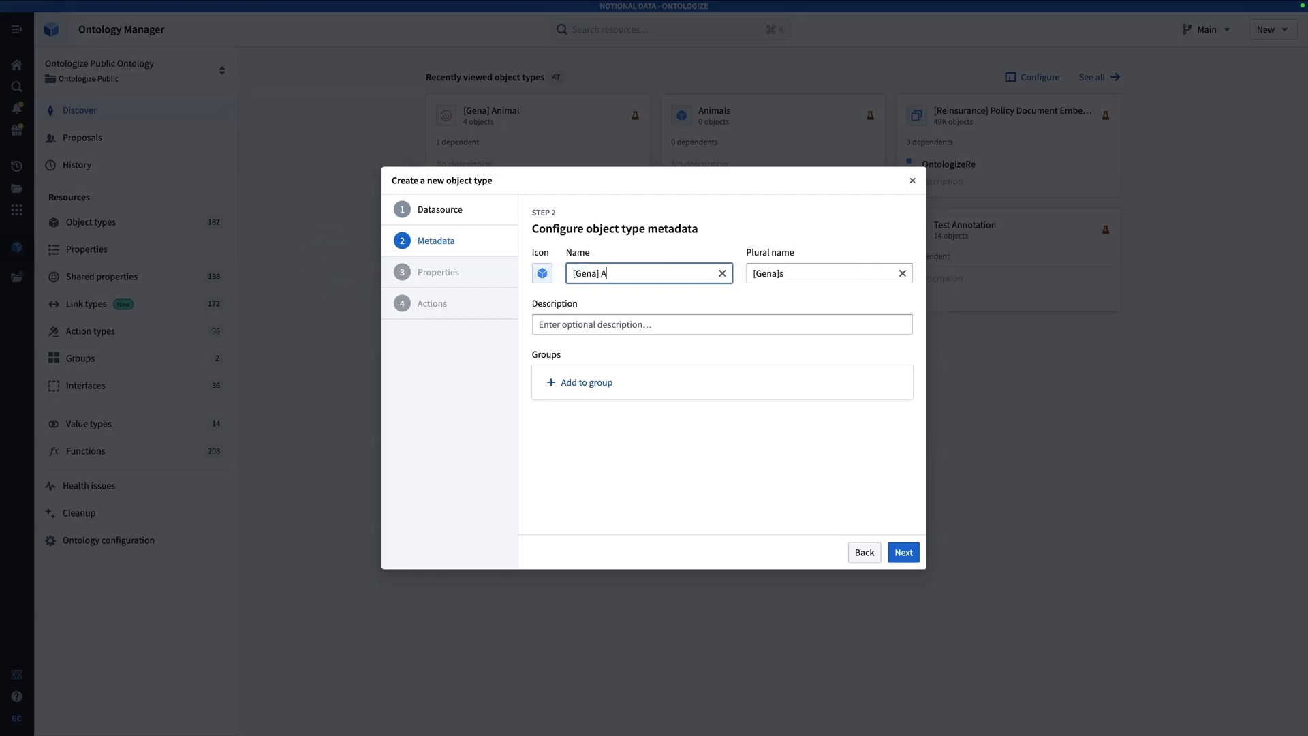
type("lert")
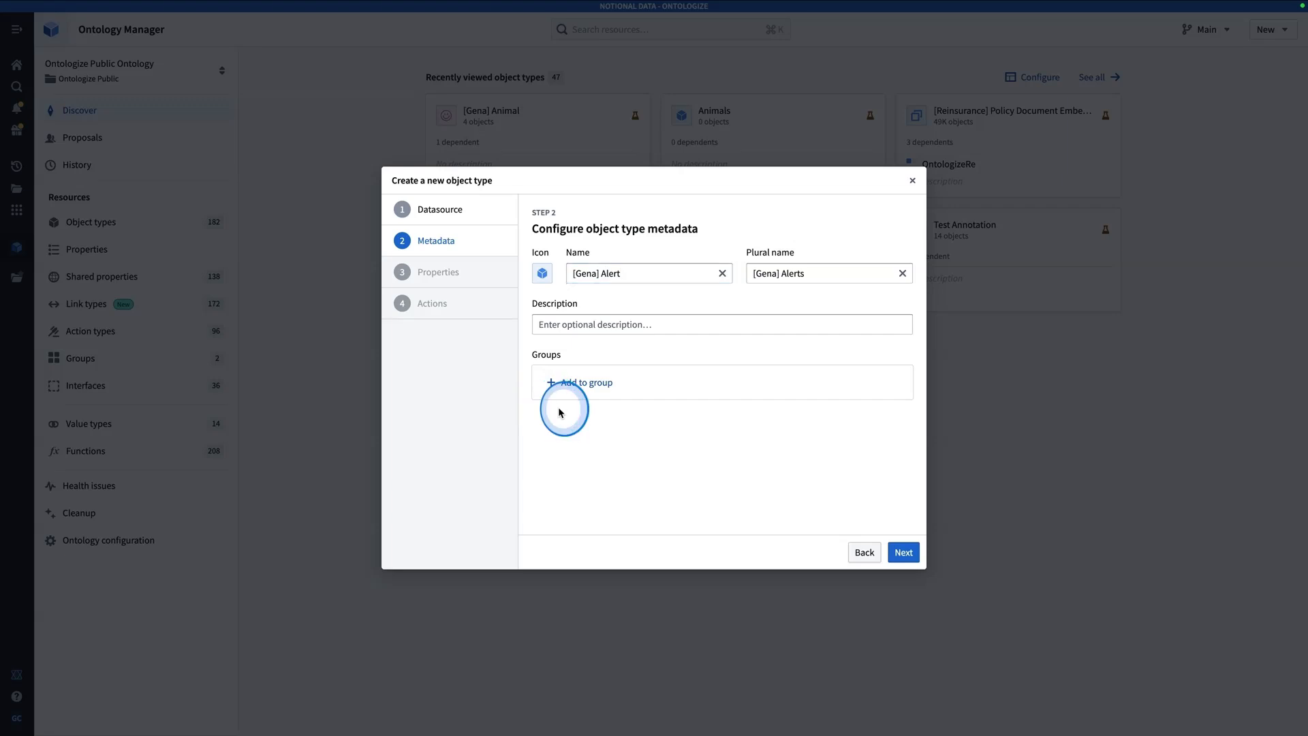
left_click(542, 274)
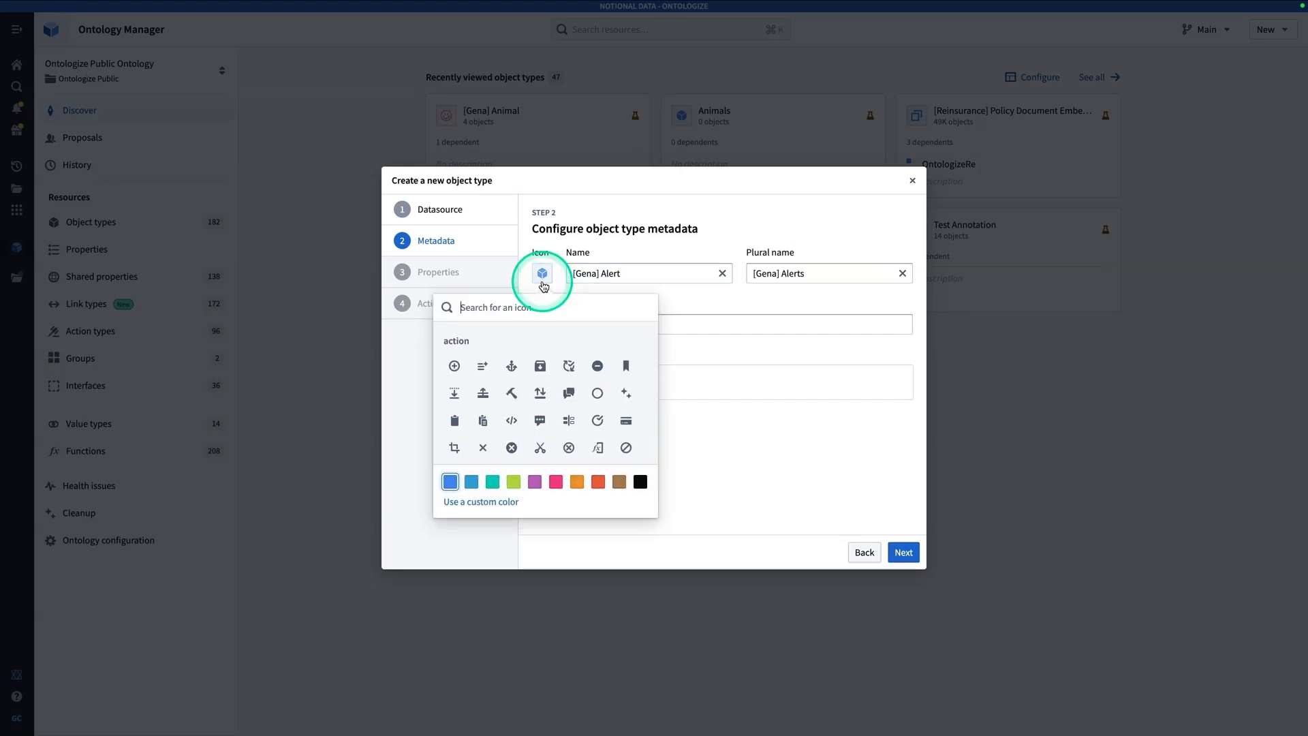
type("alert")
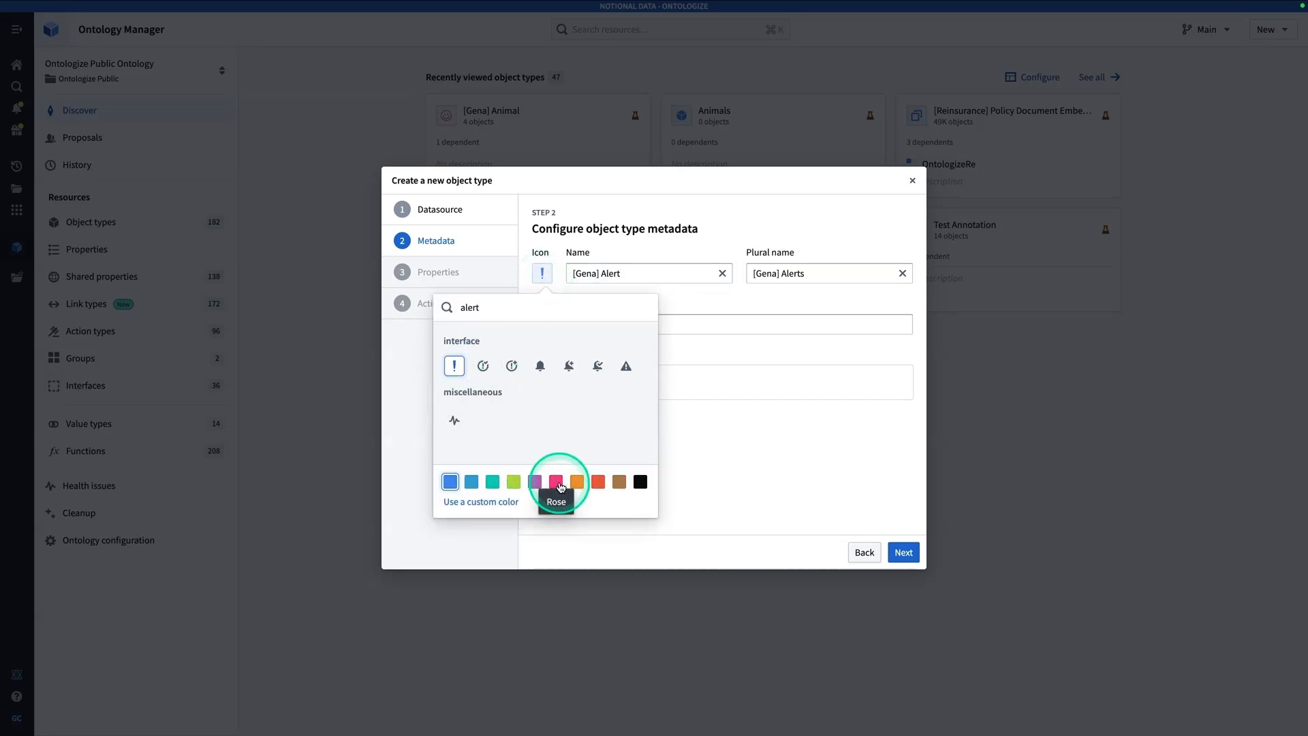
left_click(555, 481)
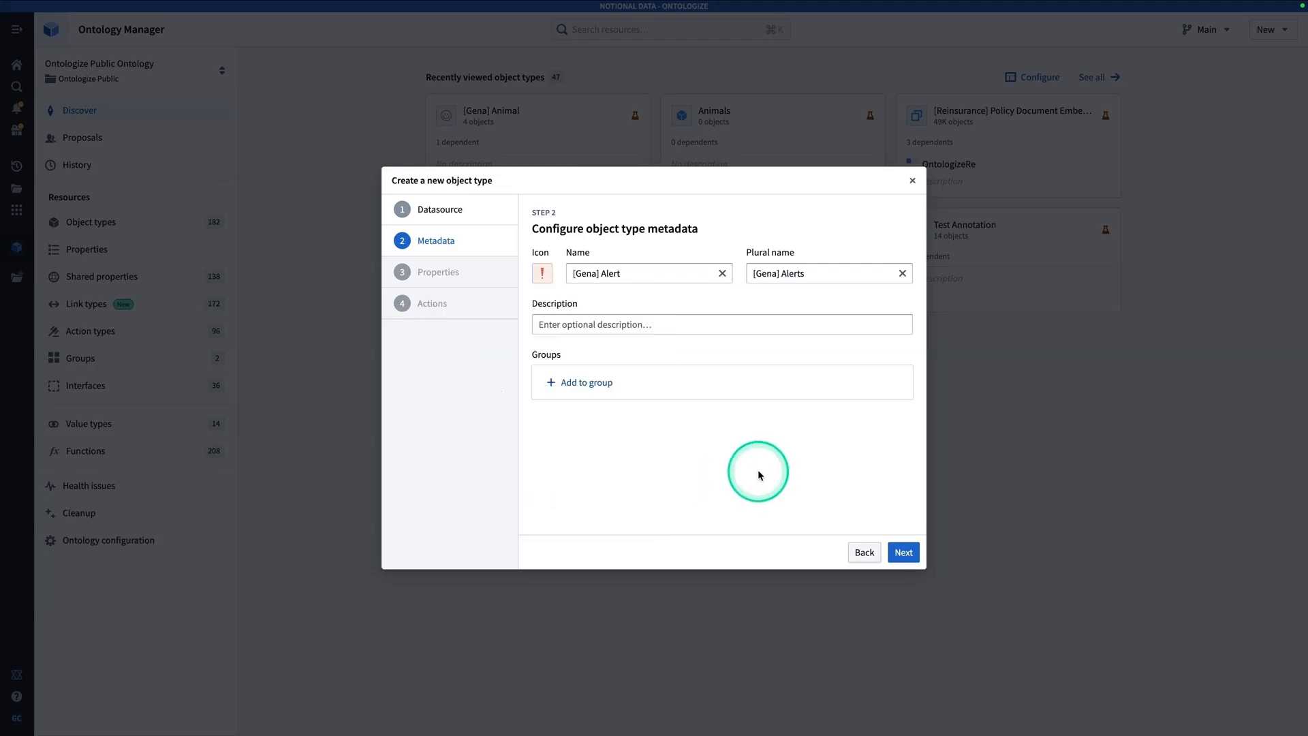
mouse_move(765, 479)
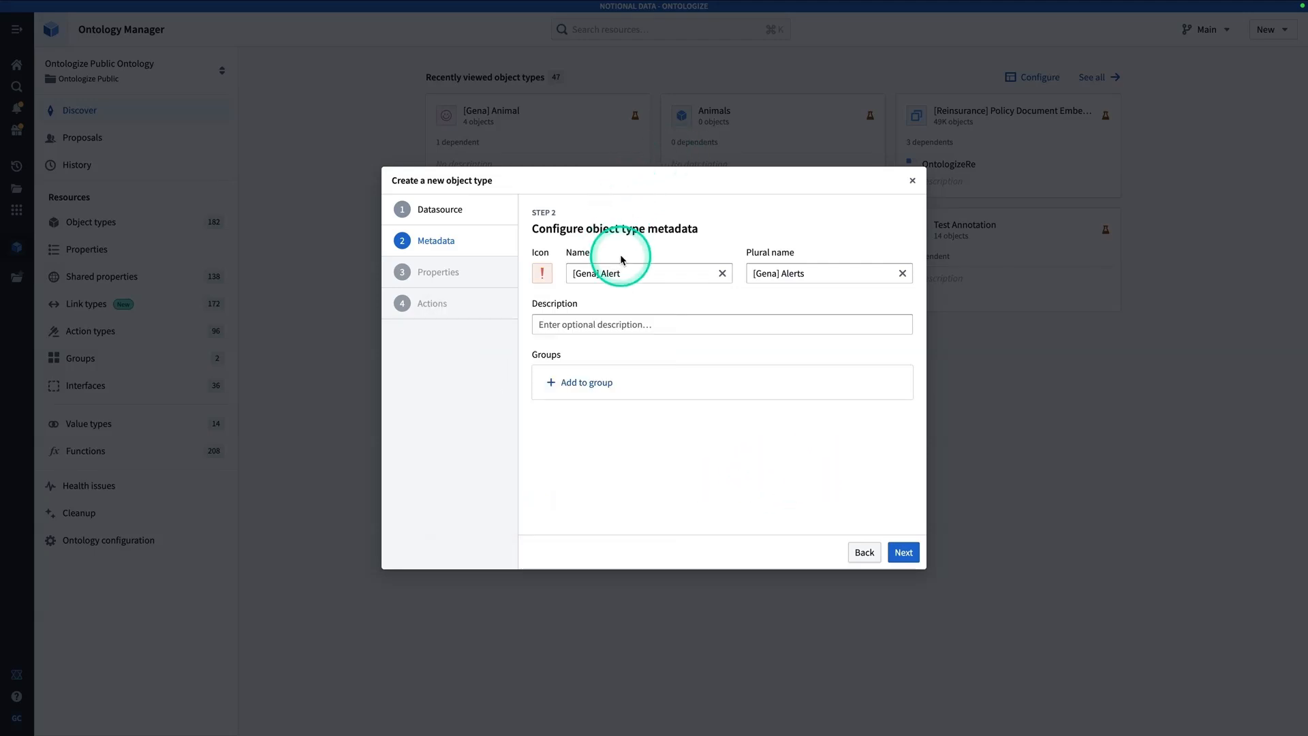
left_click(903, 552)
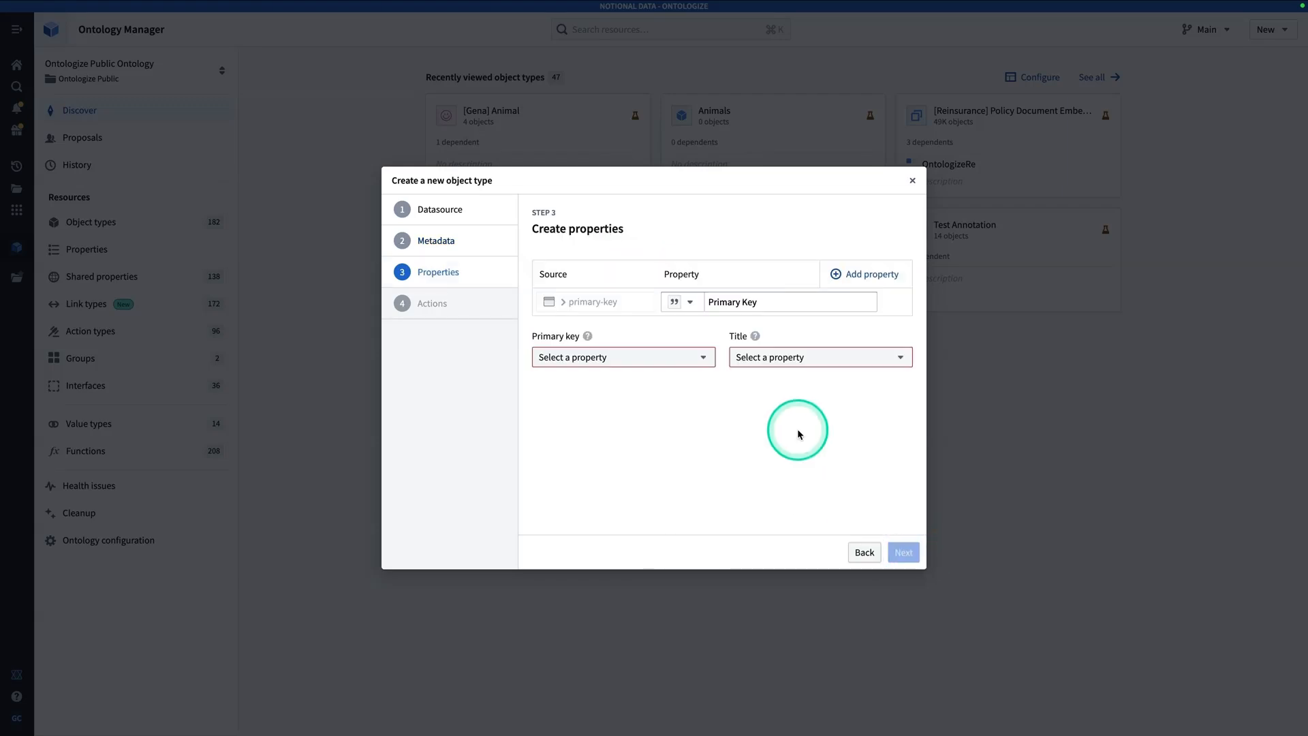
mouse_move(686, 353)
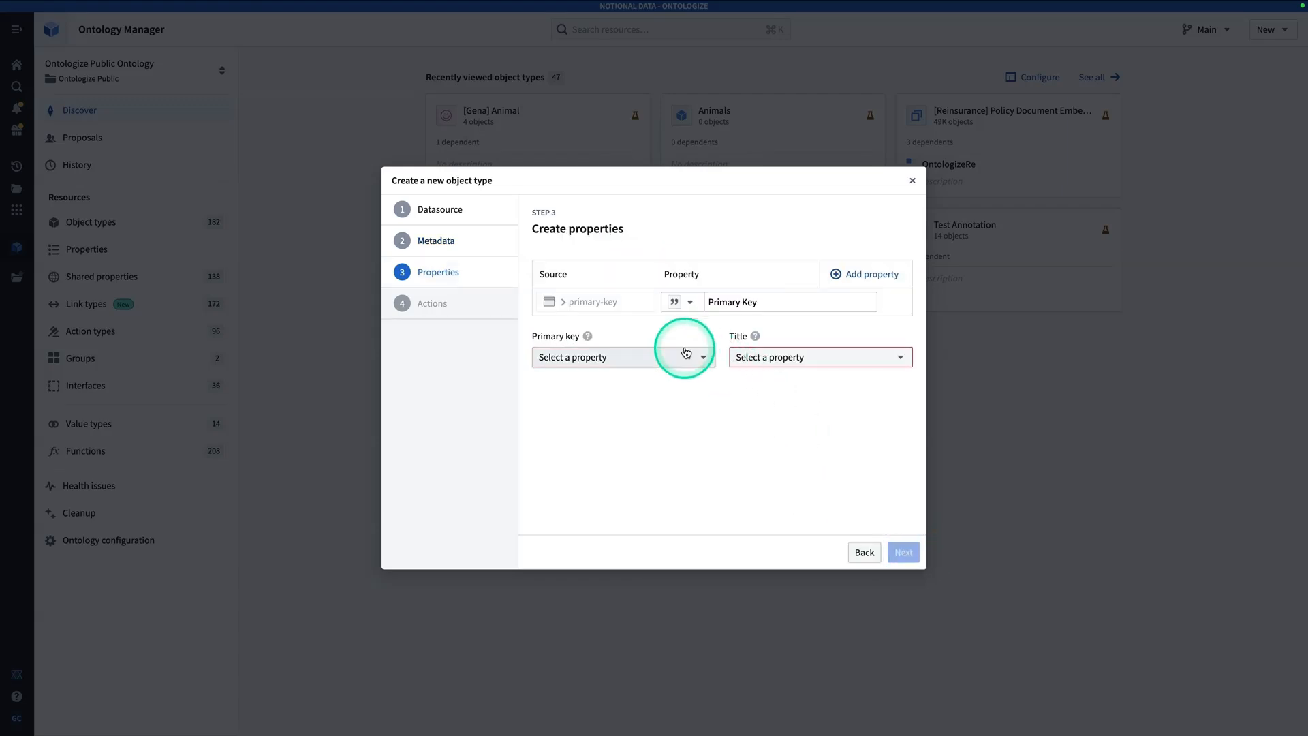
Make Primary Key both the primary key and the title property.
left_click(622, 357)
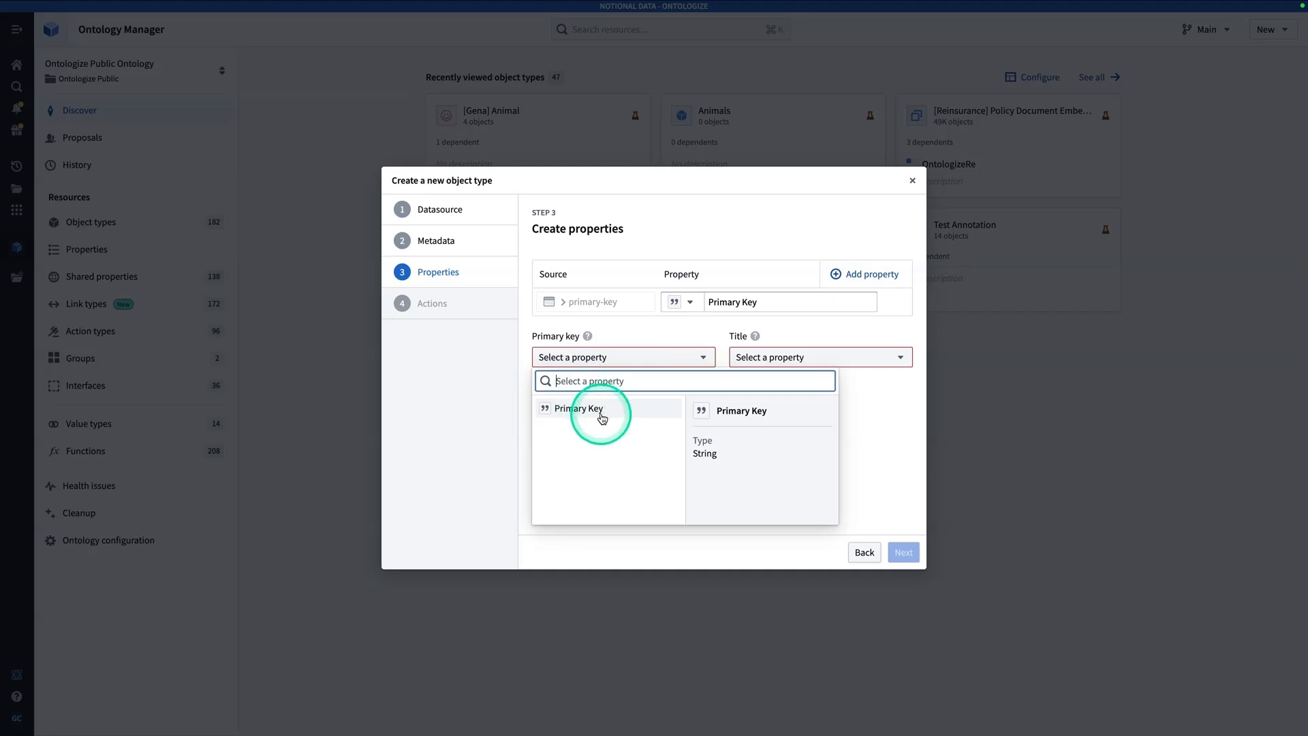
left_click(576, 408)
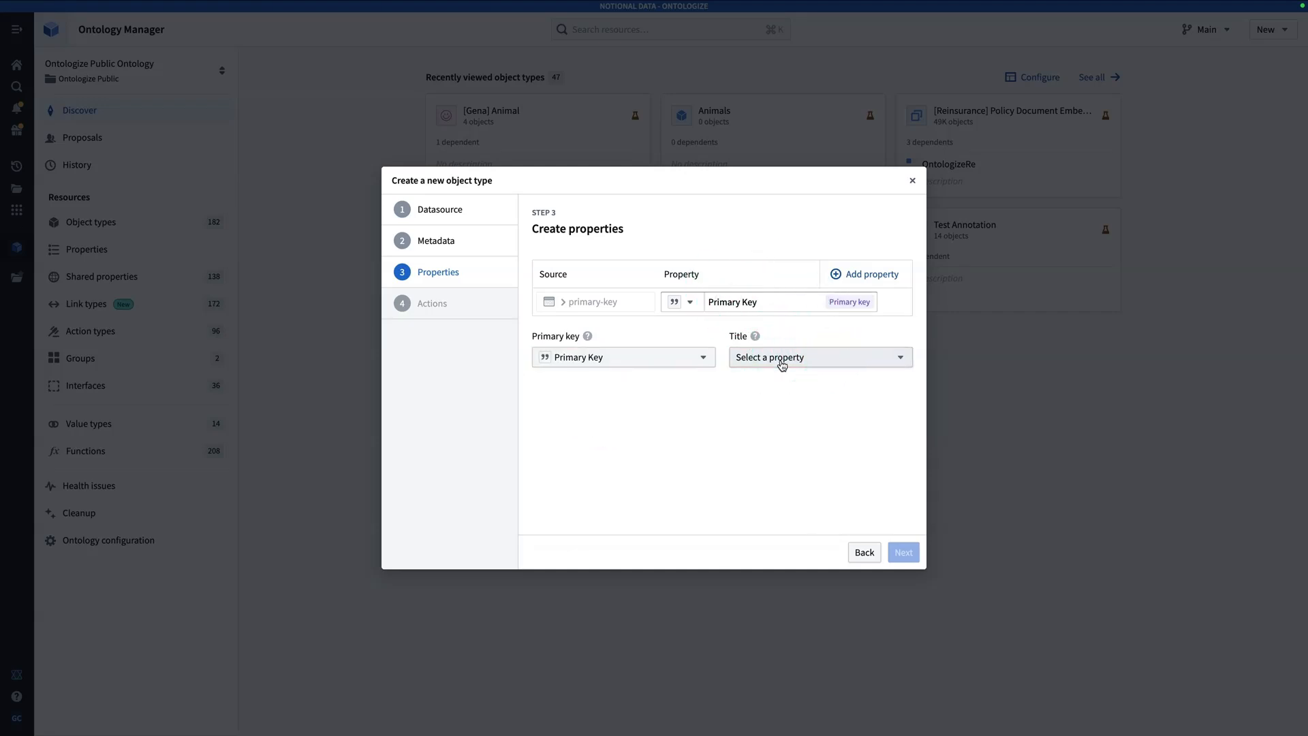
left_click(783, 361)
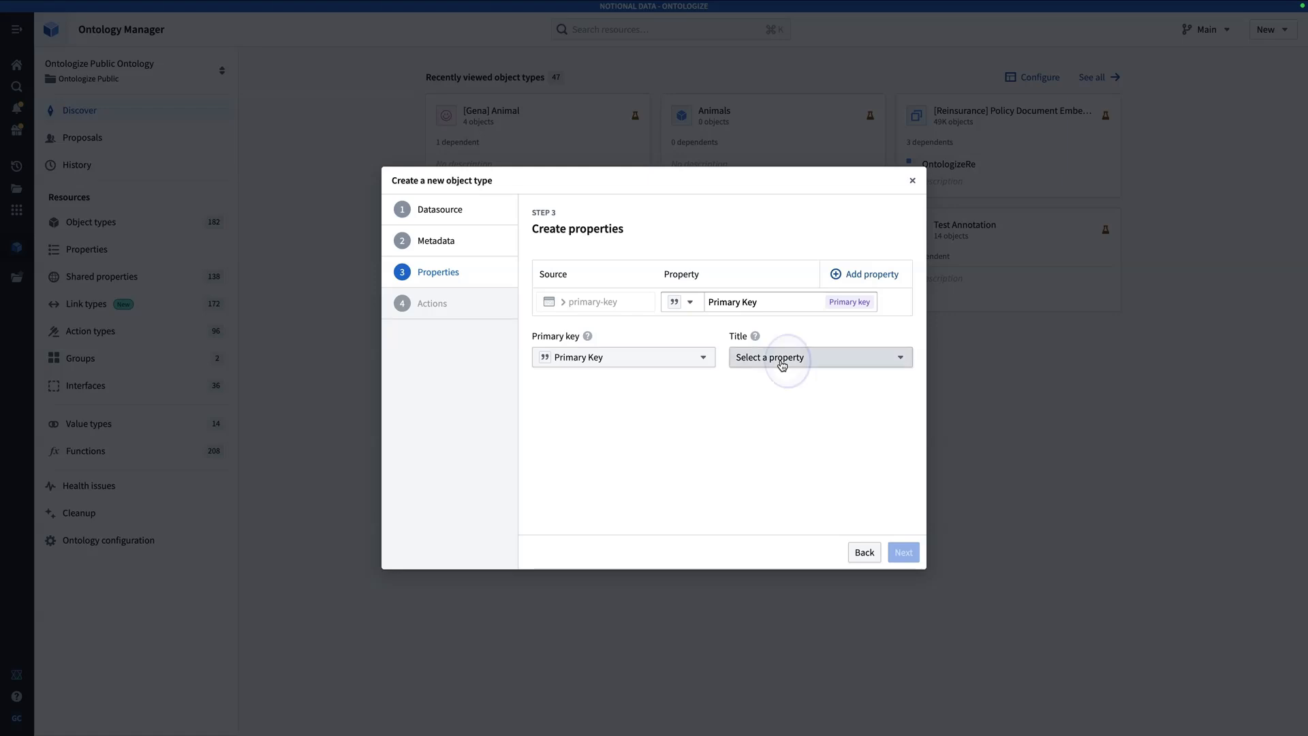
left_click(820, 357)
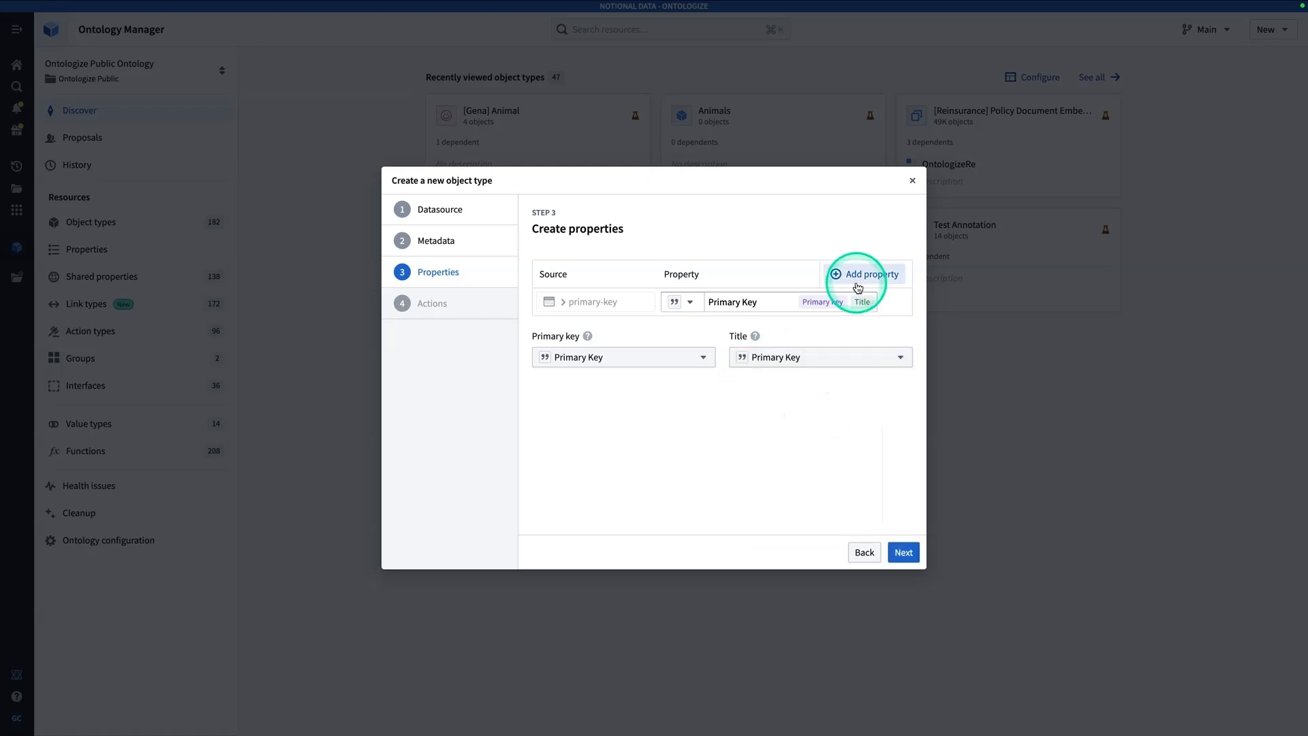
Add Alert Description and Priority properties, then continue to the generated actions.
left_click(864, 273)
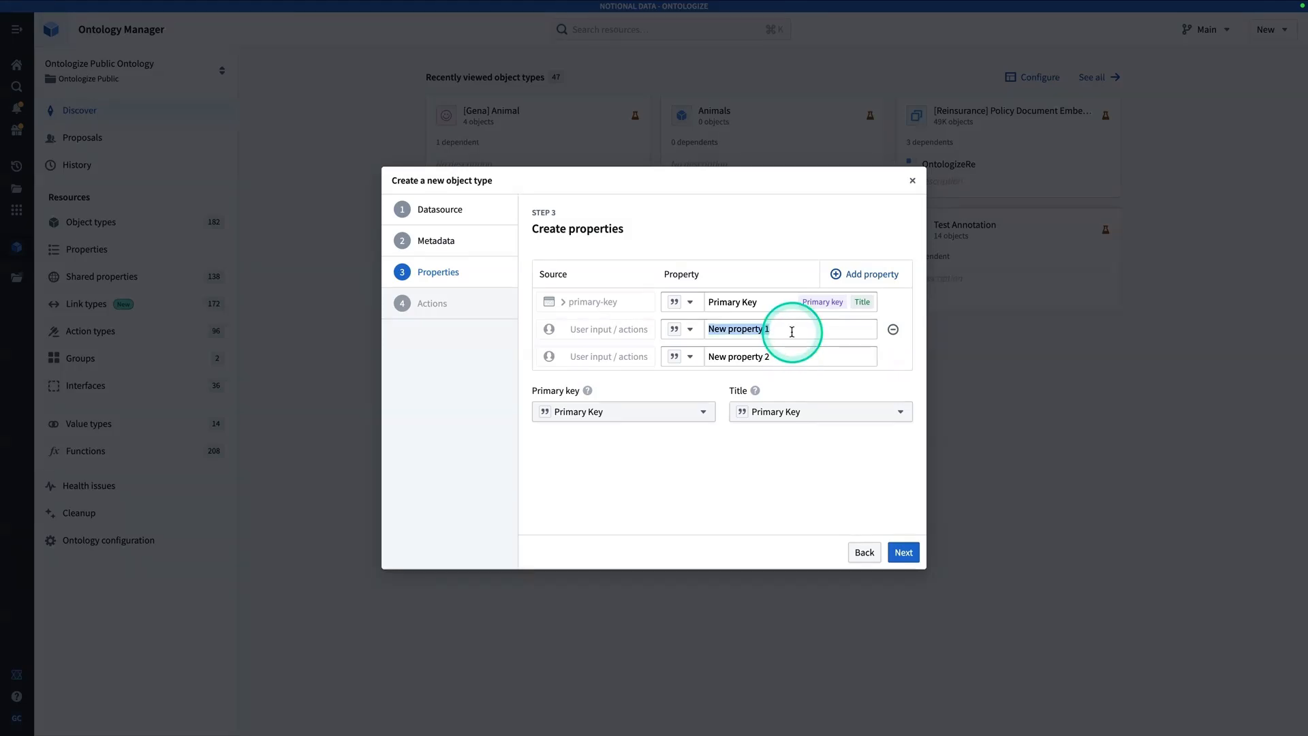
type("Alert Description")
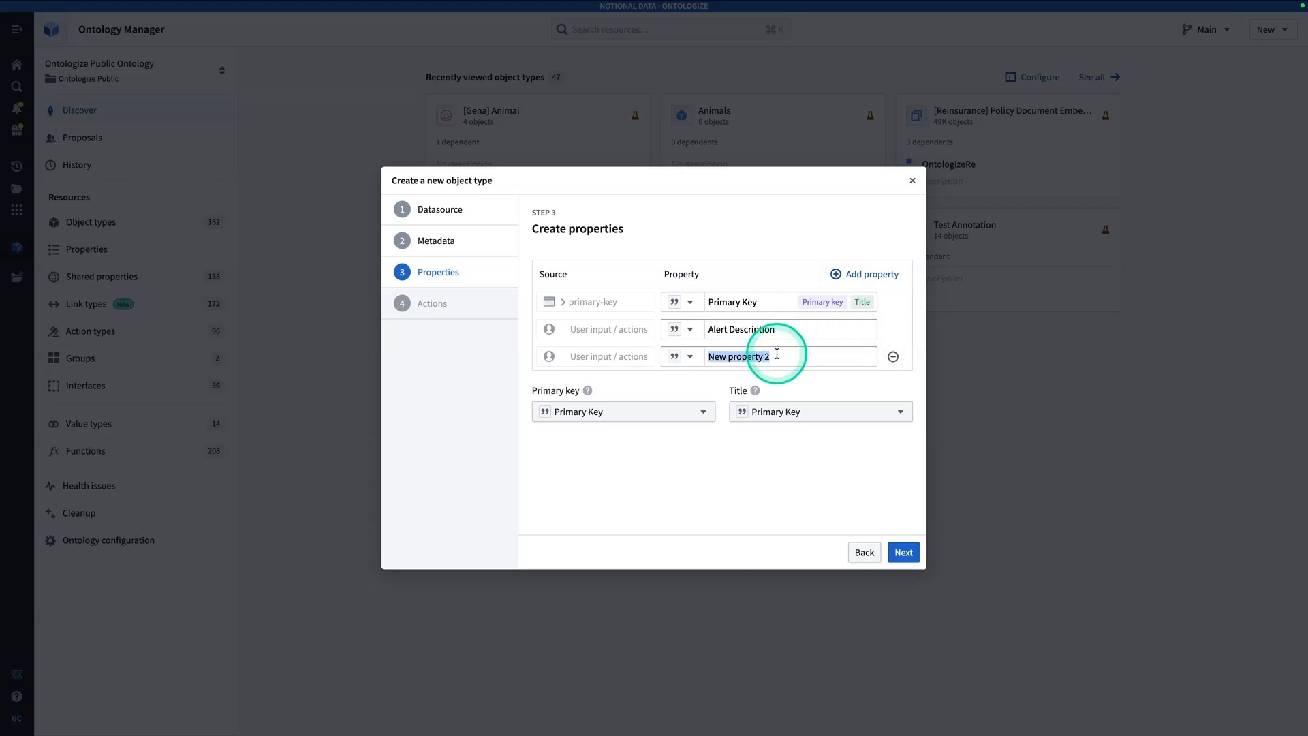
type("Priority")
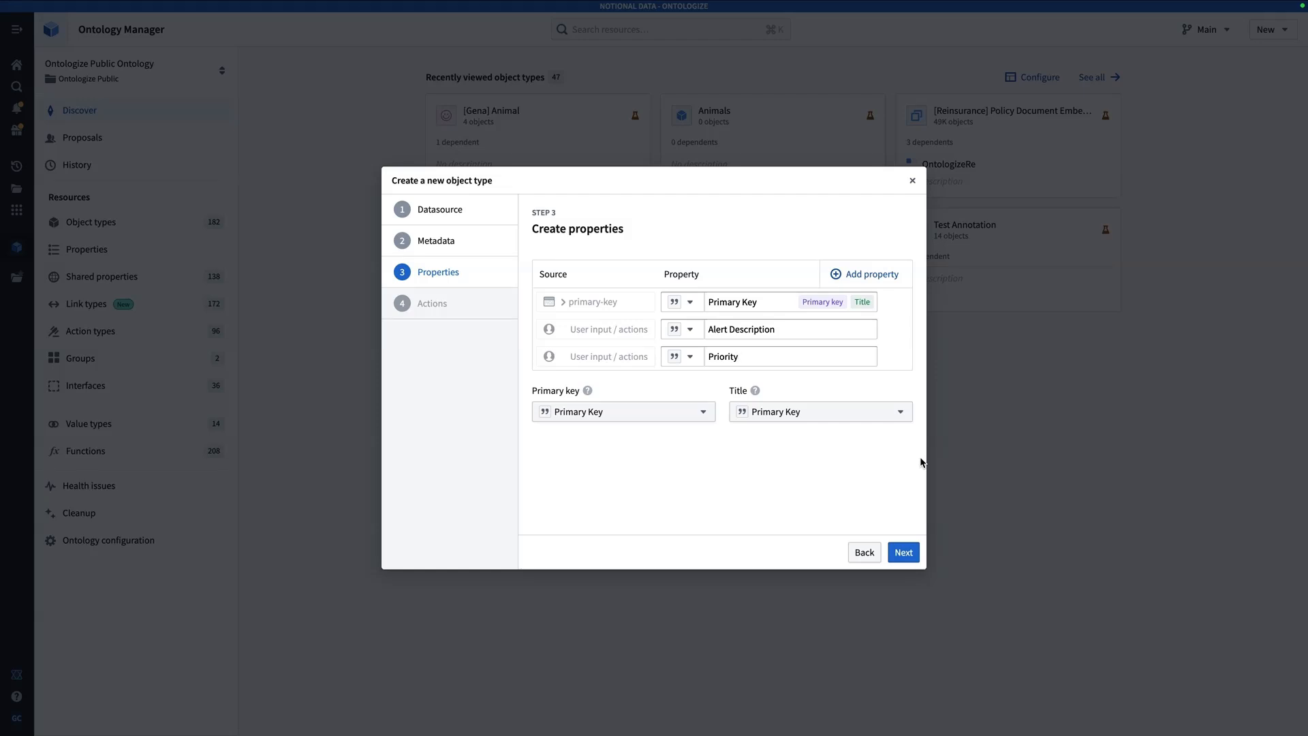
left_click(904, 552)
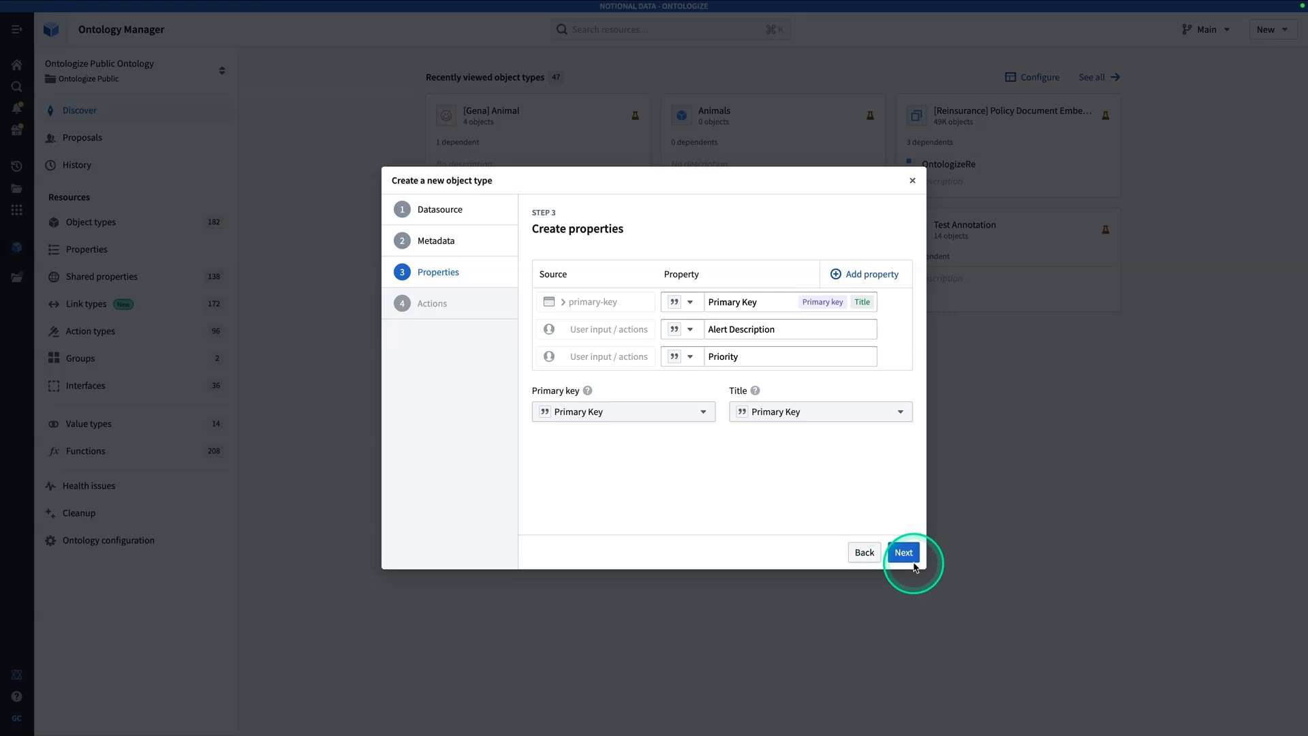
left_click(904, 552)
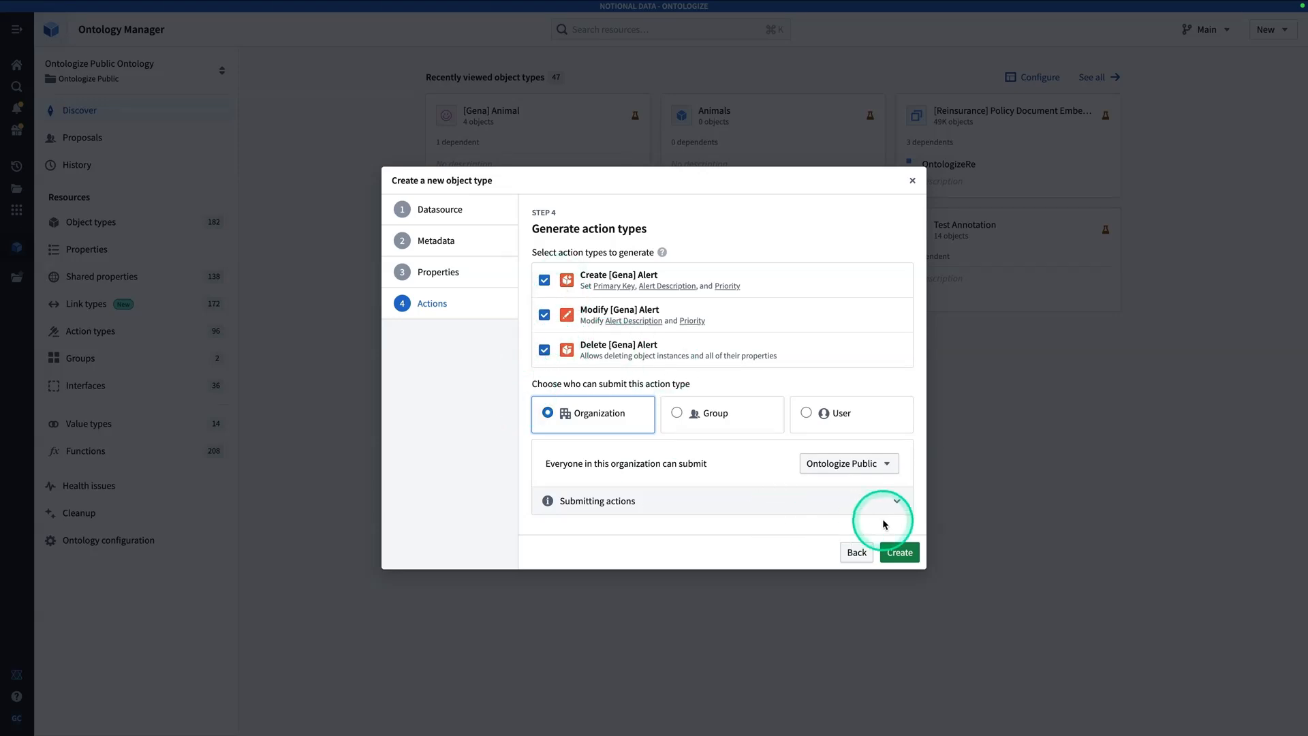
Create the [Gena] Alert object type and scroll through its new overview page.
left_click(899, 552)
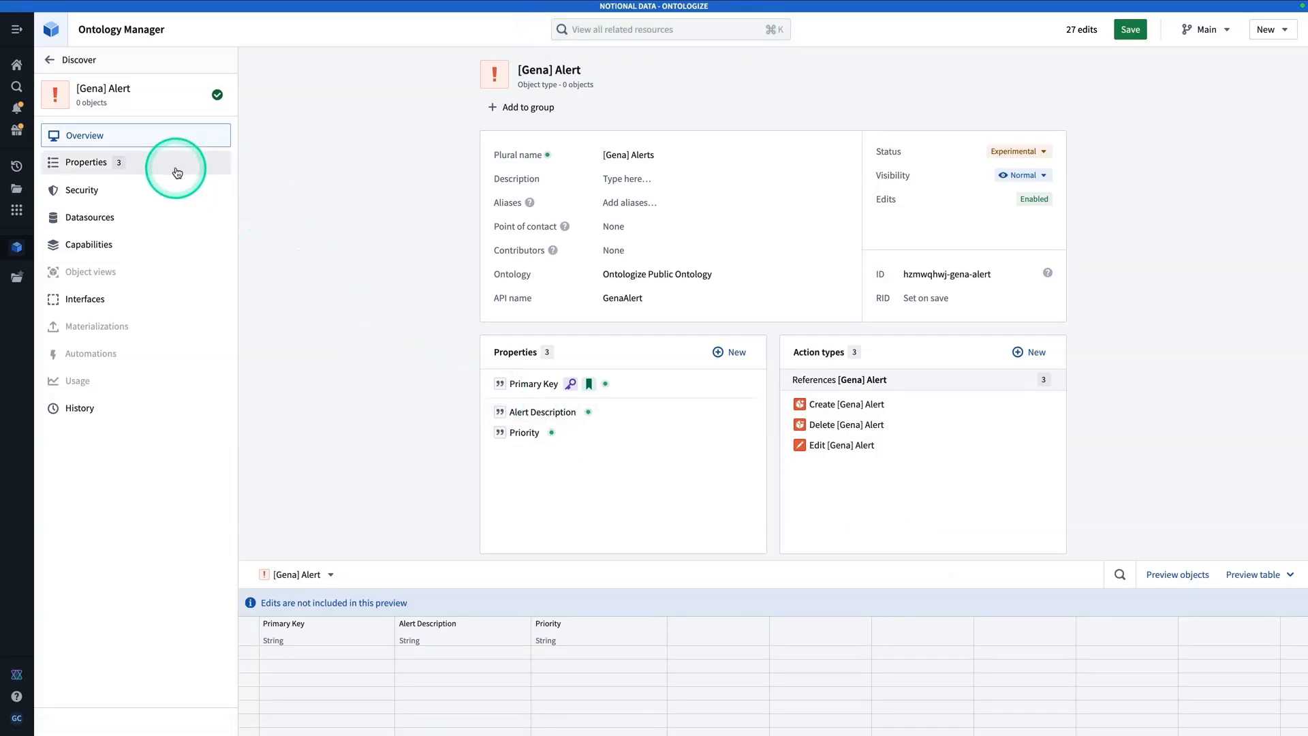
scroll("down", 3)
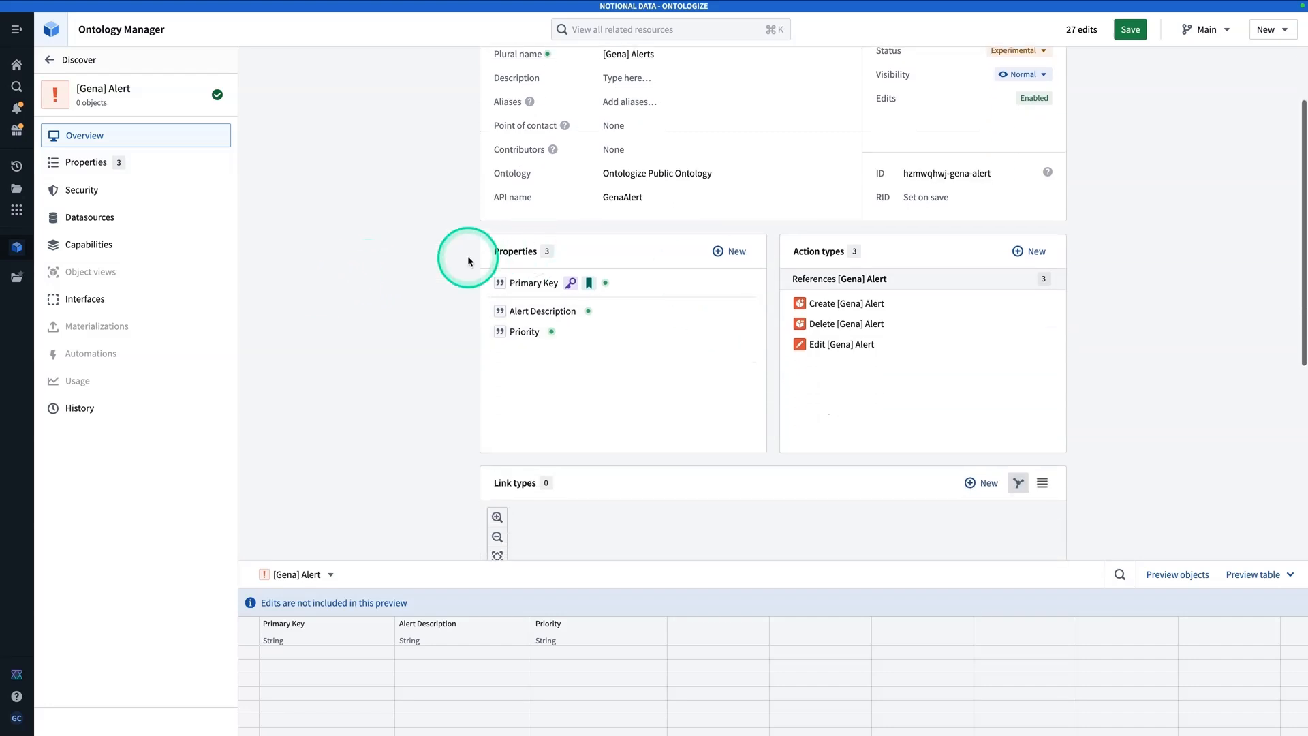
mouse_move(861, 304)
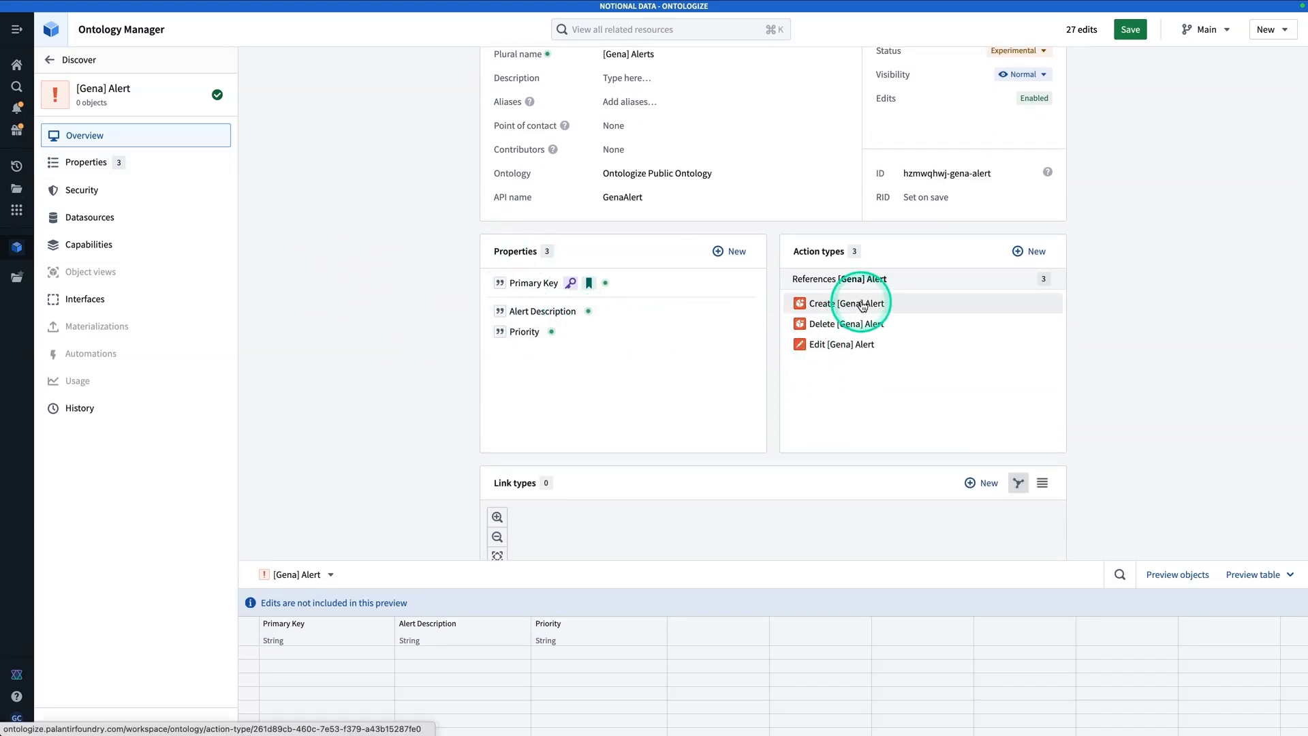
mouse_move(861, 306)
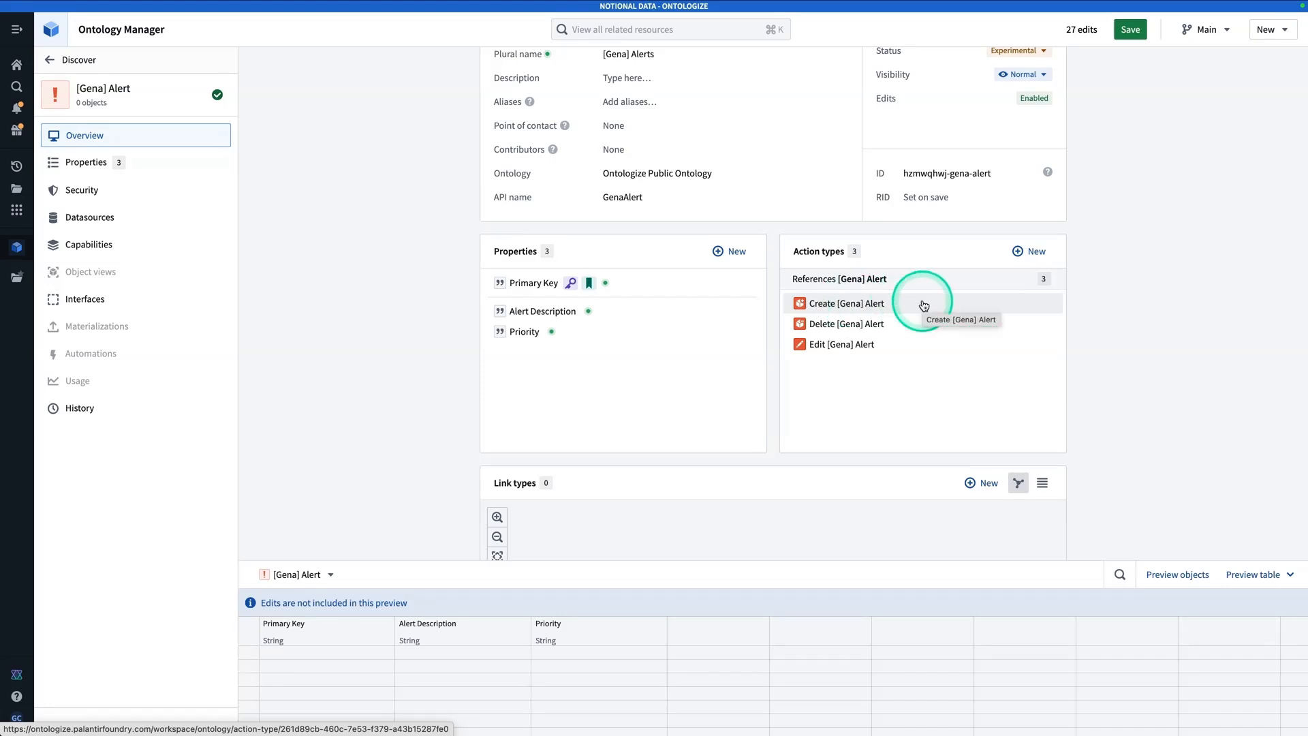
Open the Create [Gena] Alert action and view its Alert Description and Priority parameters.
left_click(844, 303)
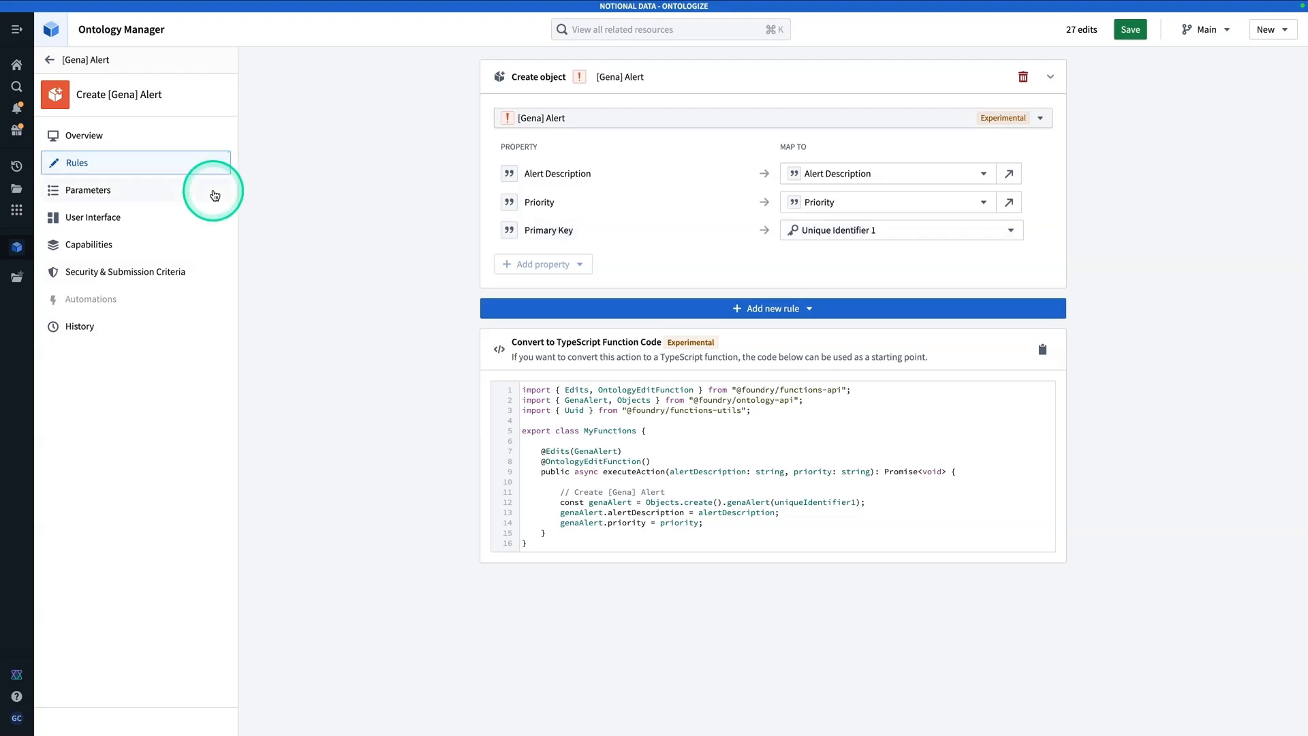
left_click(88, 190)
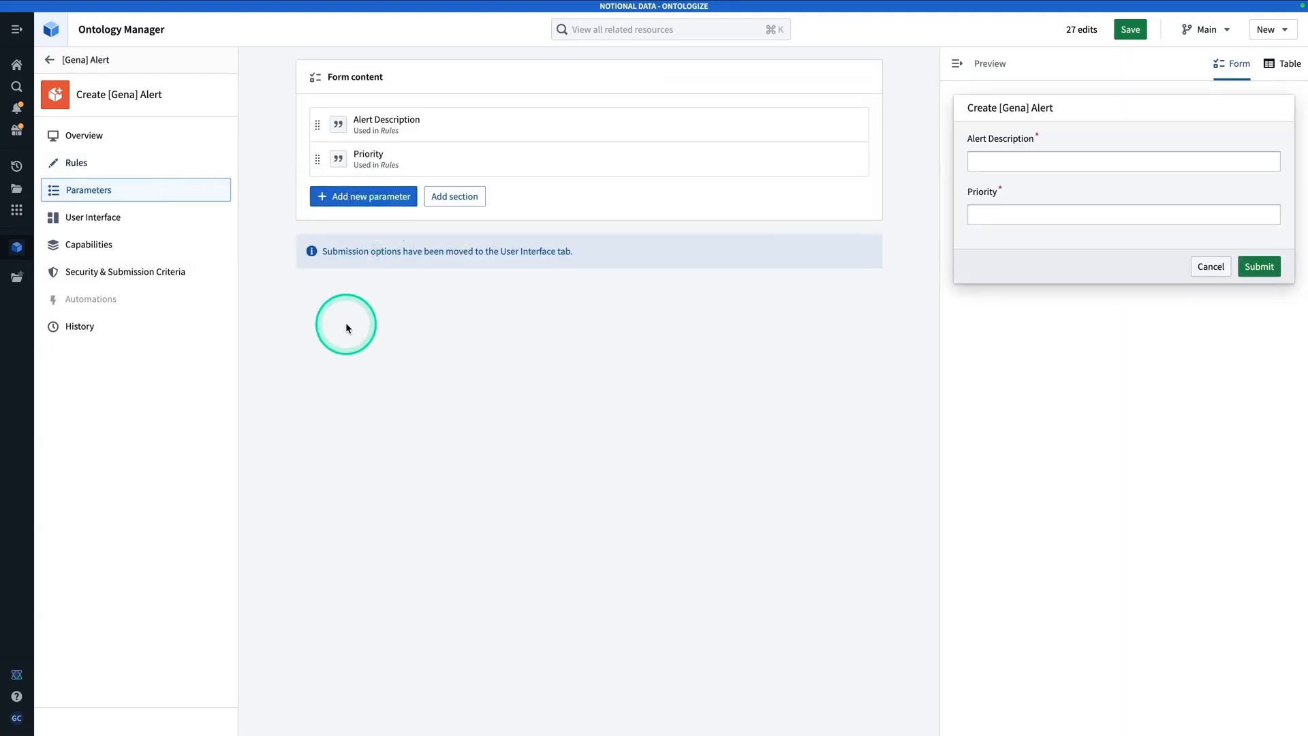
left_click(347, 326)
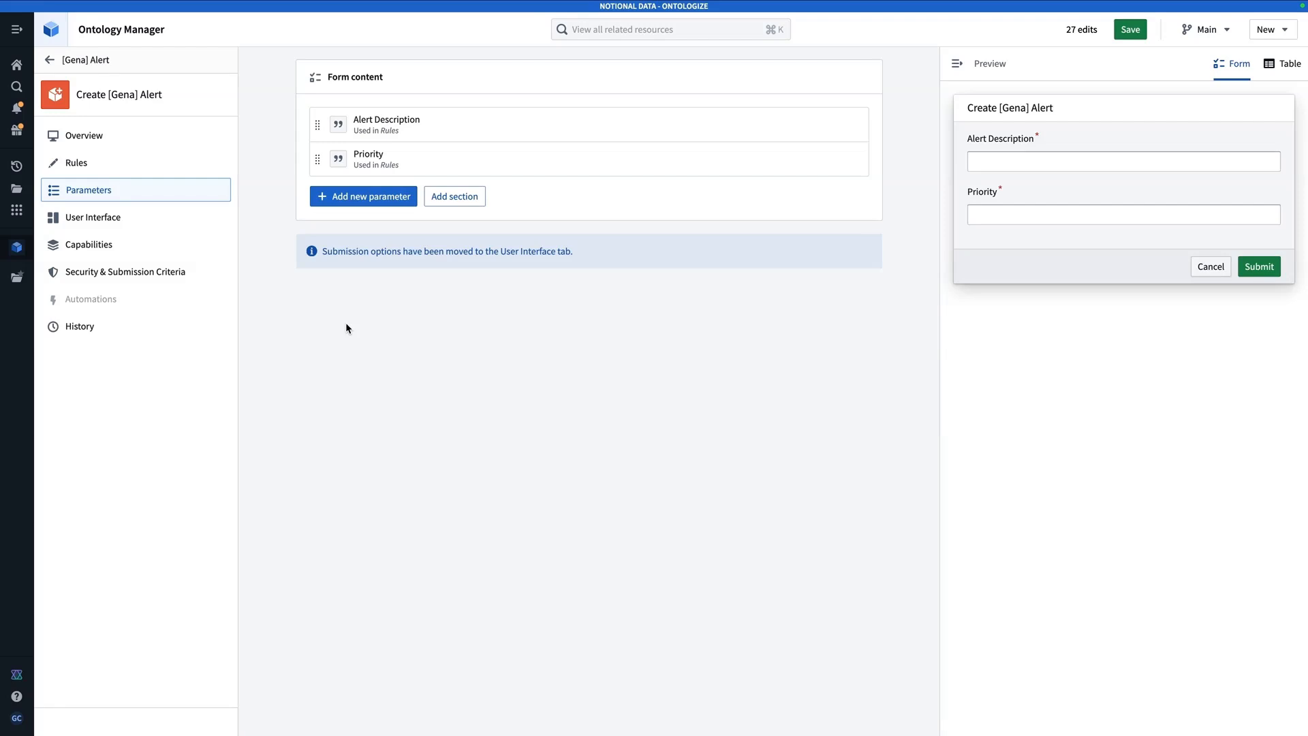
left_click(339, 313)
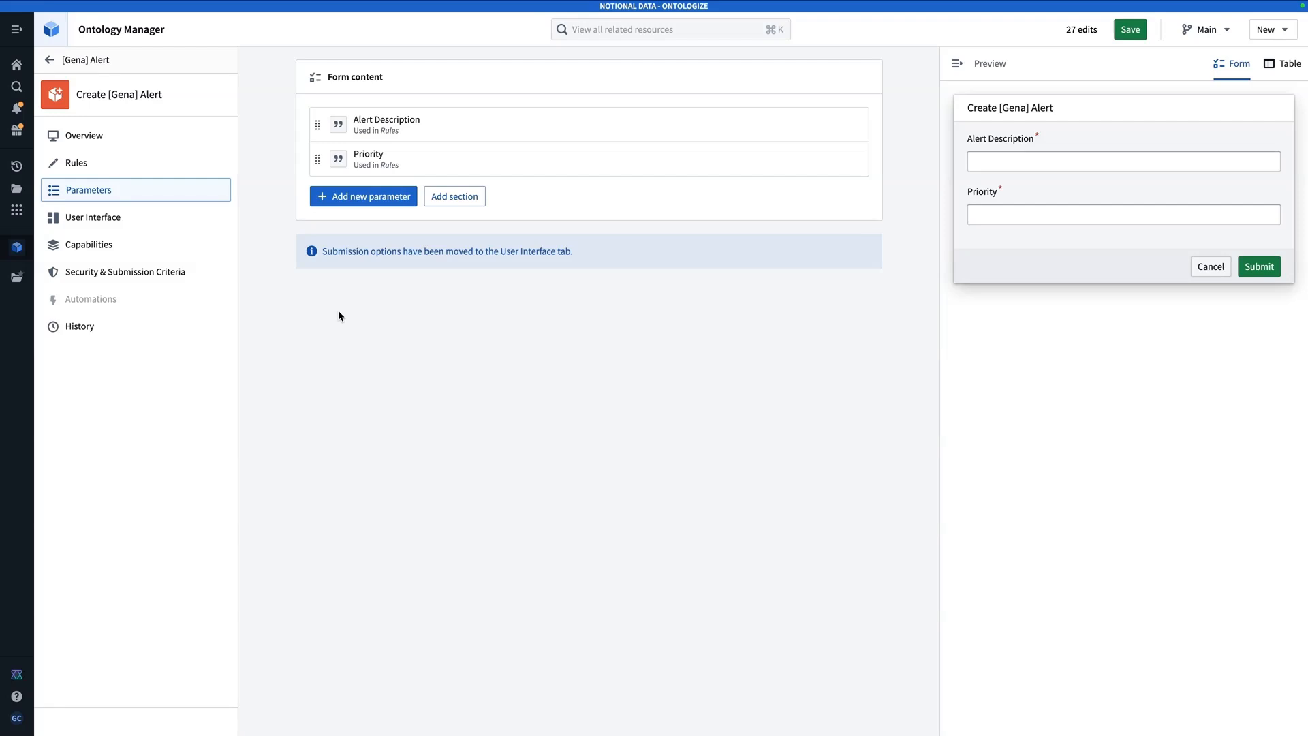
Review and confirm saving all 27 pending edits to the ontology.
left_click(1131, 30)
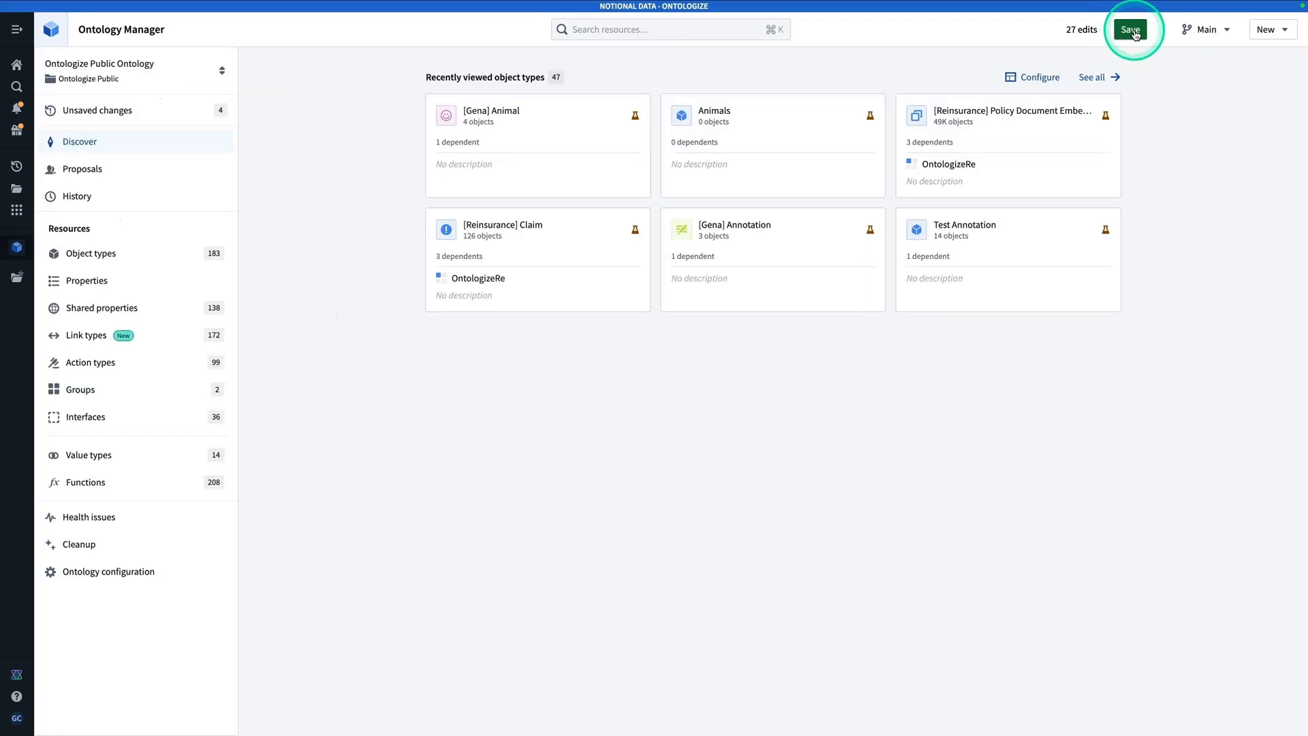
left_click(1130, 28)
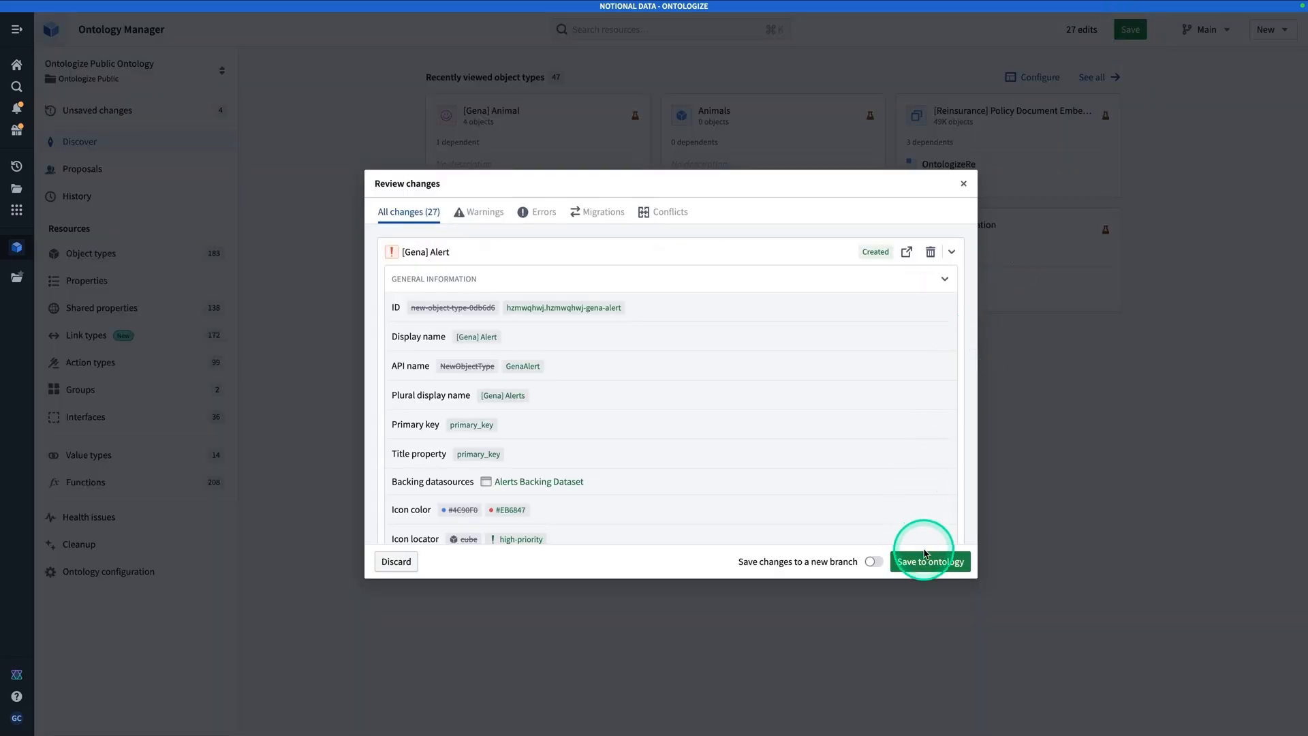
left_click(931, 562)
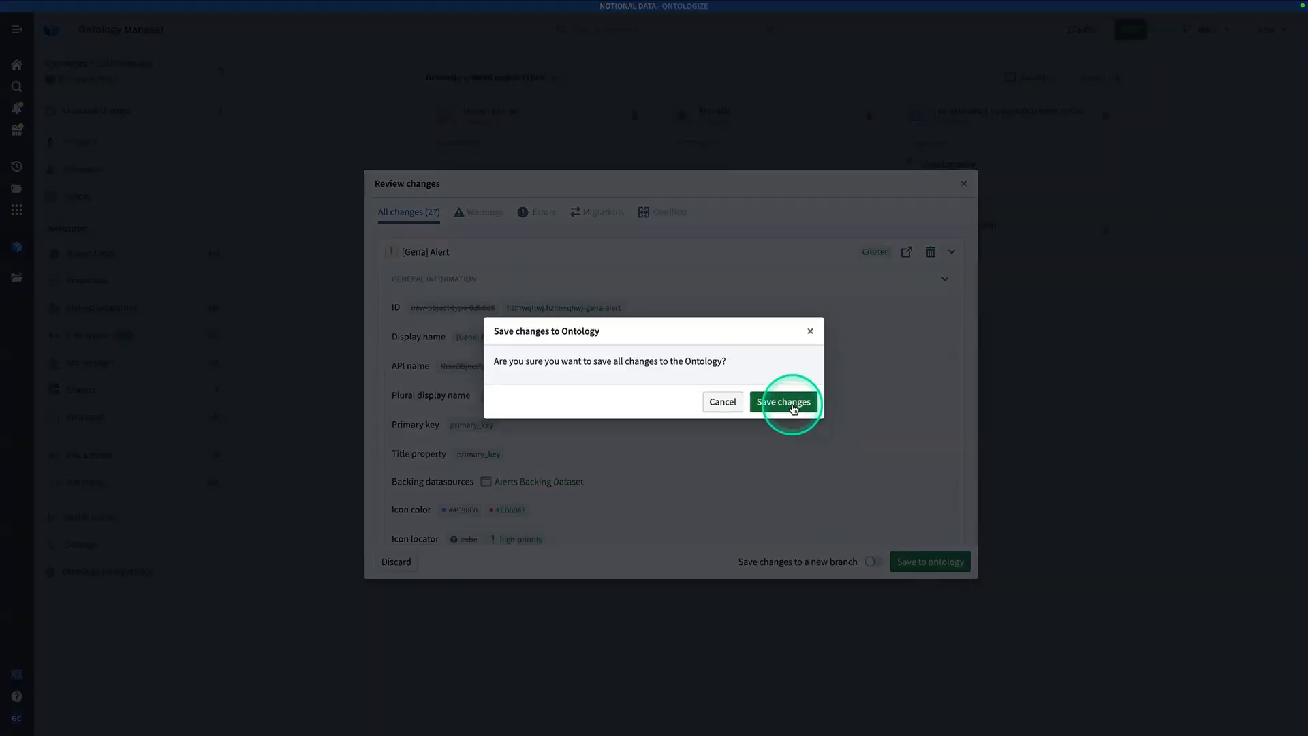
left_click(784, 401)
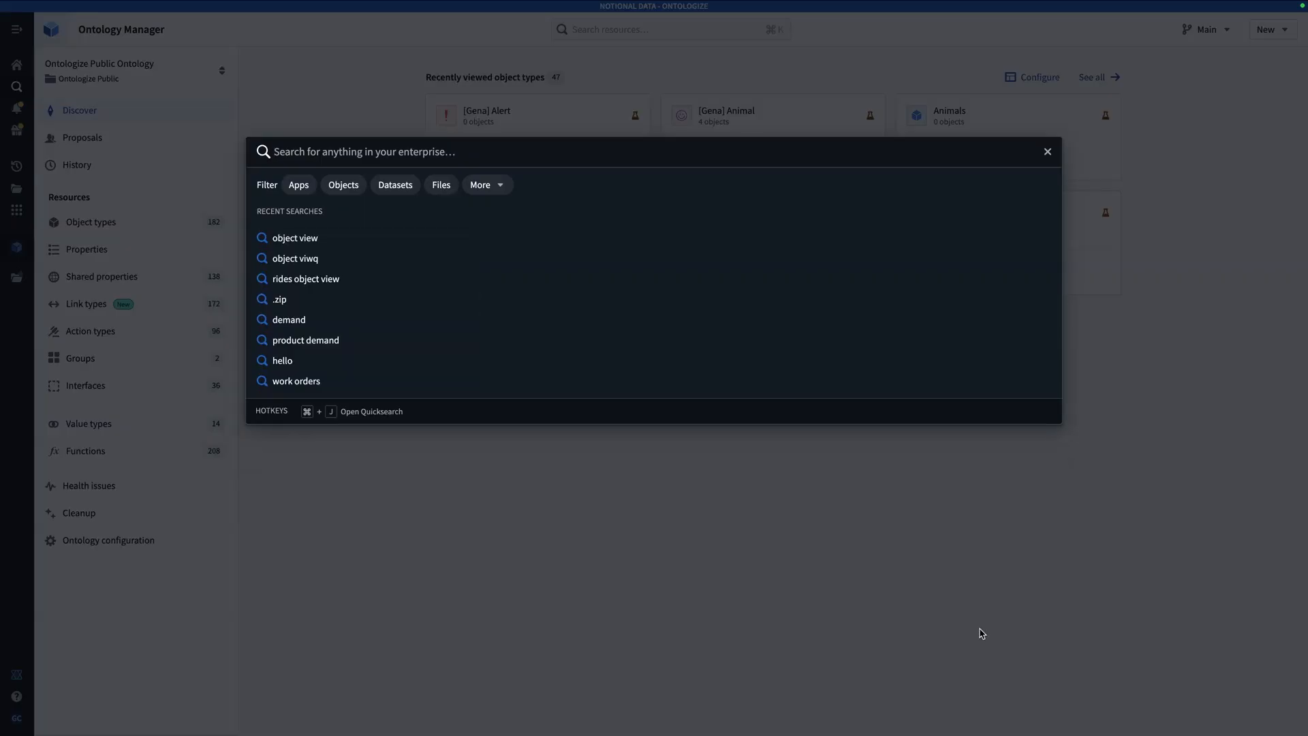
Search Quicksearch for 'aip logic' and launch the AIP Logic app.
type("Aip lo")
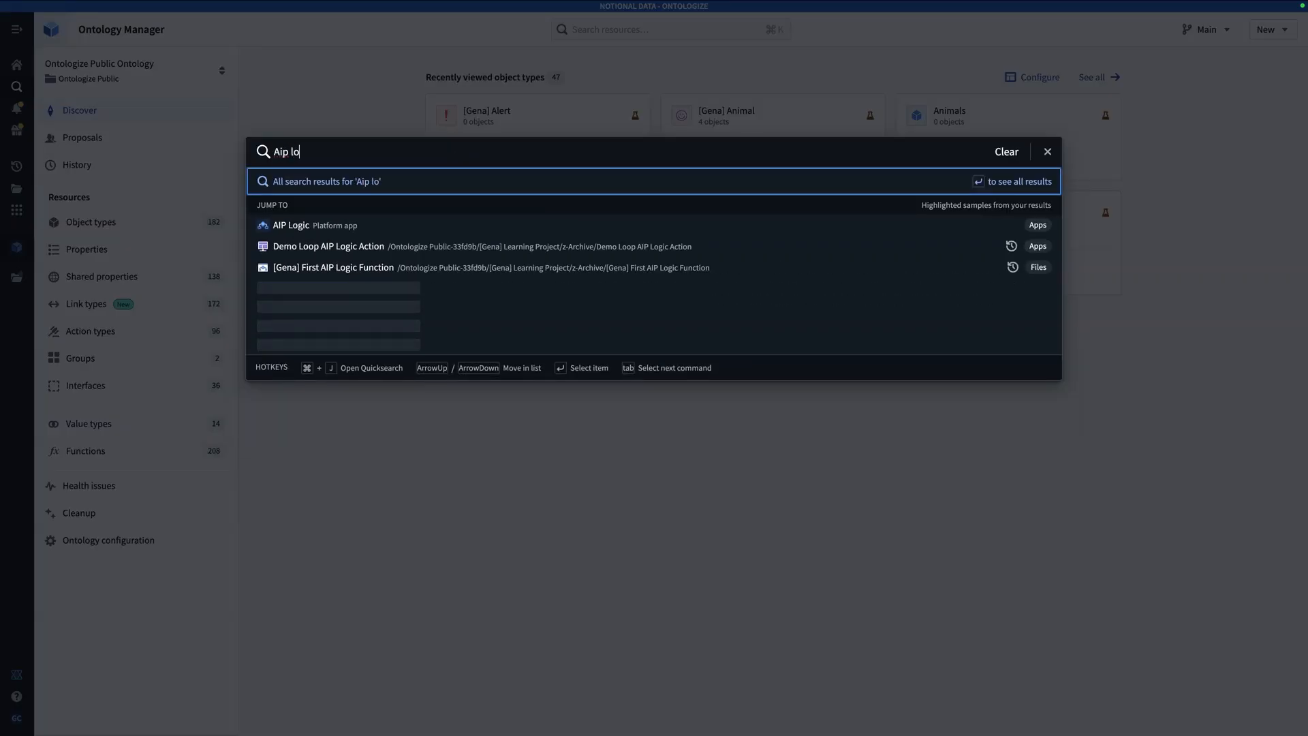
type("gic")
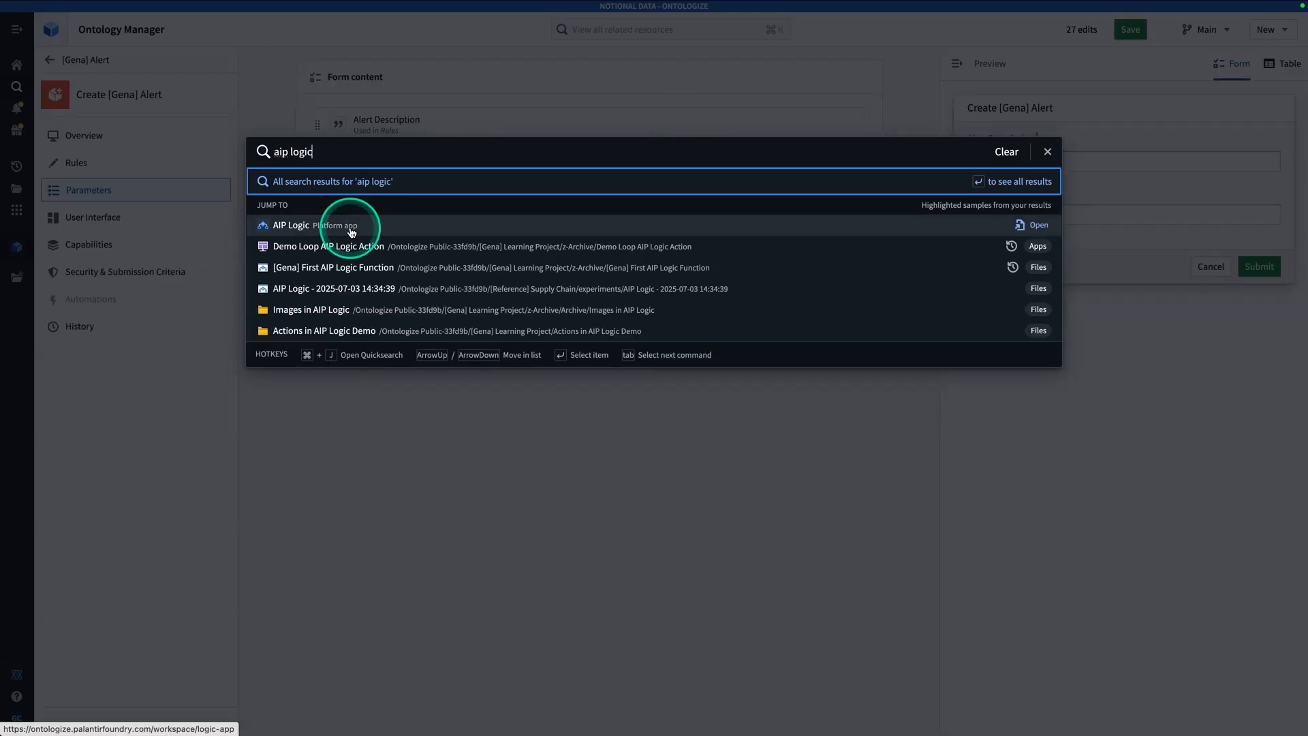
left_click(290, 225)
type("A")
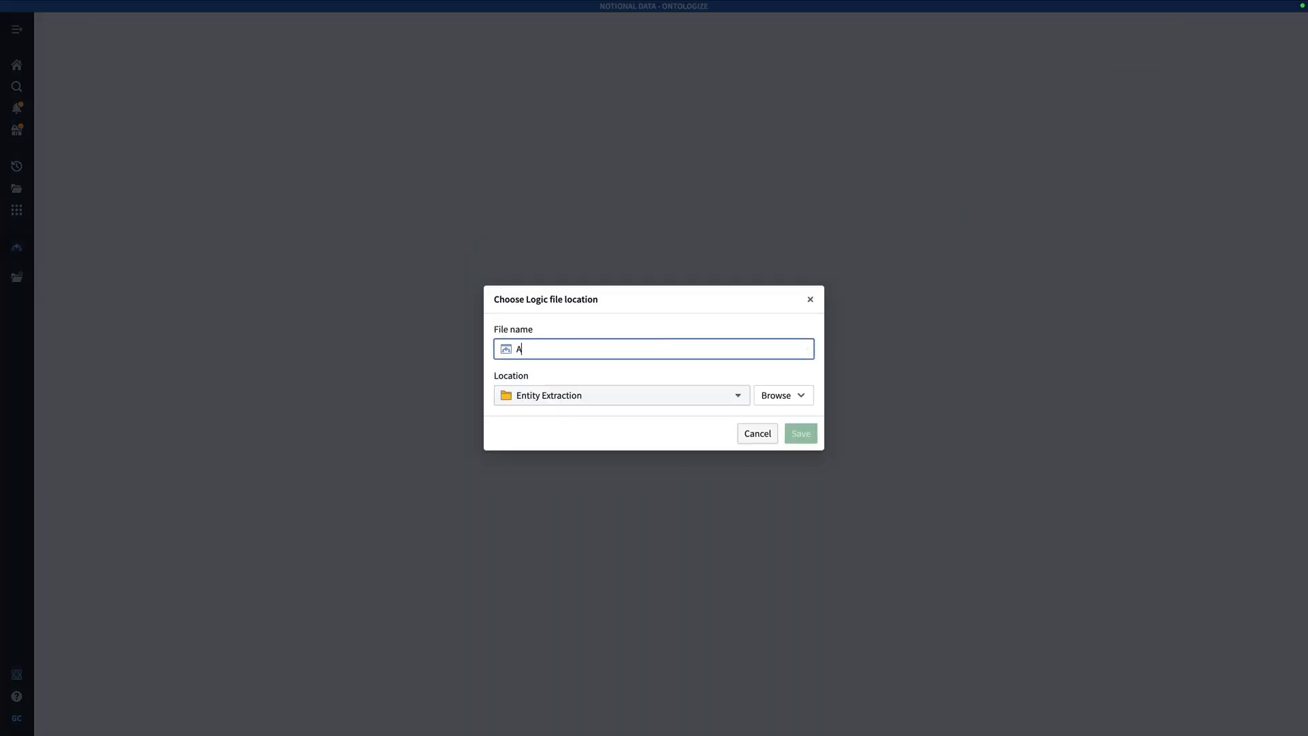
Name the Logic file 'AIP Alert Maker' and save it in Actions in AIP Logic Demo.
type("IP Alert")
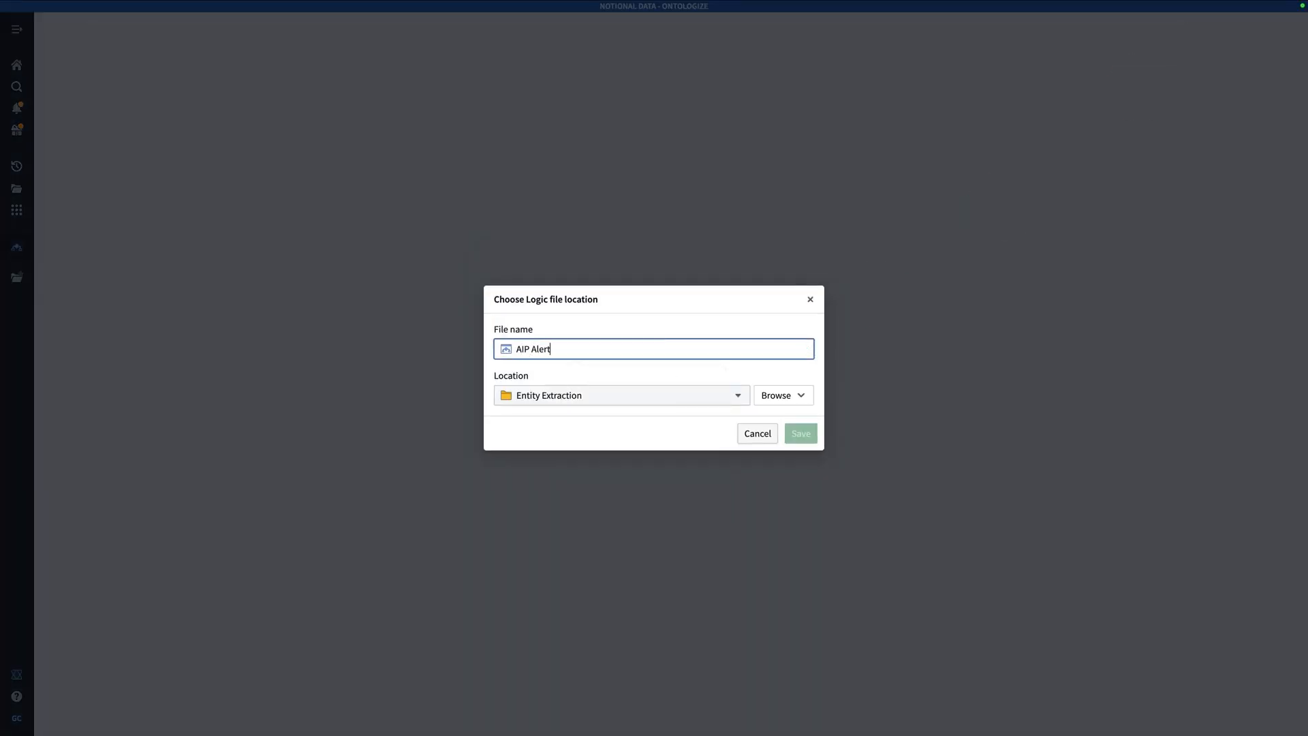
type("Maker")
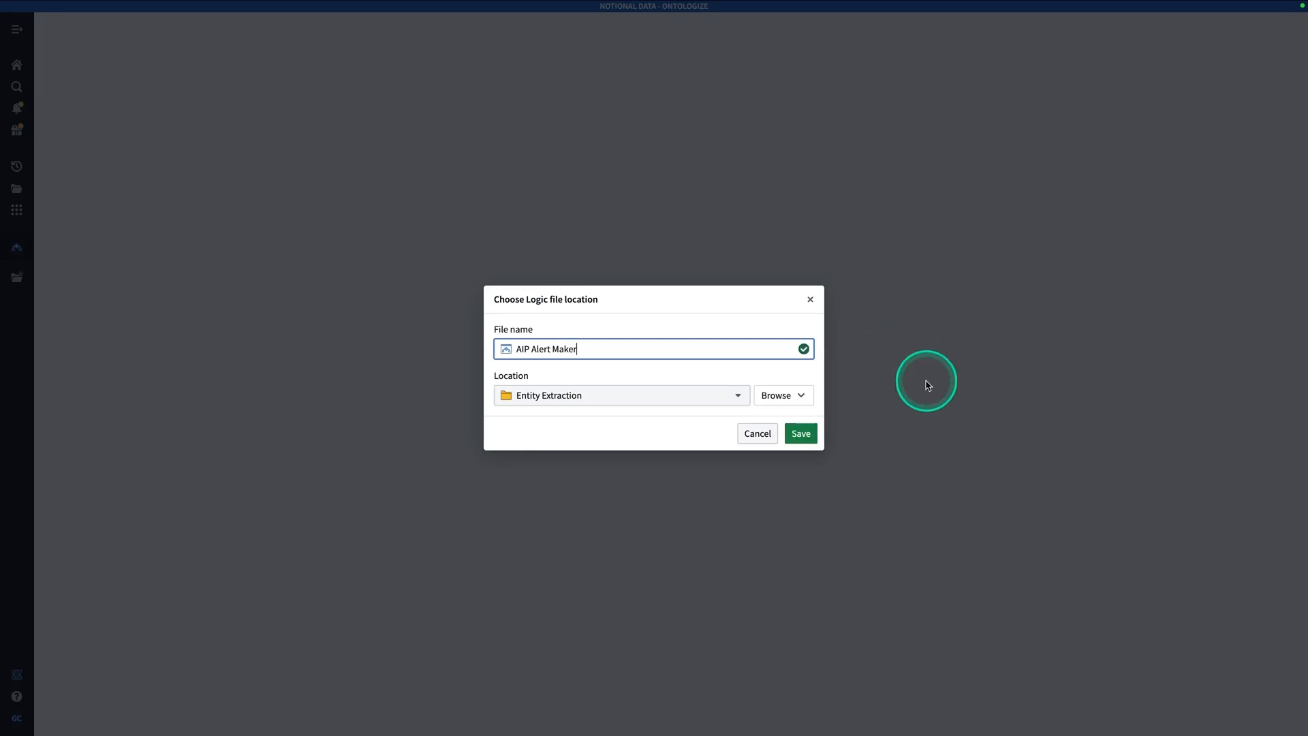
left_click(801, 433)
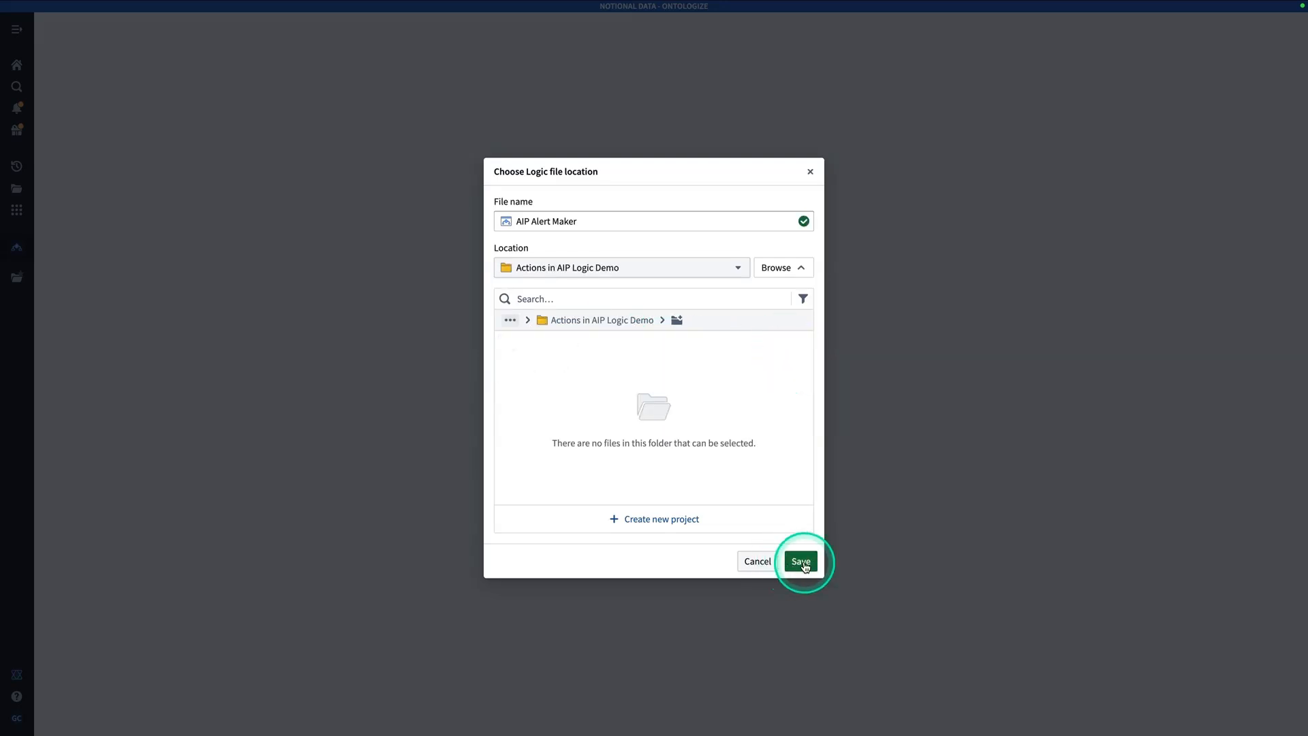
left_click(801, 562)
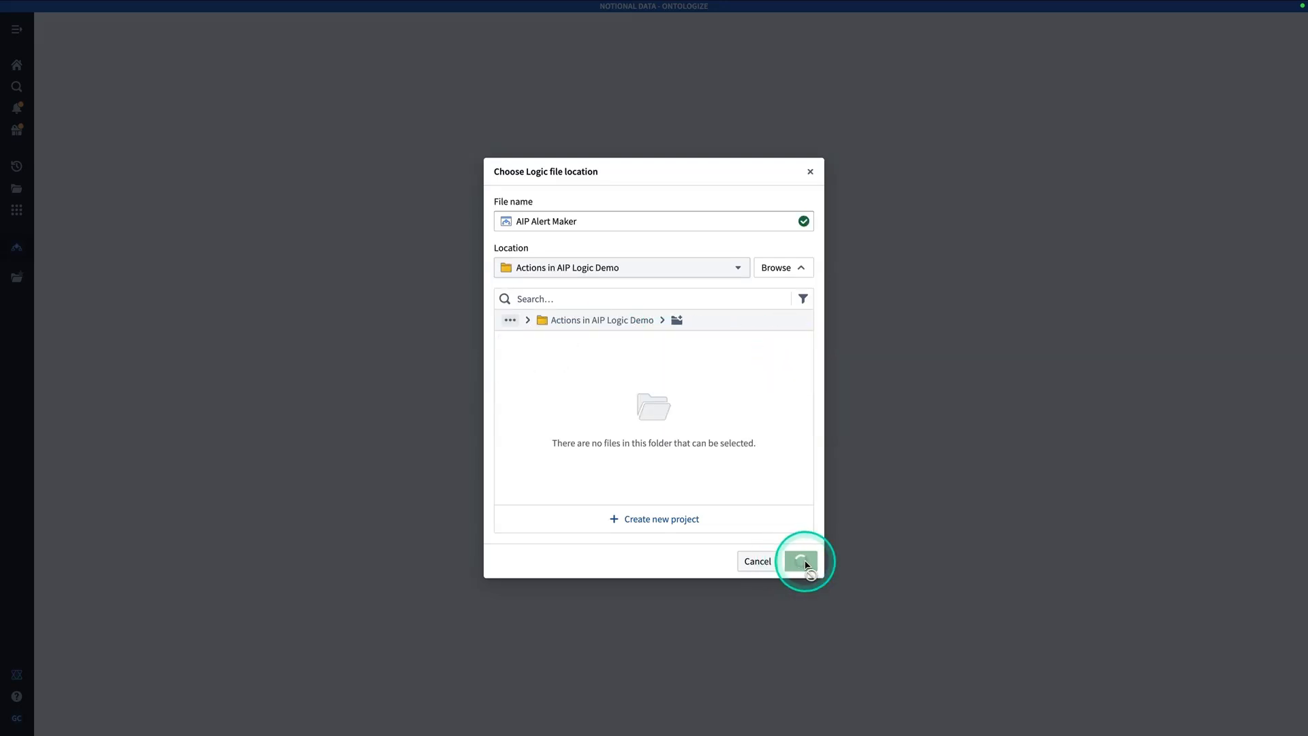
left_click(802, 560)
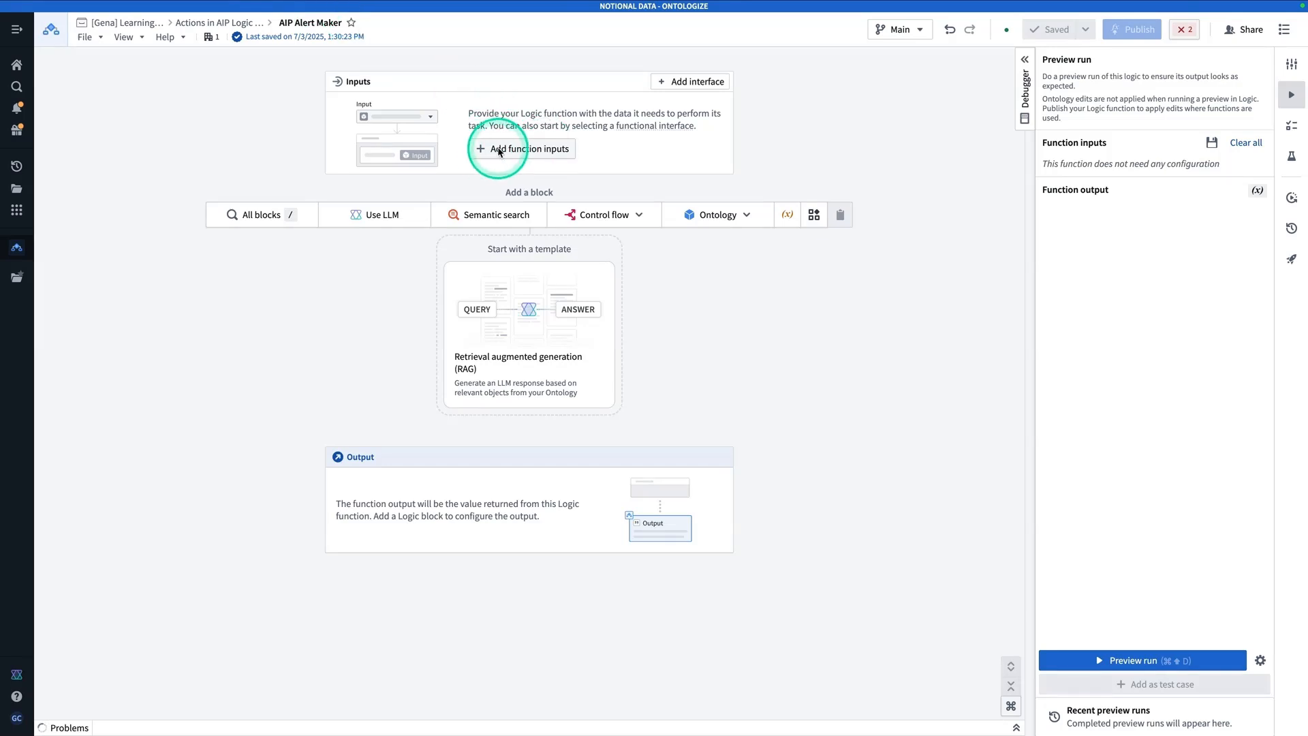
Add a required String function input named userReport.
left_click(522, 149)
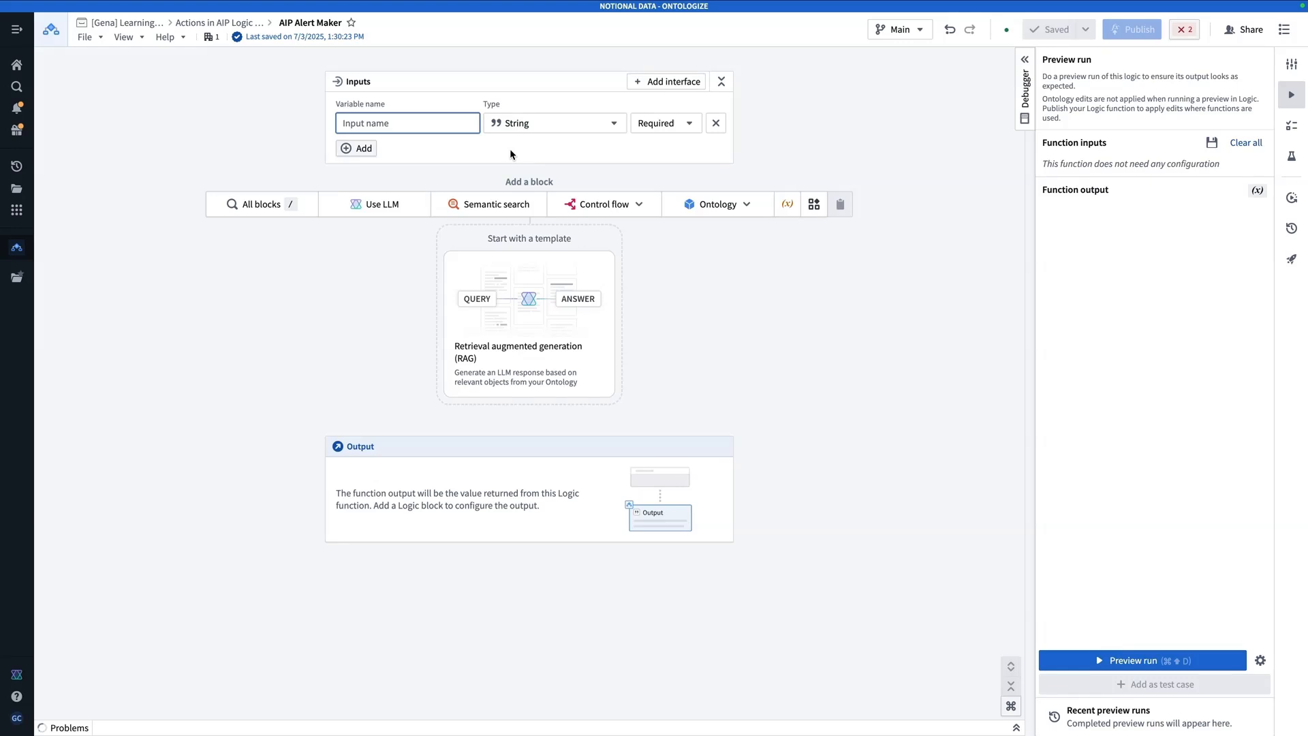
type("userReport")
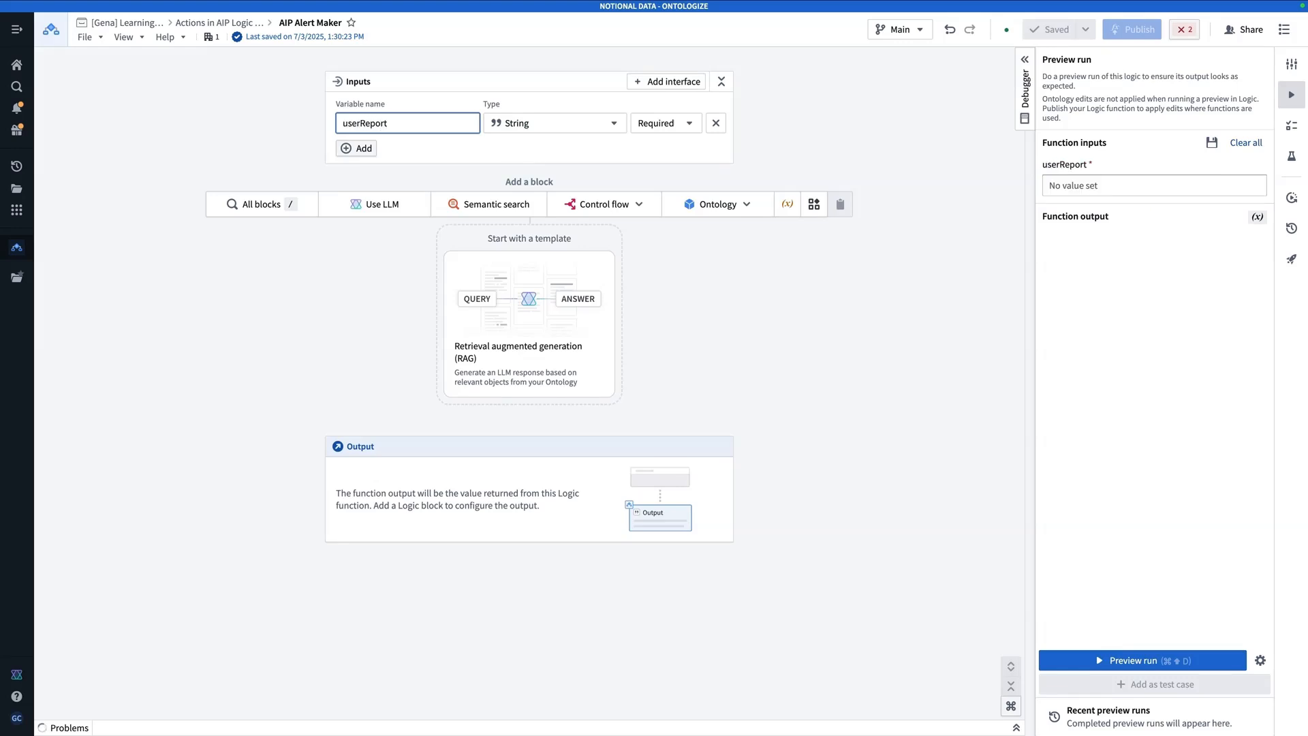
left_click(385, 123)
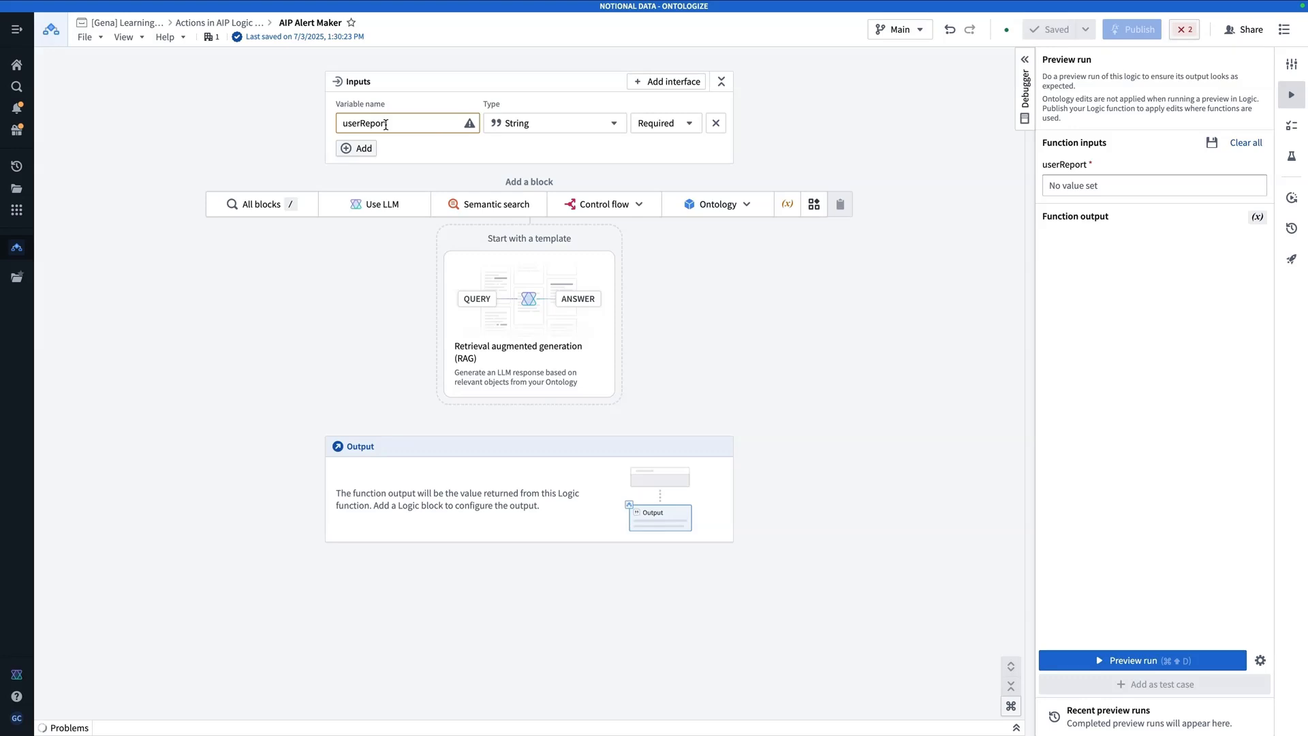
mouse_move(356, 204)
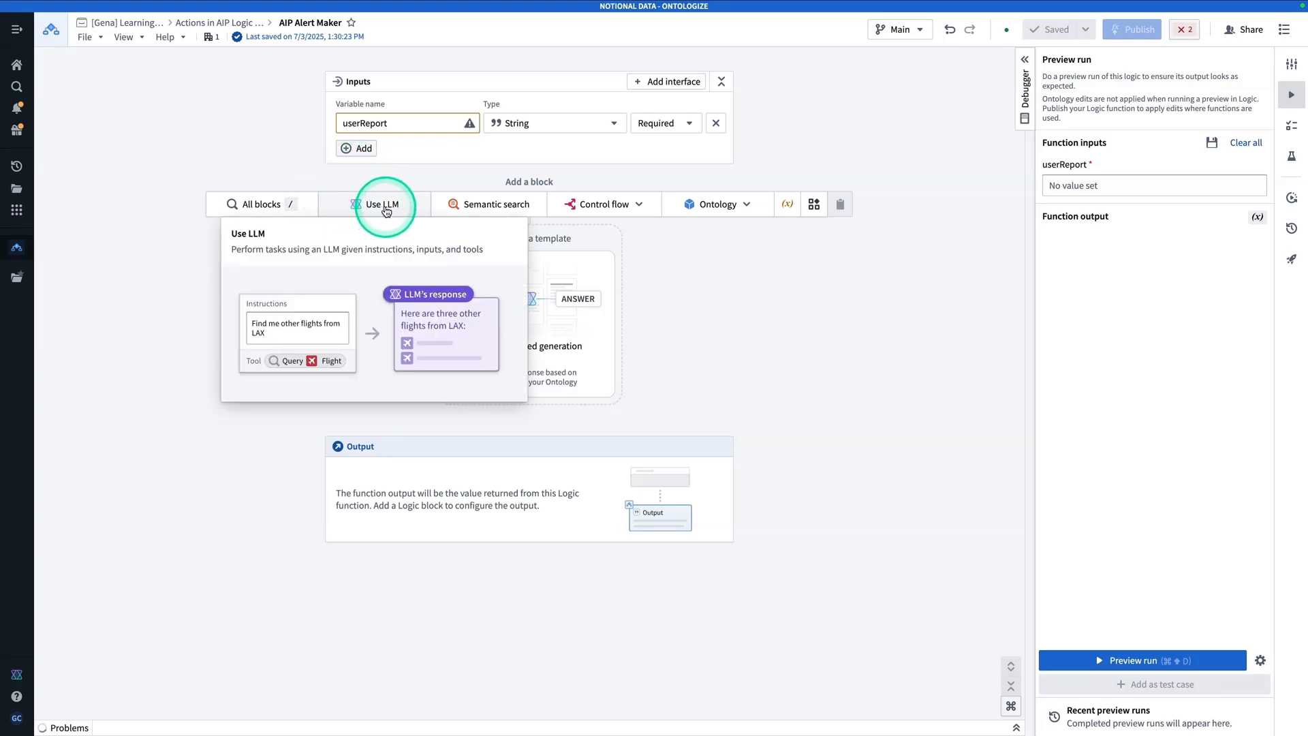
Insert a Use LLM block titled 'Assign Severity and Generate Alert' as the function output.
left_click(386, 203)
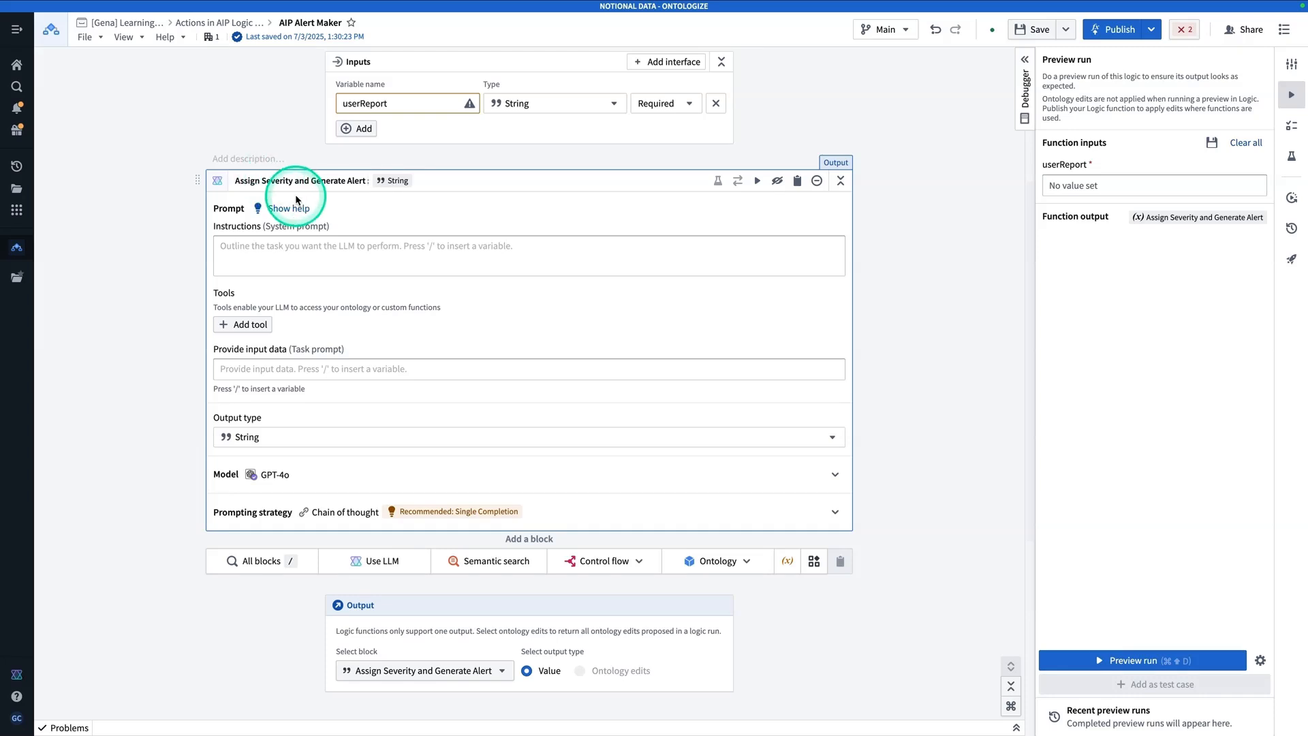
mouse_move(324, 199)
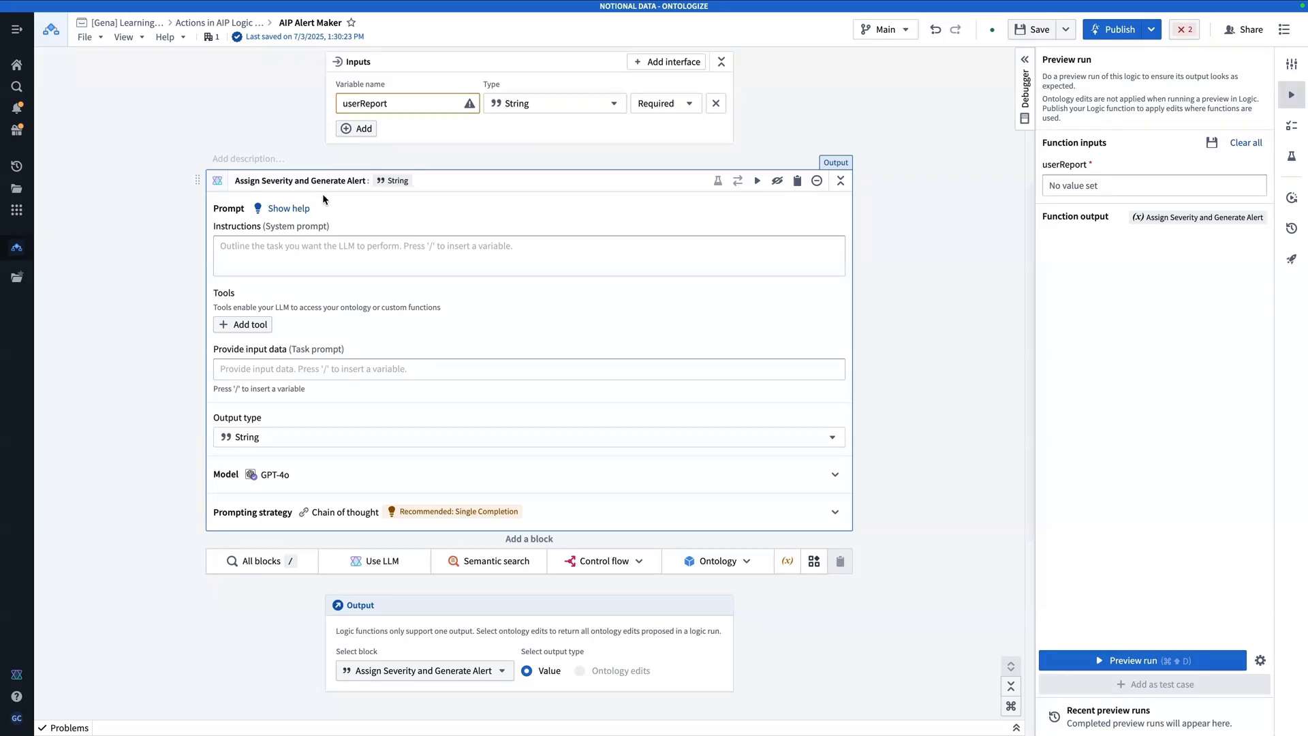
Write a system prompt to triage user-reported issues, creating alerts only for real issues.
left_click(379, 246)
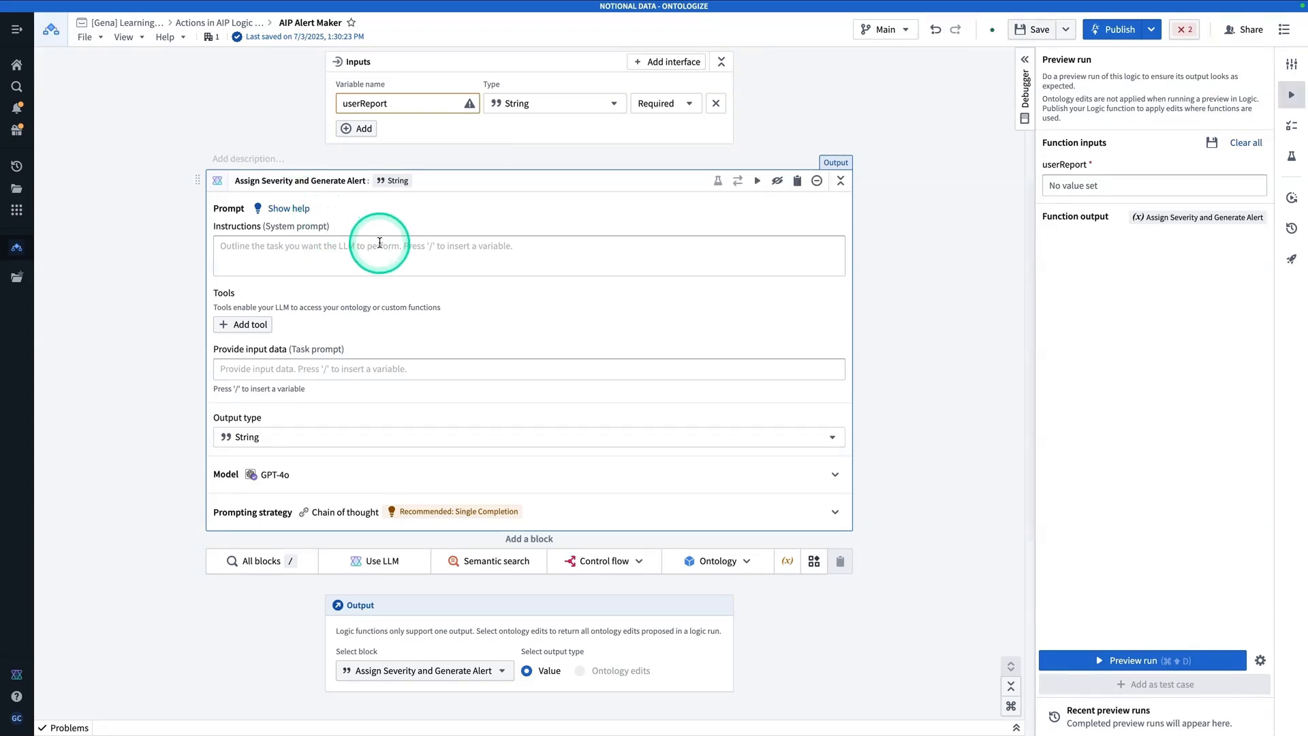
left_click(379, 255)
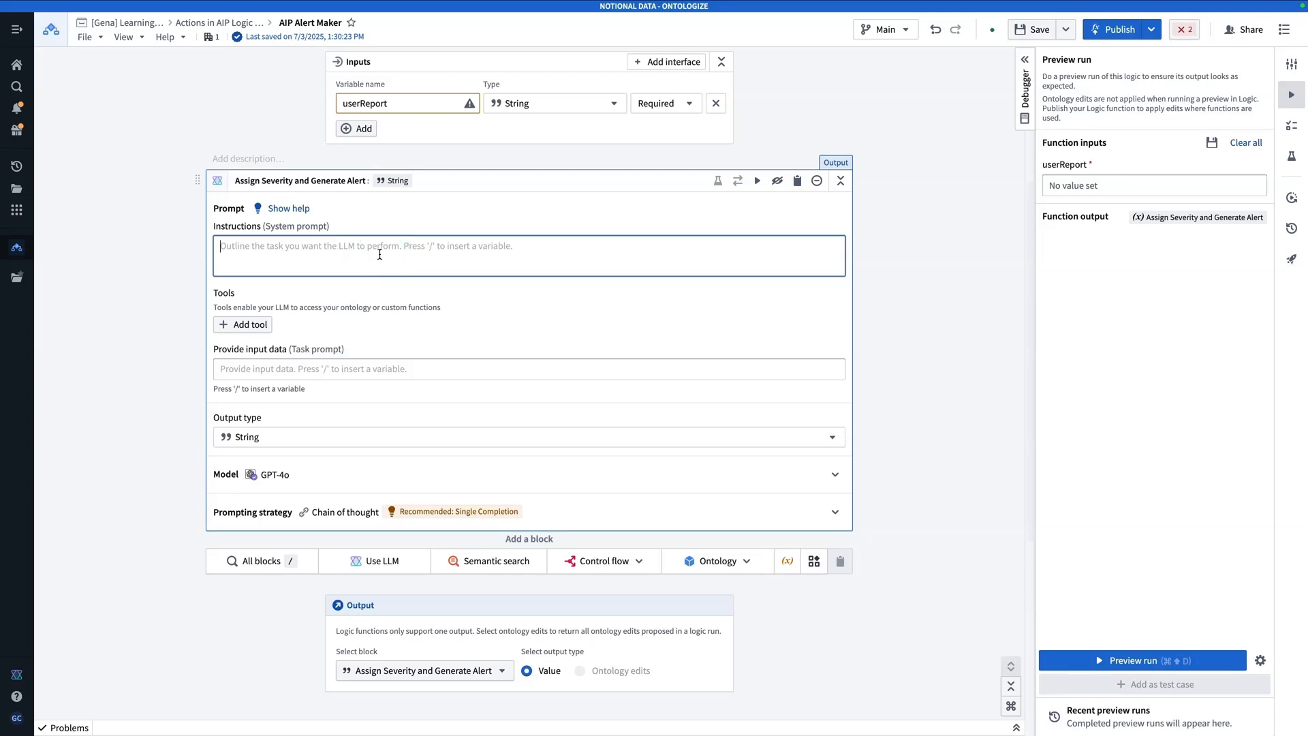
type("You are respons")
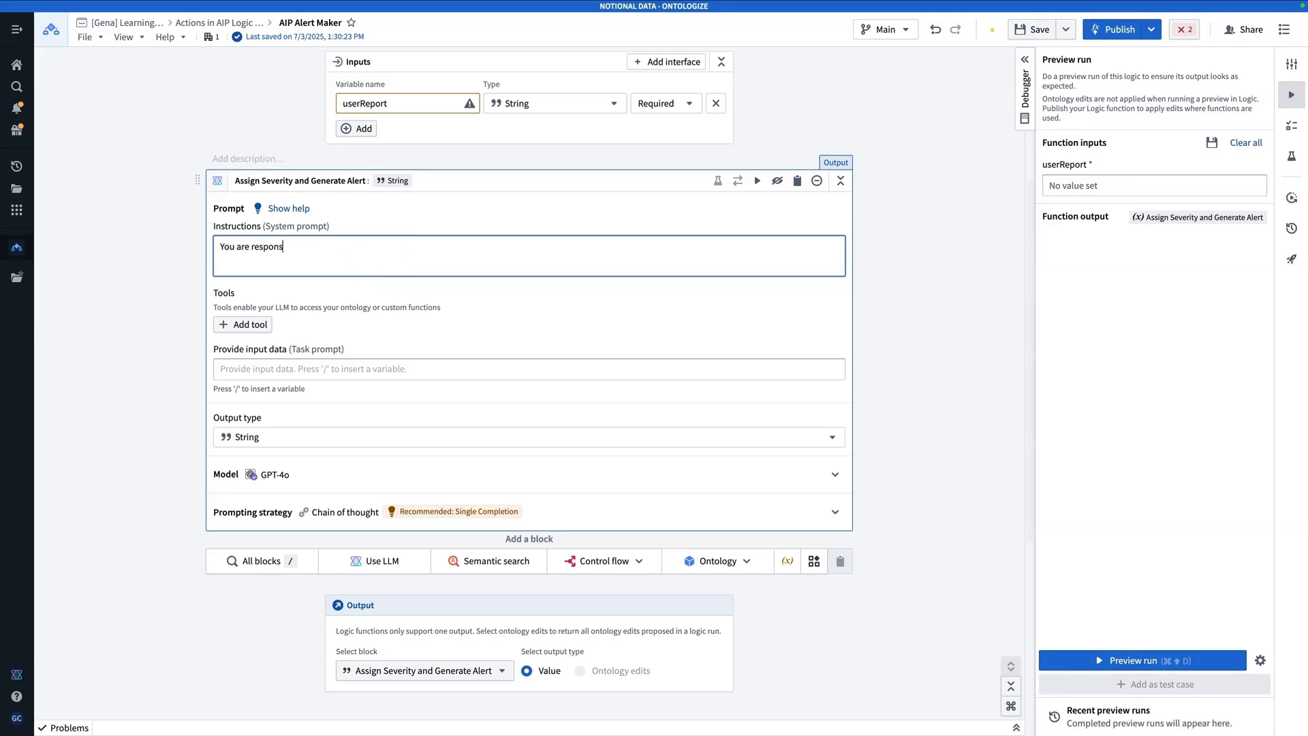
type("ible for triaging and creating a")
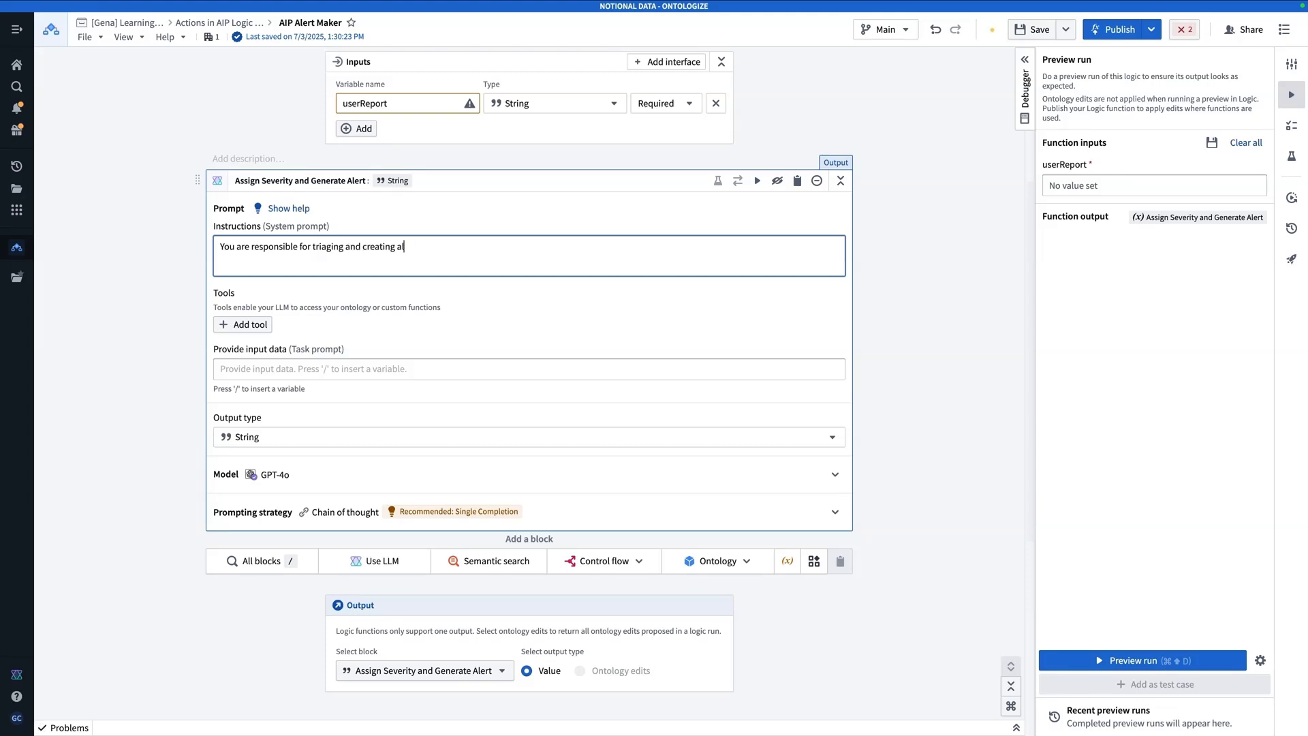
type("lerts base d")
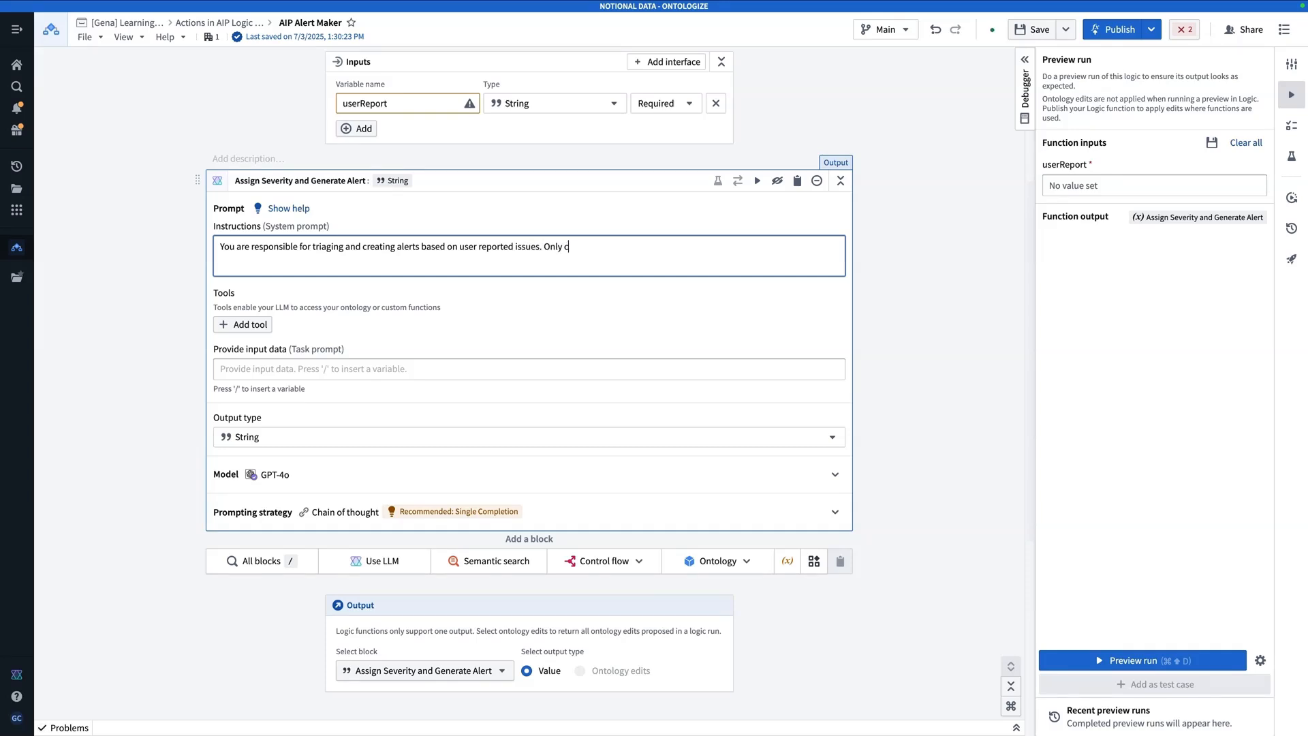
type("triage and c")
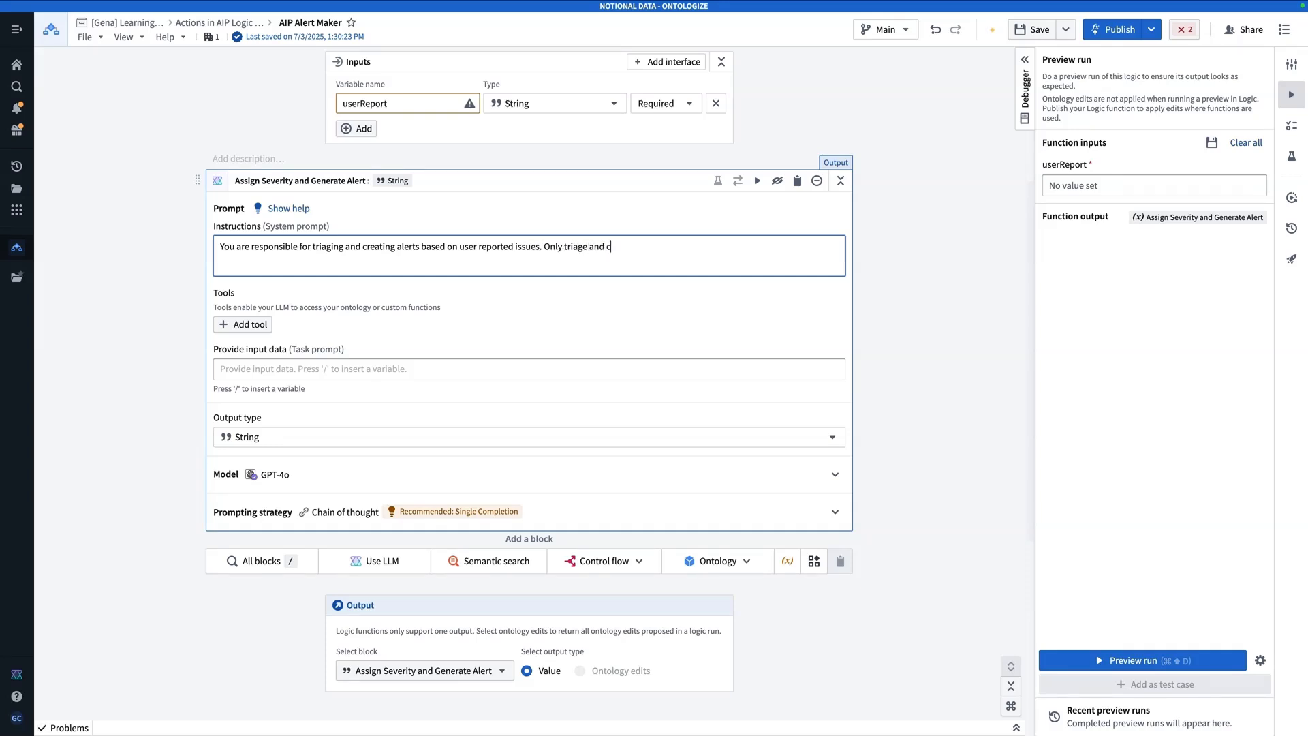
type("reate the alert")
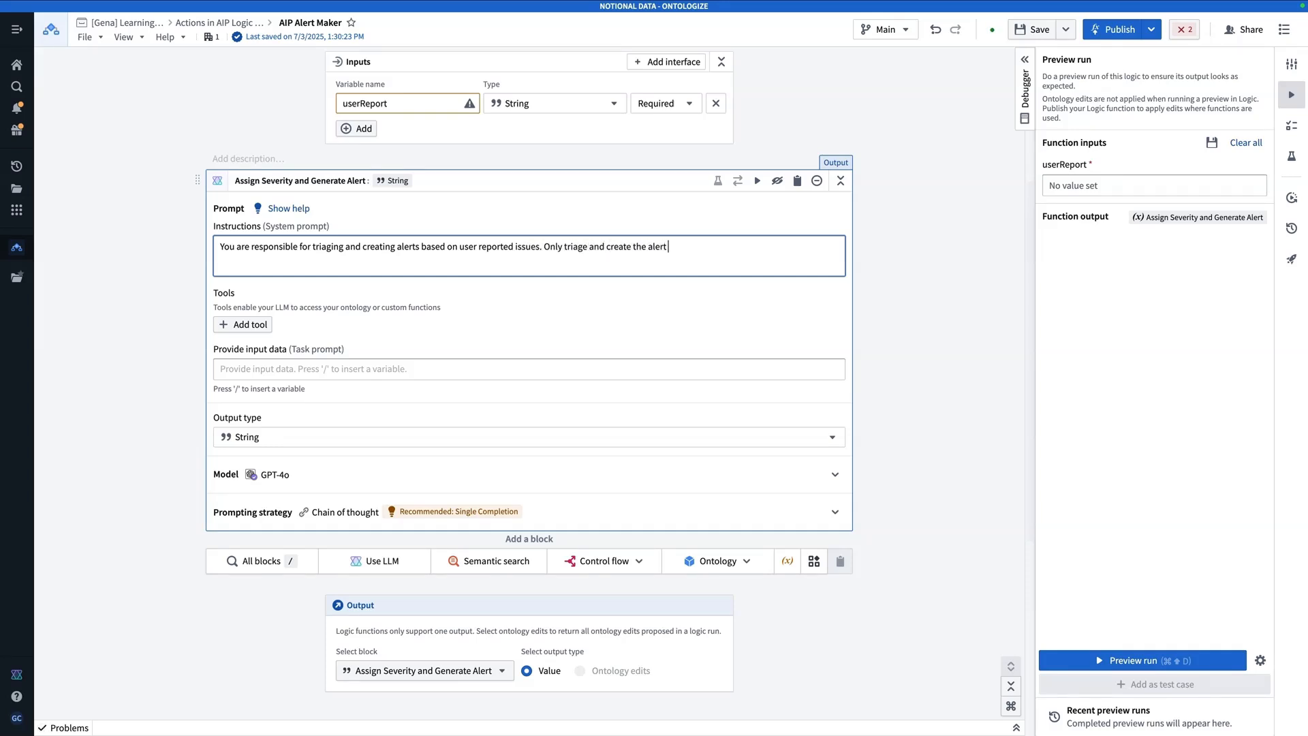
type("if it seems like a re")
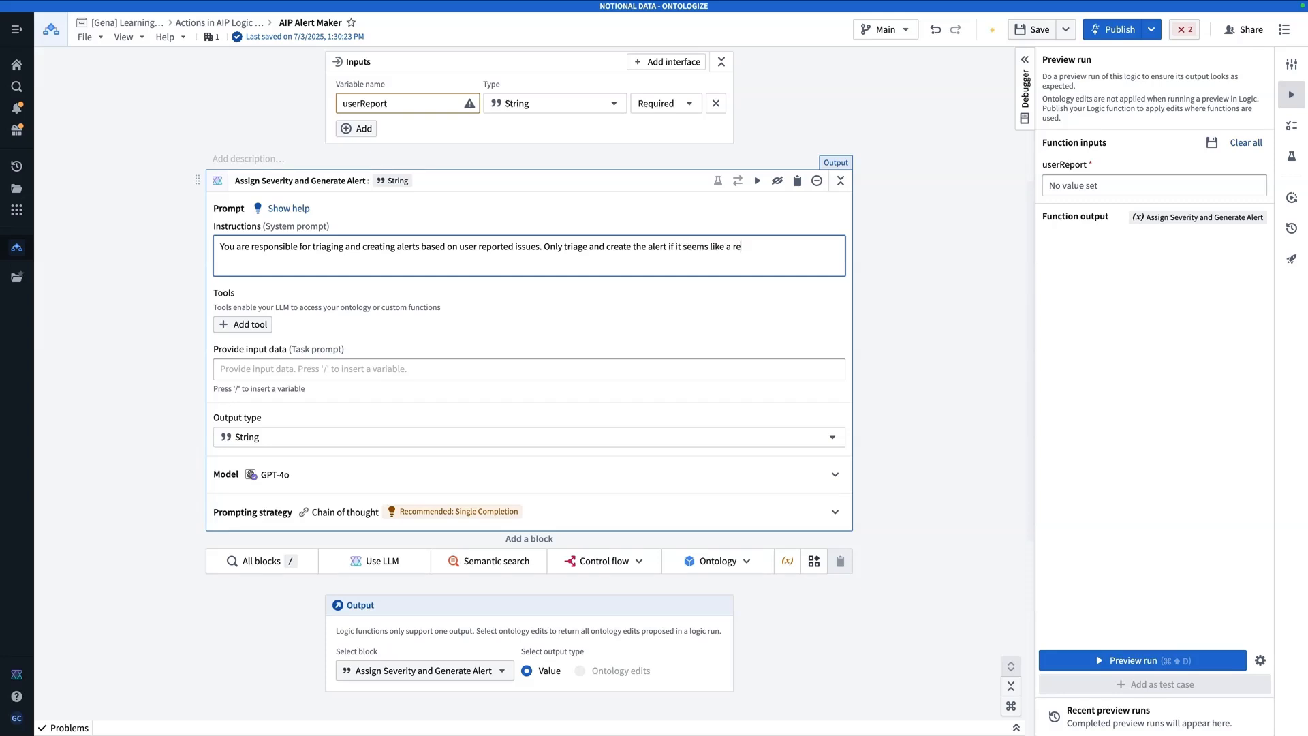
type("al issue worthy of an aler")
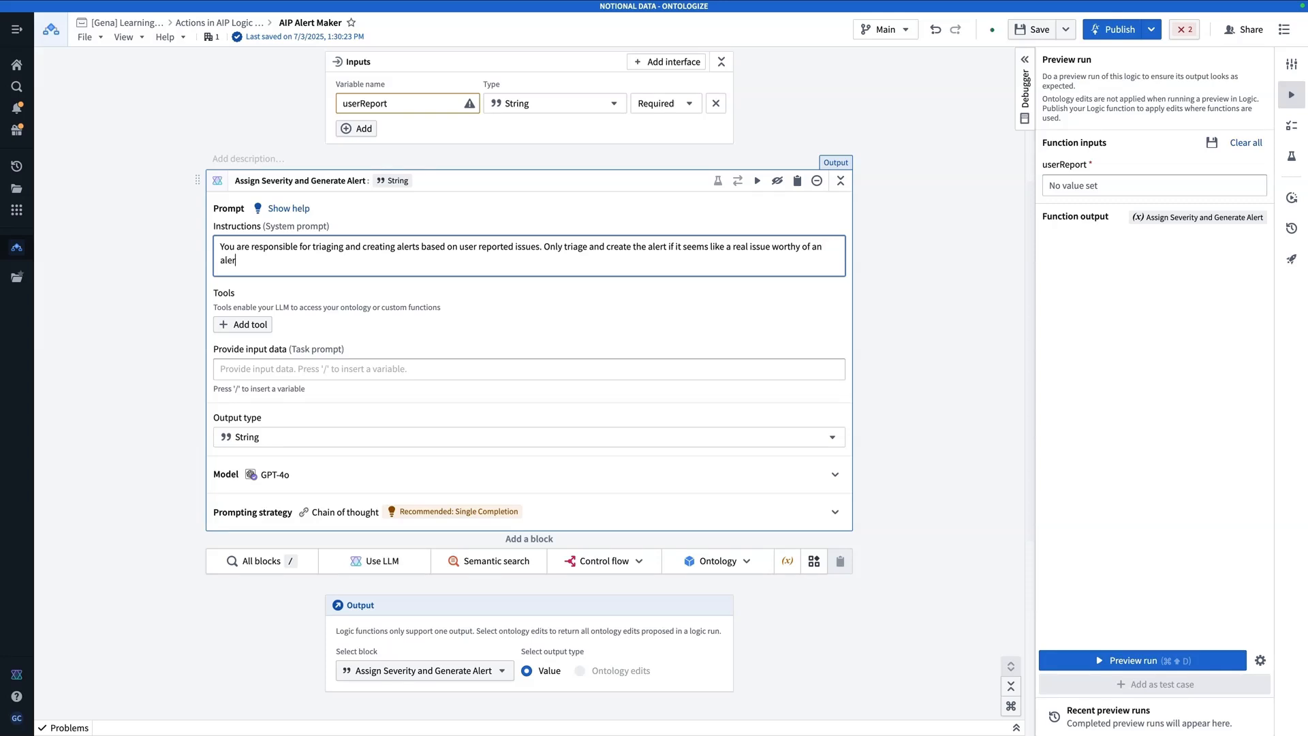
type("t.")
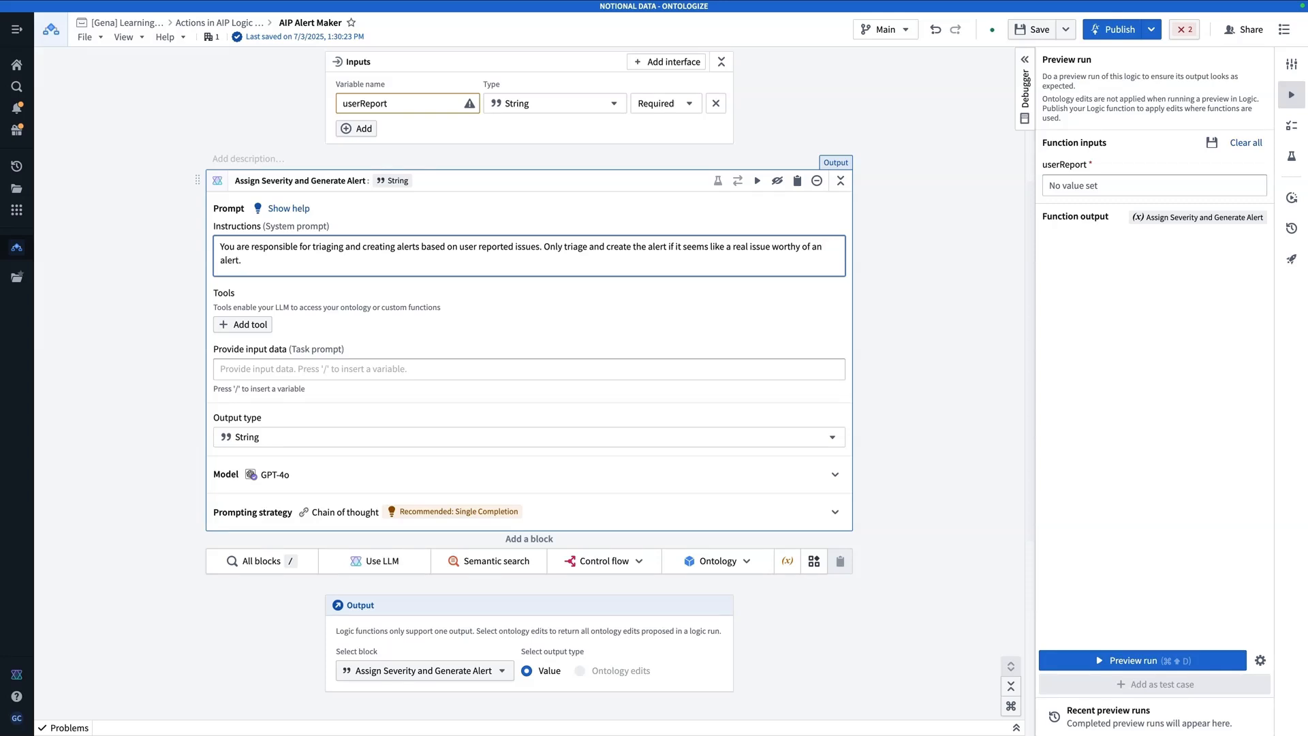
Leave the Instructions box and move to the LLM block's task prompt field.
left_click(241, 259)
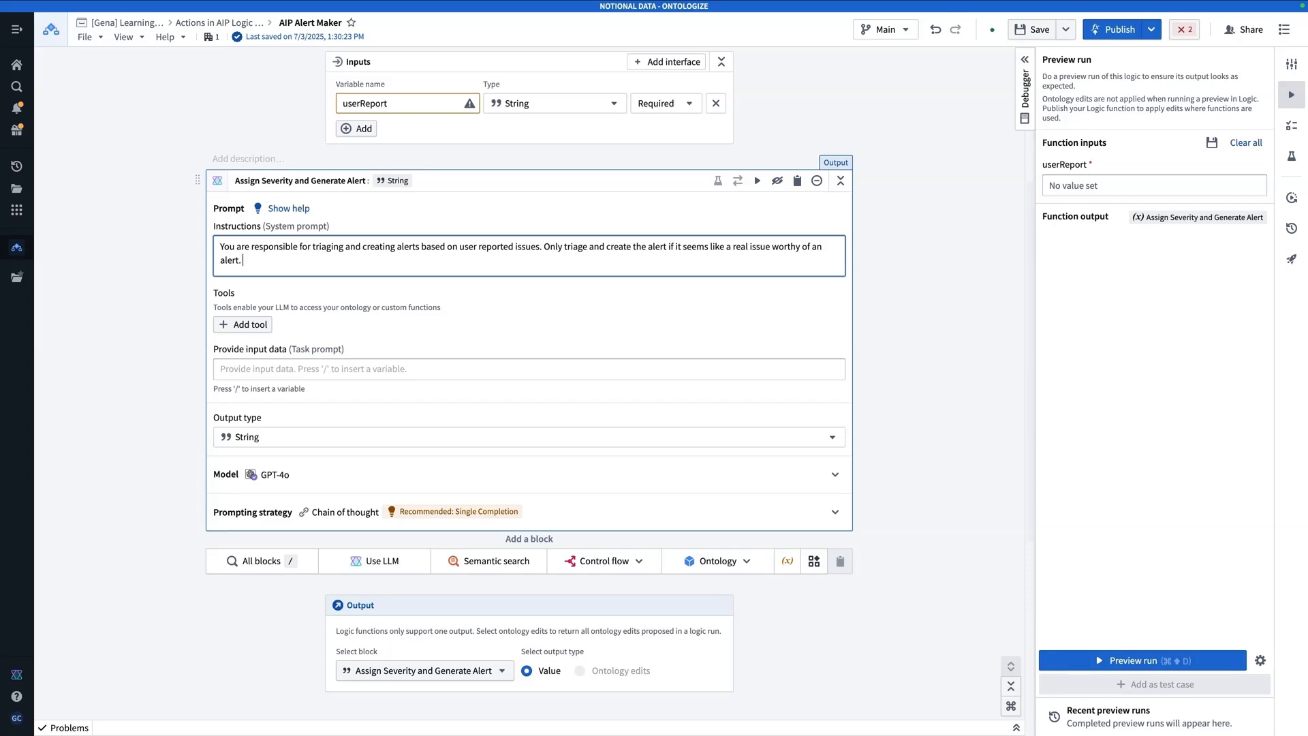
left_click(340, 321)
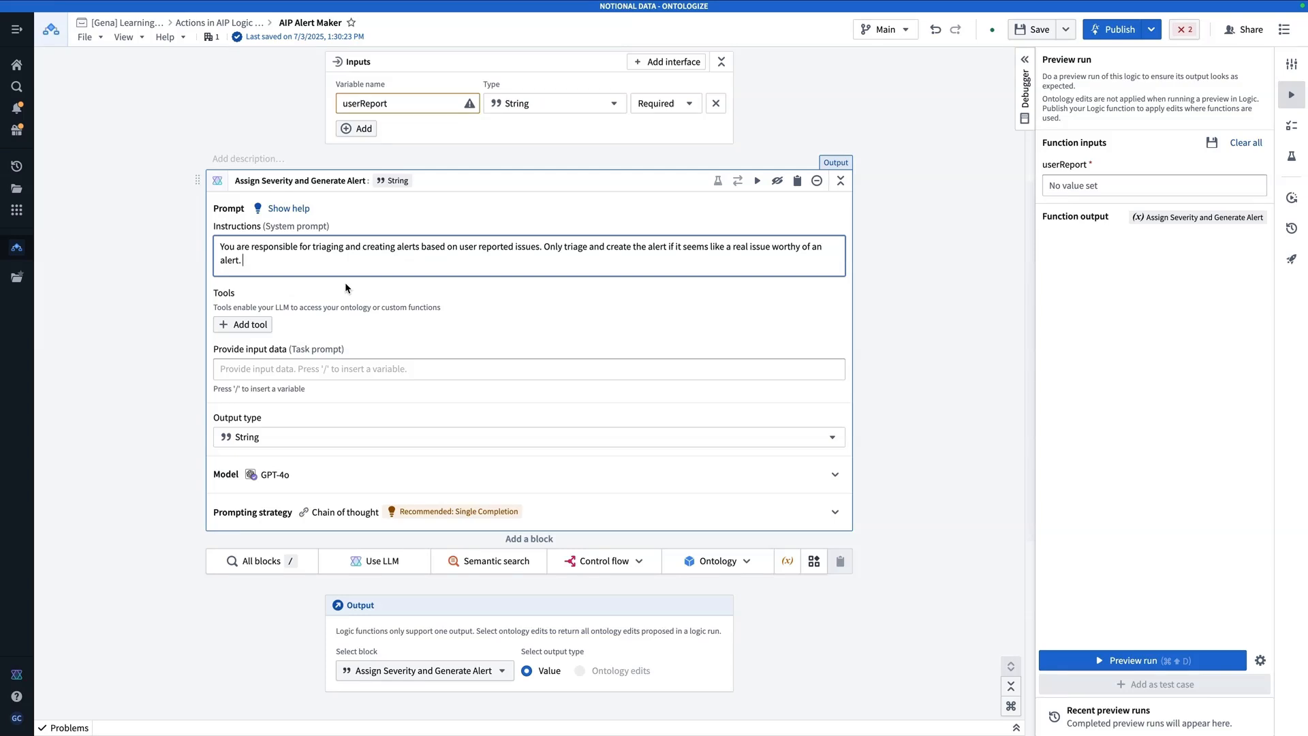
left_click(335, 369)
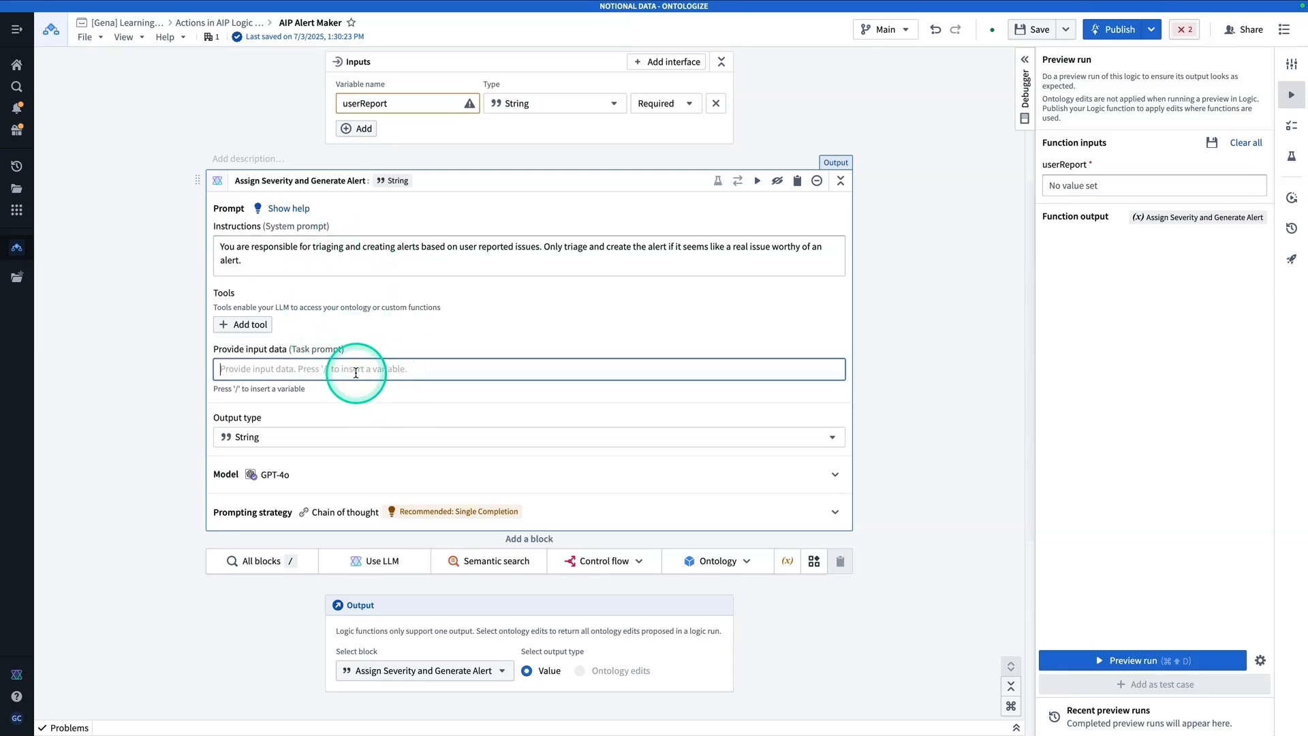
Make the task prompt 'user reported issue:' followed by the userReport variable.
type("user reported issue: /")
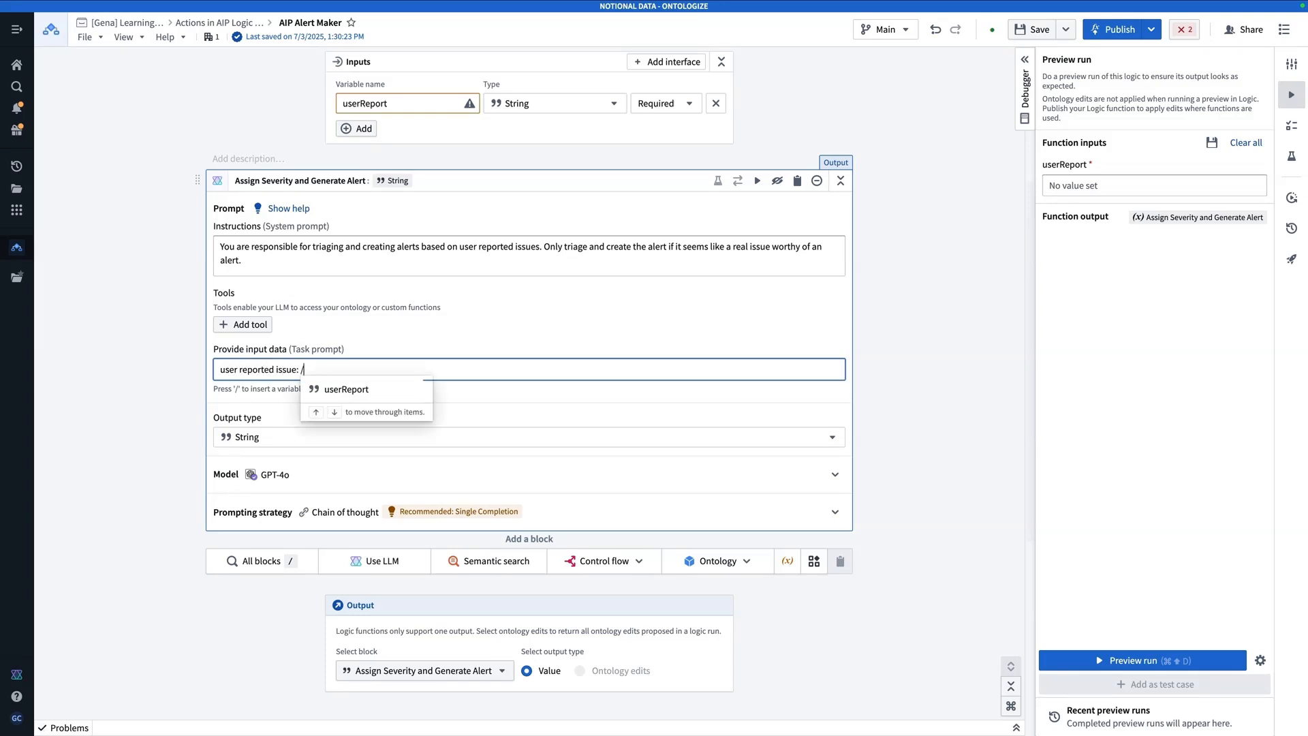
left_click(345, 389)
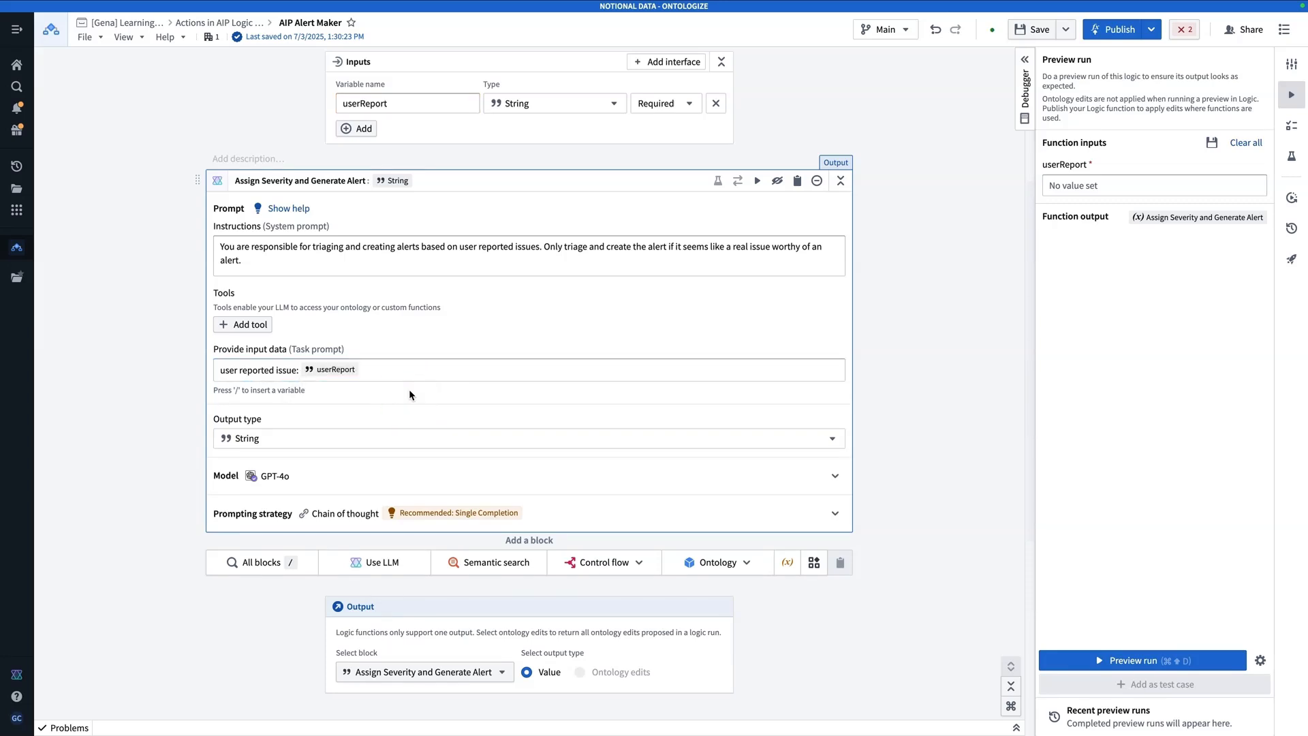
left_click(916, 233)
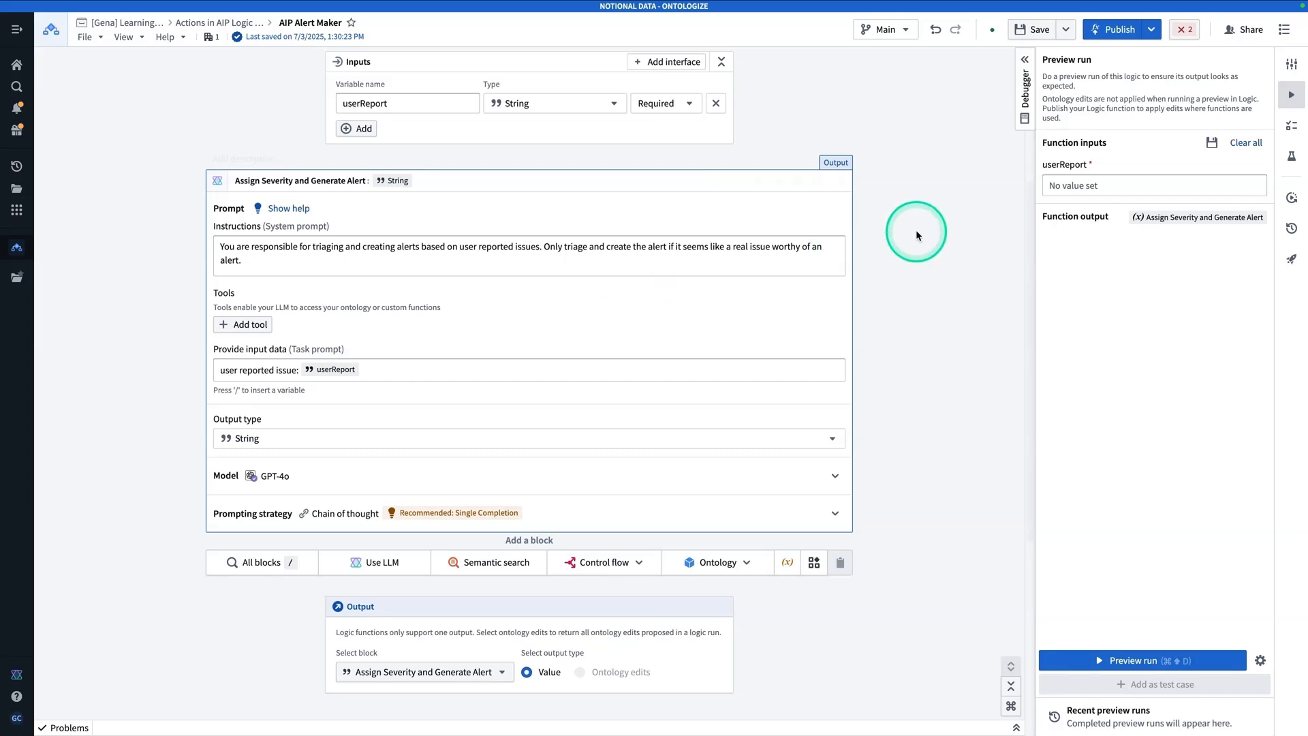
Preview-run the function with the report 'I can't find my other sock'.
left_click(1154, 185)
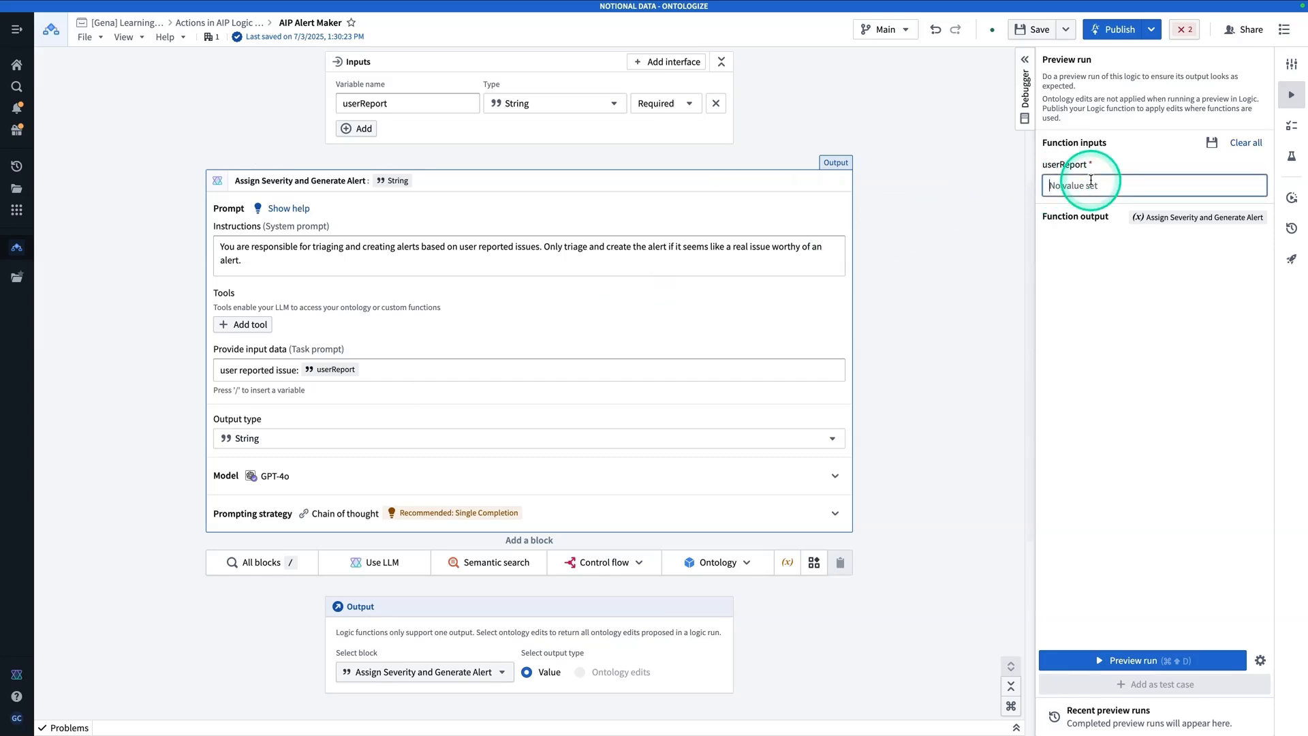
type("I can't")
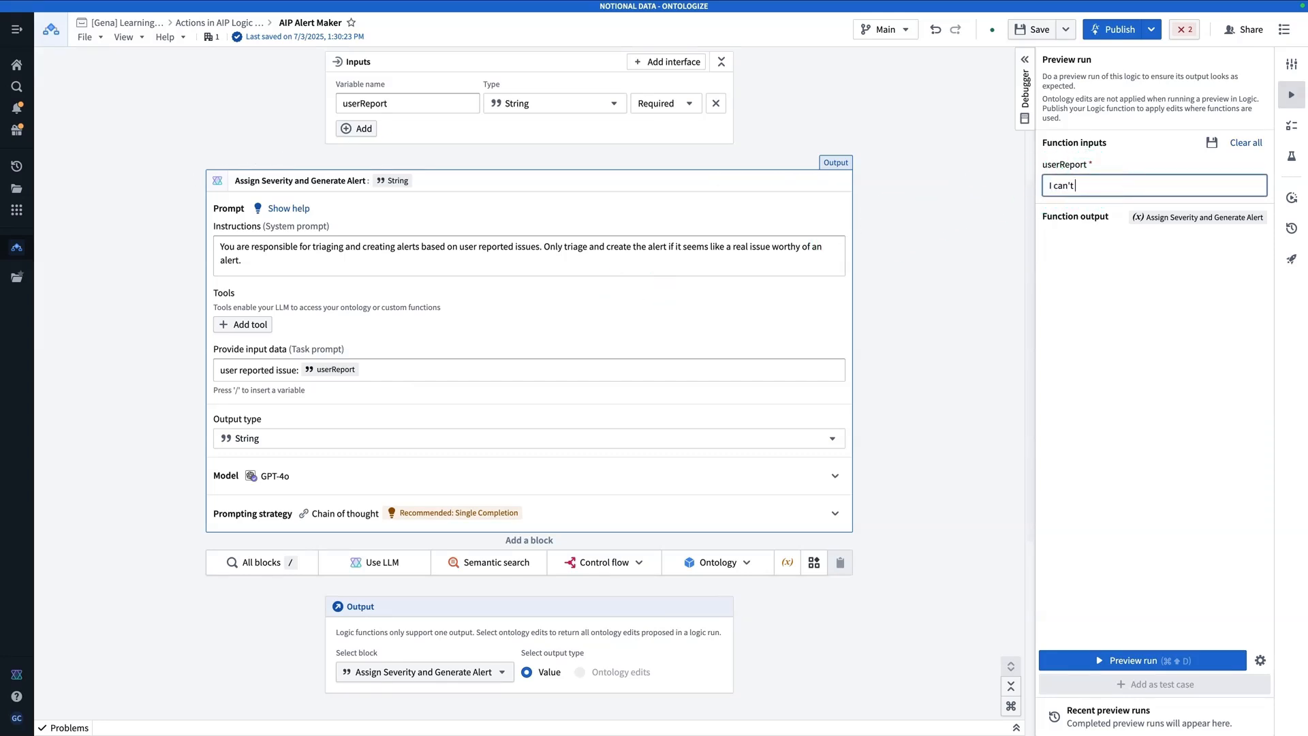
type("find my other sock")
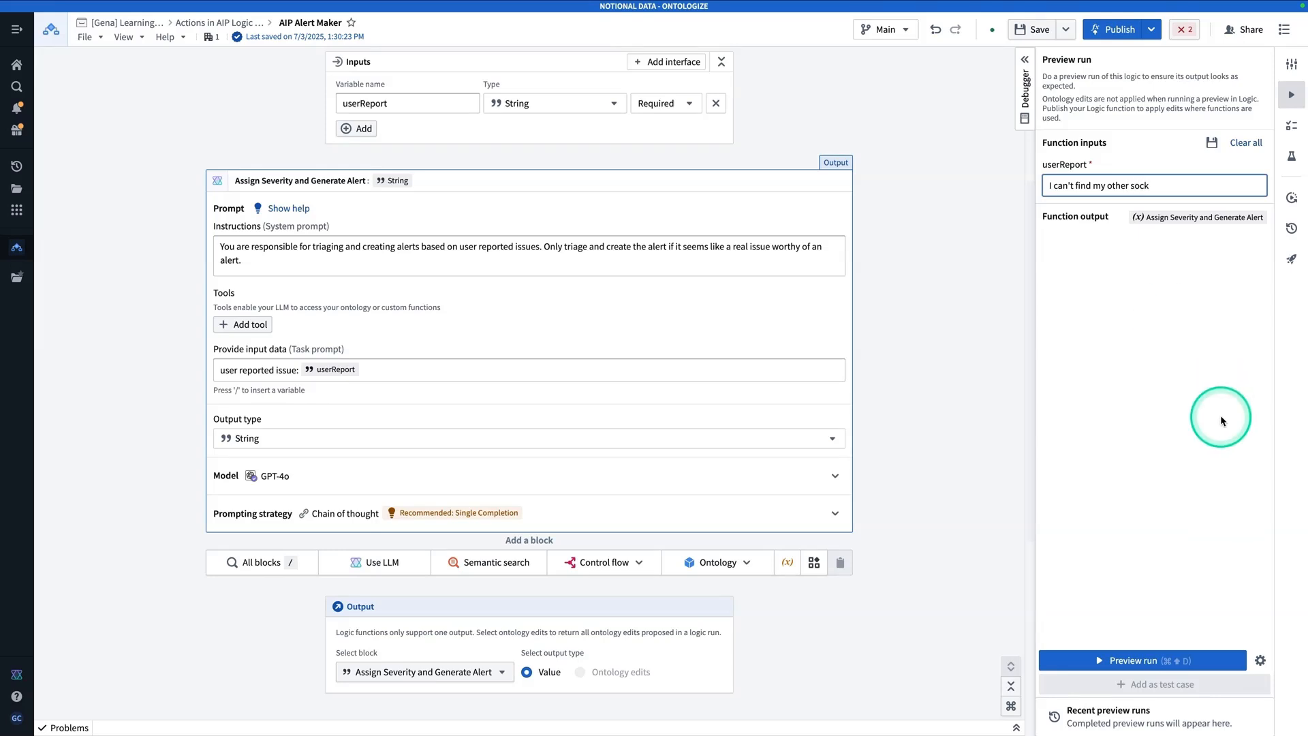
left_click(1170, 661)
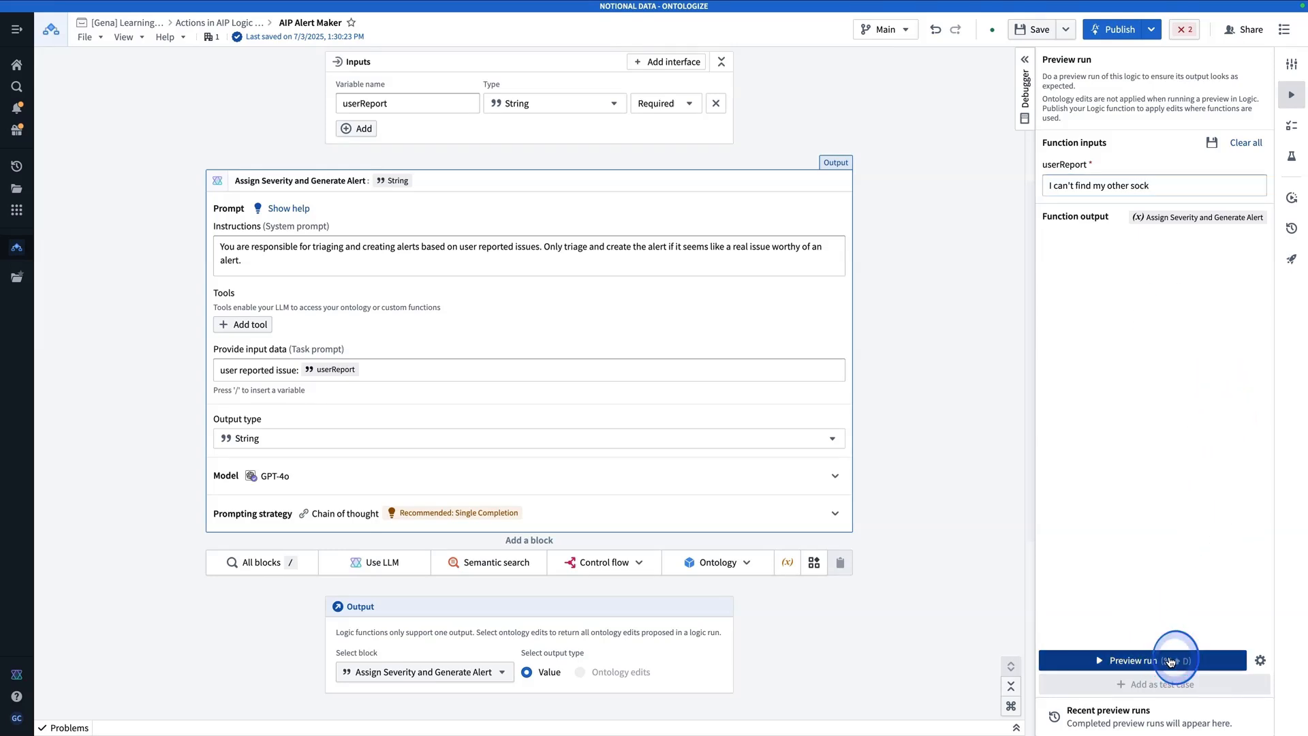
left_click(1153, 660)
type("my air co")
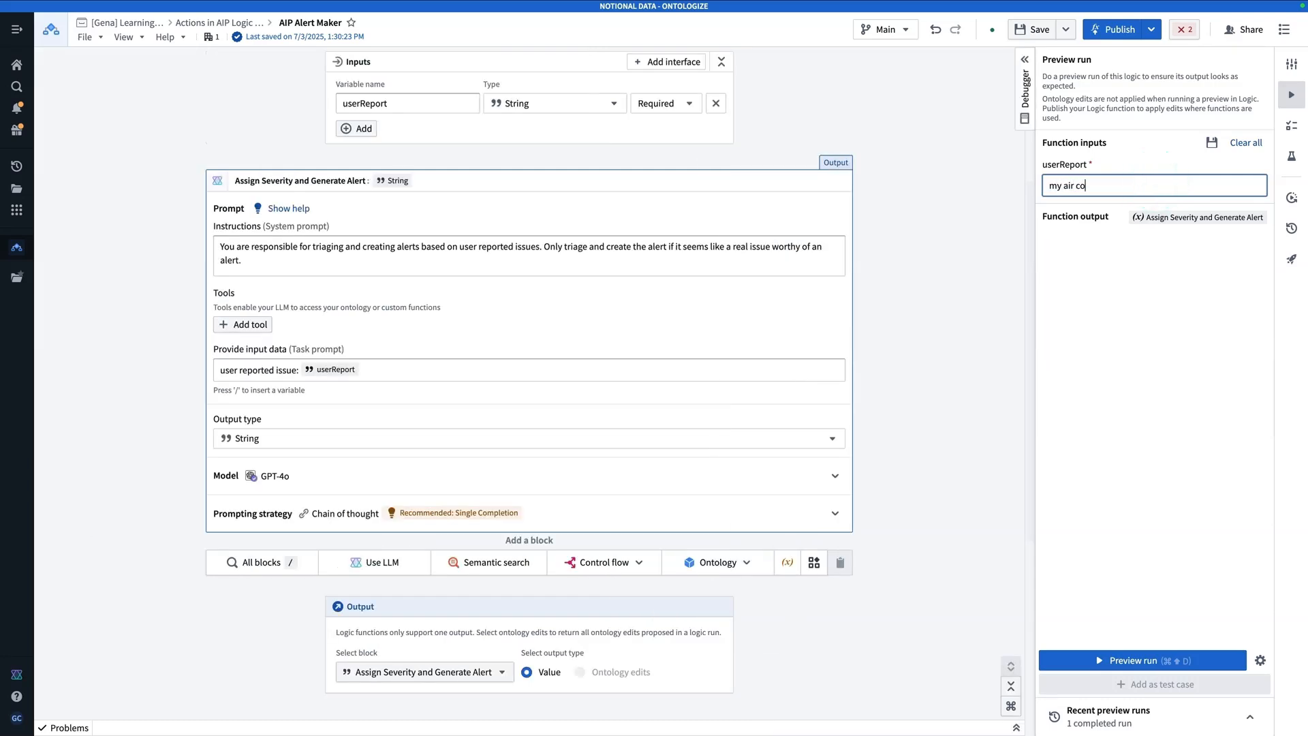
Preview-run with the fallen air conditioner report, getting a serious safety-concern response.
type("nditioner")
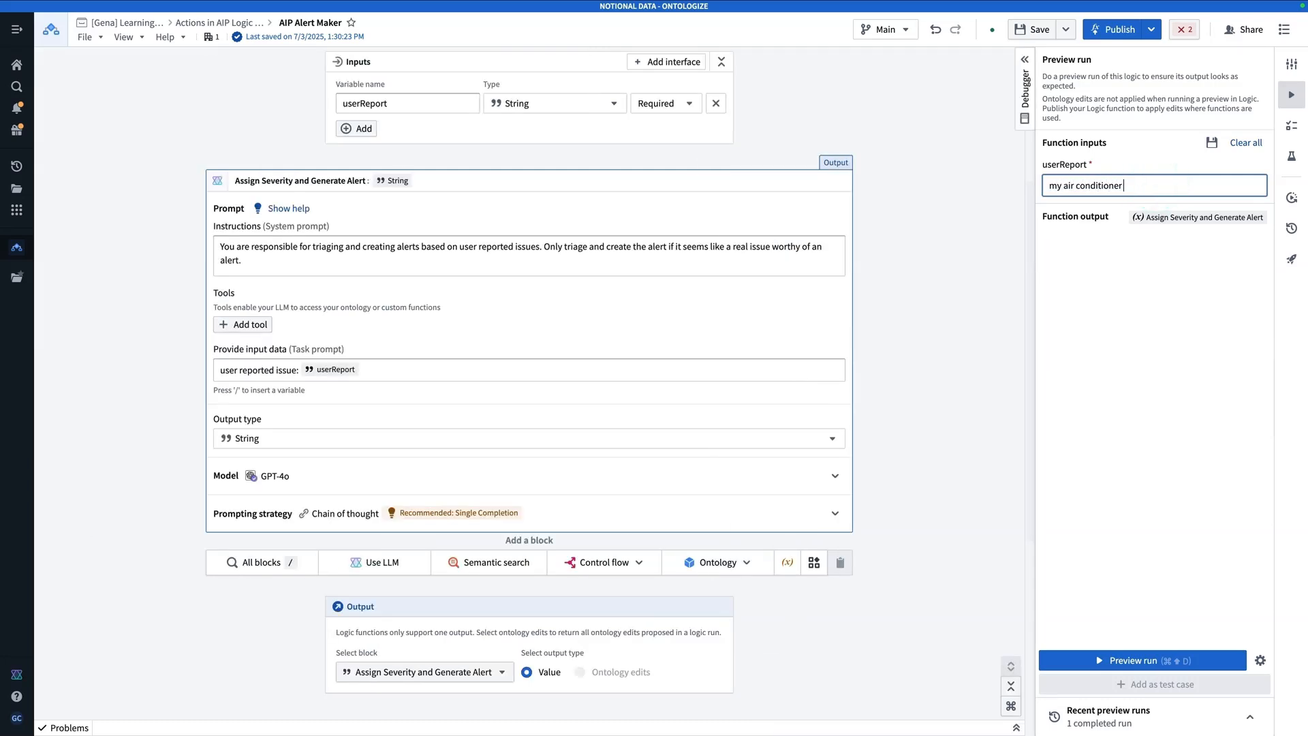
type("fell out of my 10th sto")
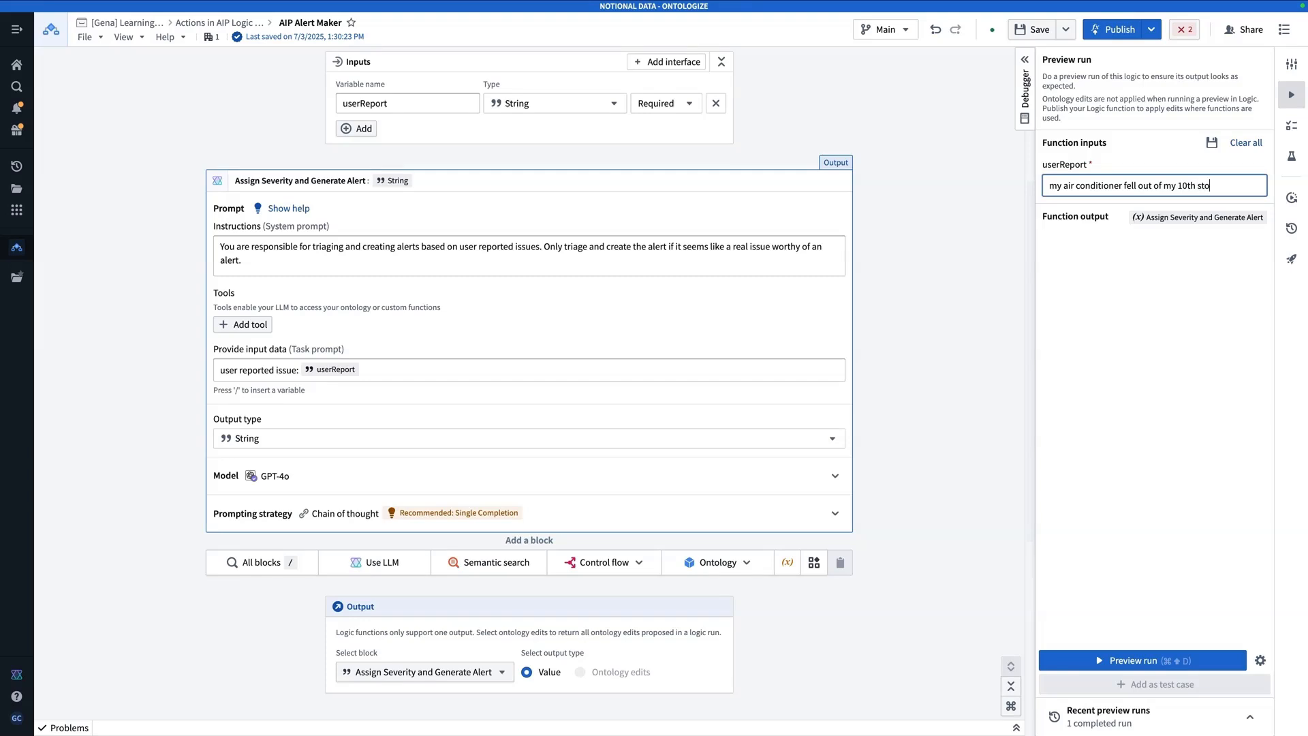
type("ry window")
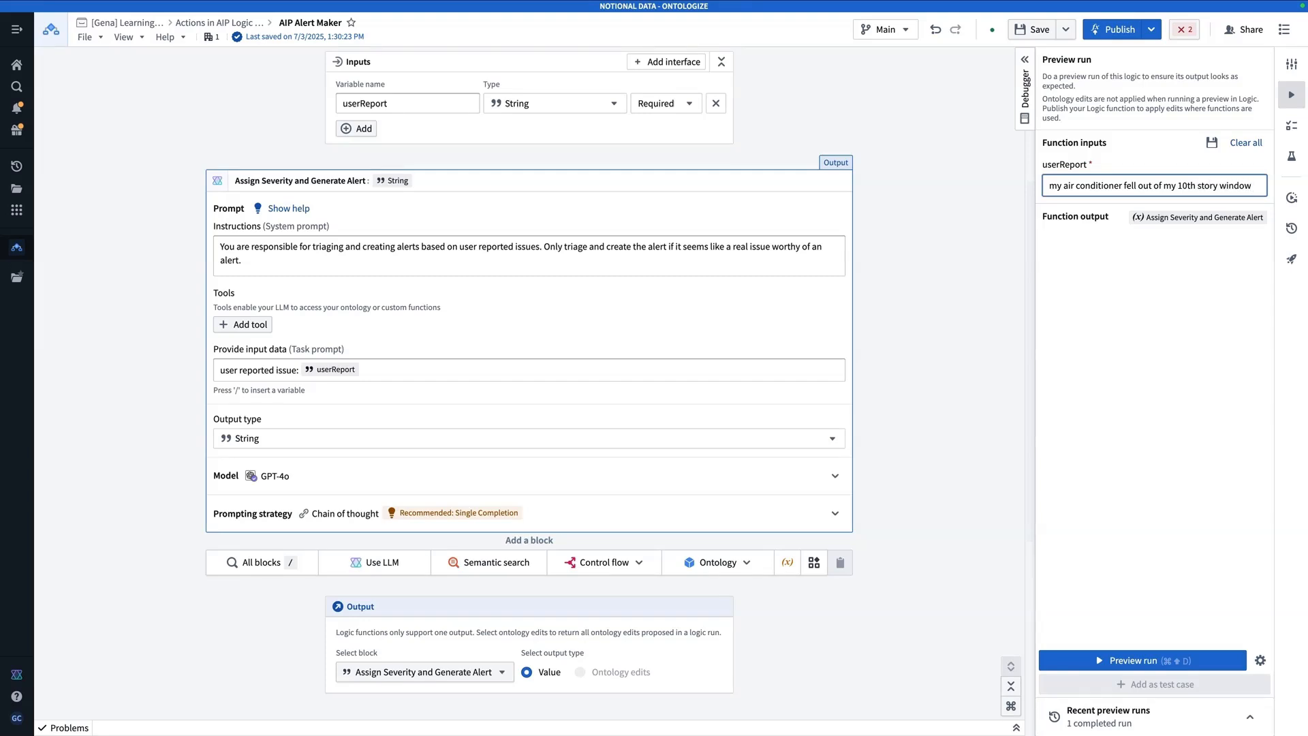
left_click(1141, 660)
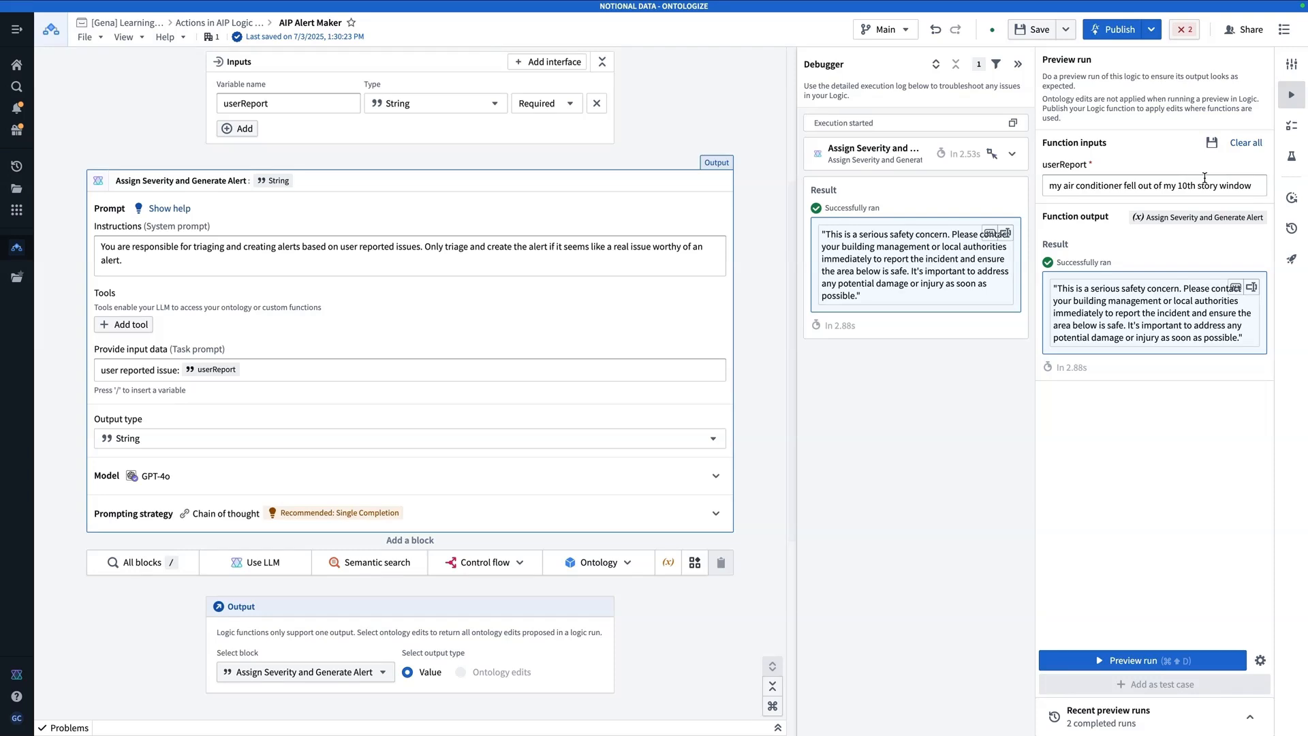
left_click(245, 263)
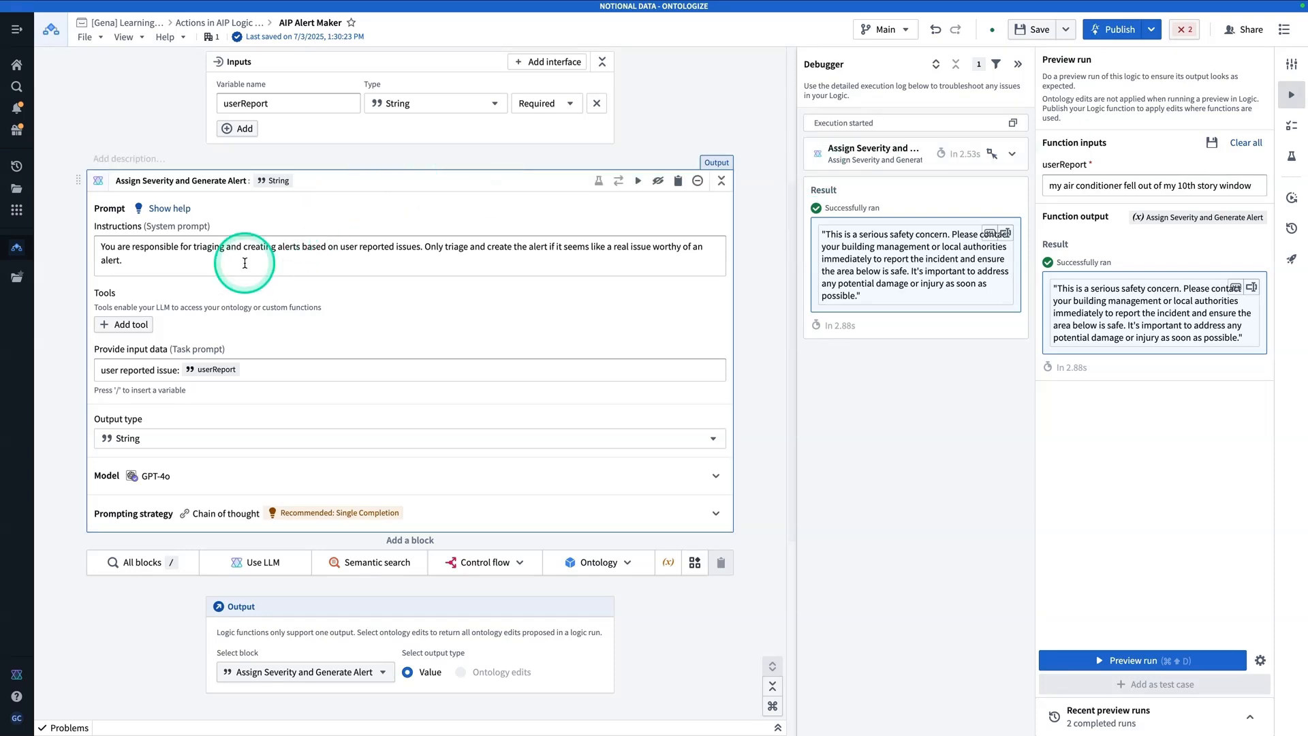
mouse_move(219, 287)
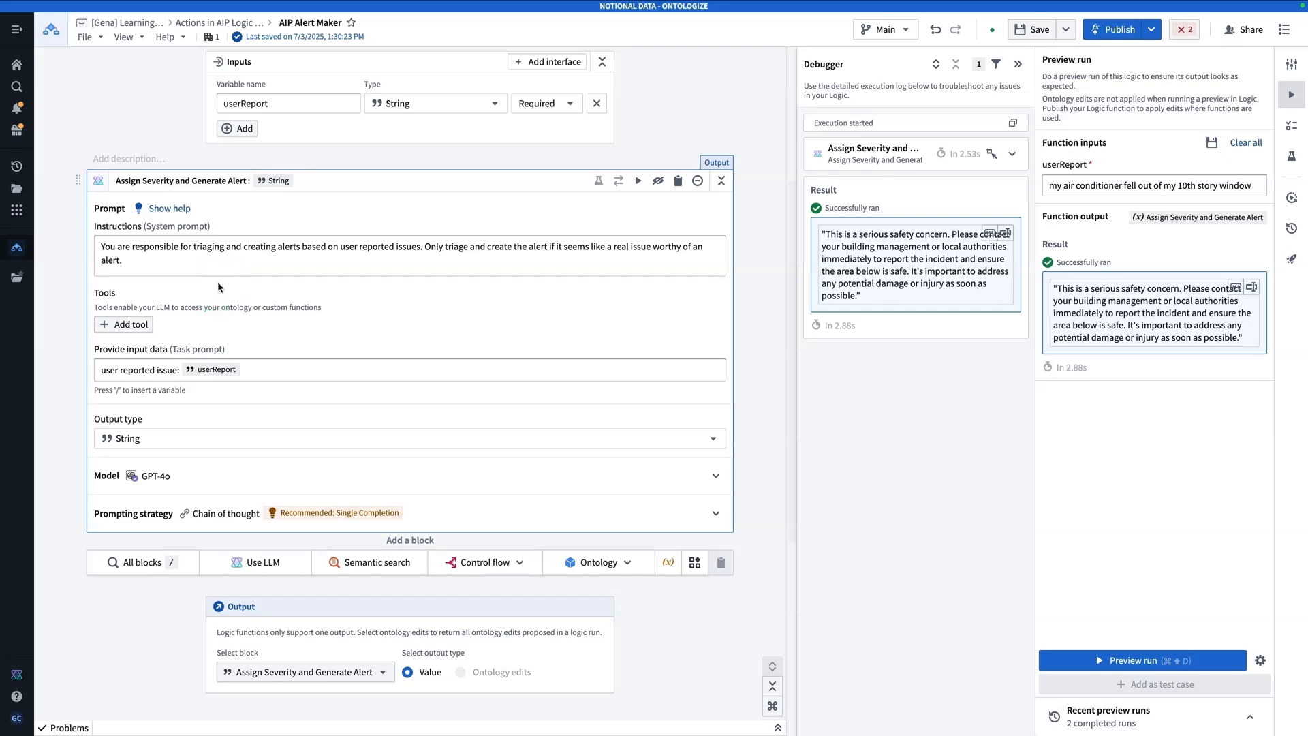
Add Create [Gena] Alert as an Apply actions tool on the LLM block.
left_click(129, 325)
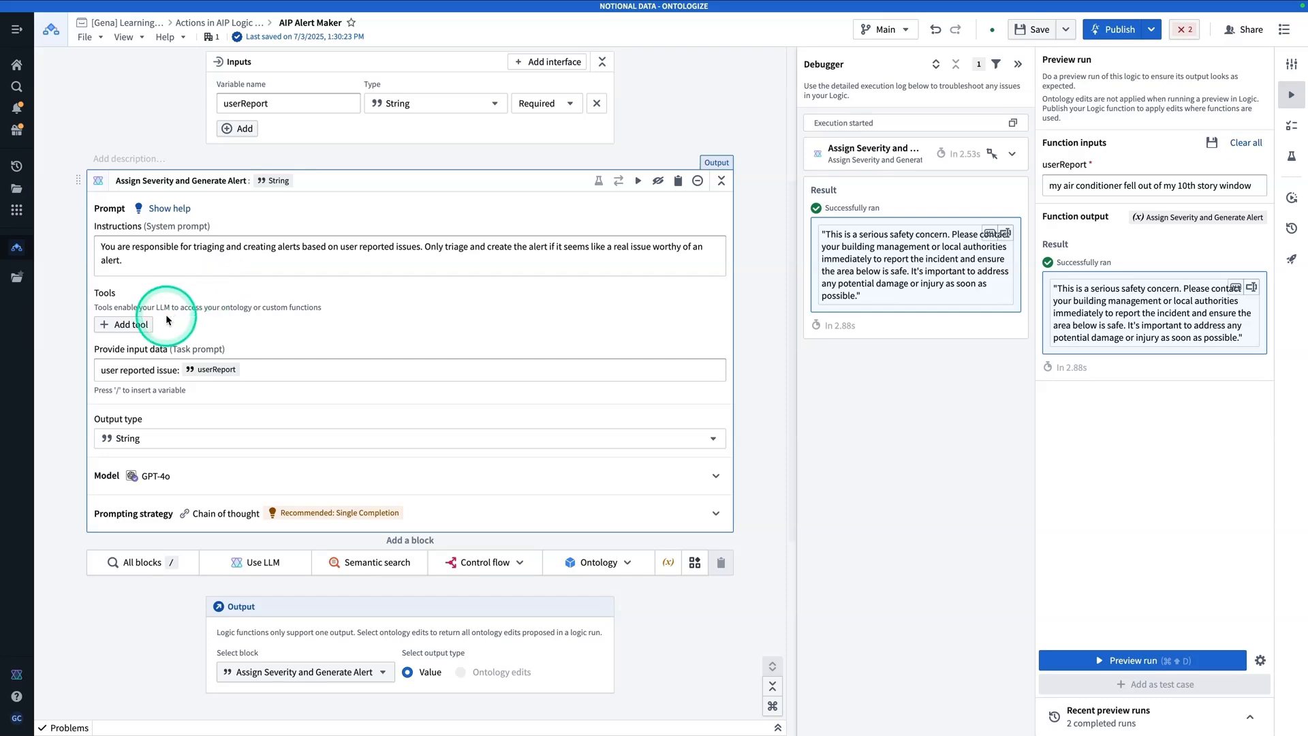
left_click(123, 324)
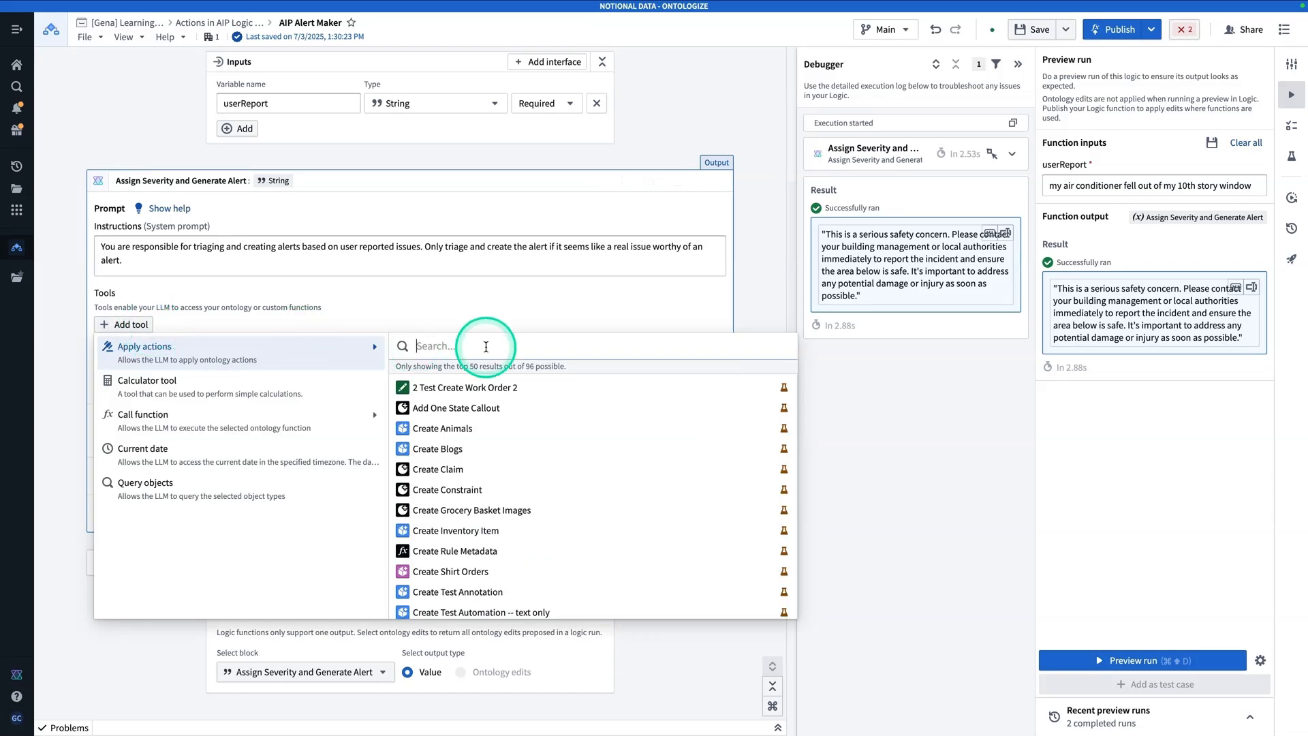
type("create")
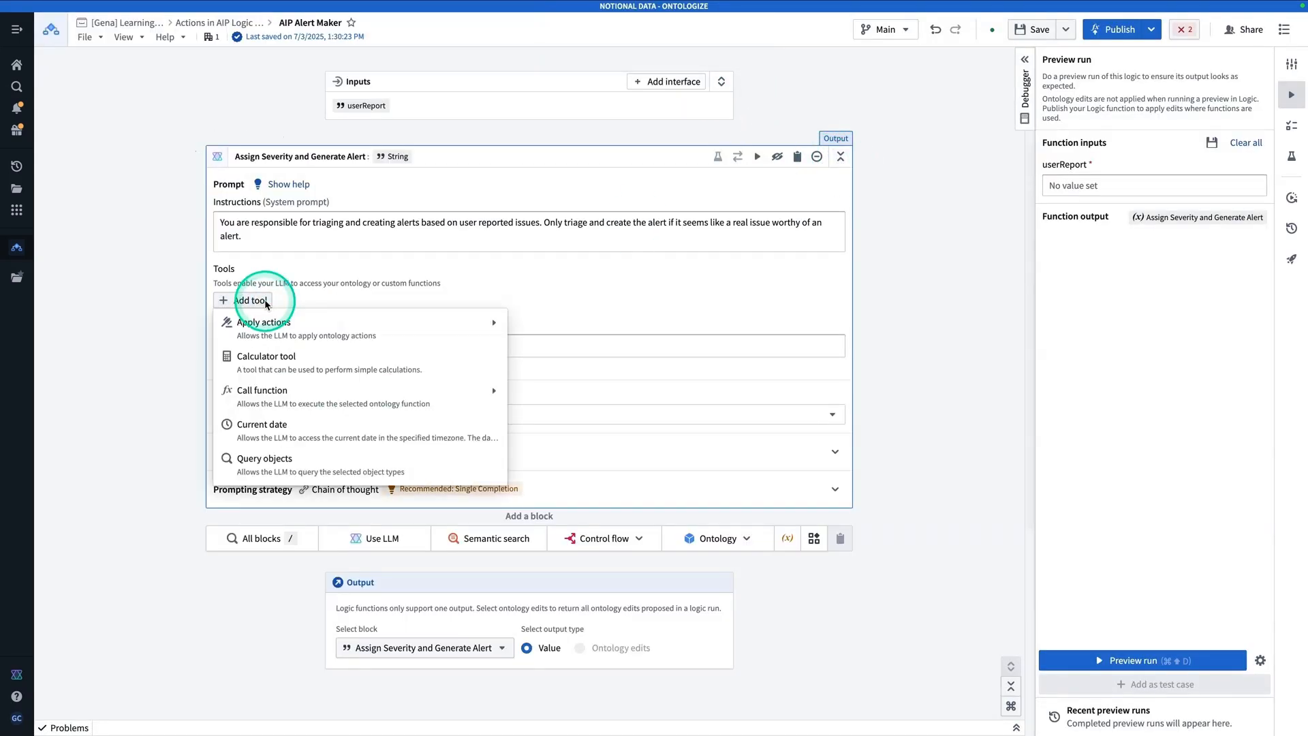
left_click(263, 328)
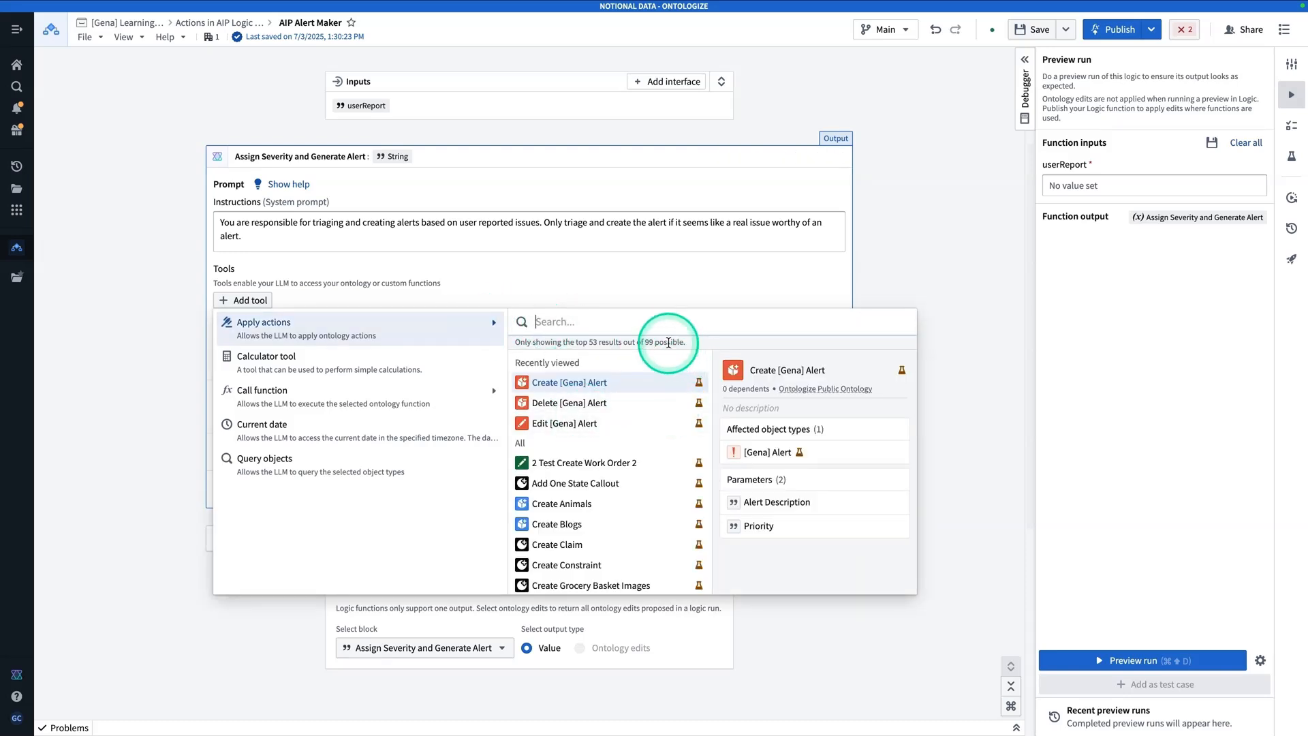
type("c")
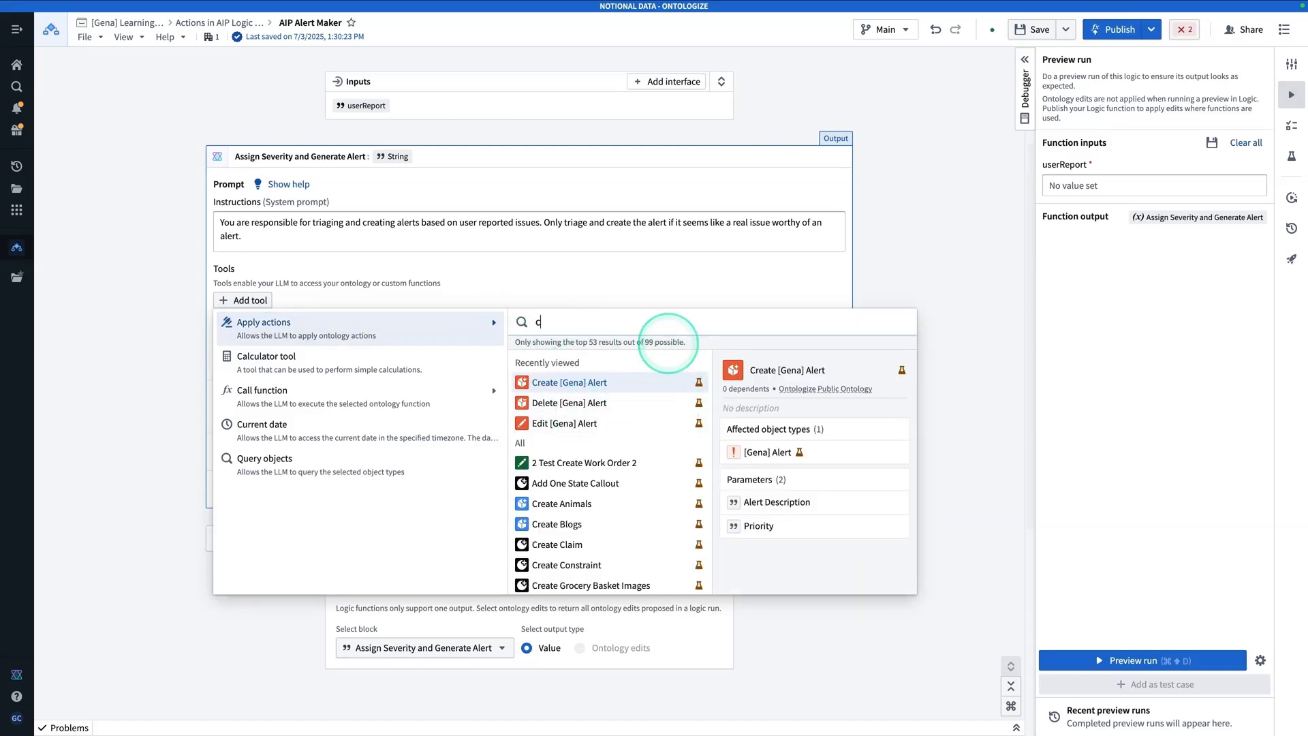
type("reate [gena] alert")
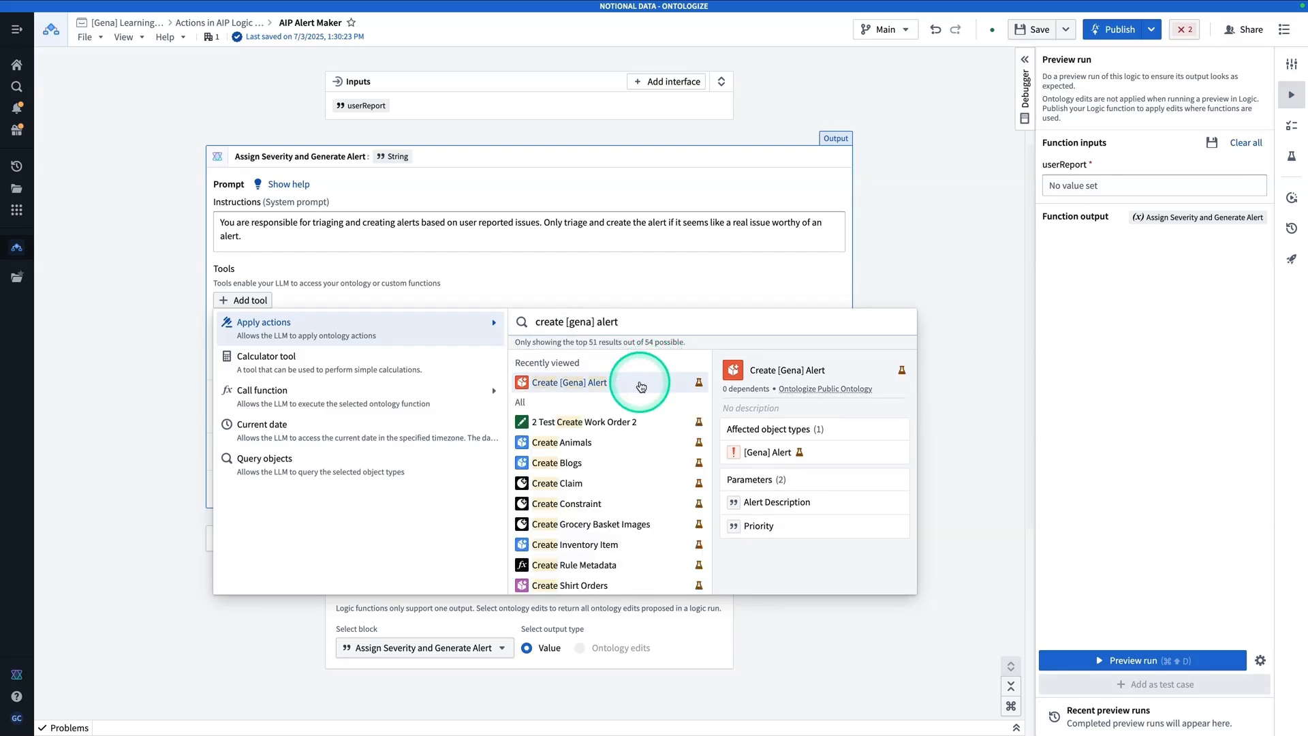
left_click(568, 382)
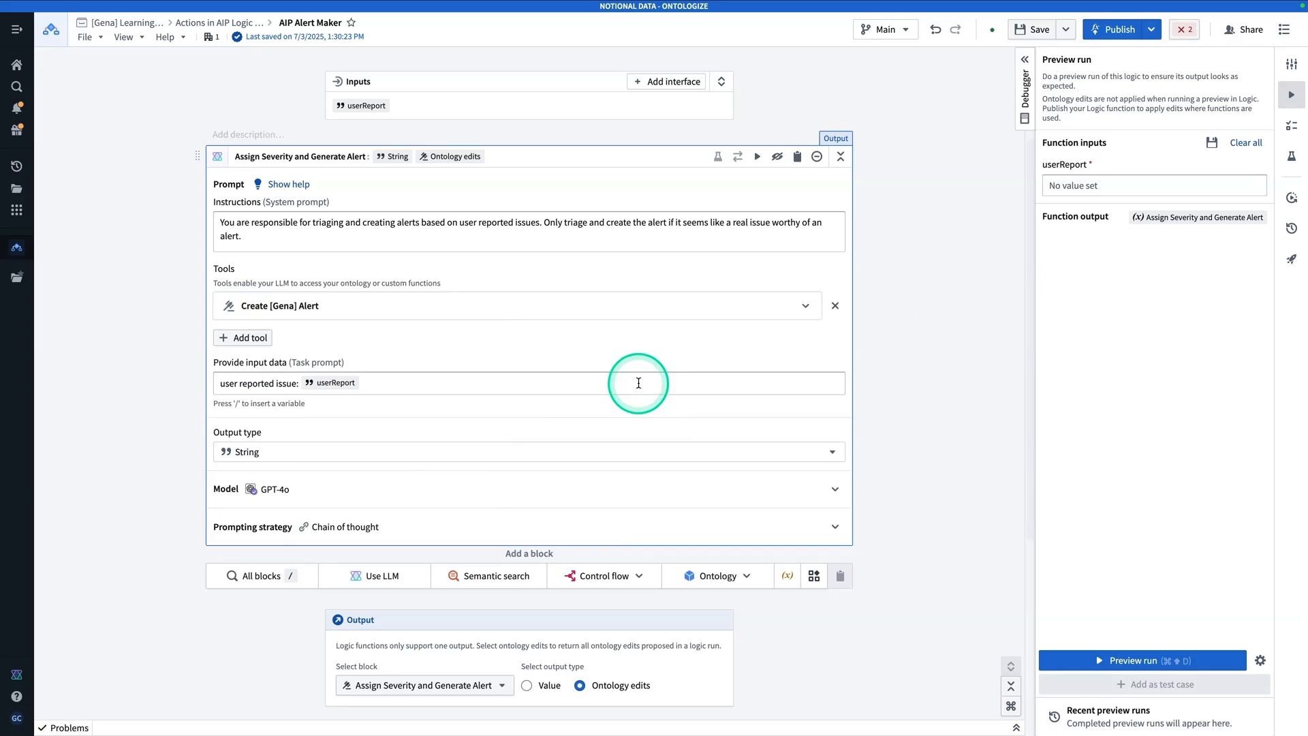
mouse_move(539, 326)
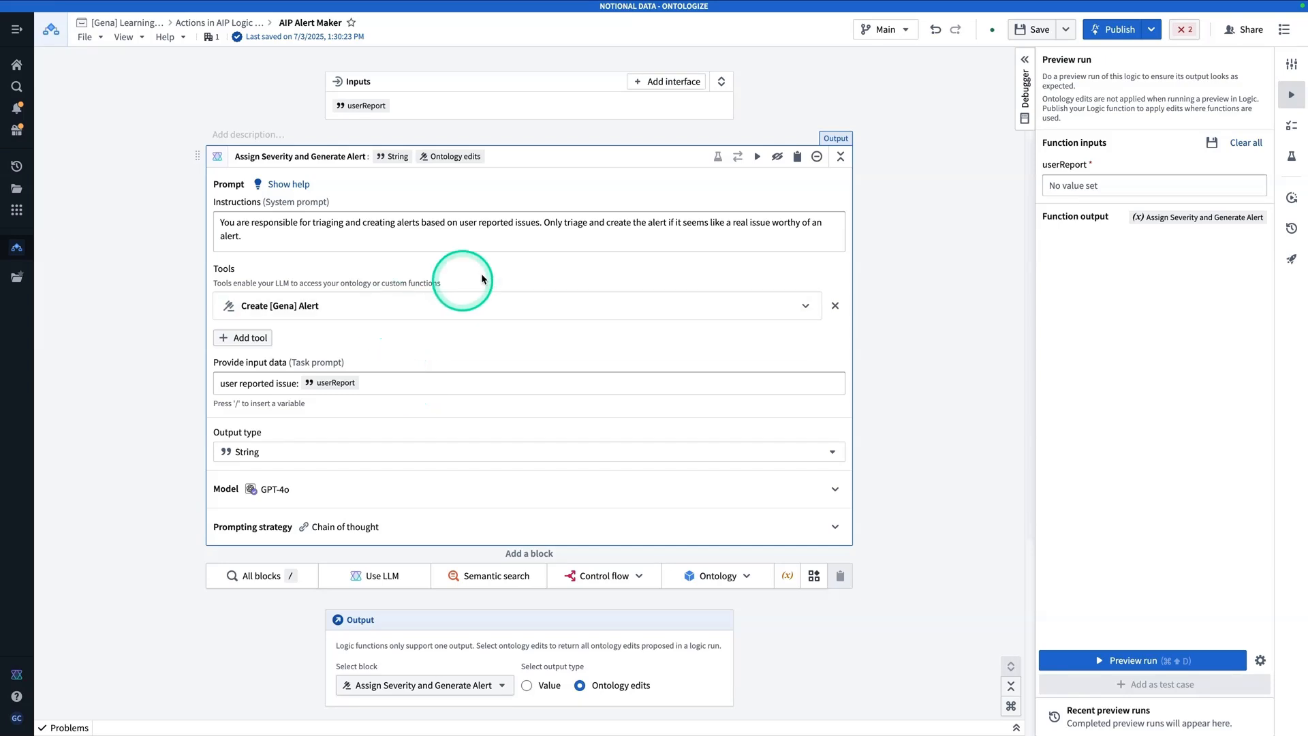
left_click(735, 237)
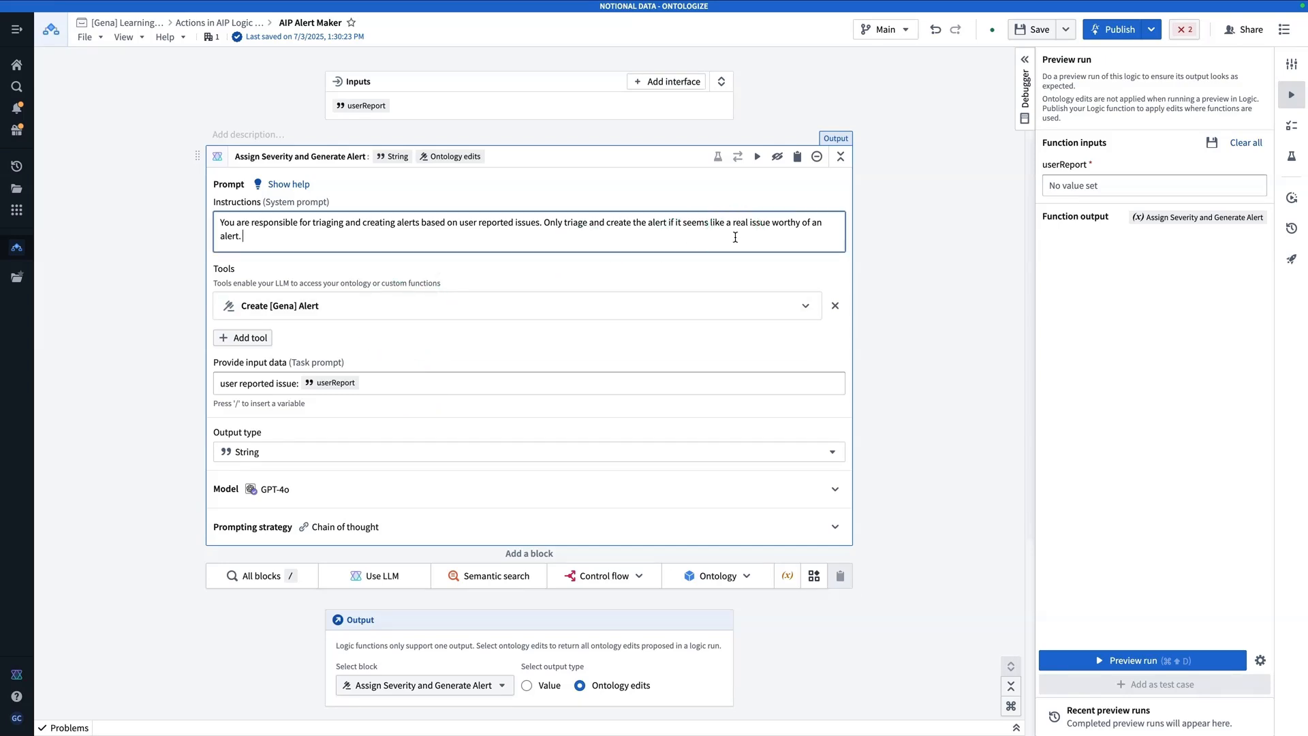
Append instructions: user report becomes Alert Description, priority Low, Medium, or Critical.
type("When c")
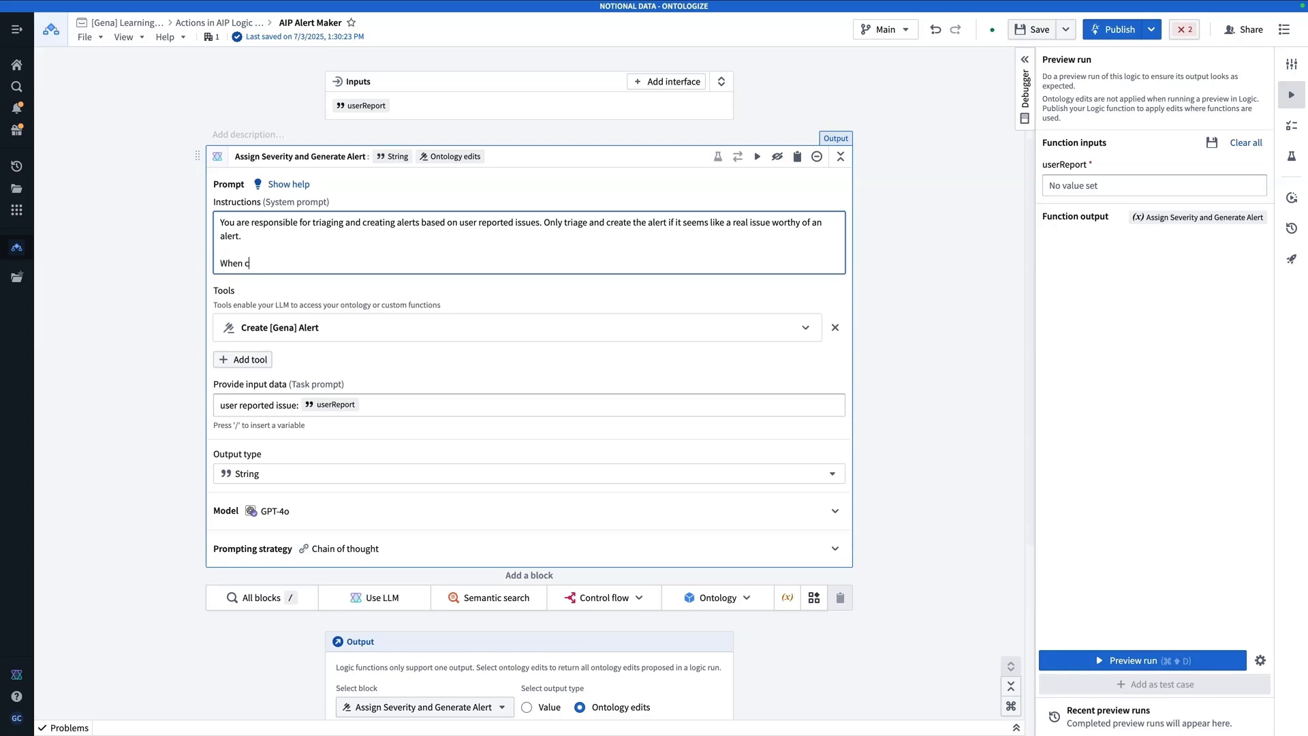
type("reating an alert,")
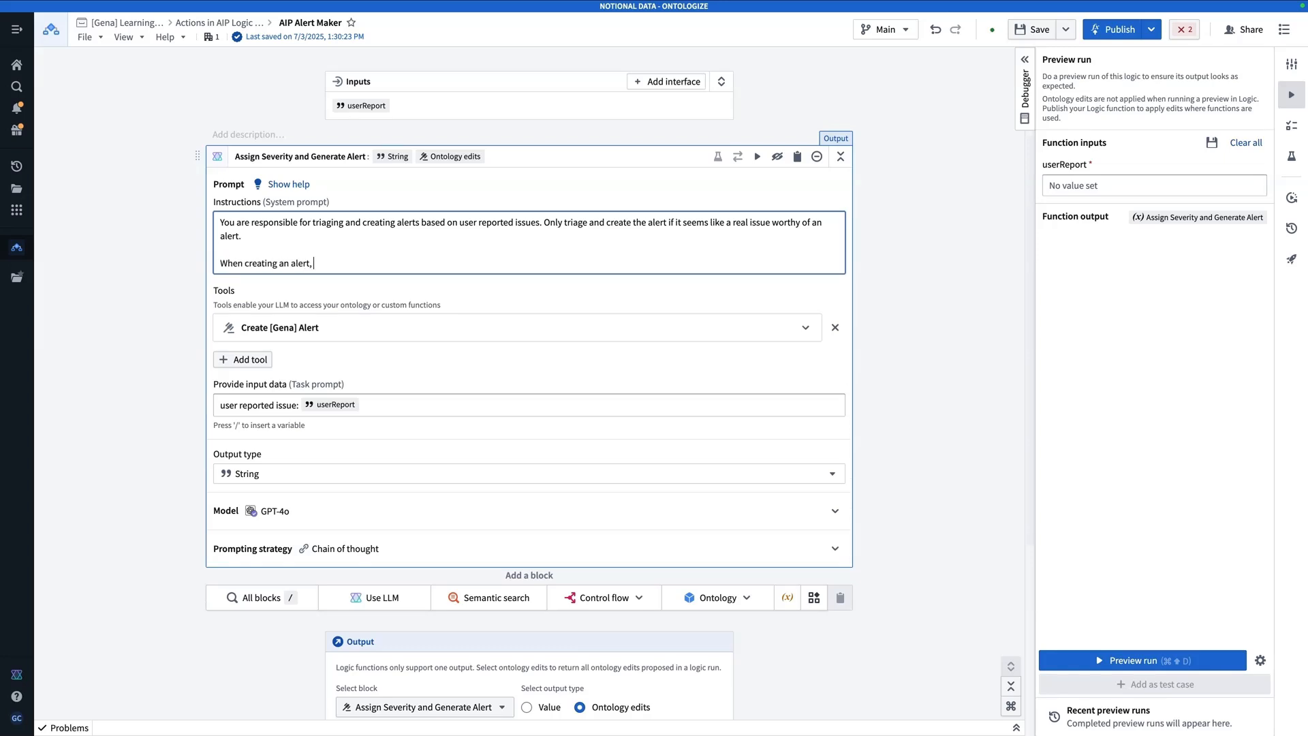
type("if it is warrant")
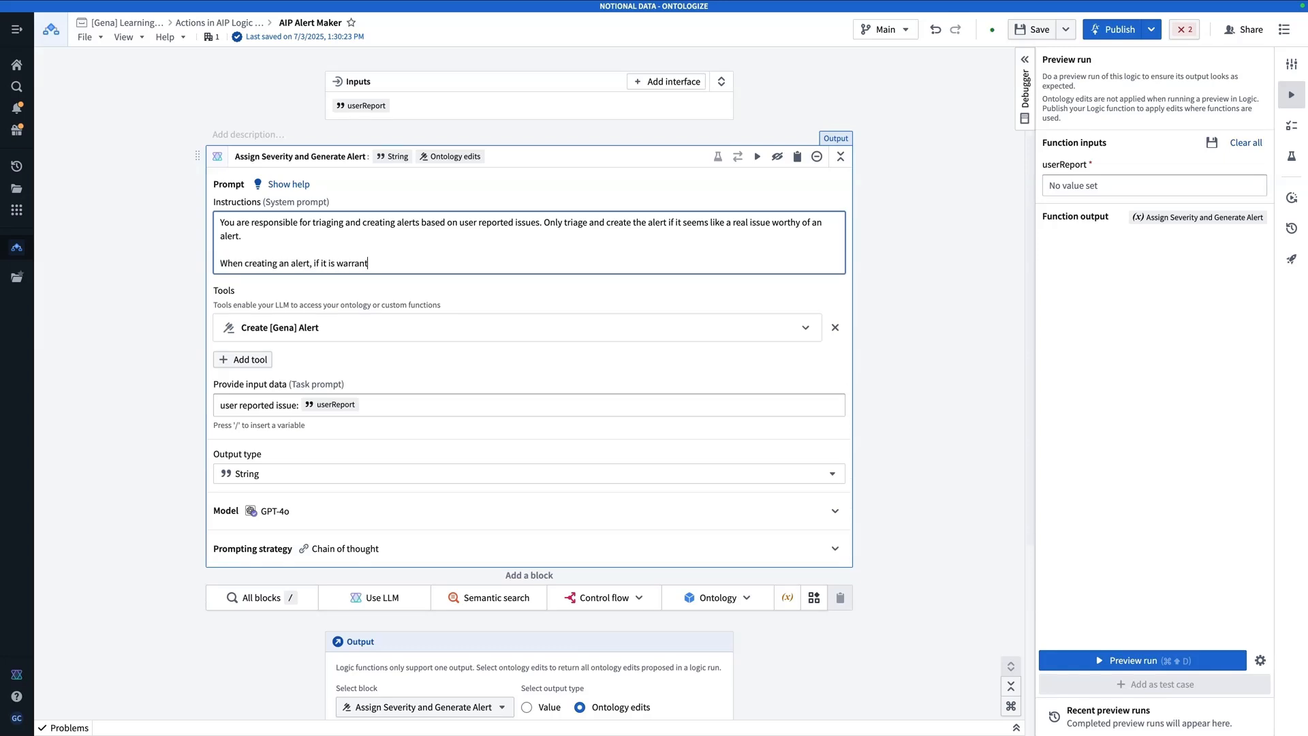
type("ed,")
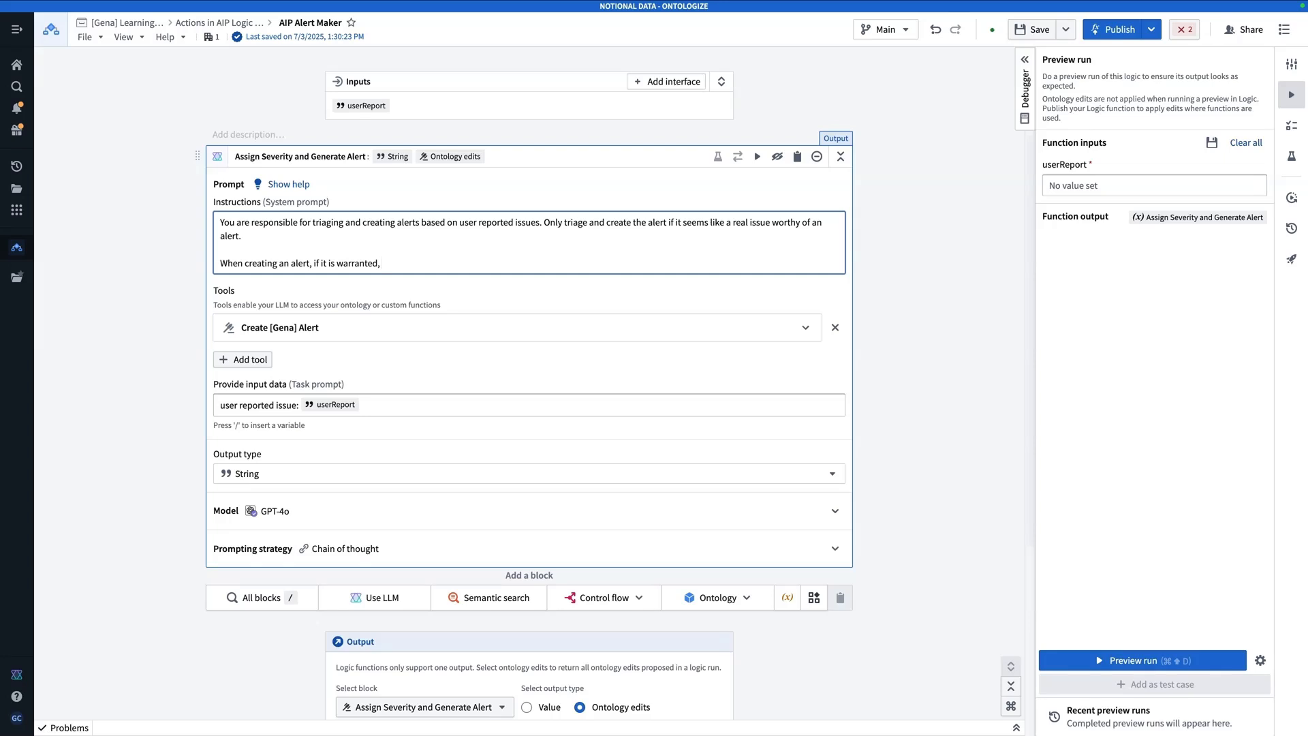
type("put the user reported issue as the")
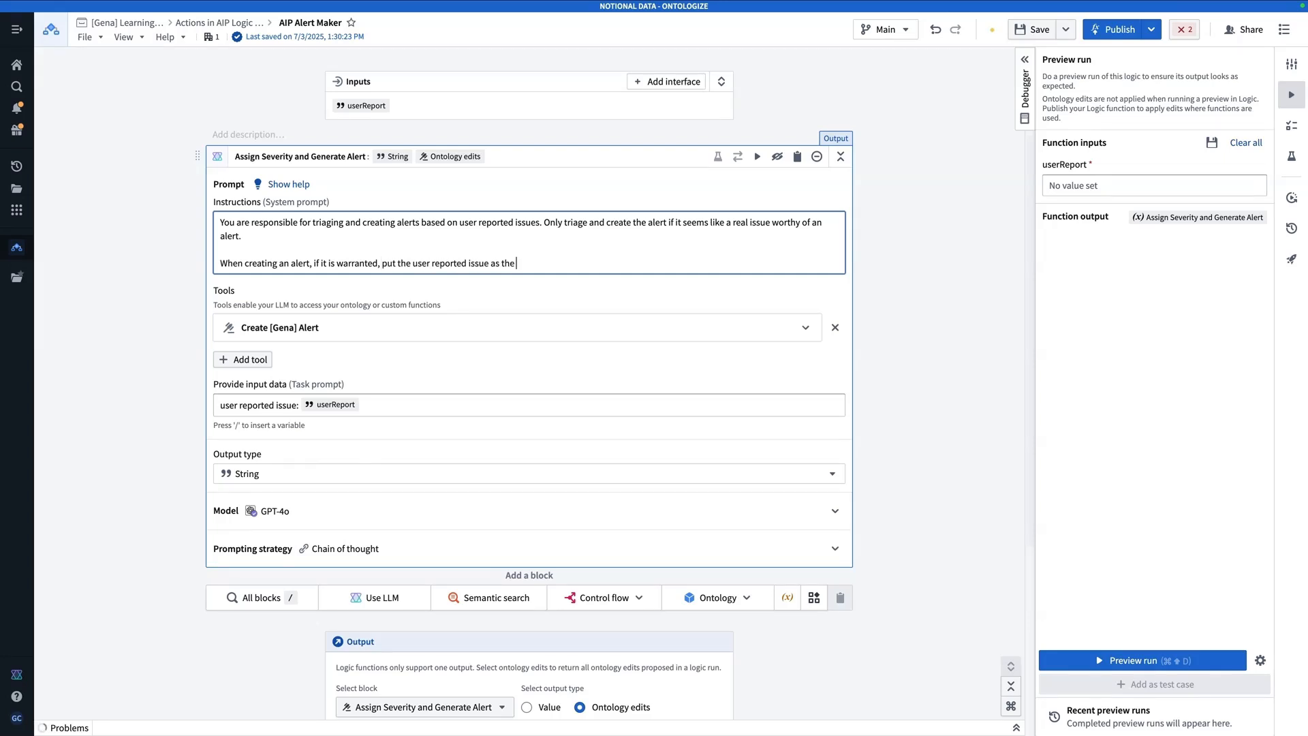
type("Alert Description. For the")
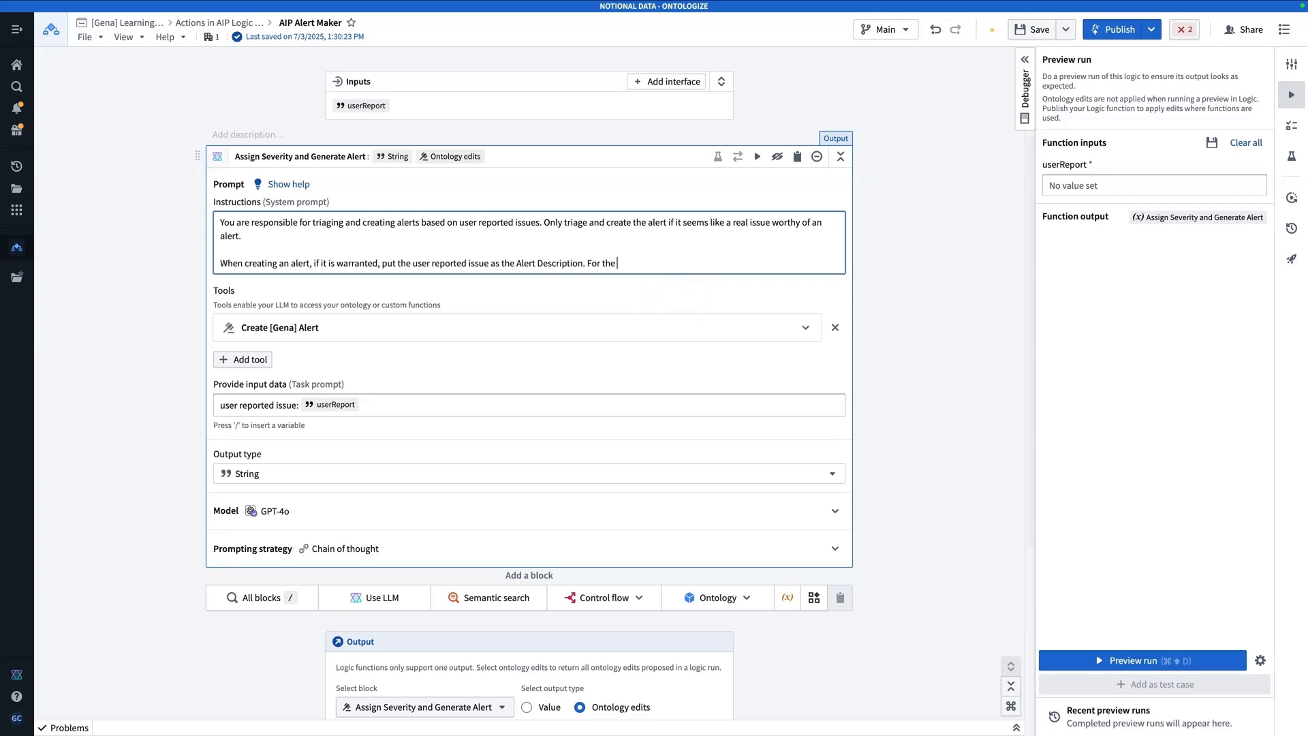
type("Priority, decide a priority of")
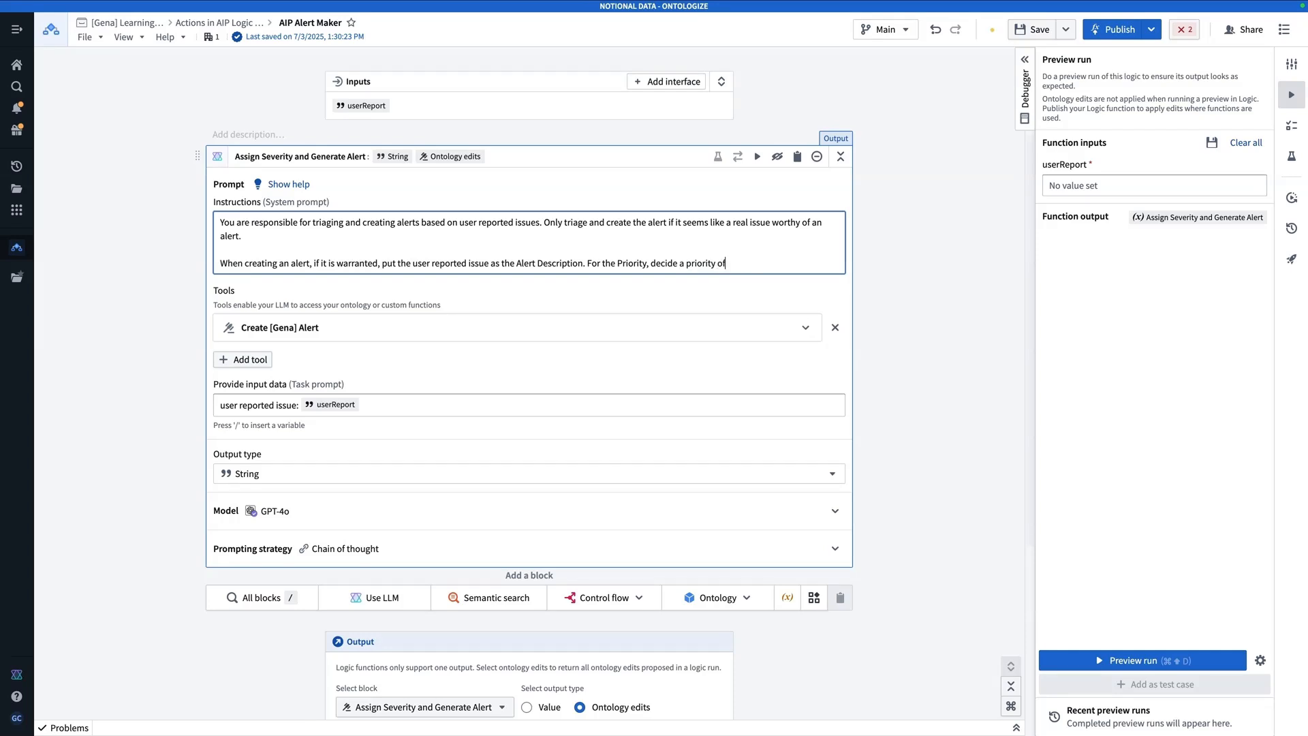
type("either Low, Mediu")
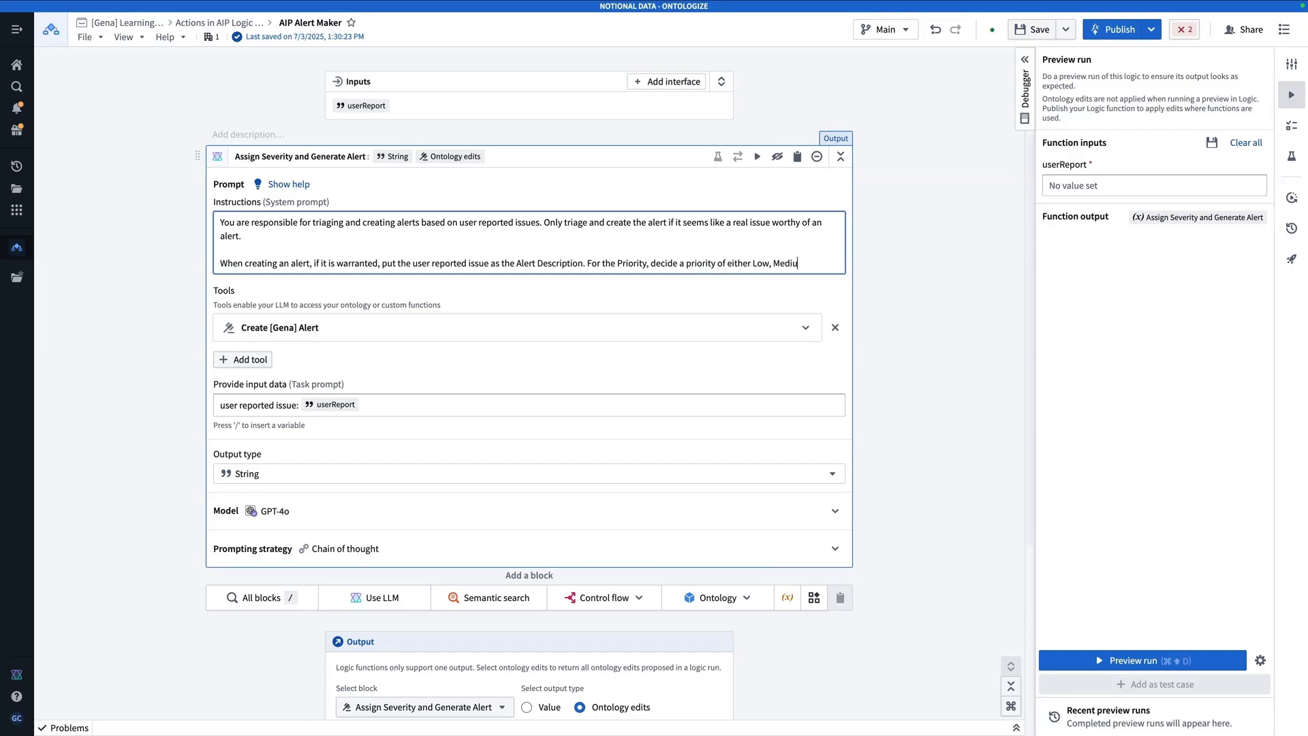
type("m, or Critical")
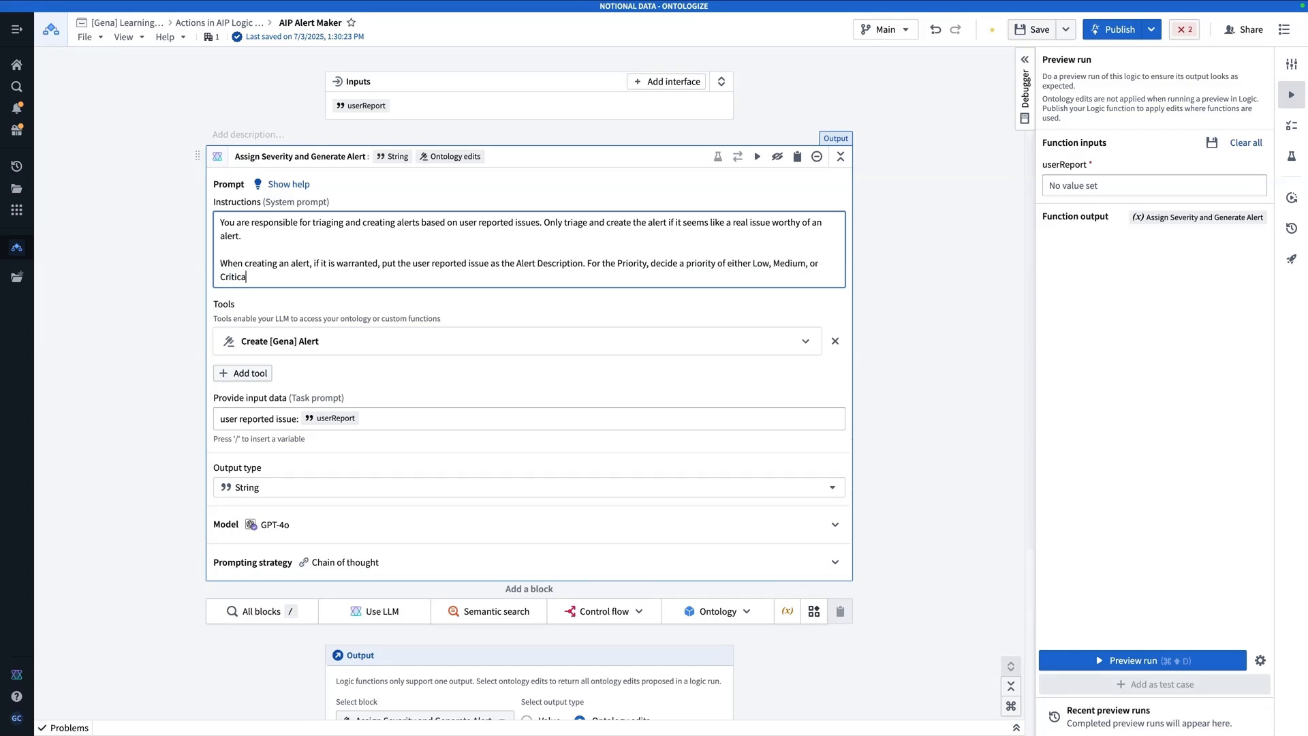
left_click(791, 327)
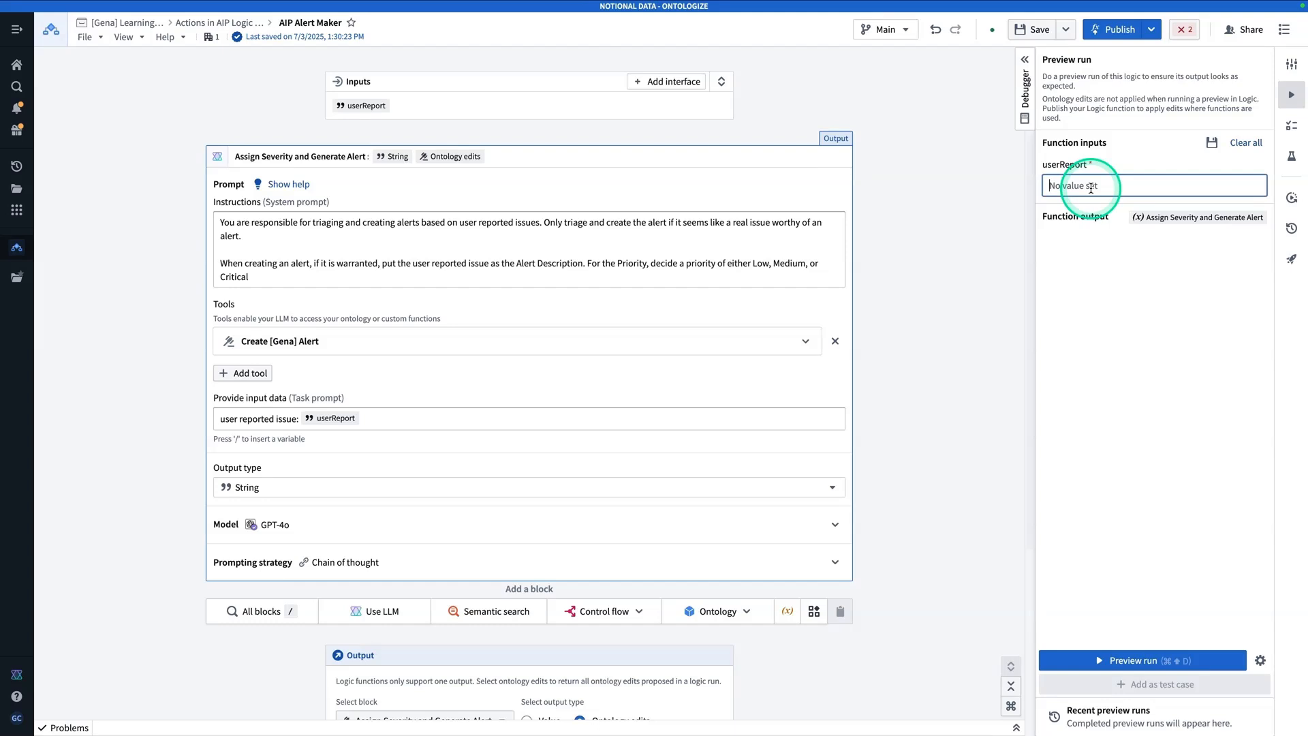
Preview-run 'Every pipe in my building has burst' and inspect the proposed Critical alert.
type("Every pipe in my building has")
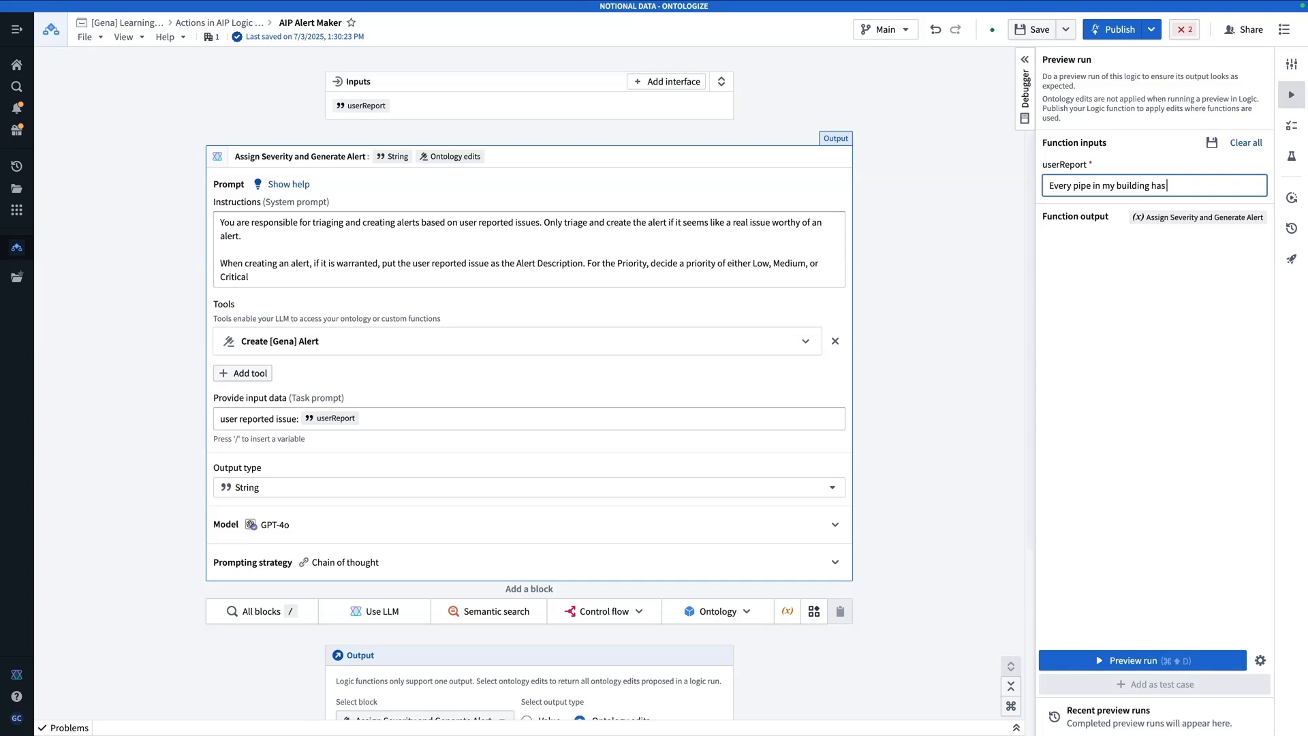
type("bvuv")
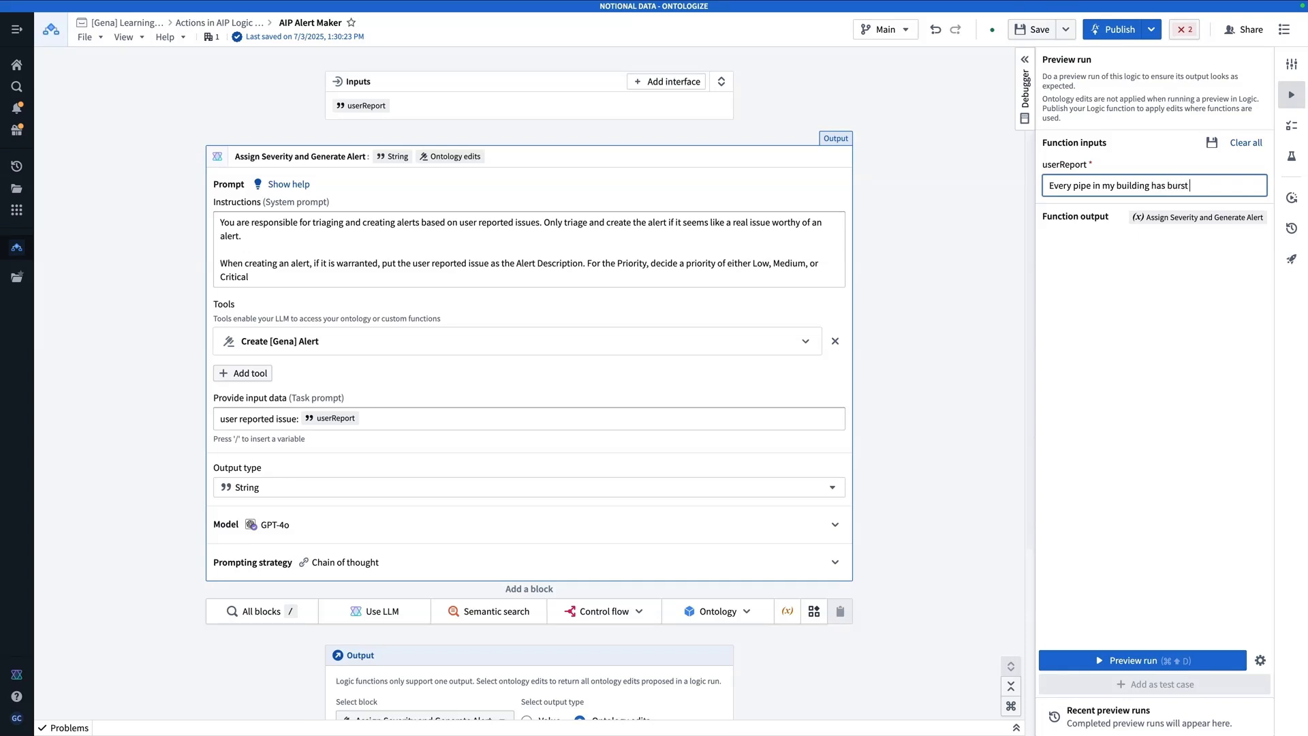
left_click(1154, 660)
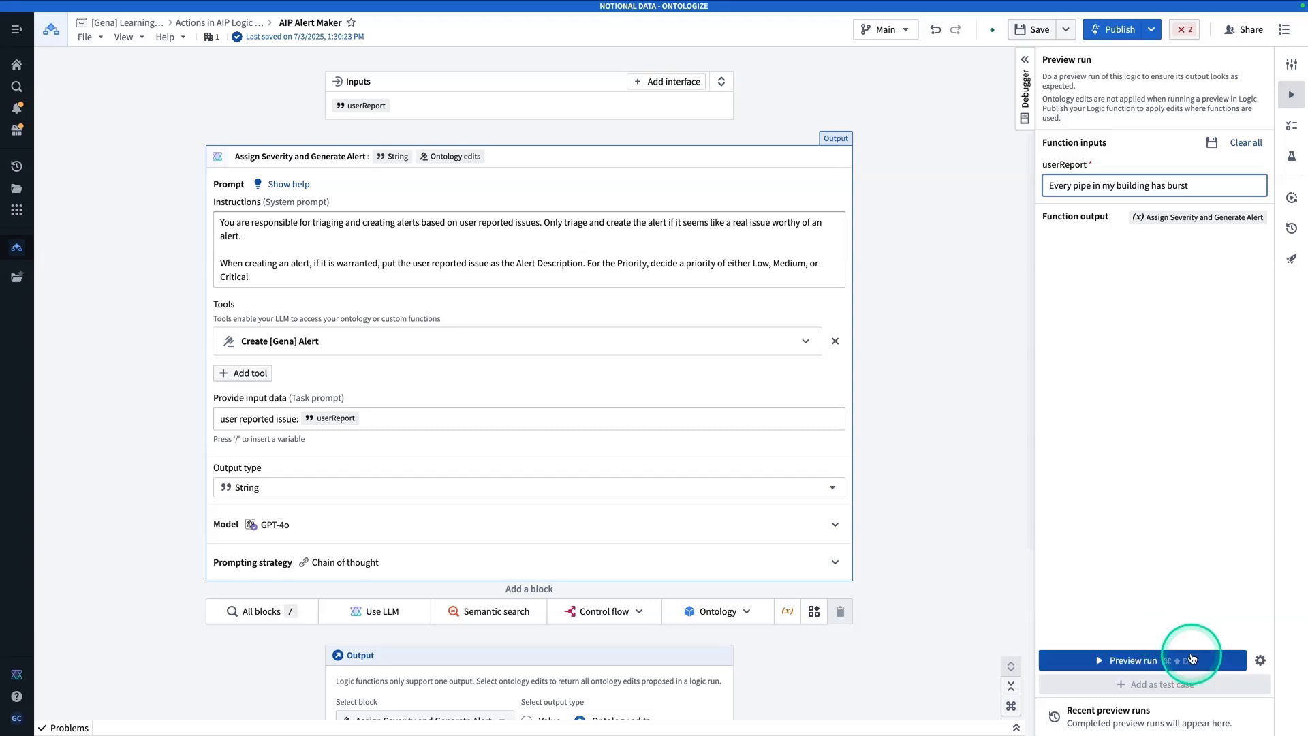
left_click(1154, 660)
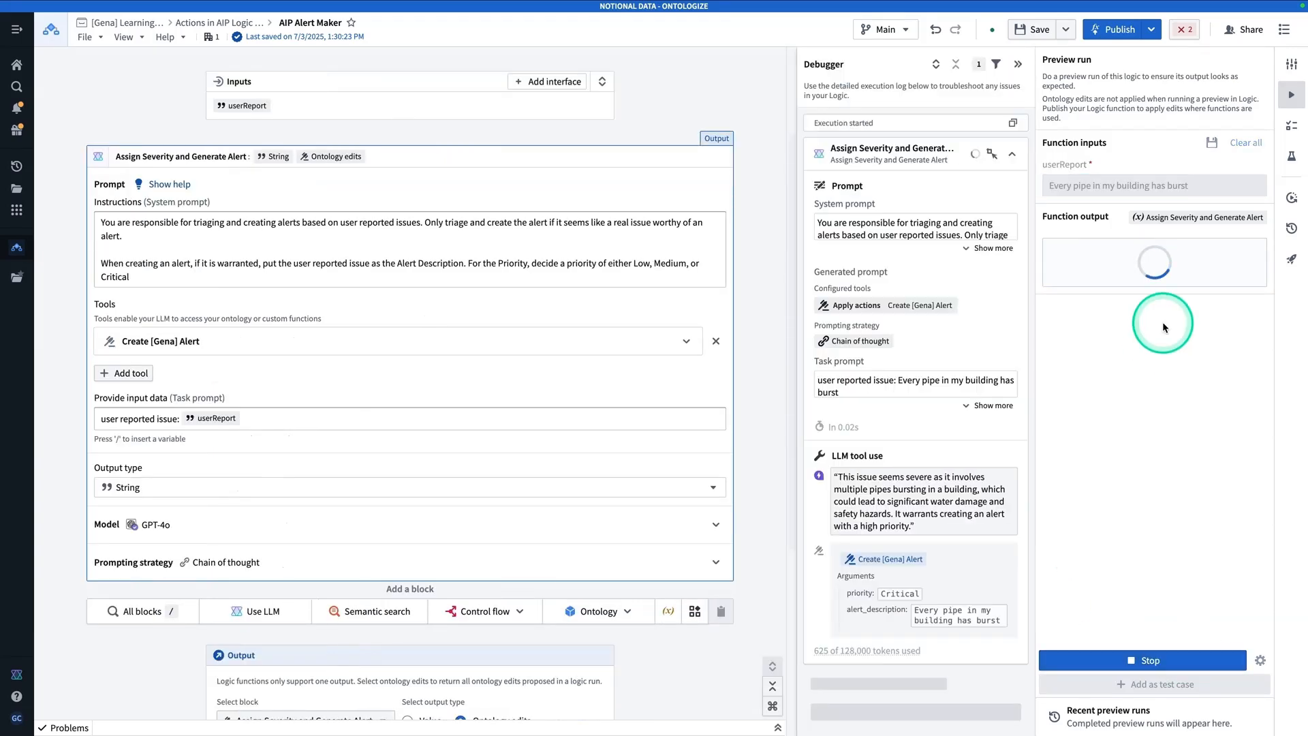
scroll("down", 3)
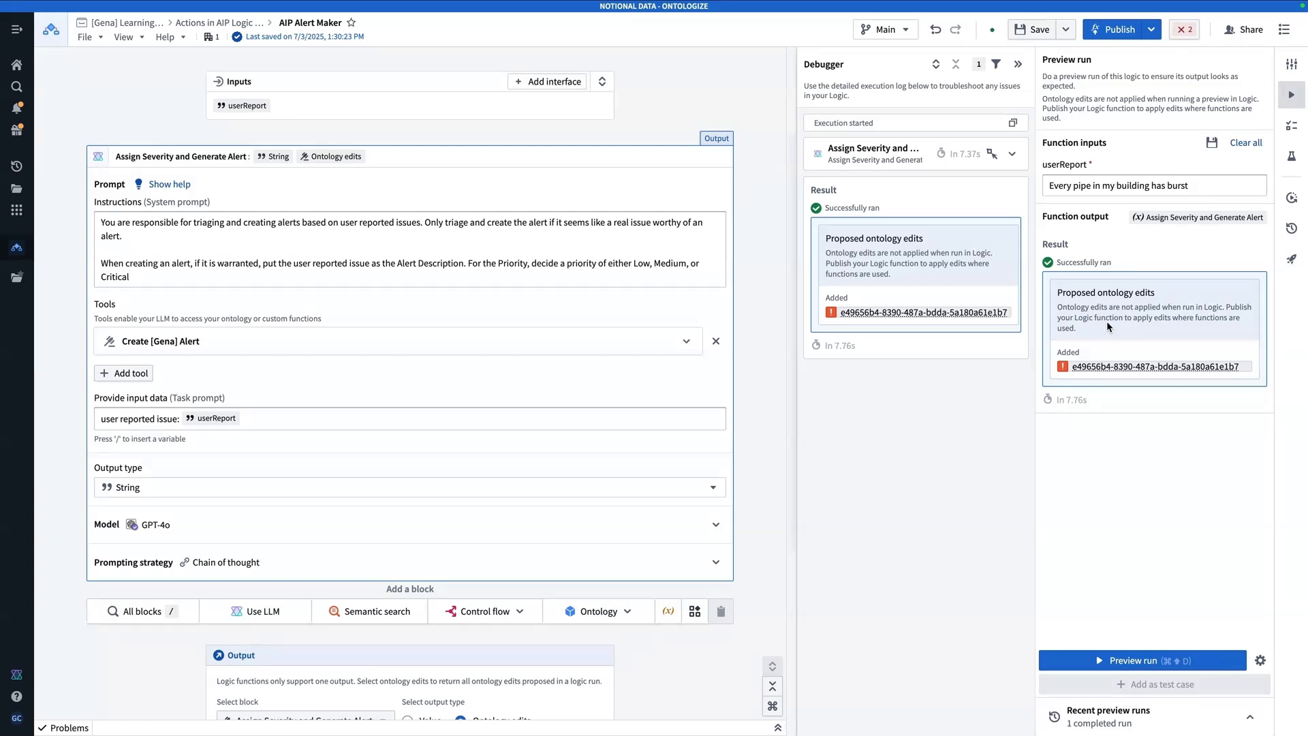
left_click(1111, 340)
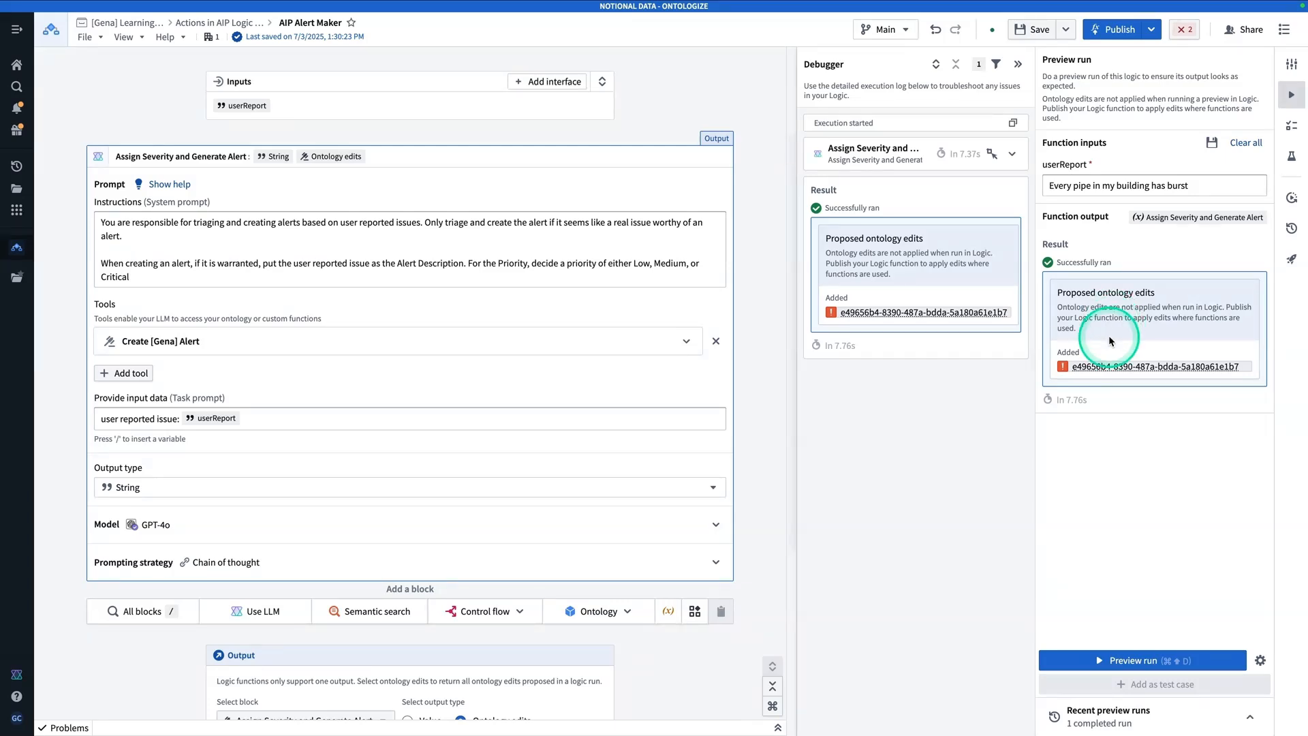
mouse_move(1074, 319)
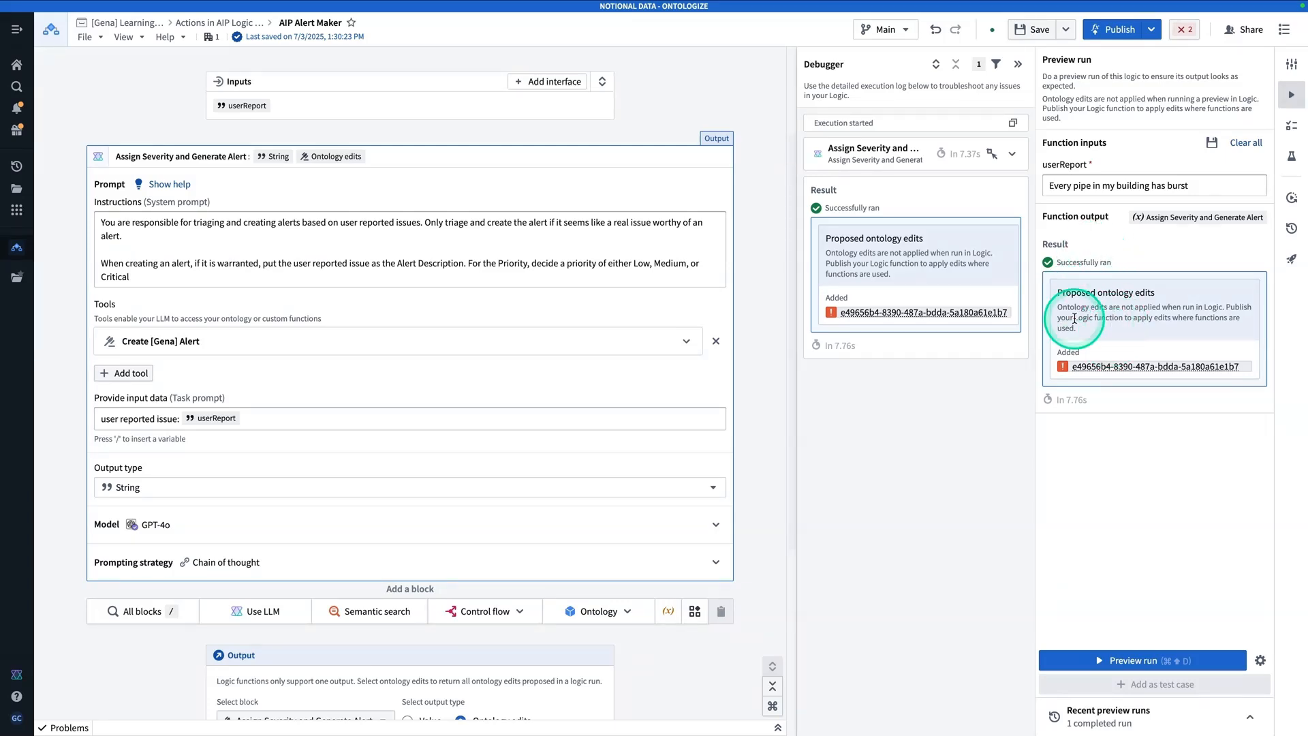
mouse_move(1117, 319)
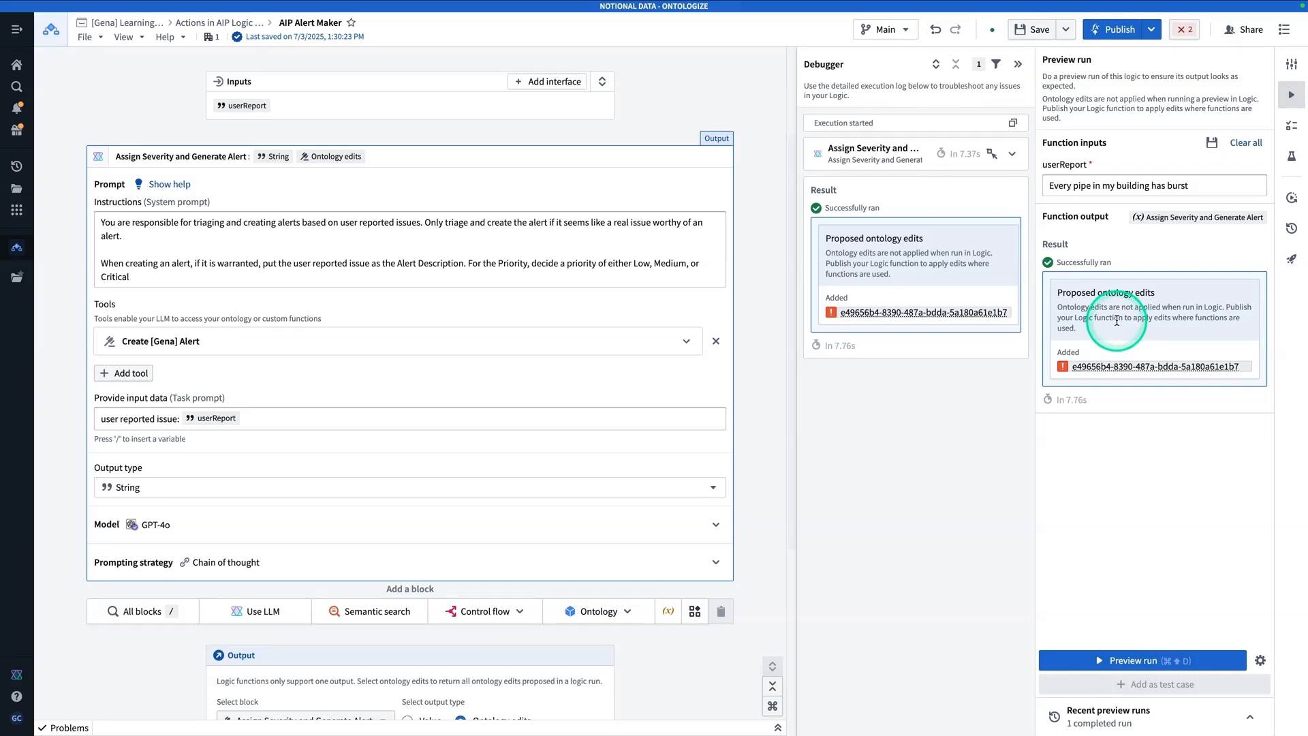
mouse_move(1101, 366)
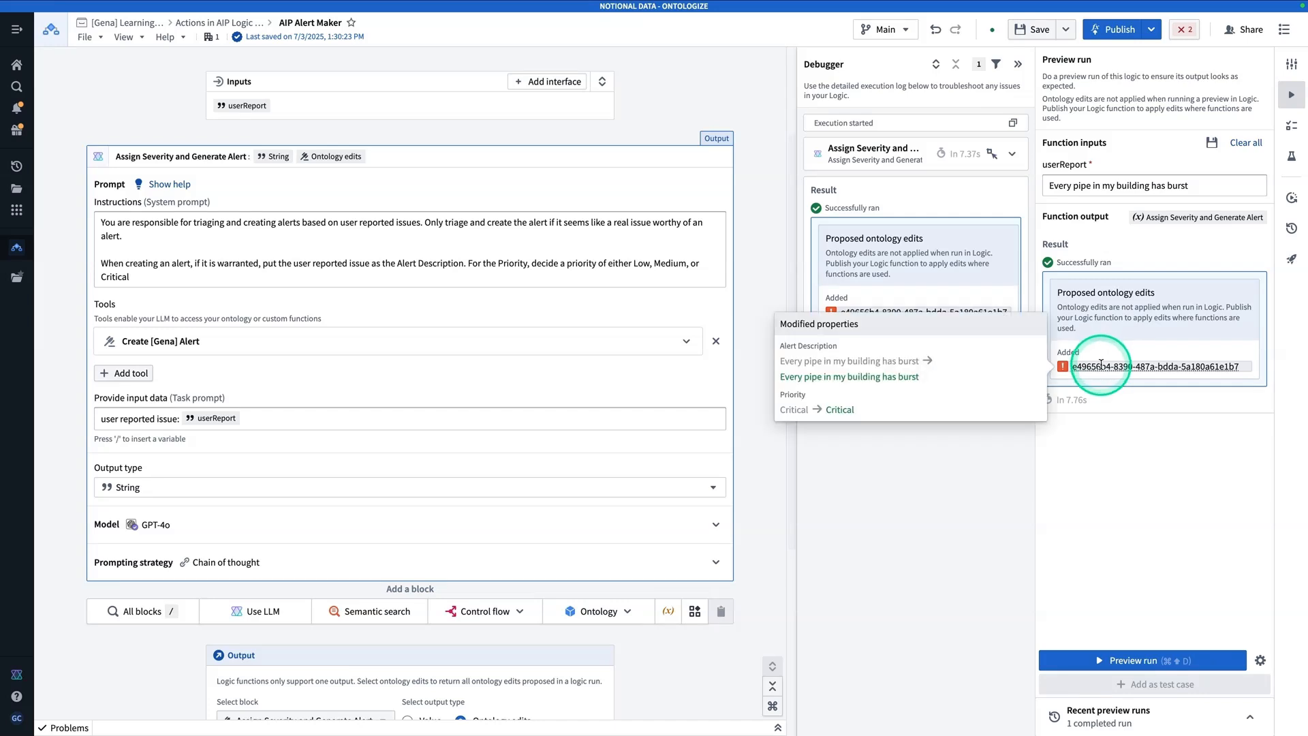
mouse_move(1102, 366)
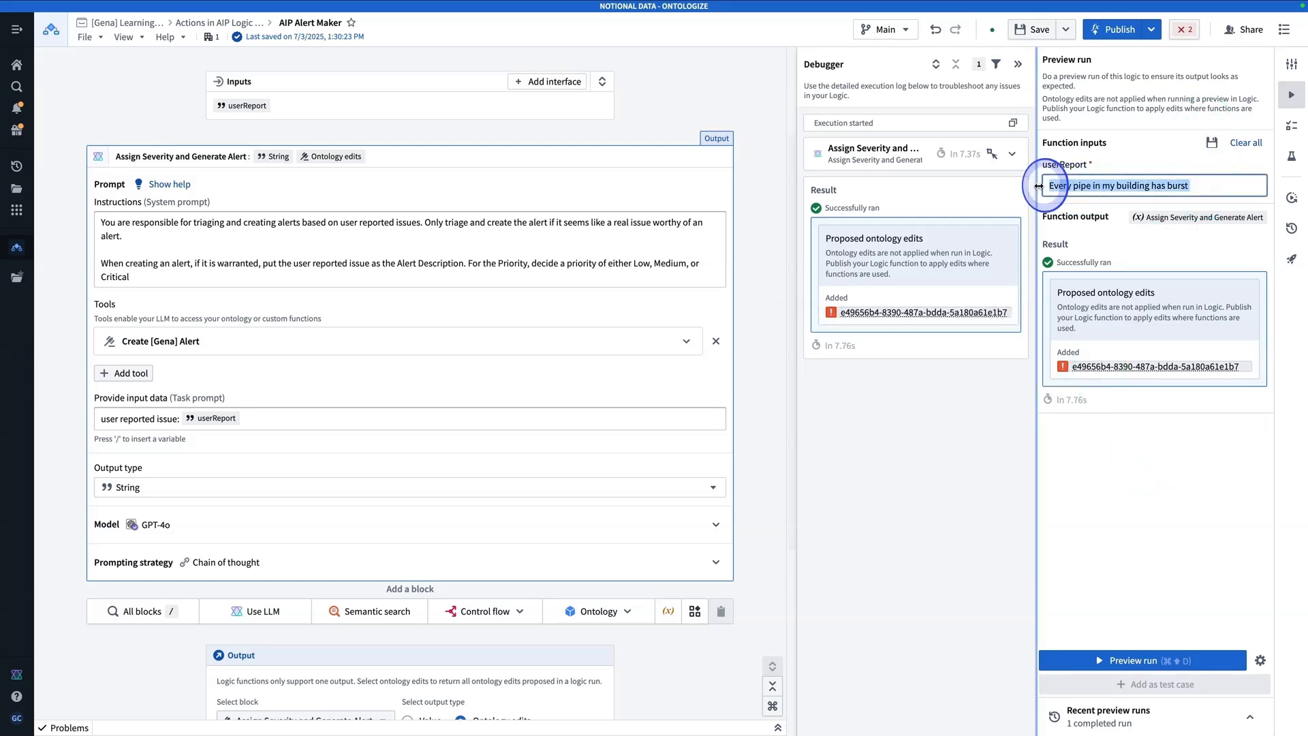
mouse_move(1026, 188)
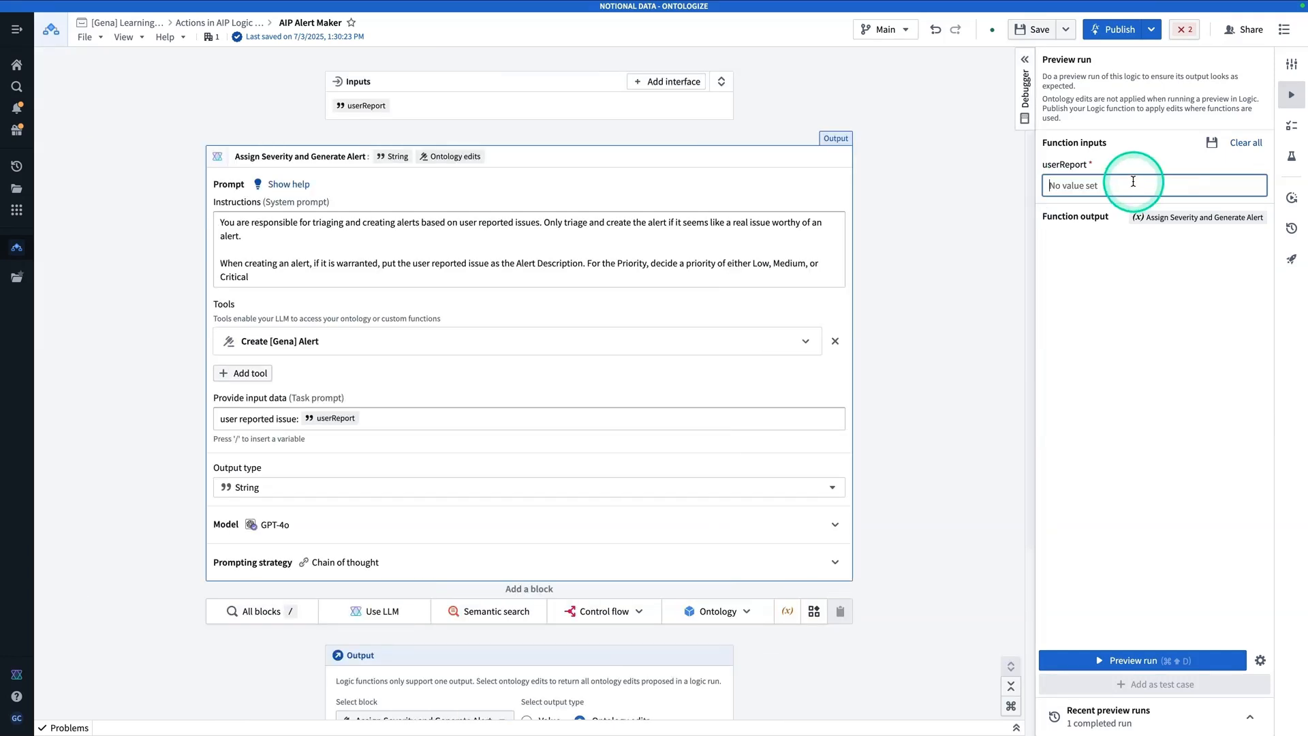
Preview-run 'My lunch delivery was one minute late' and confirm no ontology edits result.
type("My")
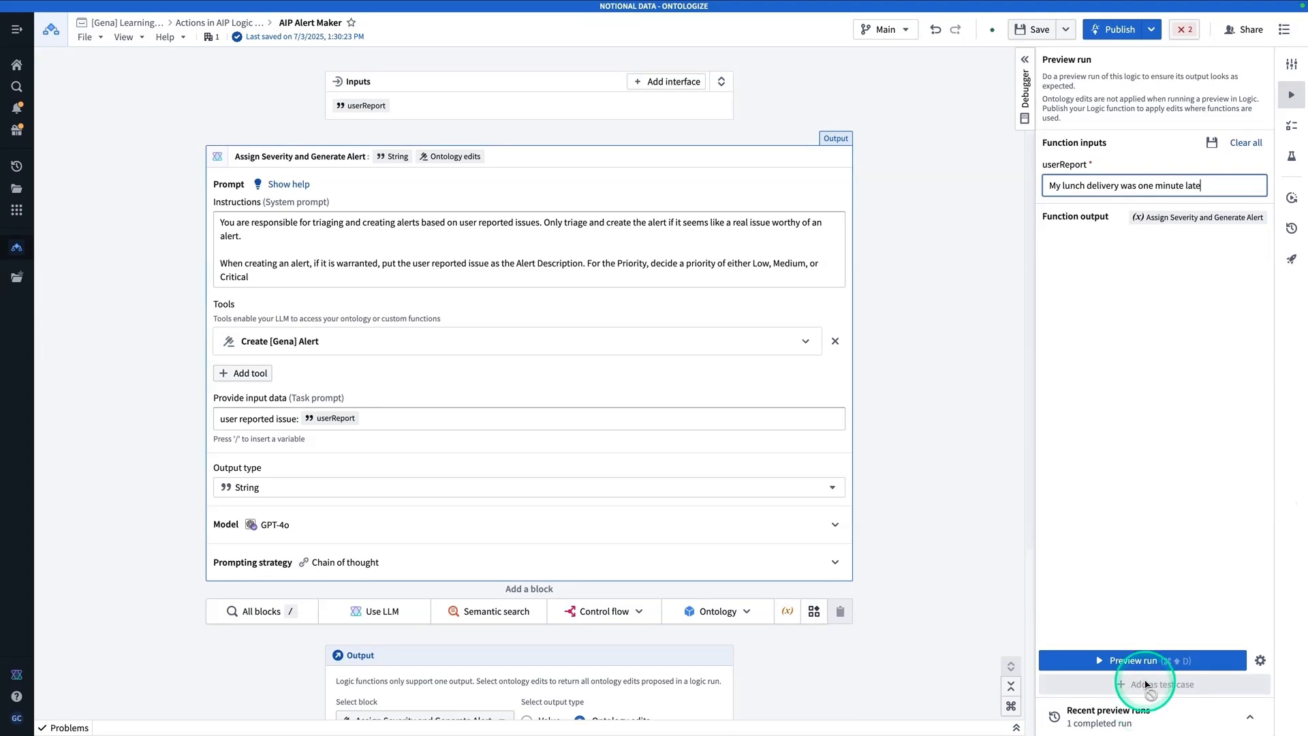
left_click(1141, 660)
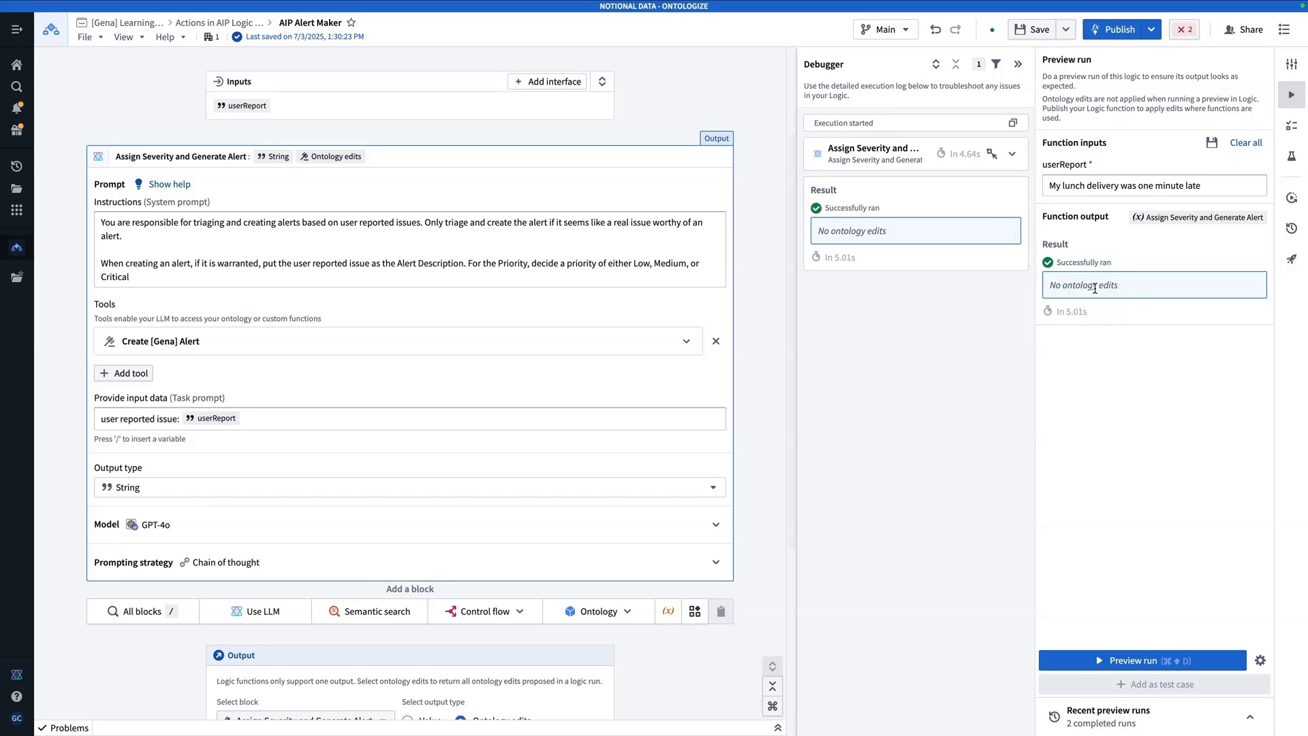
left_click(1119, 301)
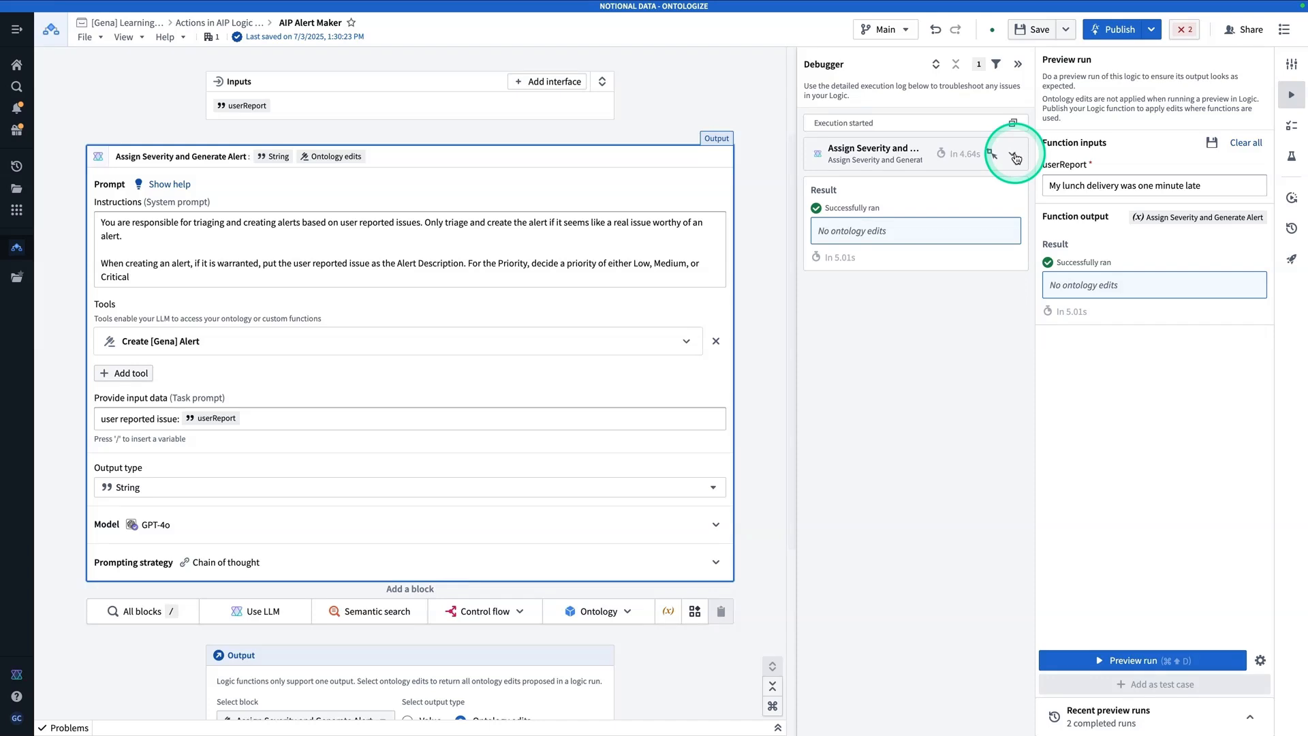
left_click(1016, 156)
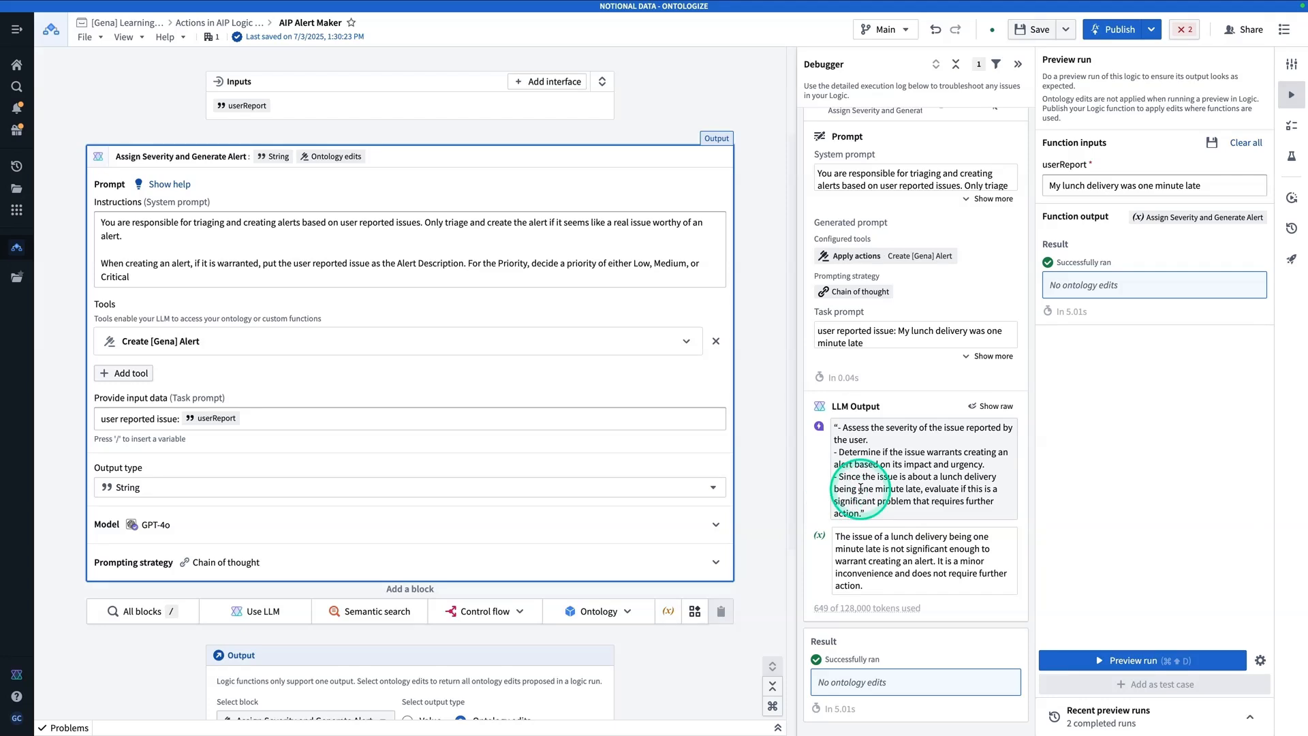
mouse_move(939, 452)
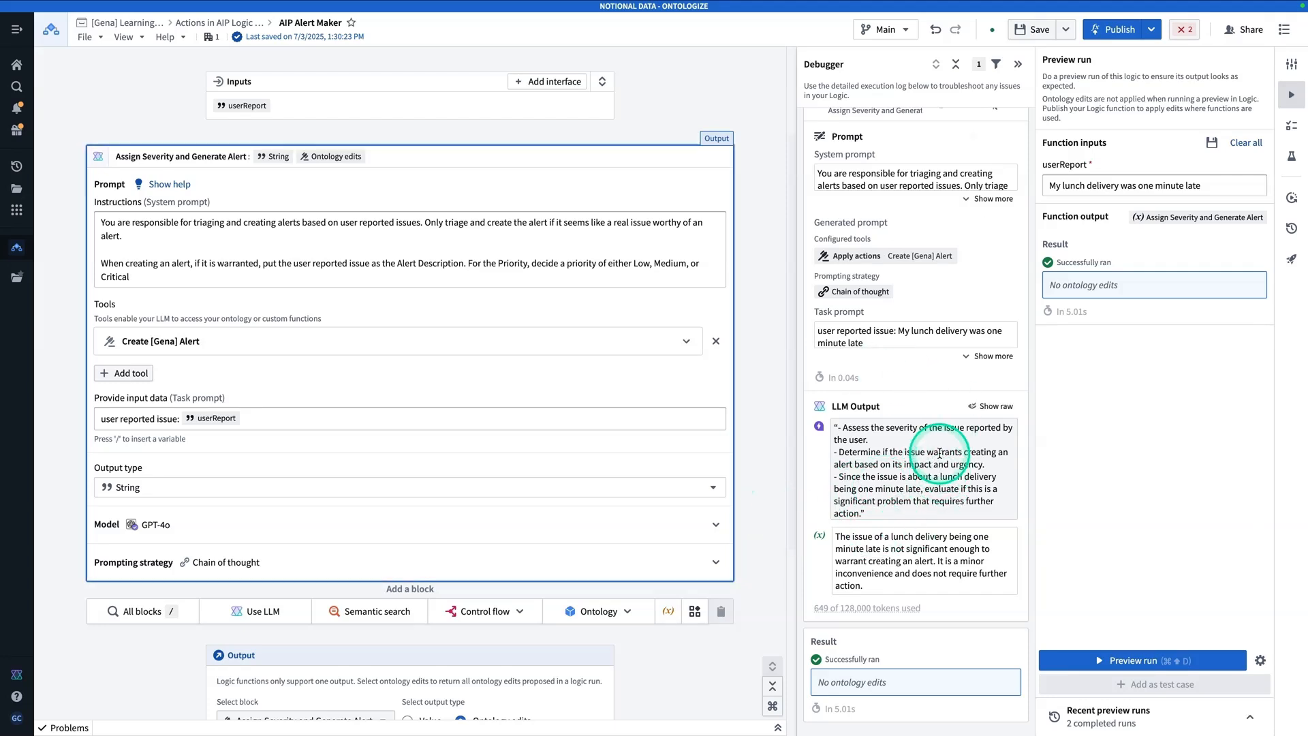
mouse_move(958, 500)
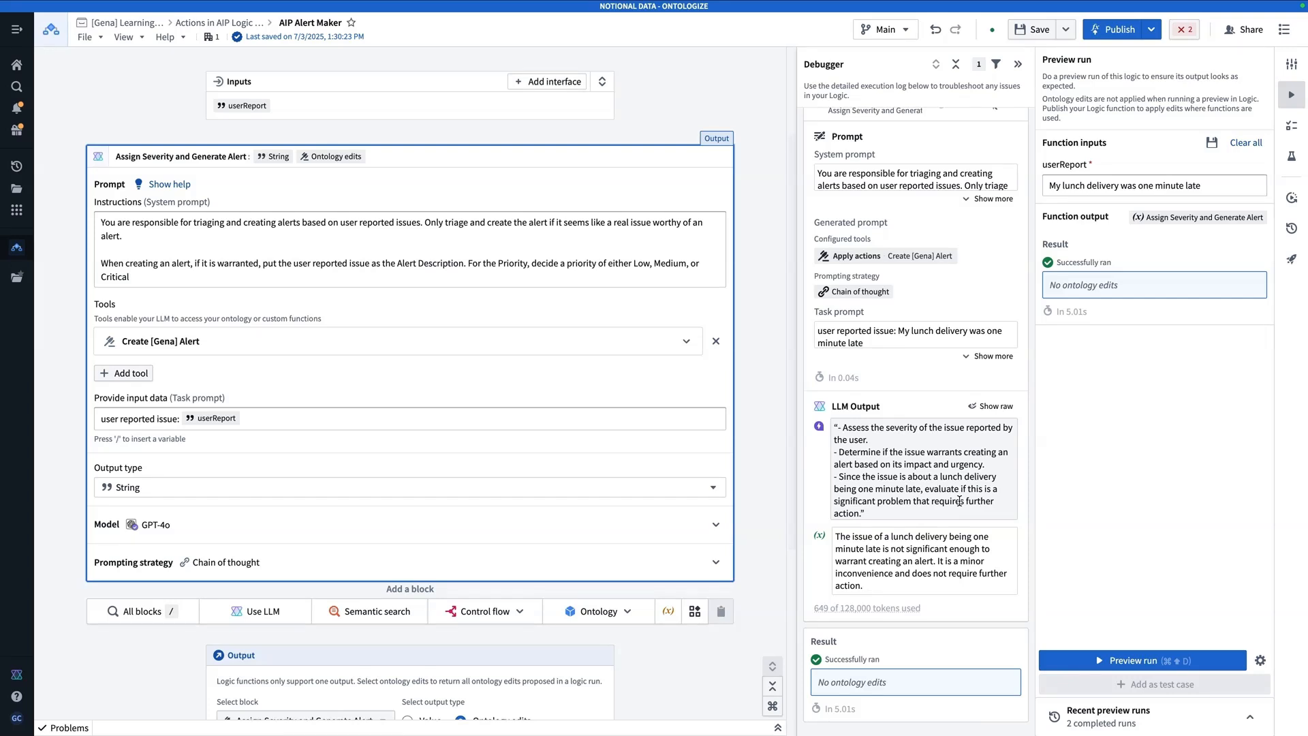
left_click(972, 517)
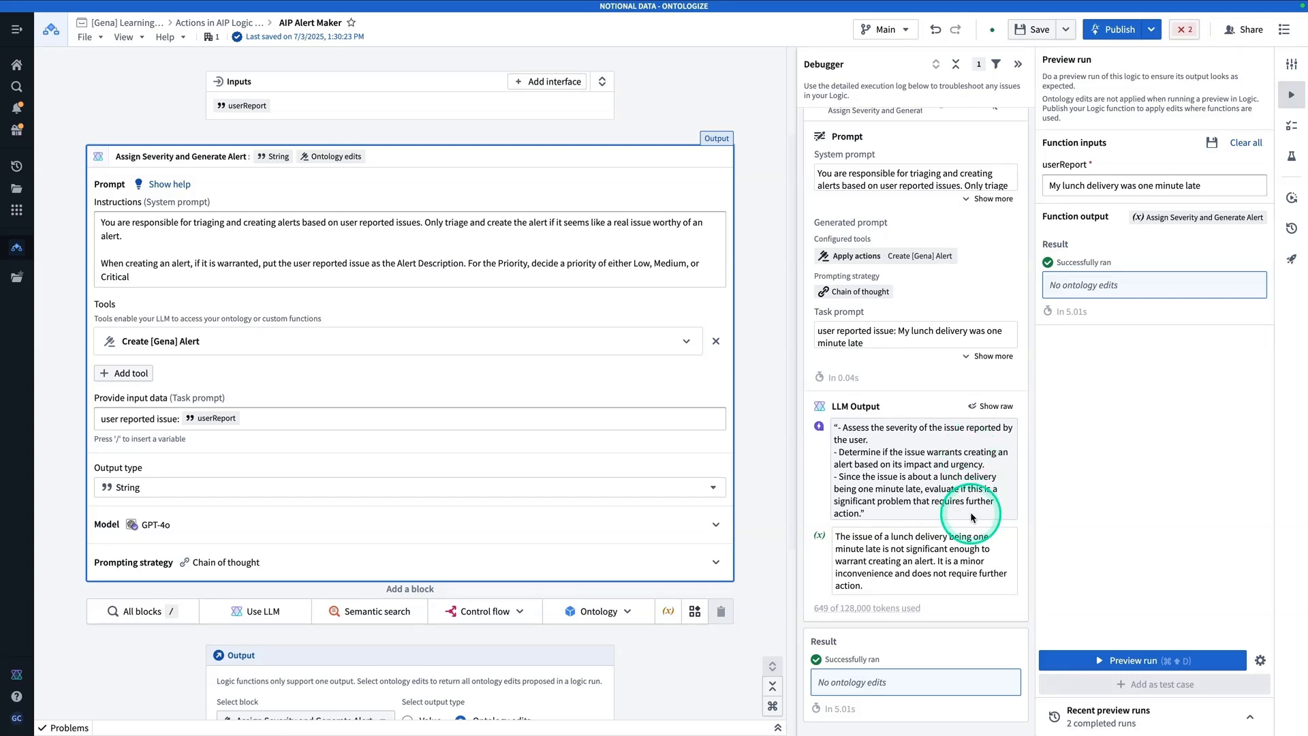
mouse_move(1000, 526)
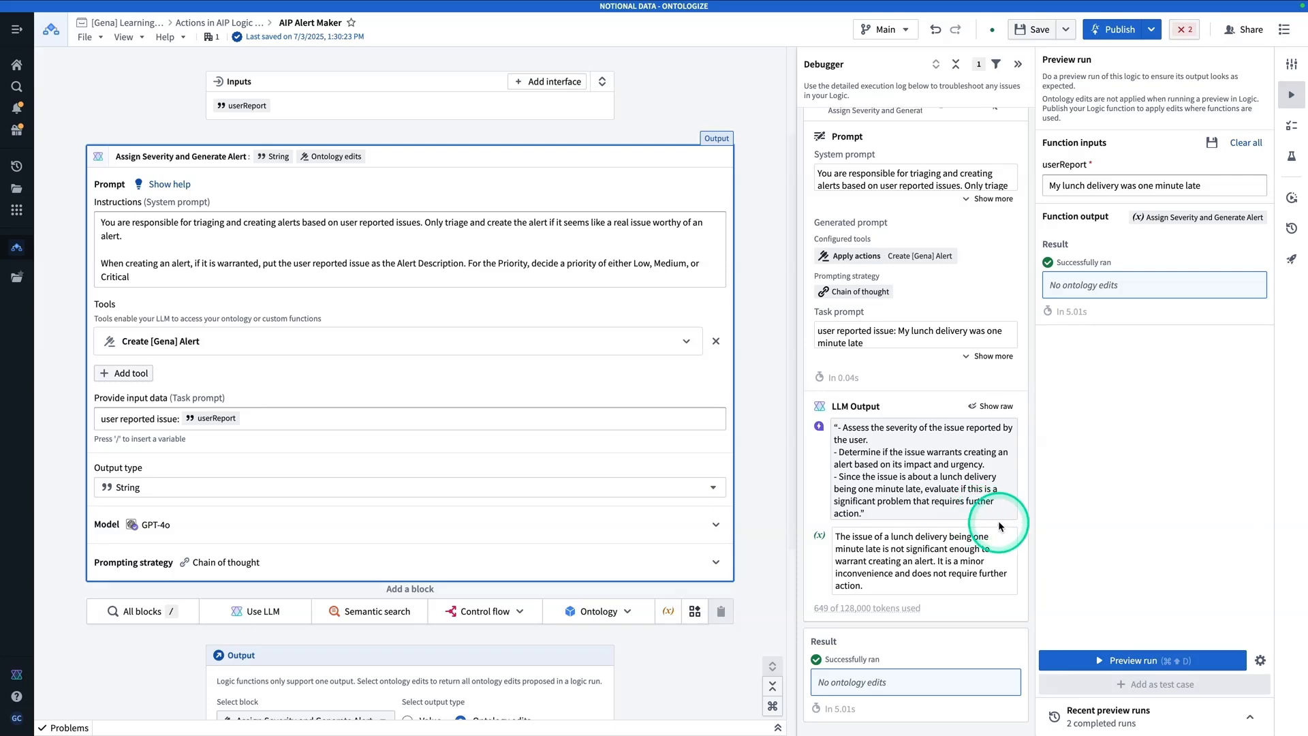
mouse_move(1020, 526)
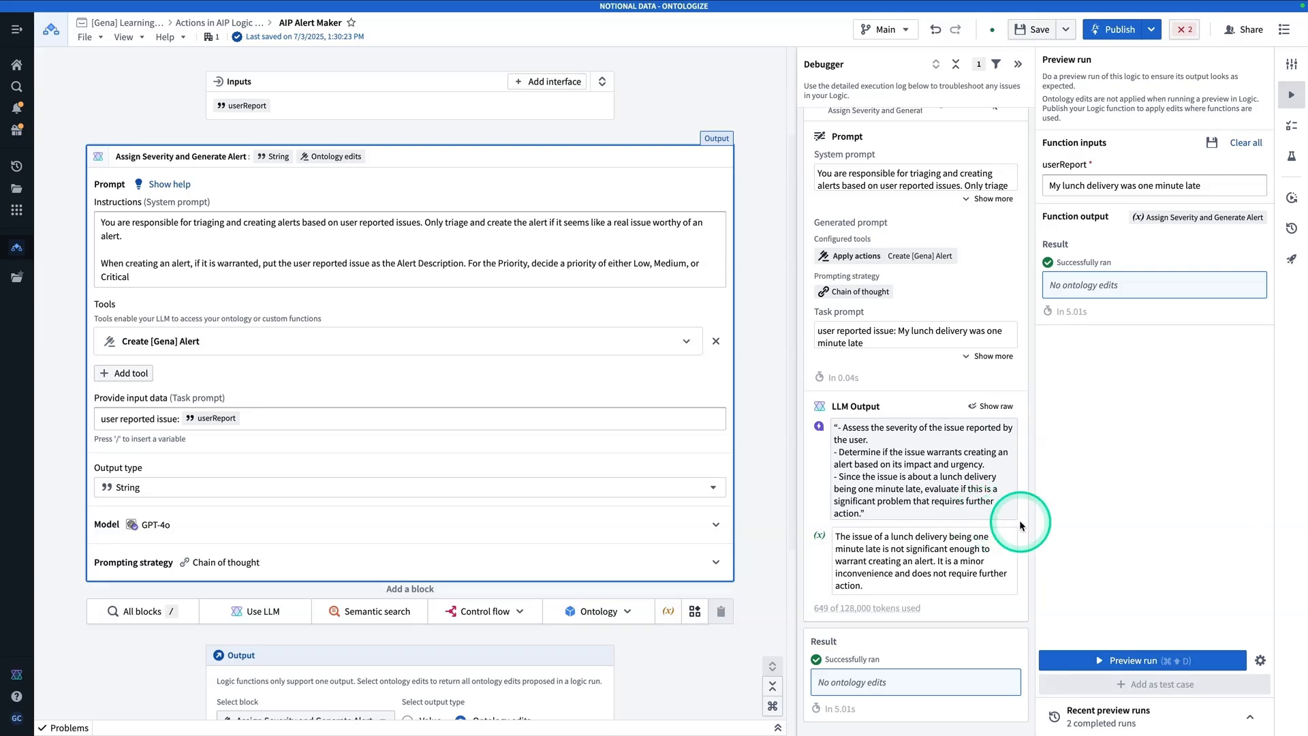
mouse_move(1017, 525)
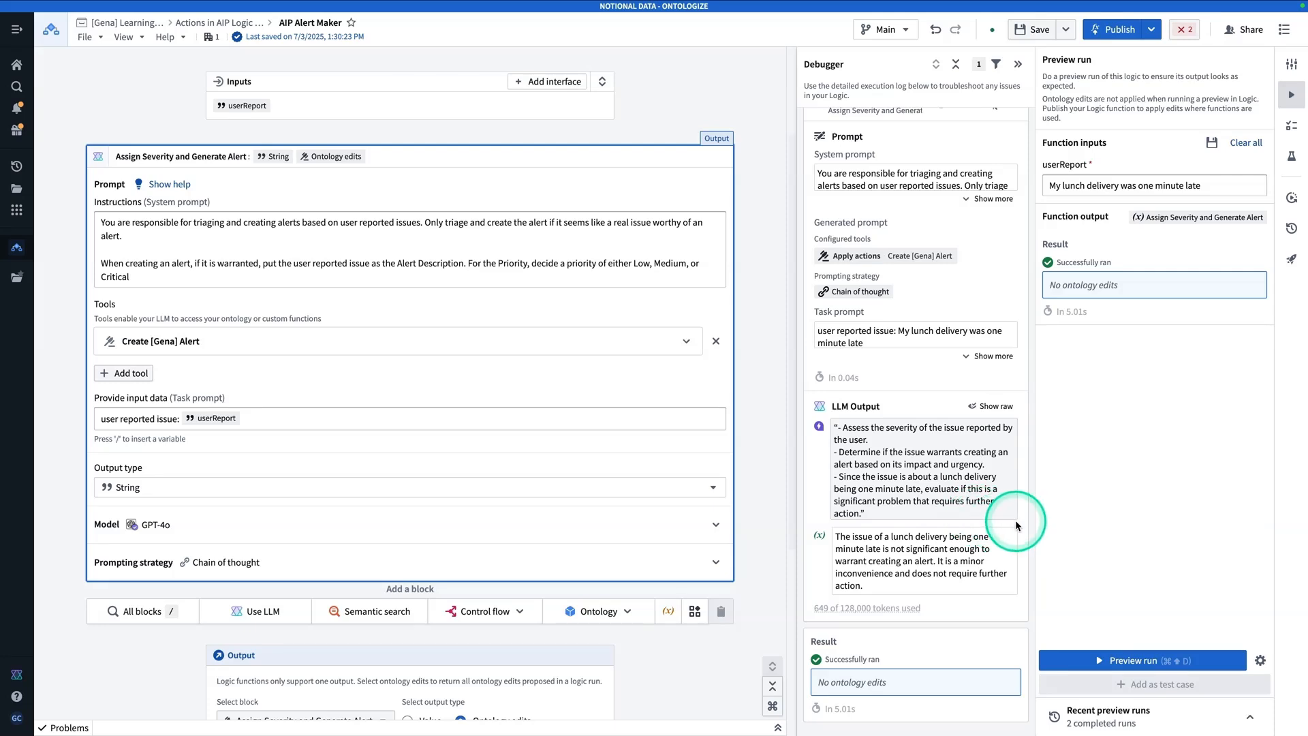
mouse_move(883, 488)
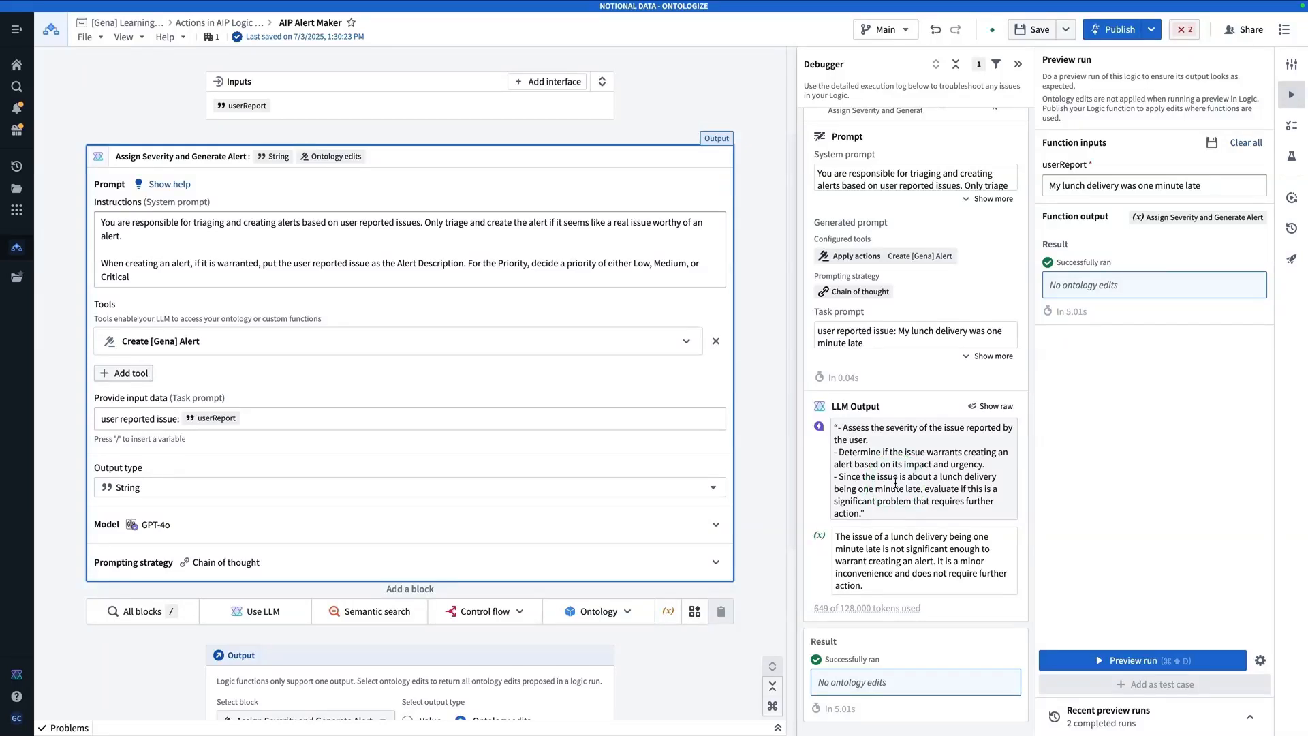
left_click(956, 567)
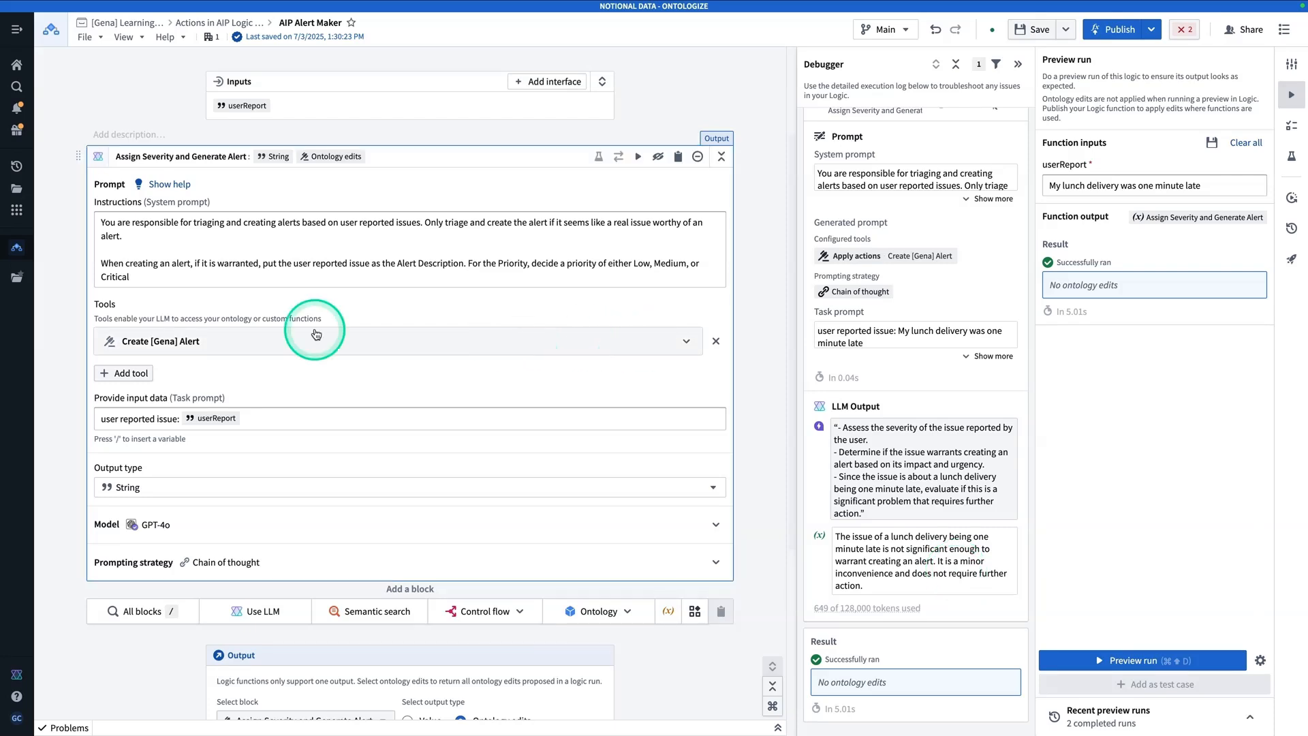
mouse_move(265, 378)
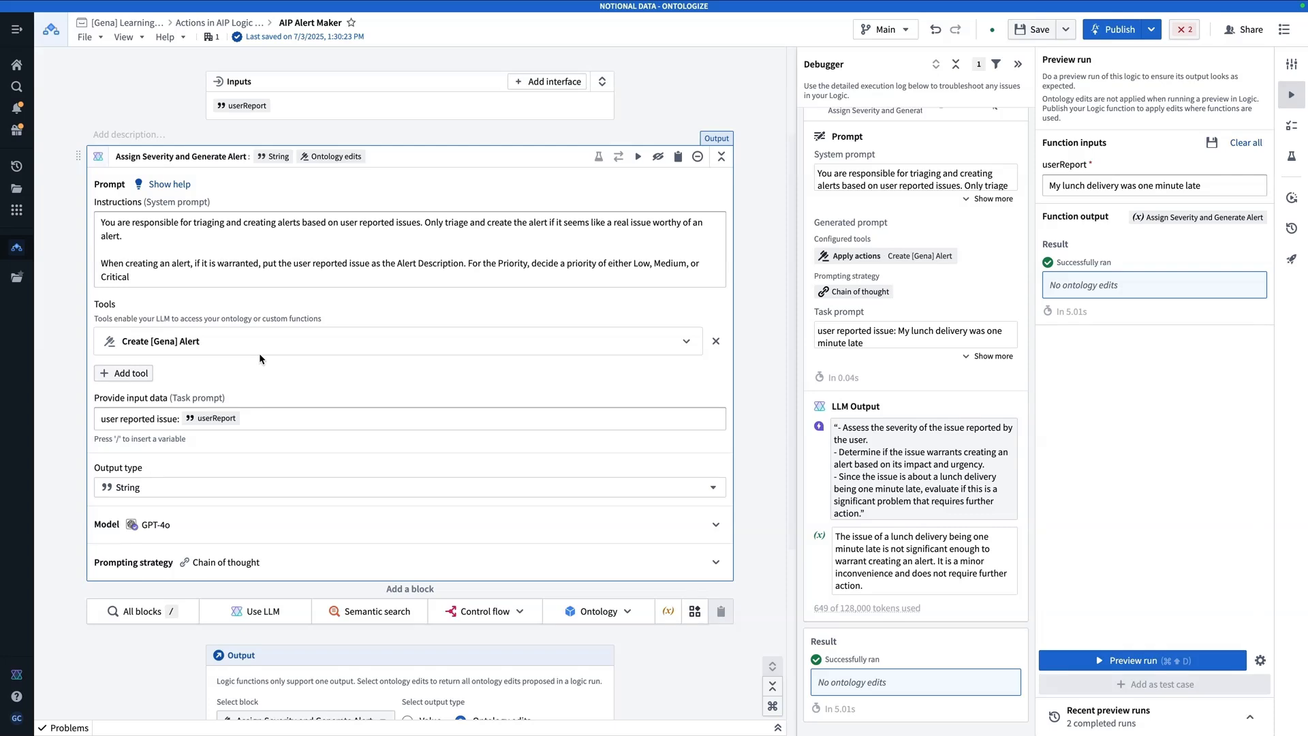
left_click(261, 292)
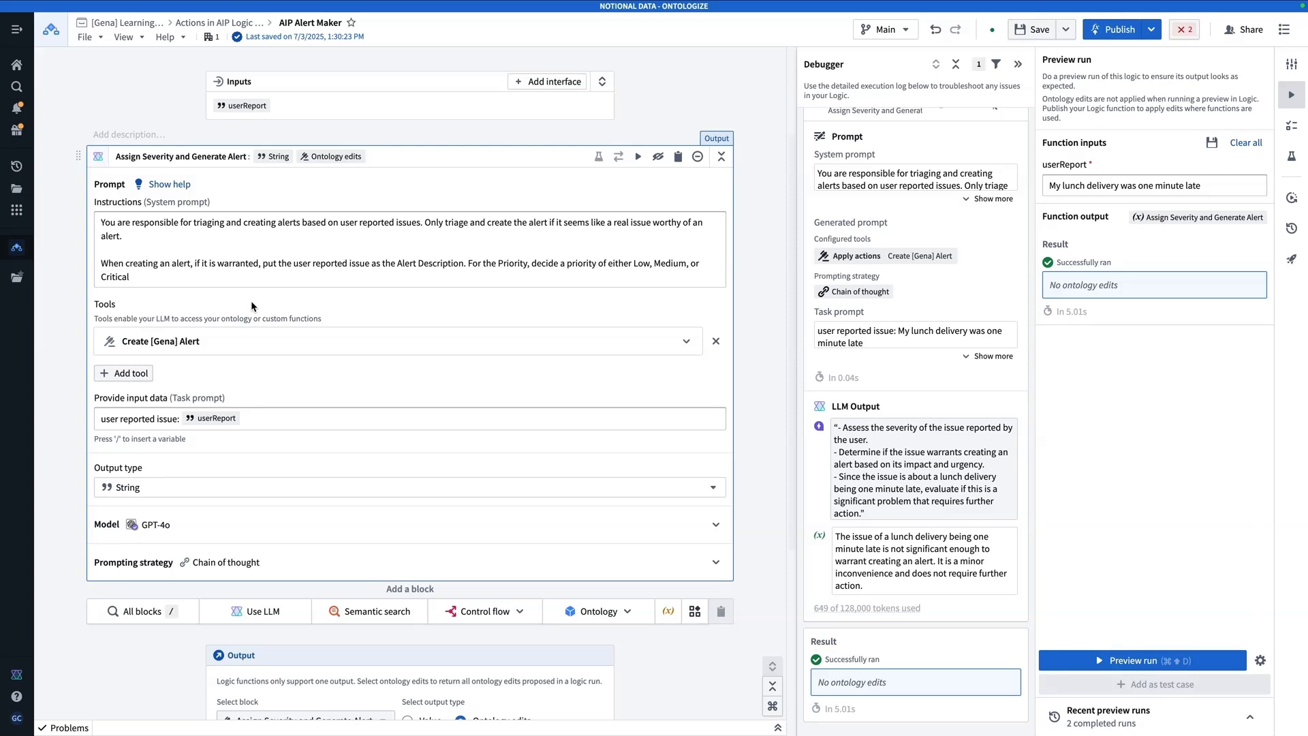
left_click(238, 318)
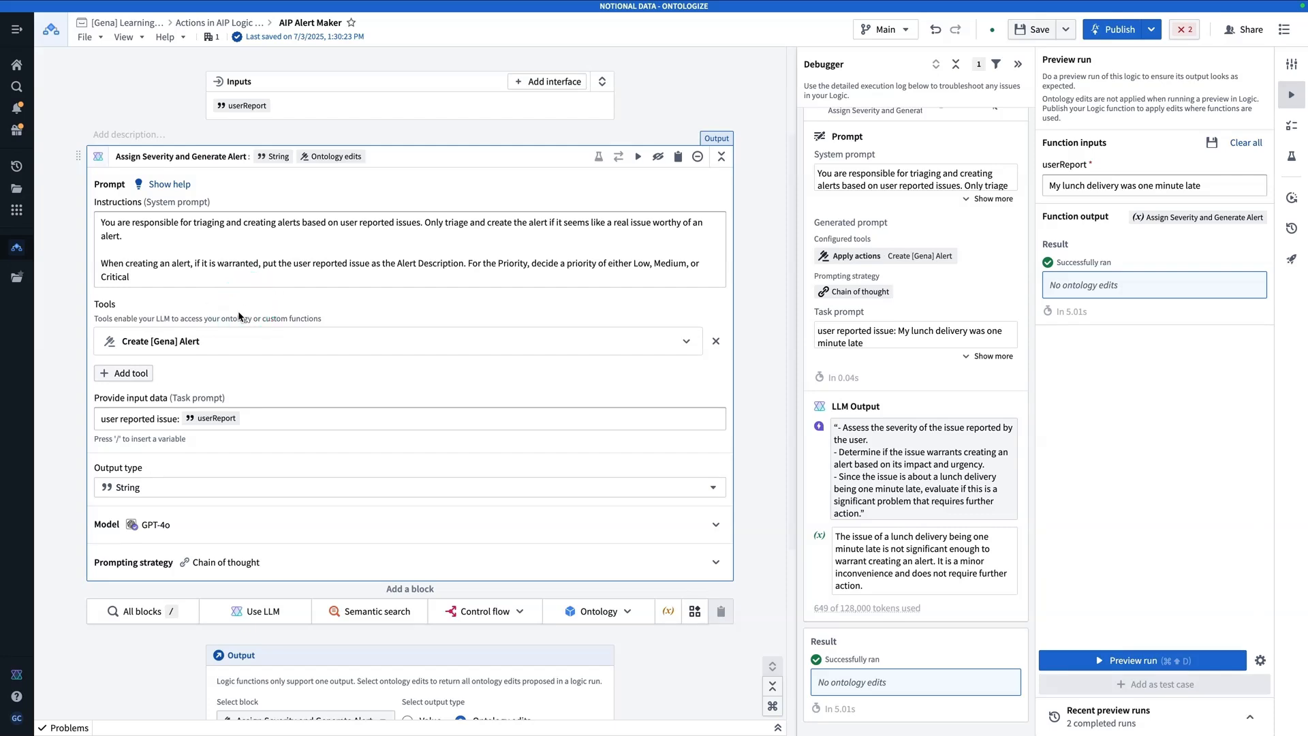
left_click(446, 284)
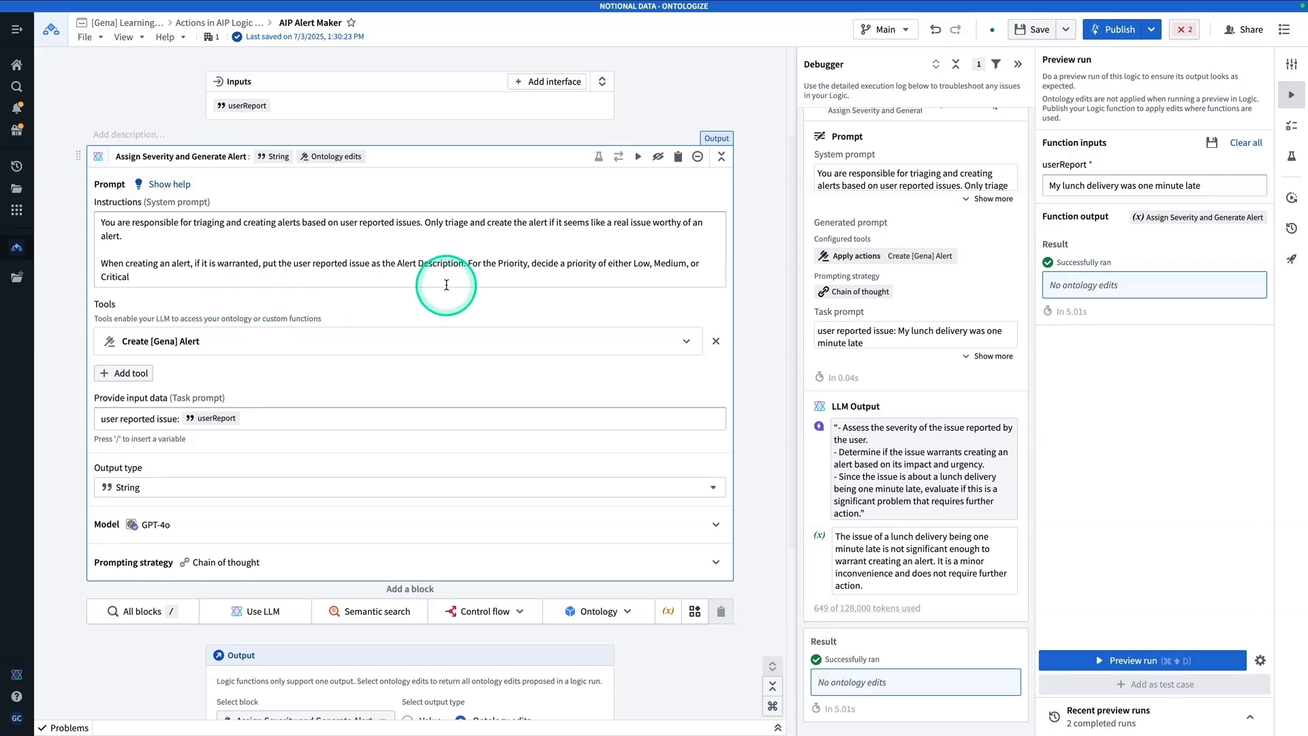
mouse_move(564, 304)
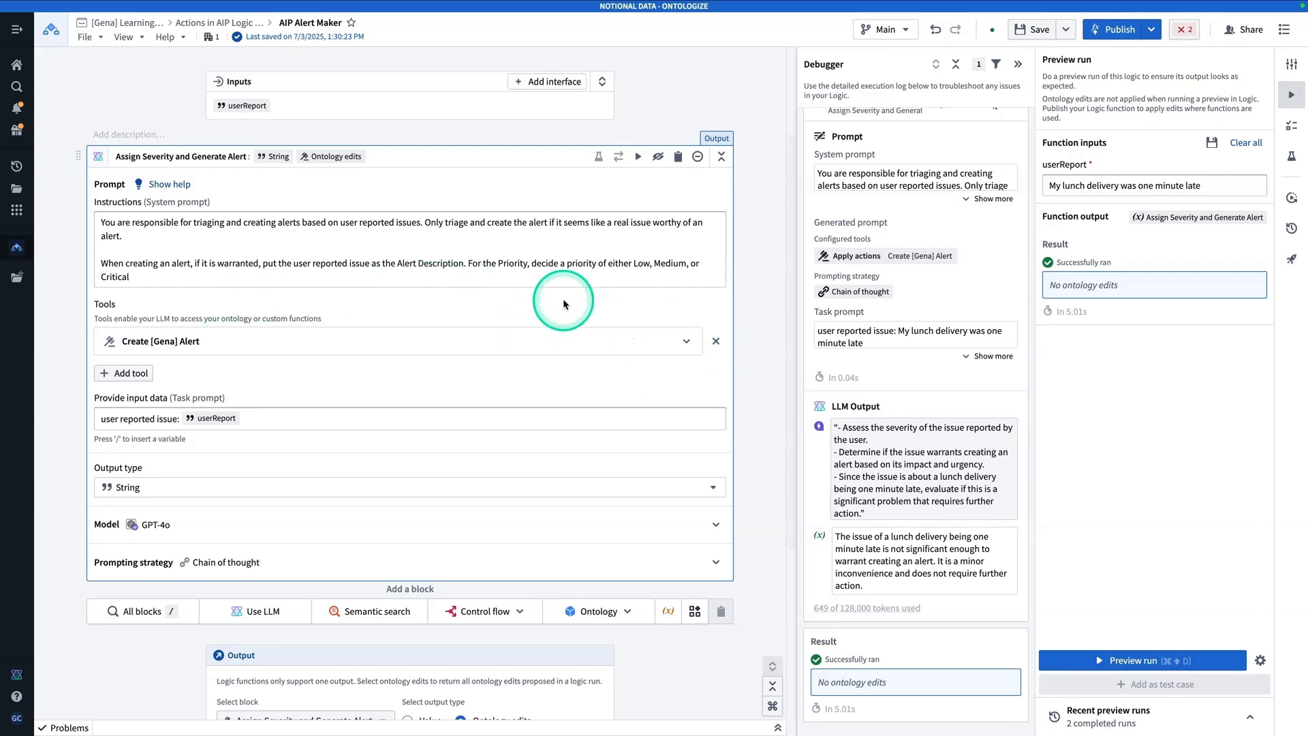
mouse_move(521, 296)
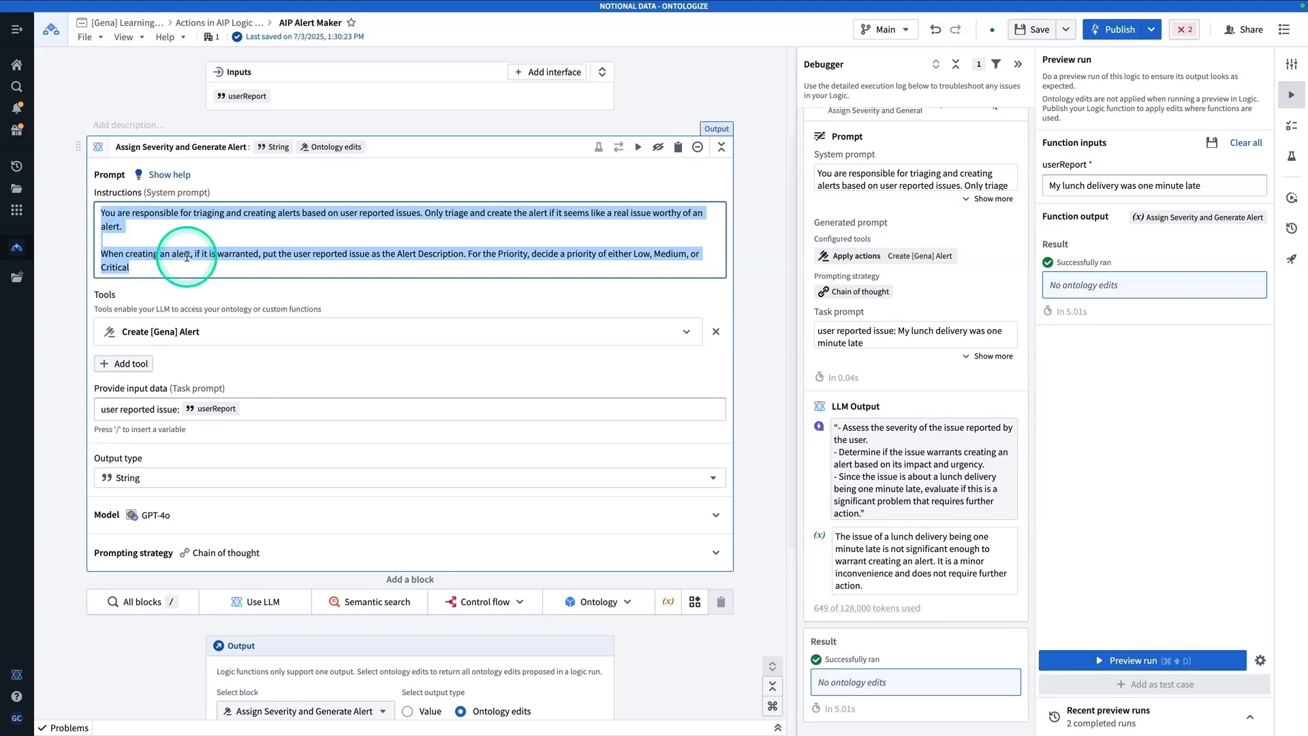
mouse_move(58, 216)
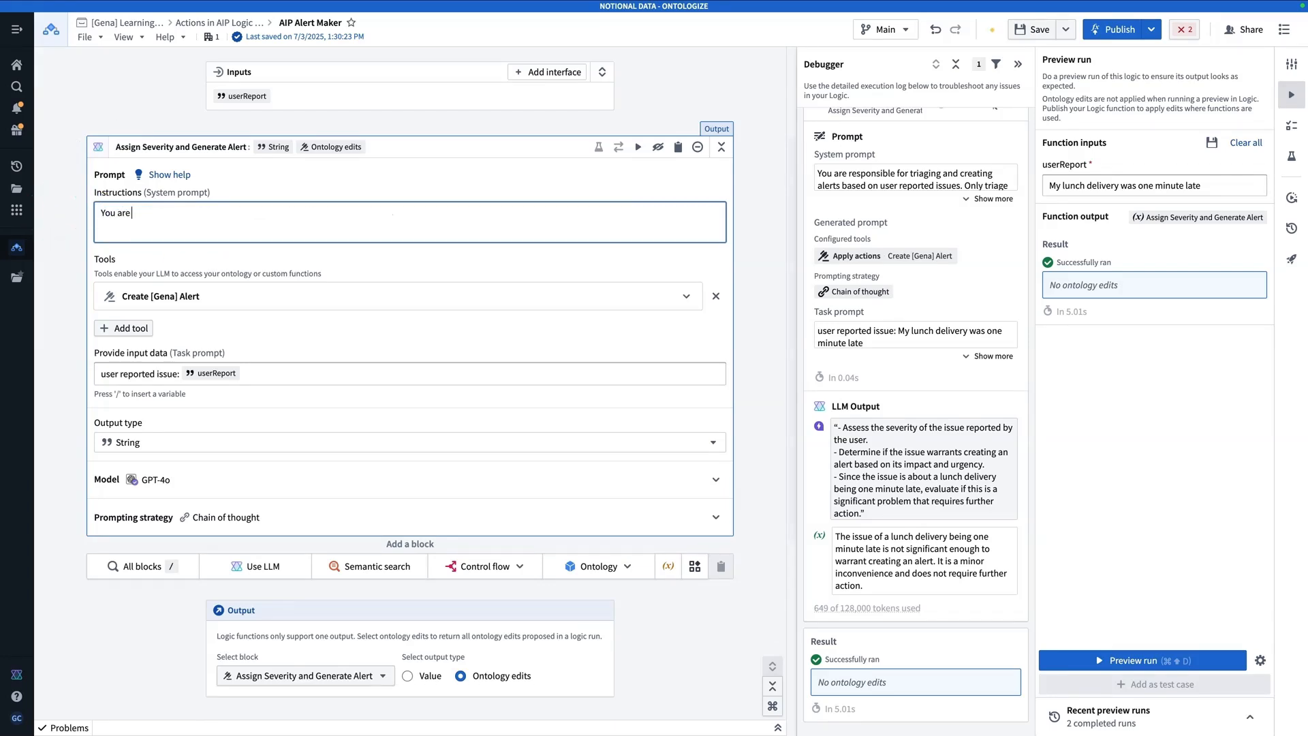
Replace the system prompt with prioritizing issues as Low, Medium, or Critical, no explanation.
type("responsible for prioritizing user reported issues as e")
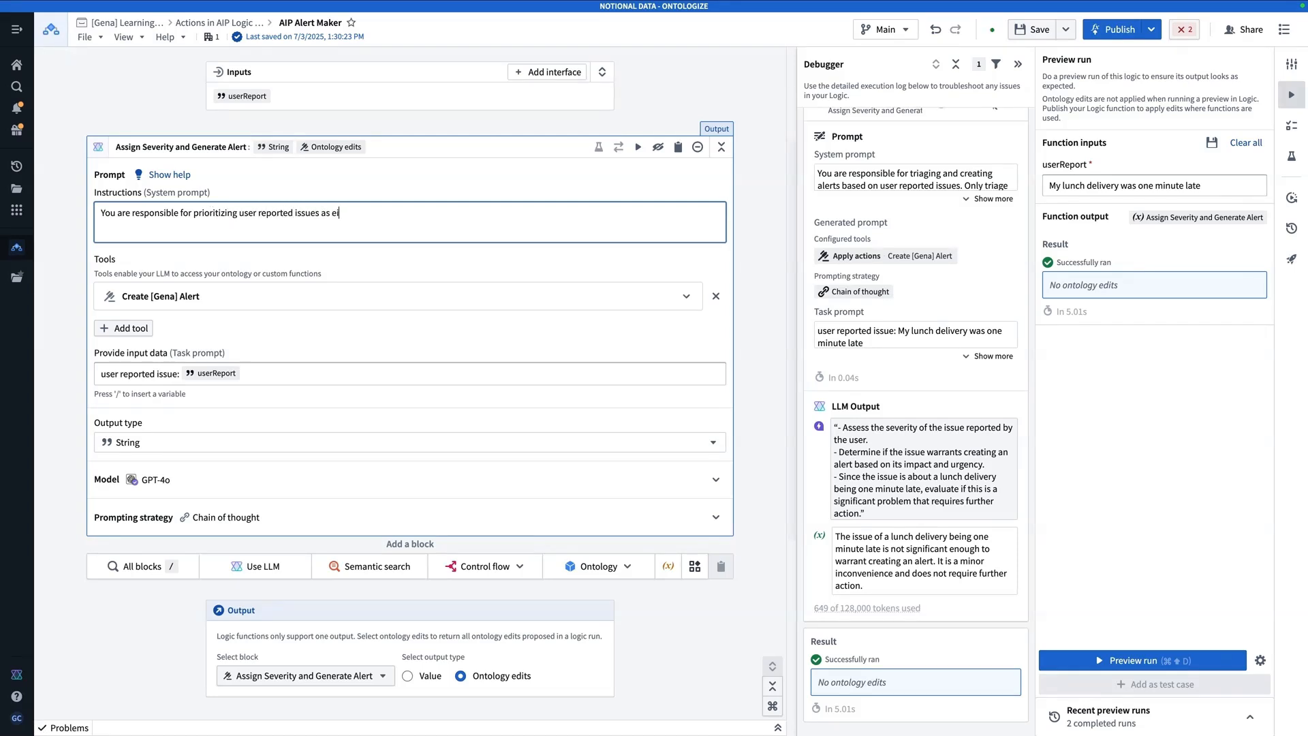
type("ither Lo")
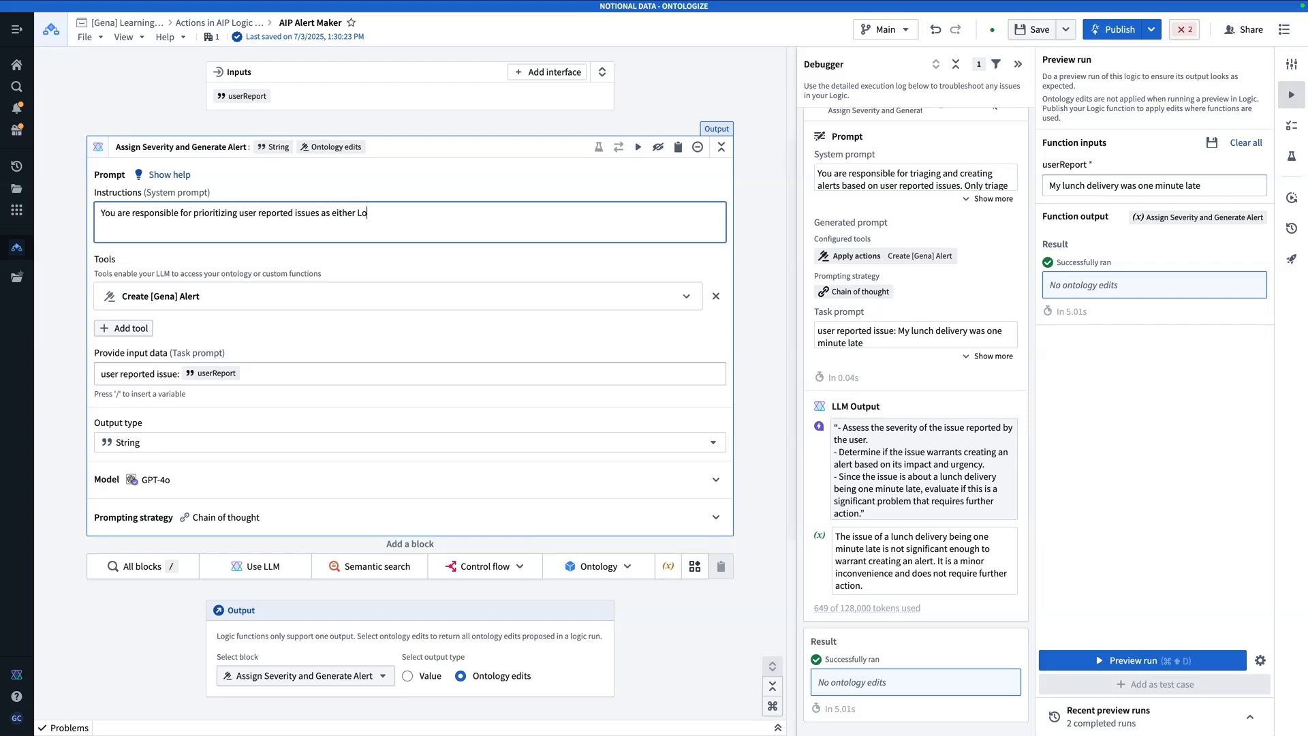
type("w, Medium, or")
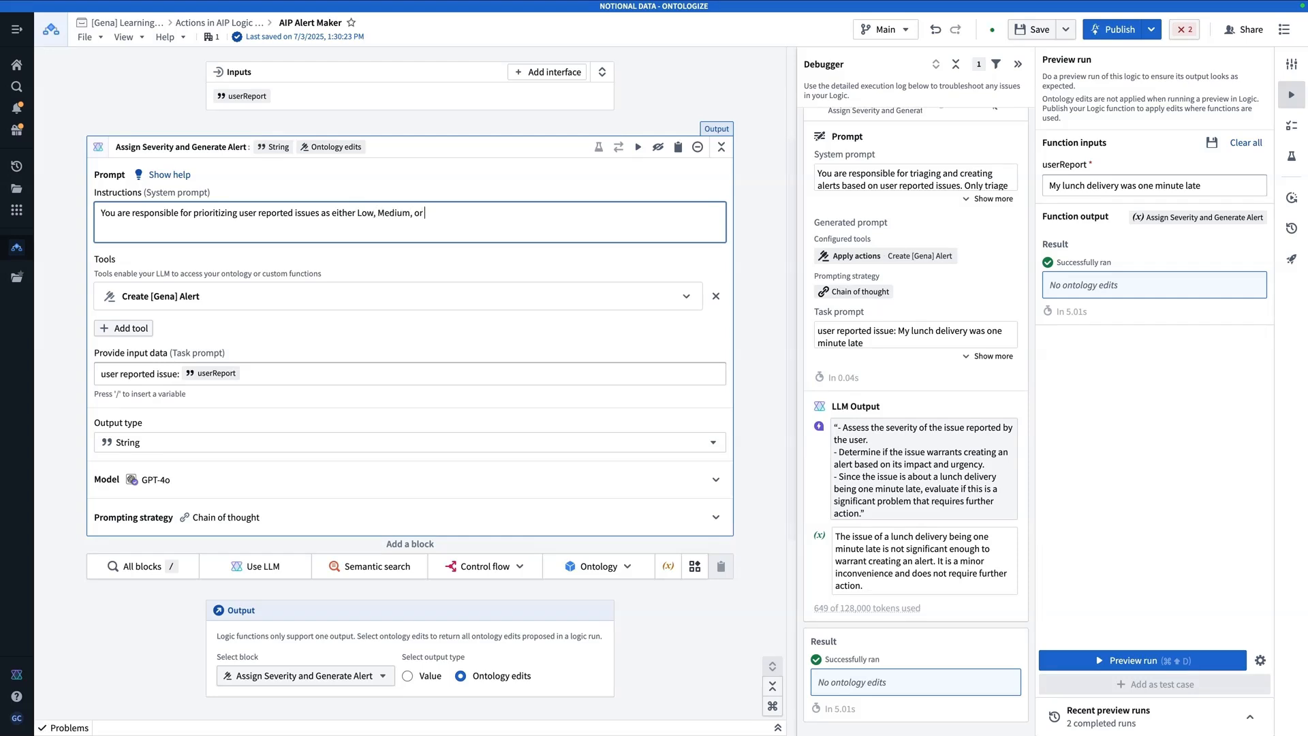
type("Critical")
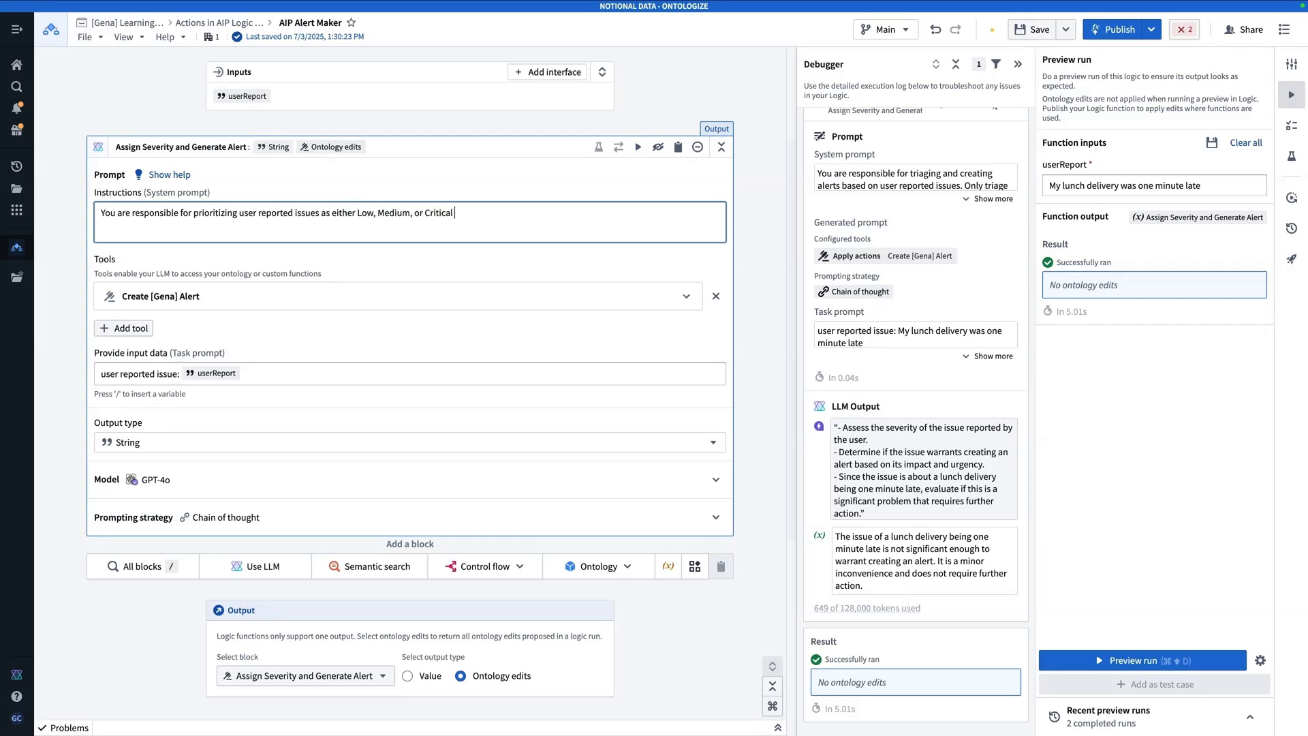
type("Priority. Re")
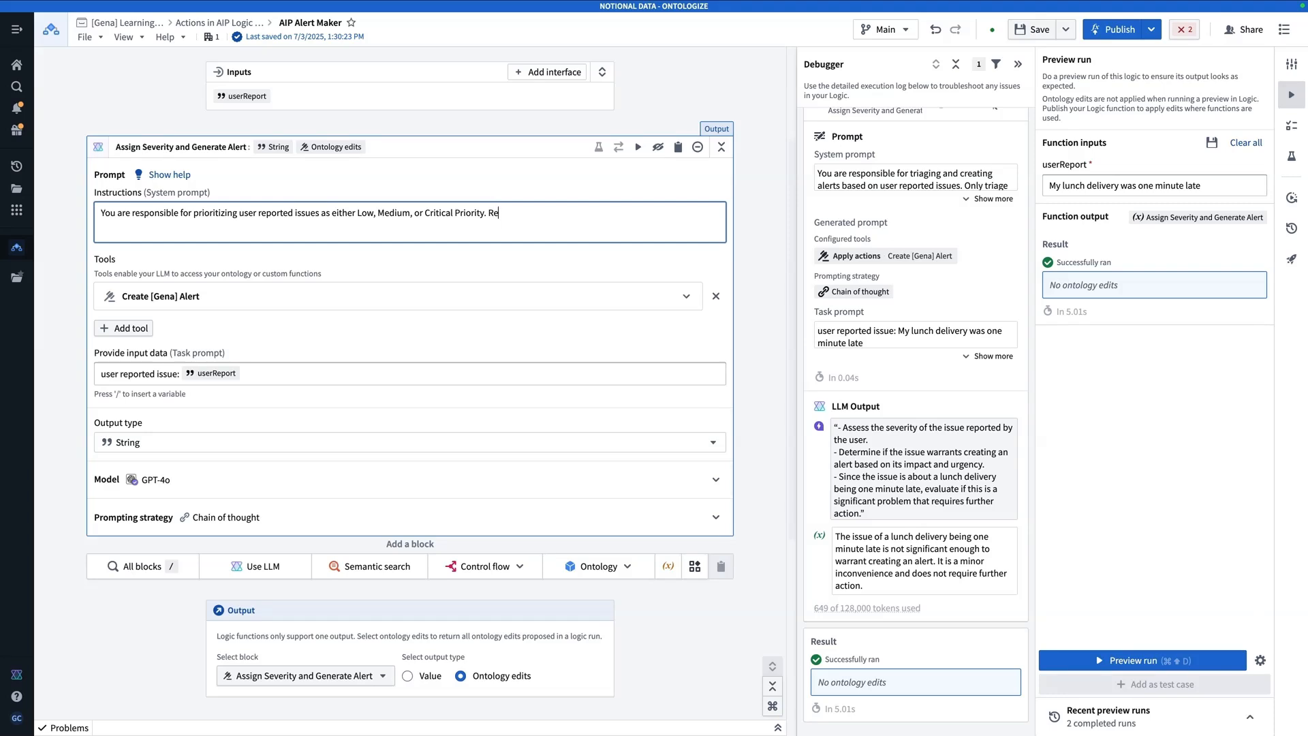
type("tue")
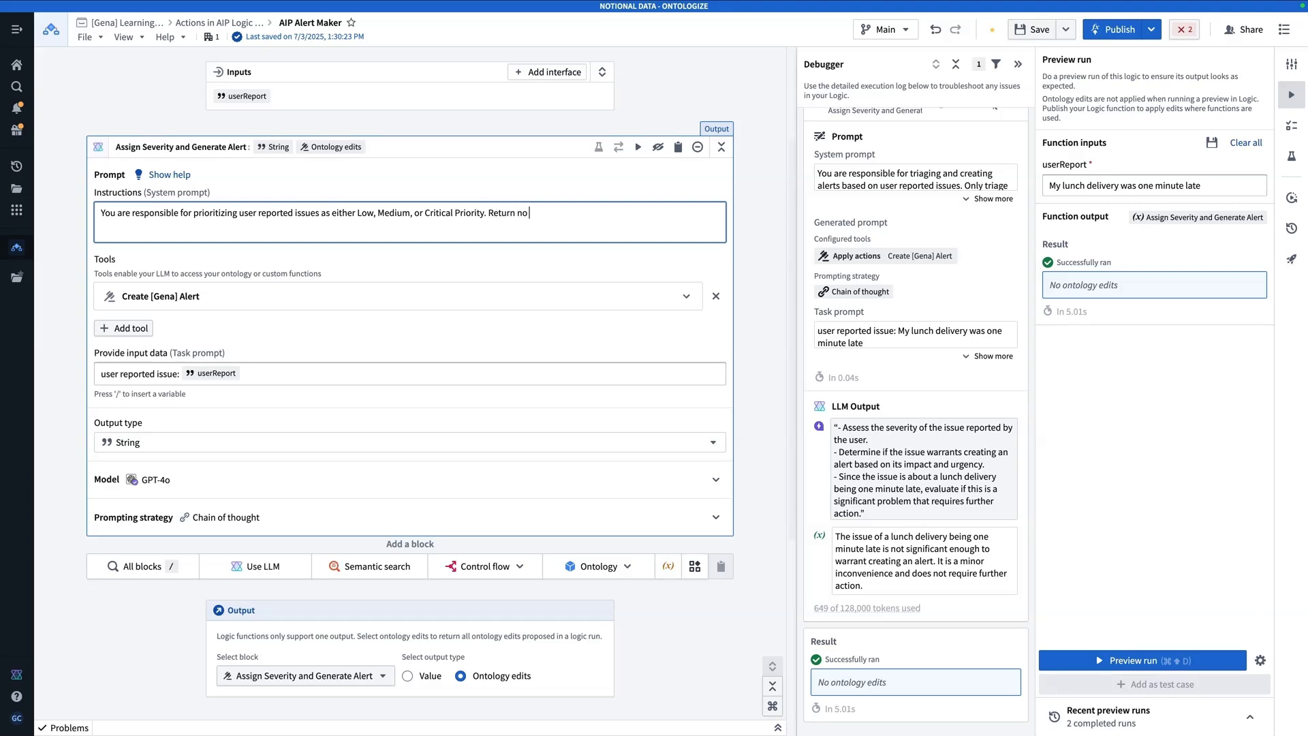
type("explanation.")
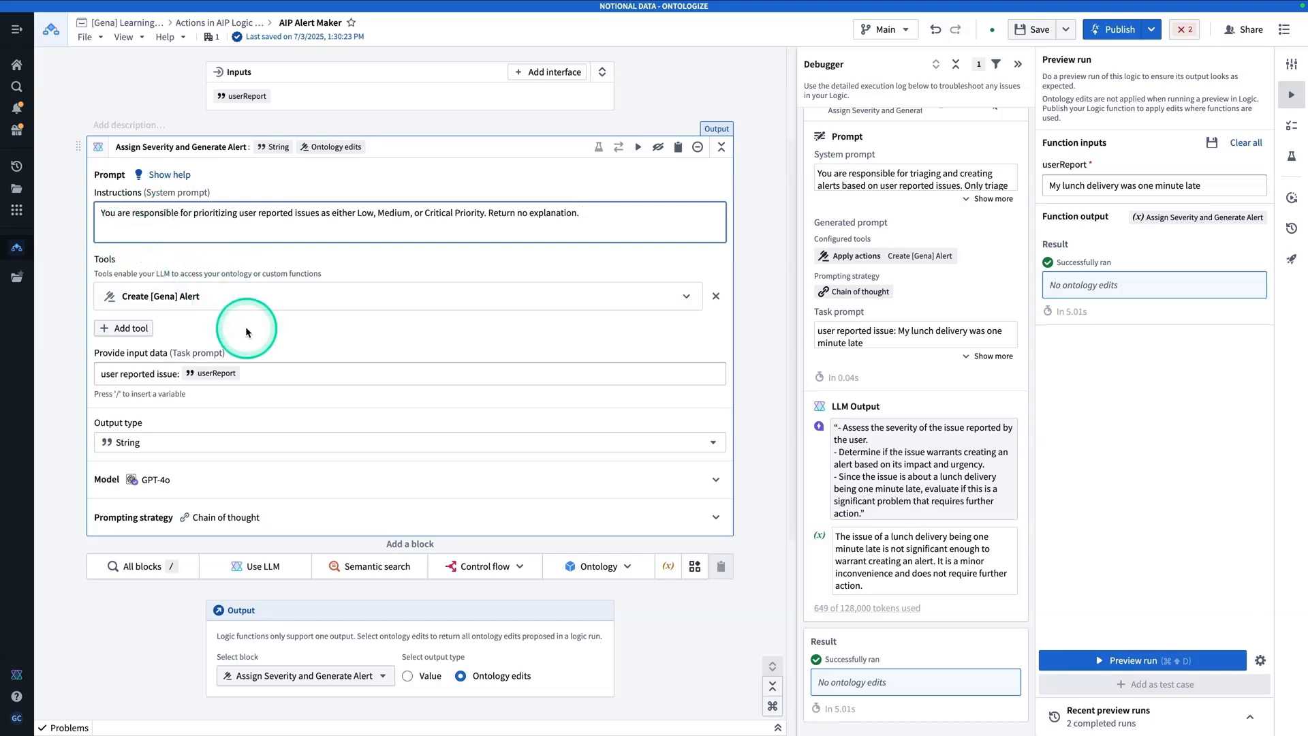
left_click(276, 374)
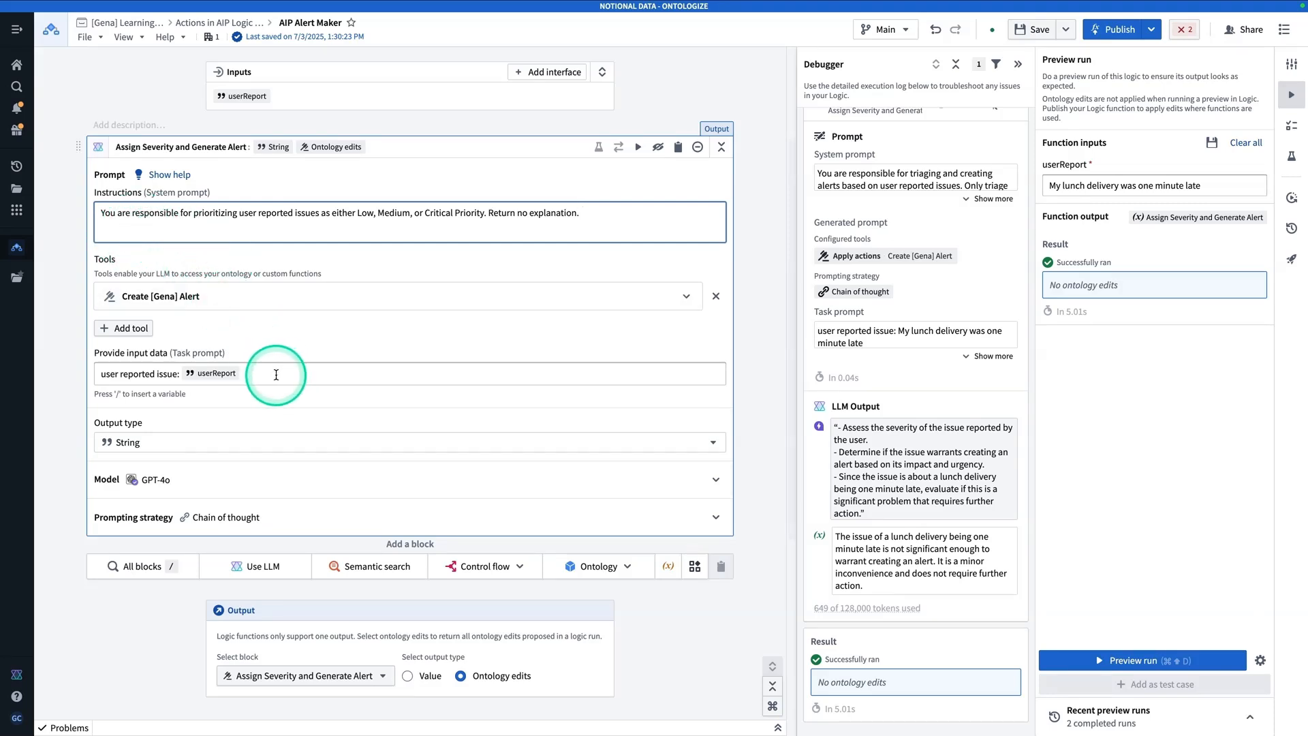
mouse_move(716, 296)
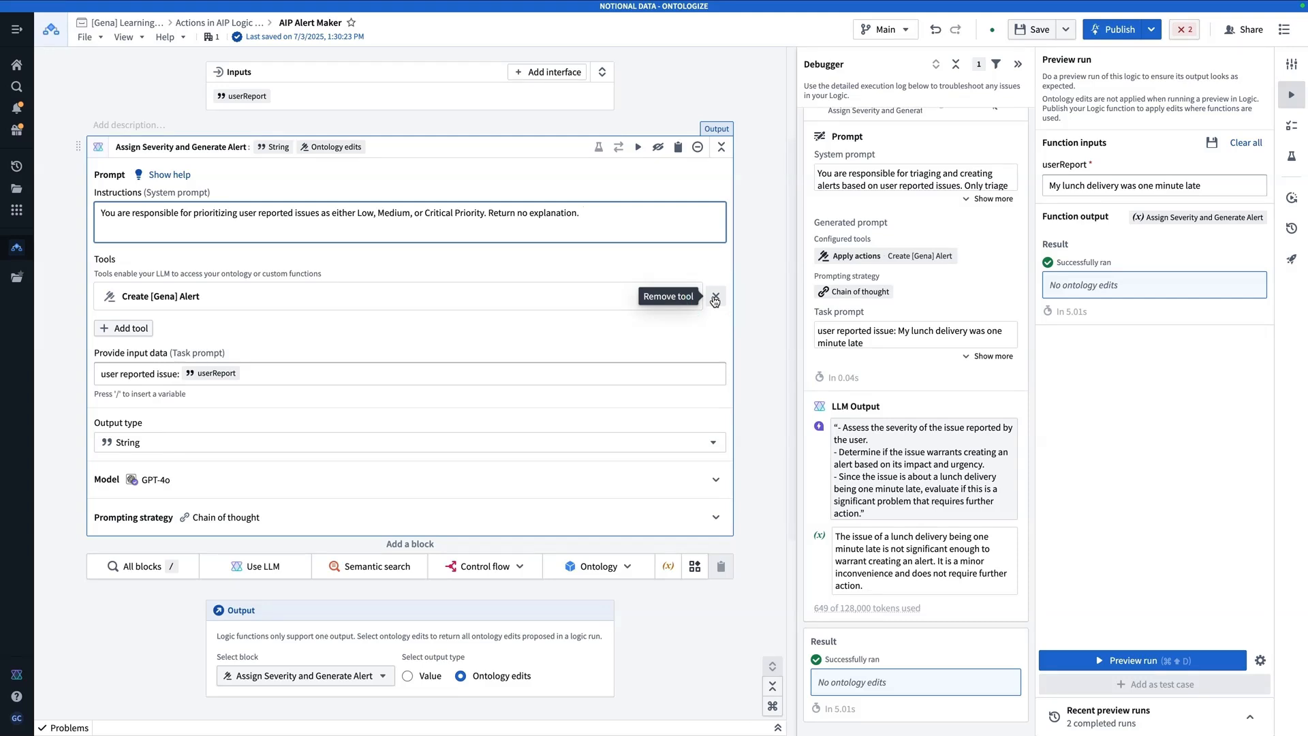
Remove the Create [Gena] Alert tool and dismiss the Single Completion recommendation.
left_click(715, 299)
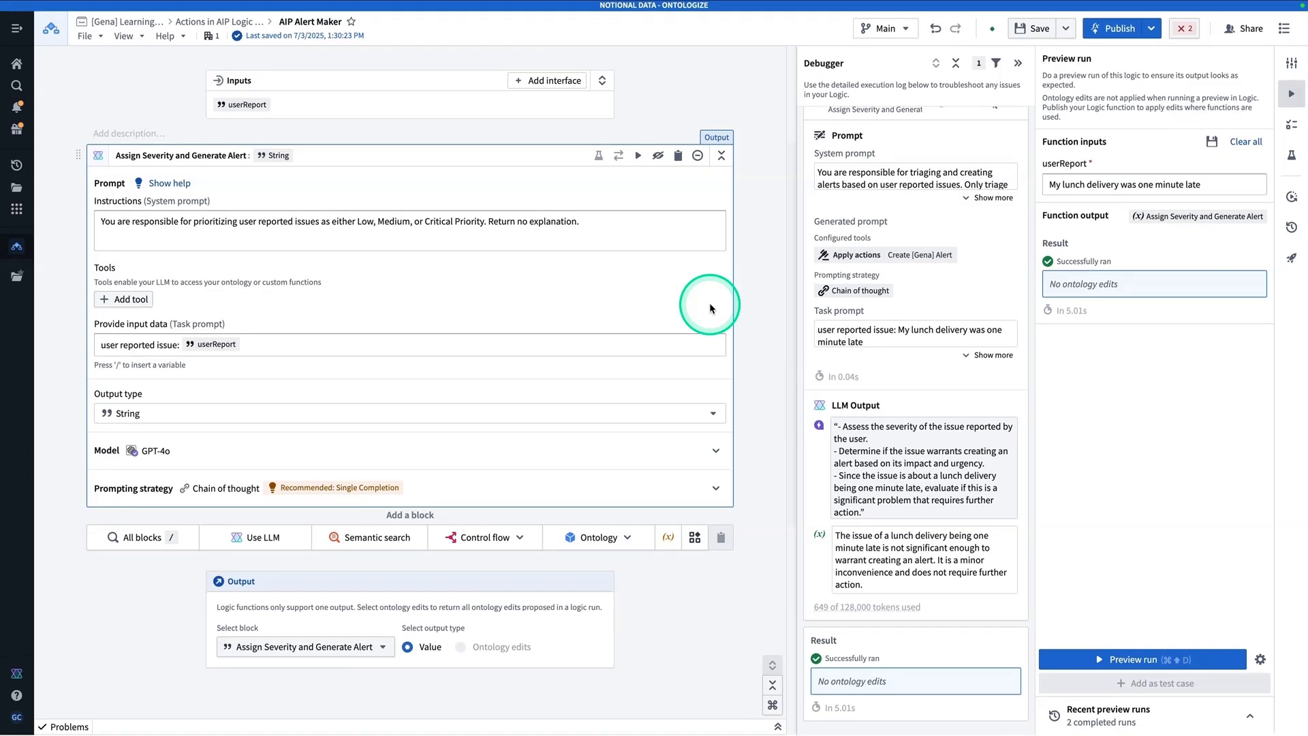
left_click(366, 488)
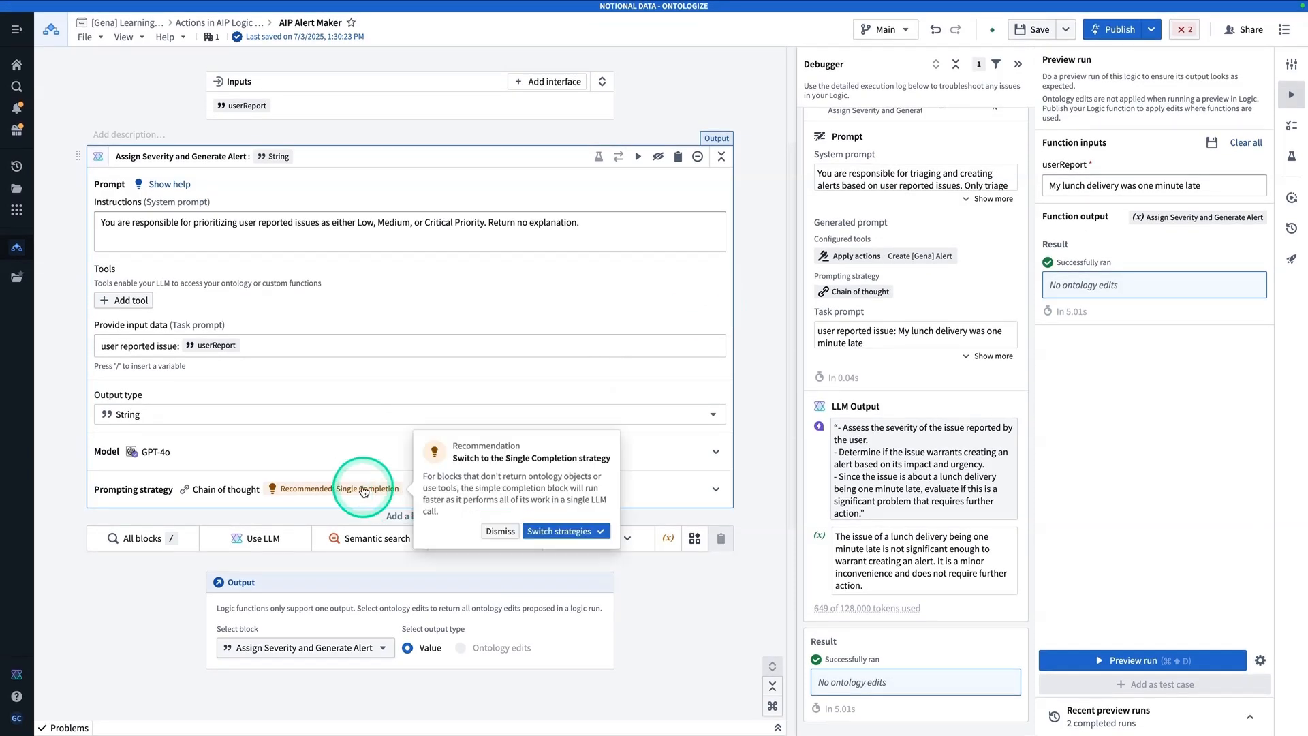
left_click(500, 531)
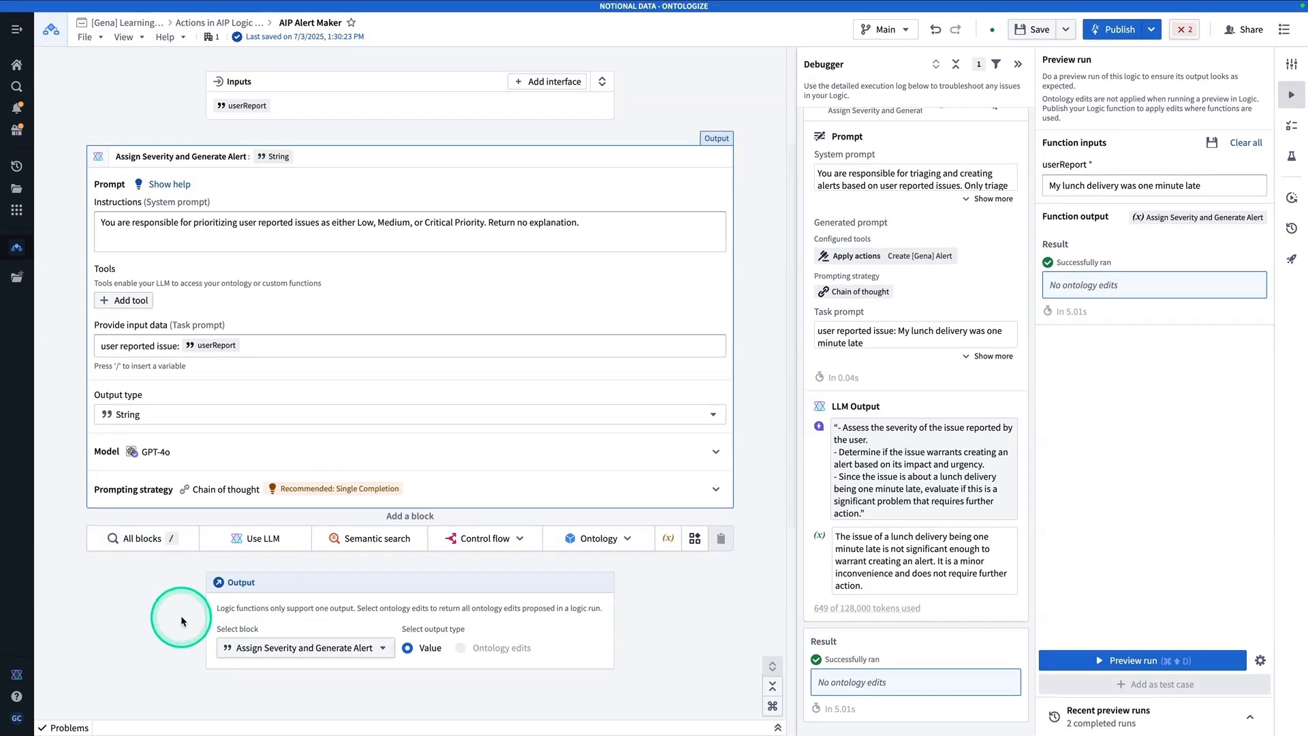
Search the block list for 'create' and add the Create [Gena] Alert action block.
left_click(139, 538)
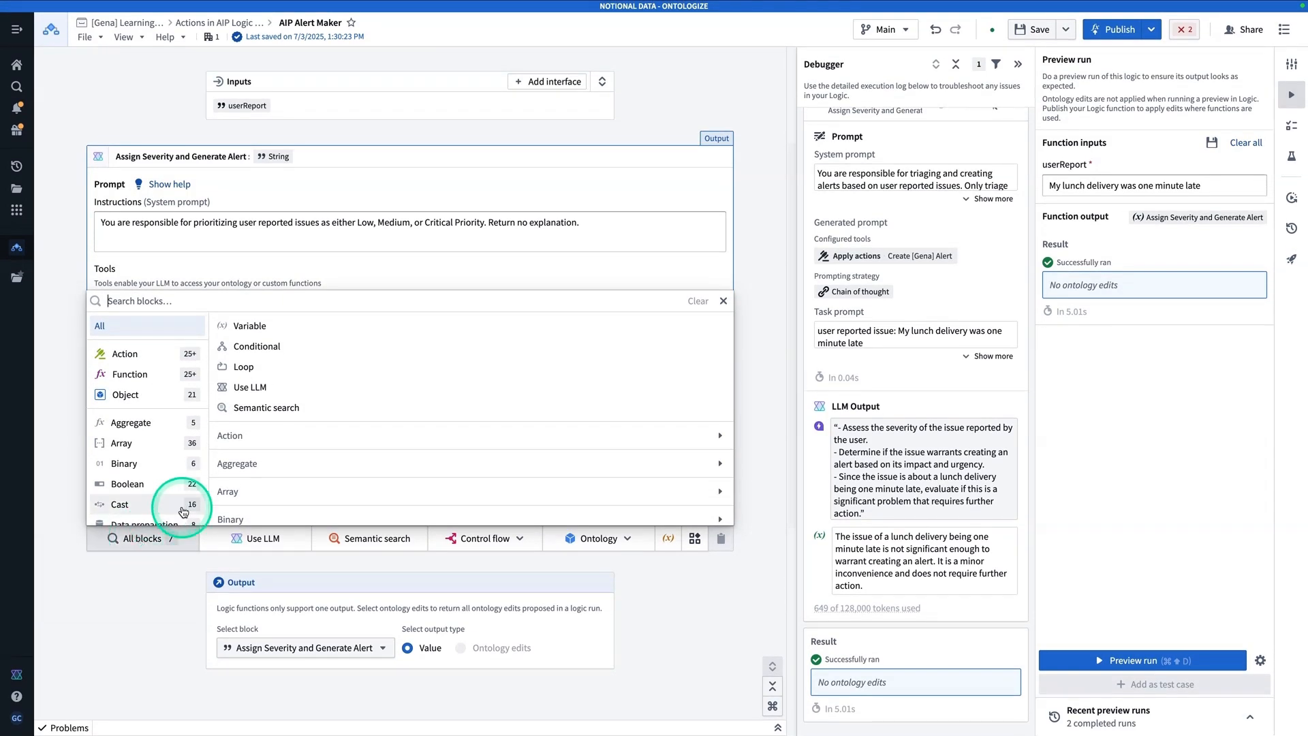
mouse_move(259, 442)
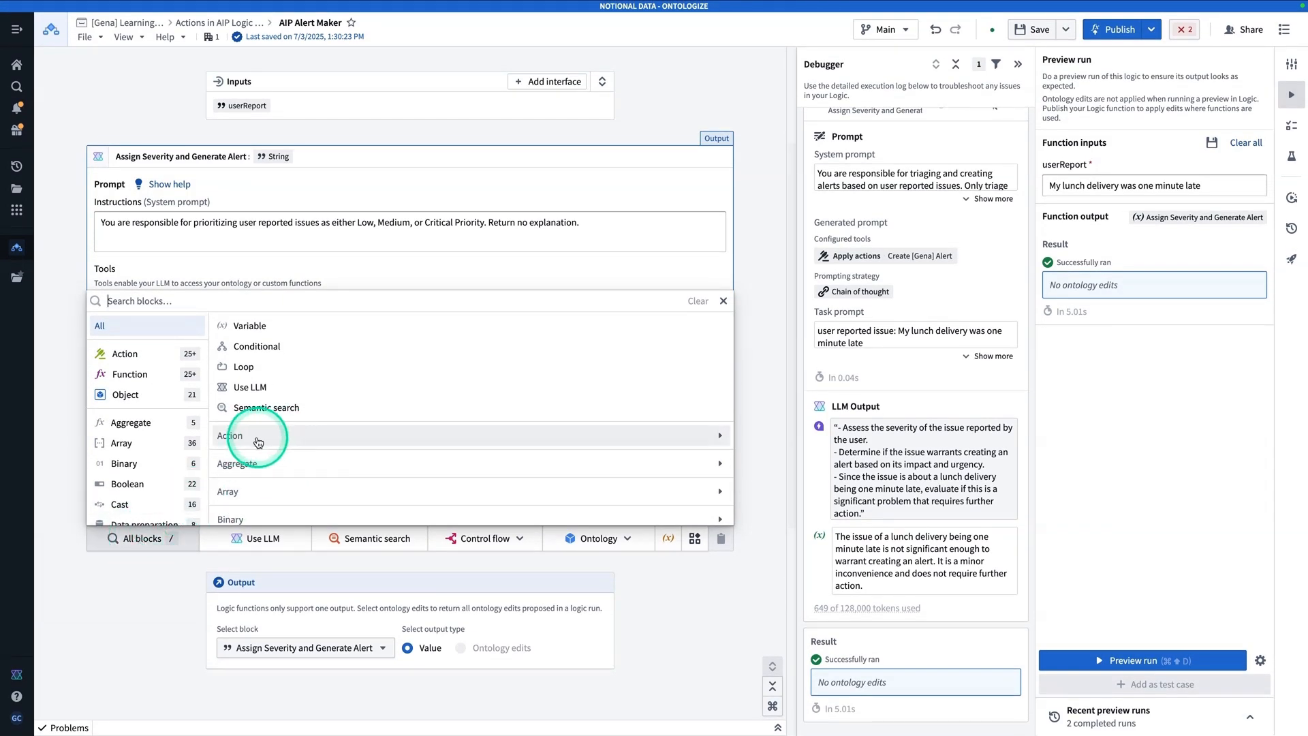
mouse_move(244, 367)
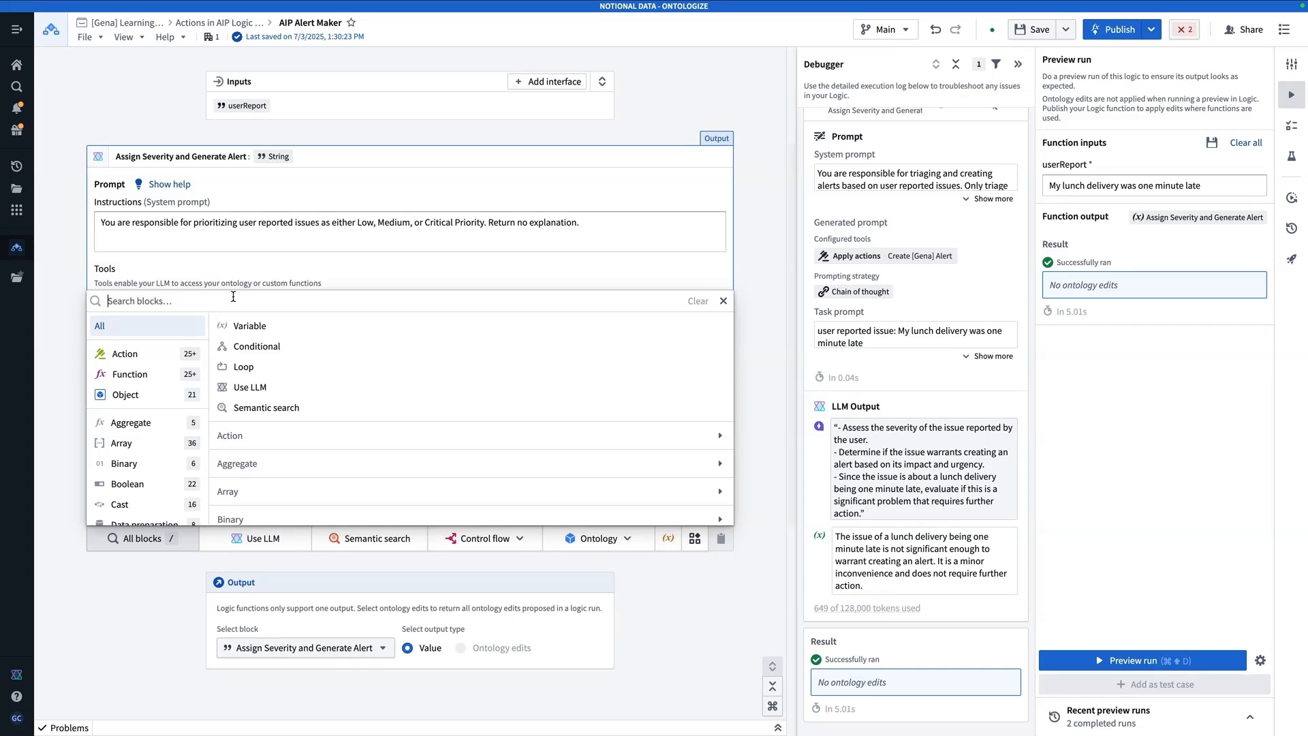
type("create [gena")
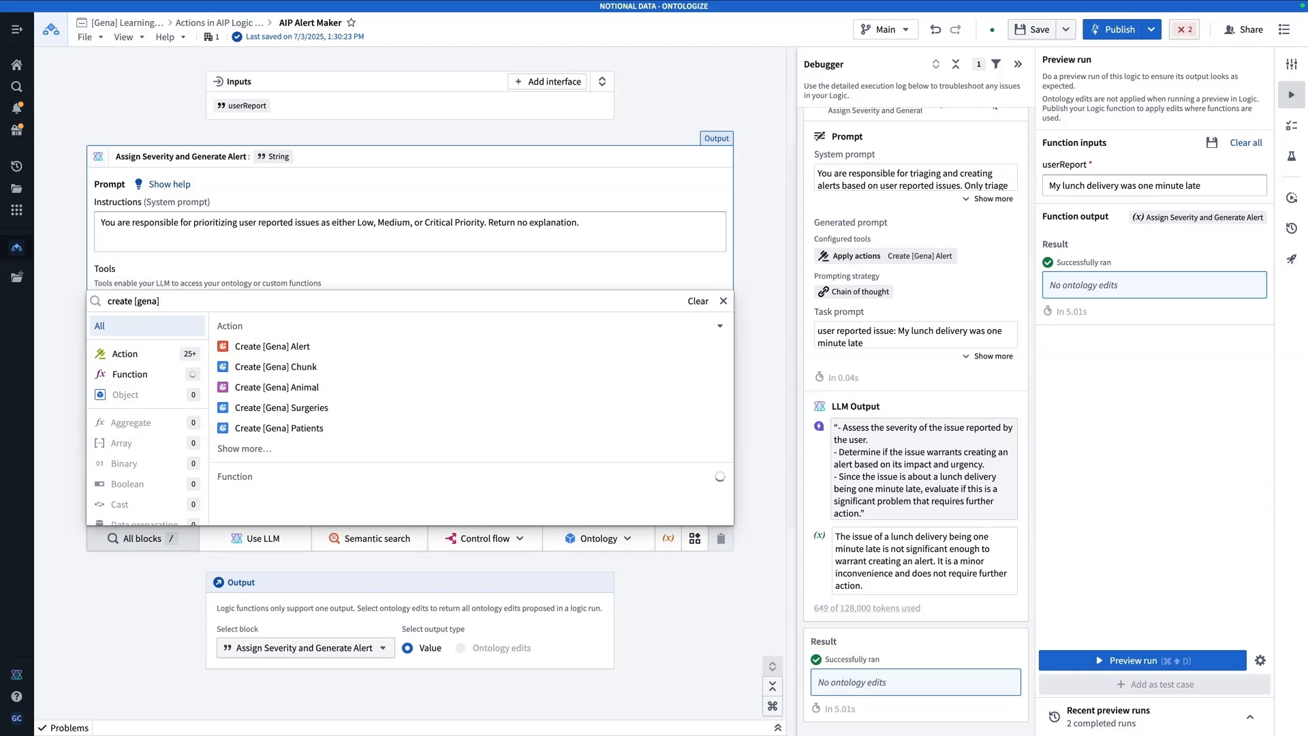
left_click(272, 346)
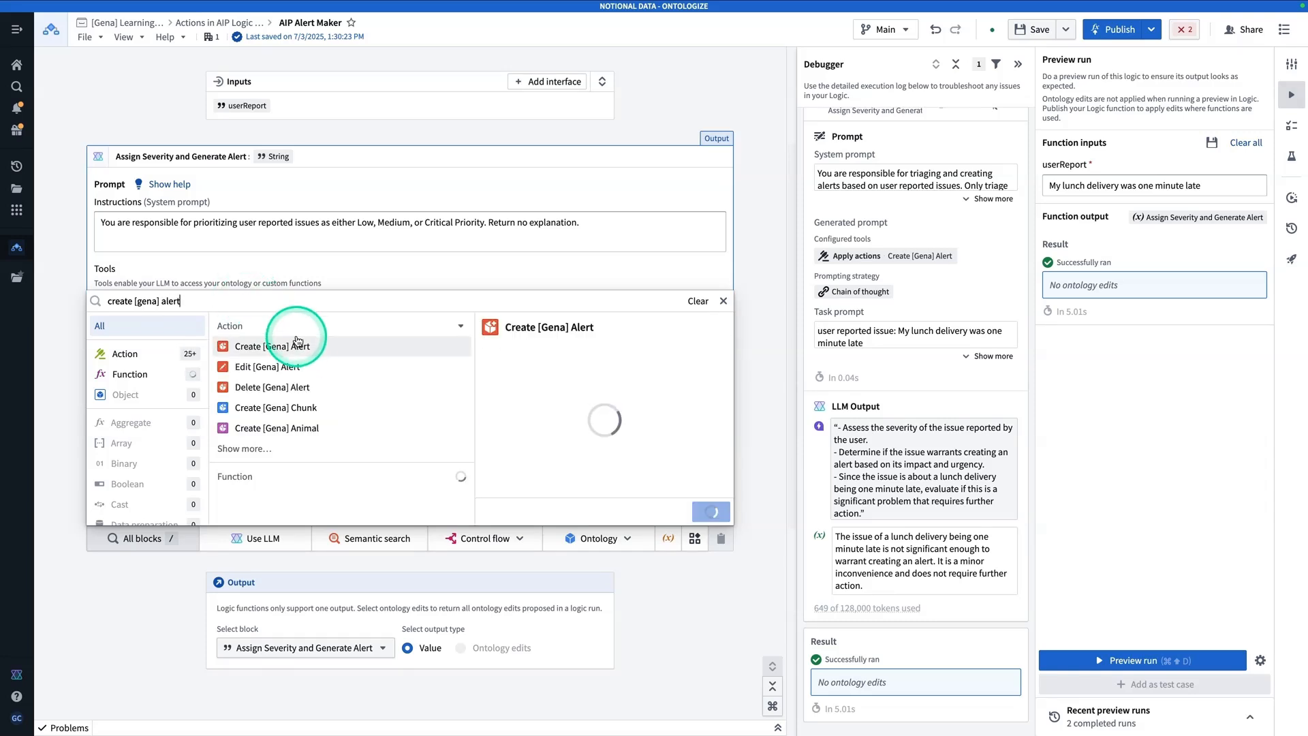
left_click(271, 346)
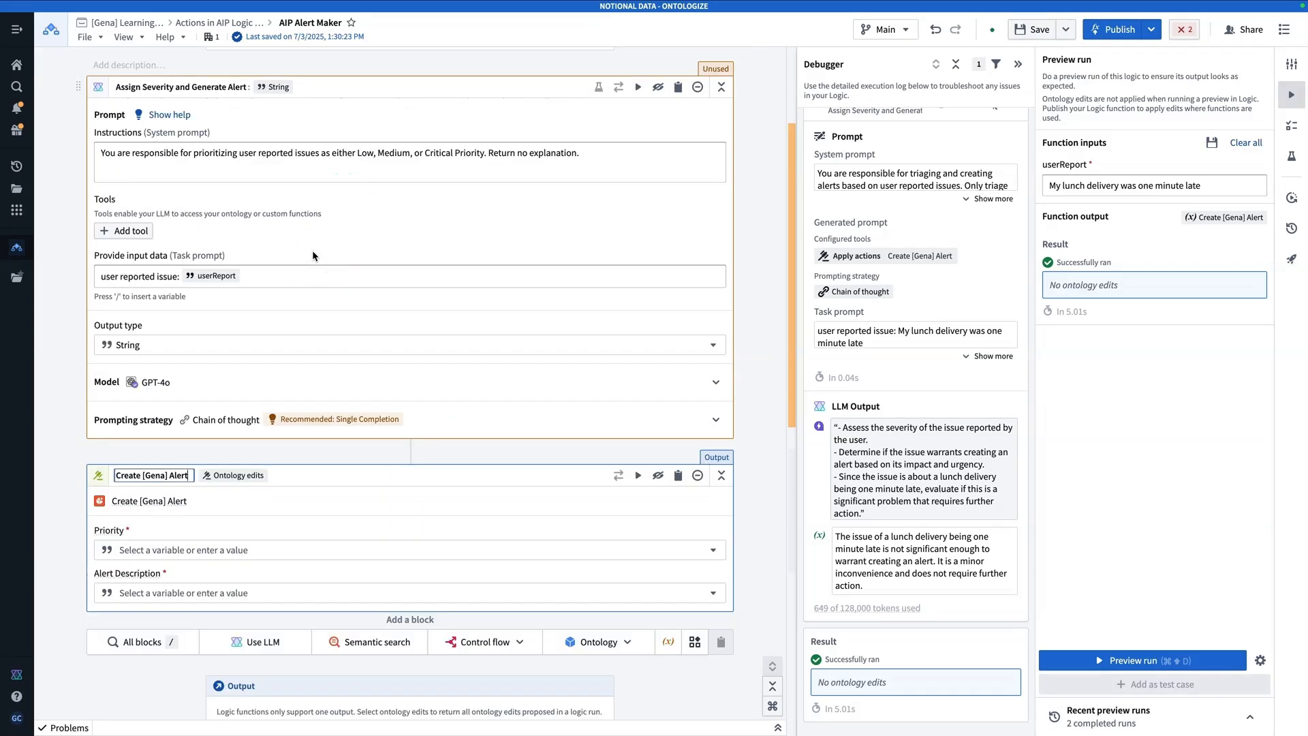
left_click(345, 482)
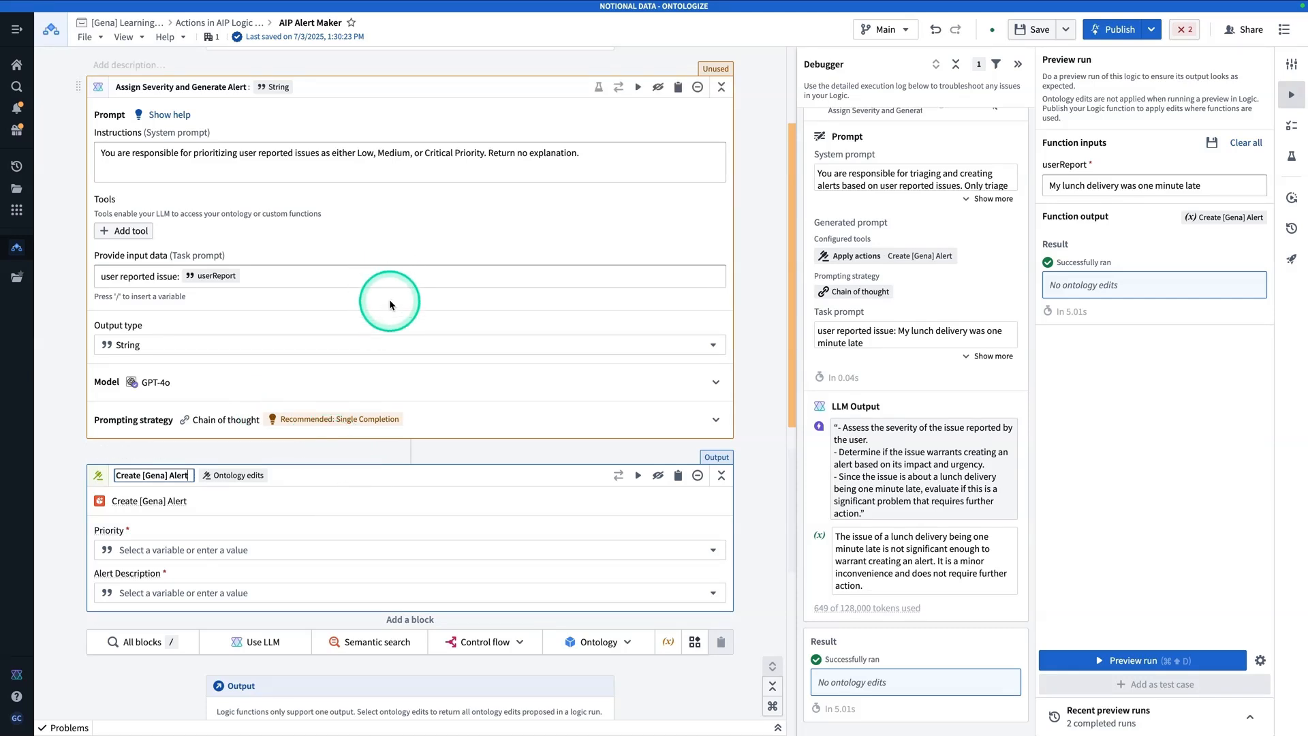
scroll("down", 3)
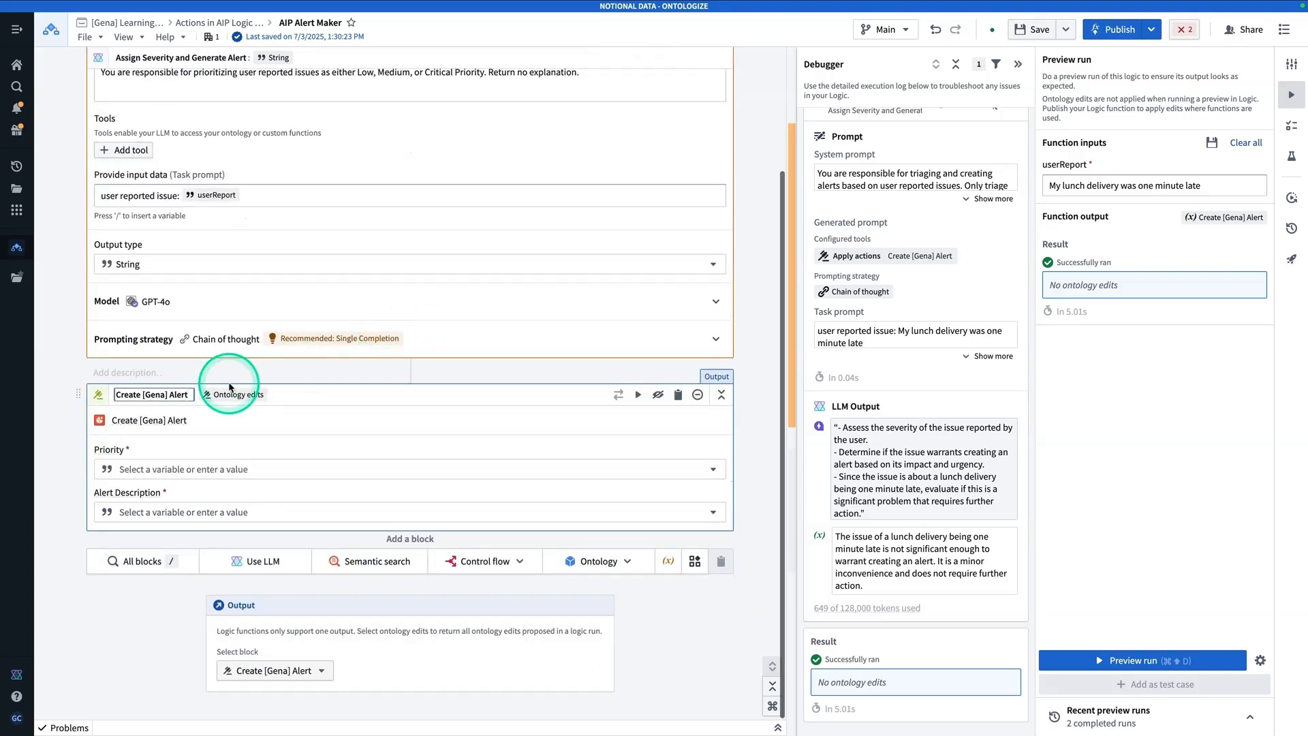
left_click(153, 394)
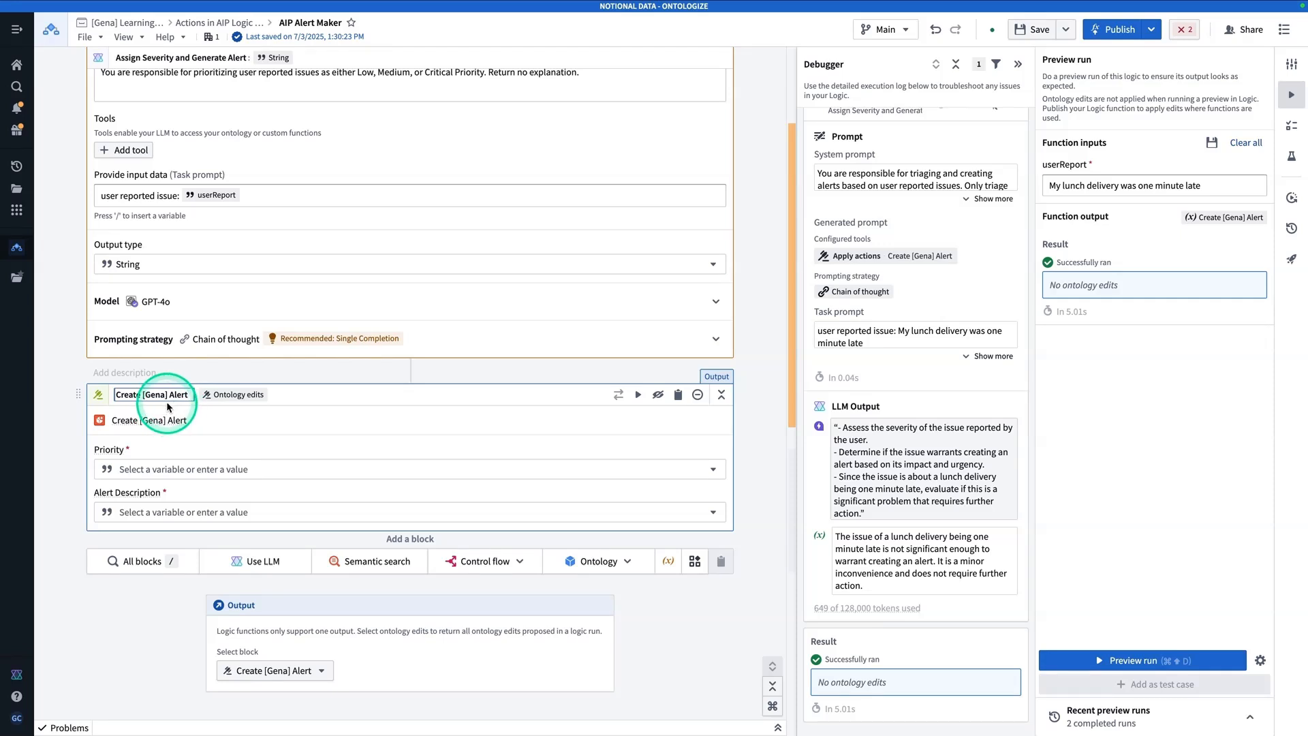
left_click(153, 394)
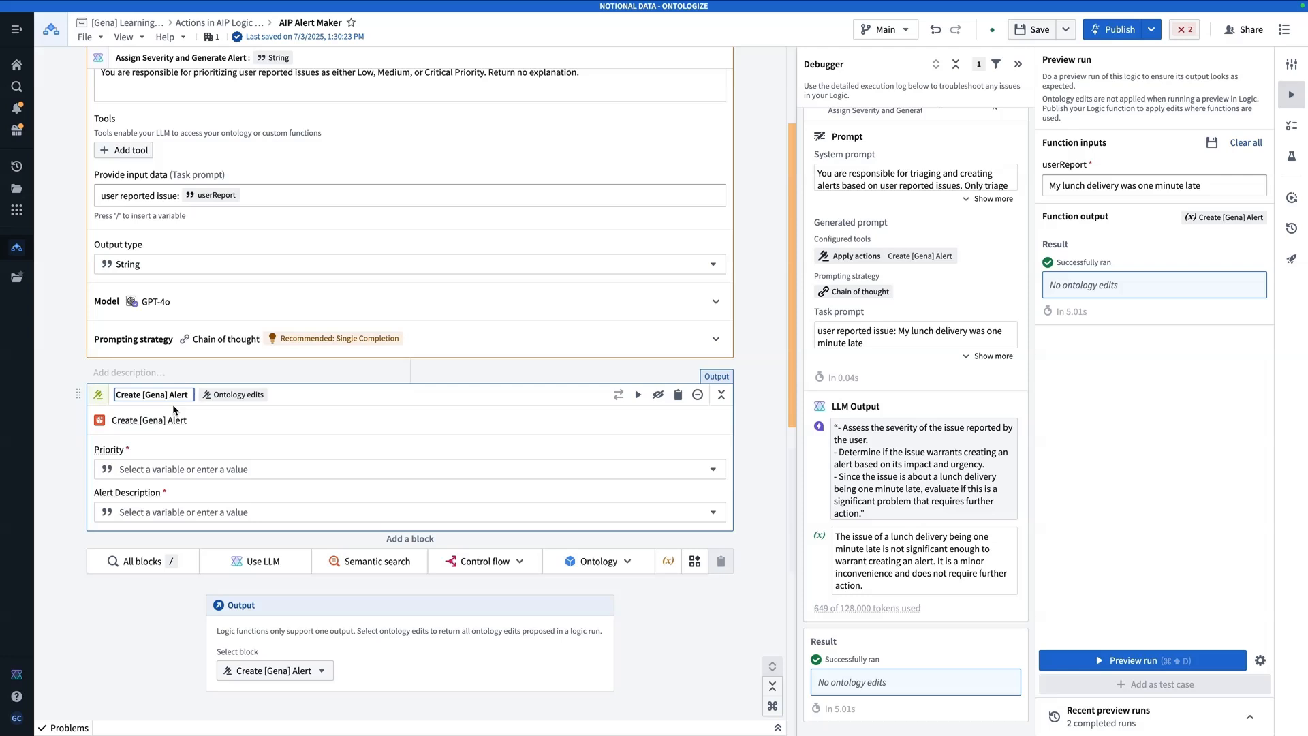
left_click(257, 374)
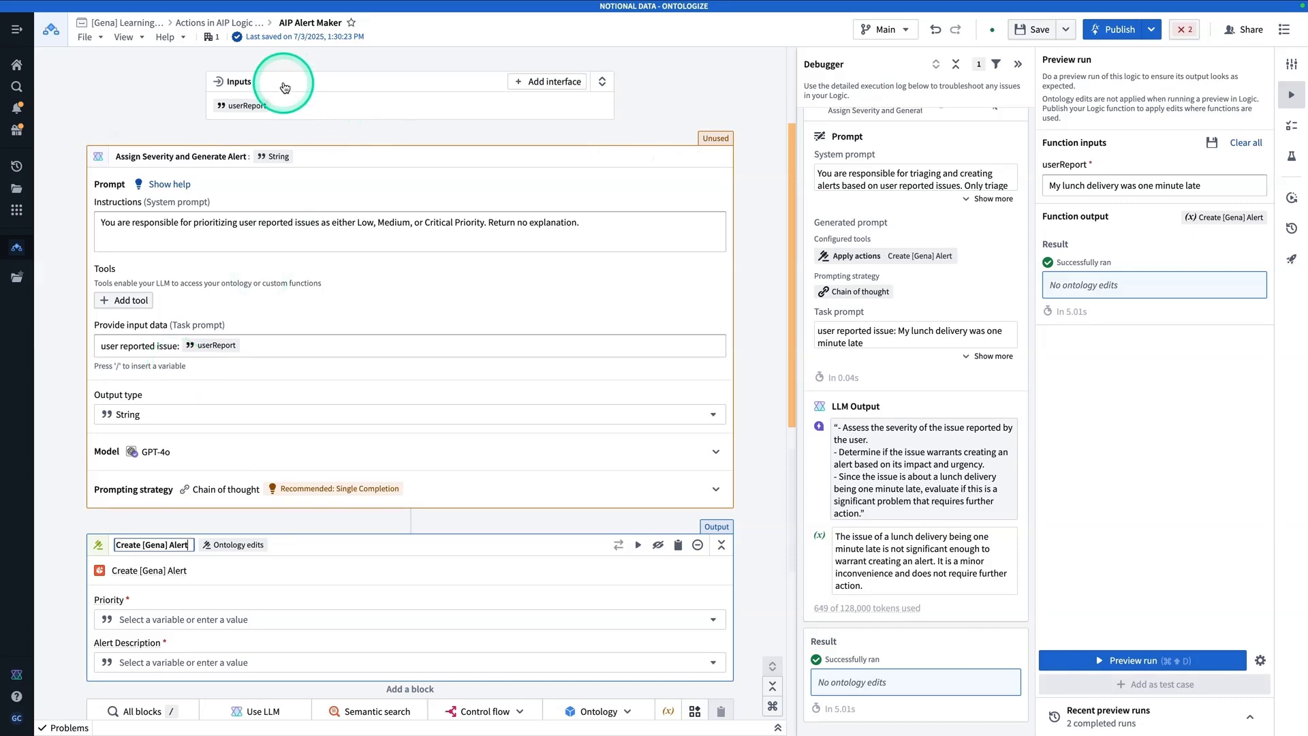
mouse_move(279, 96)
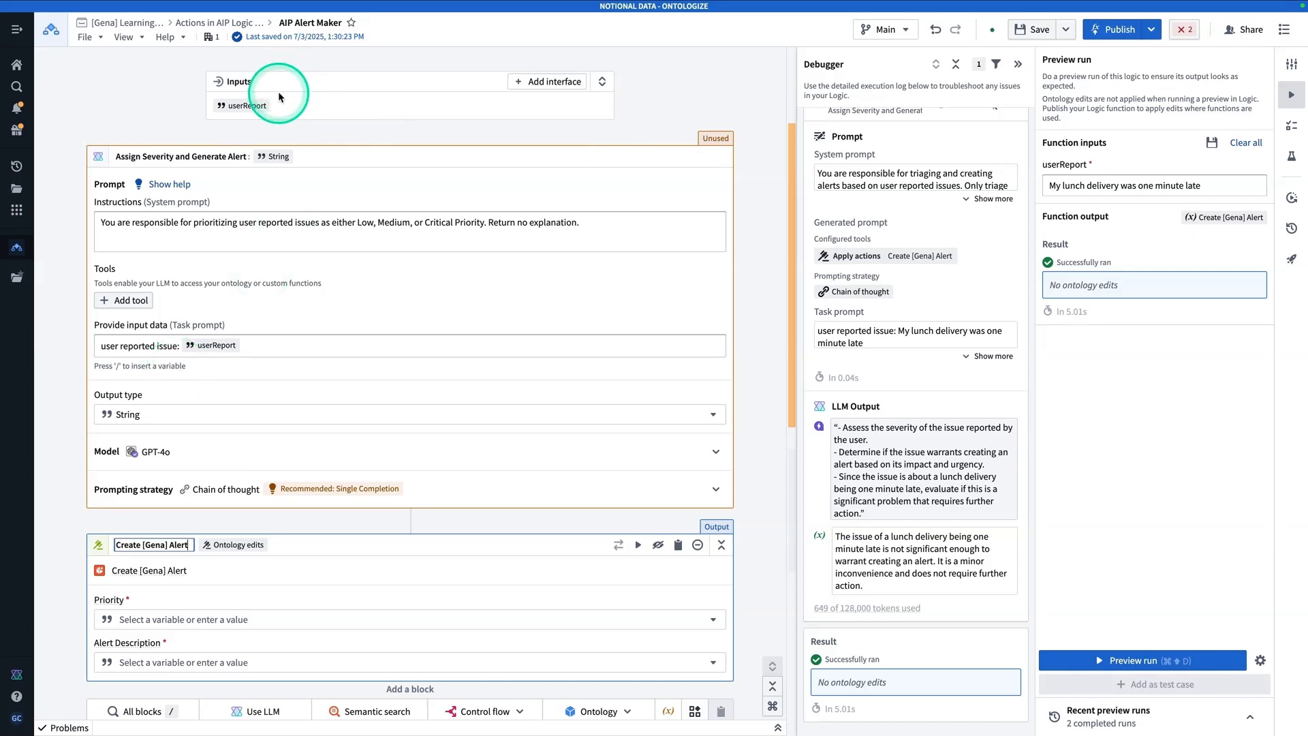
scroll("down", 3)
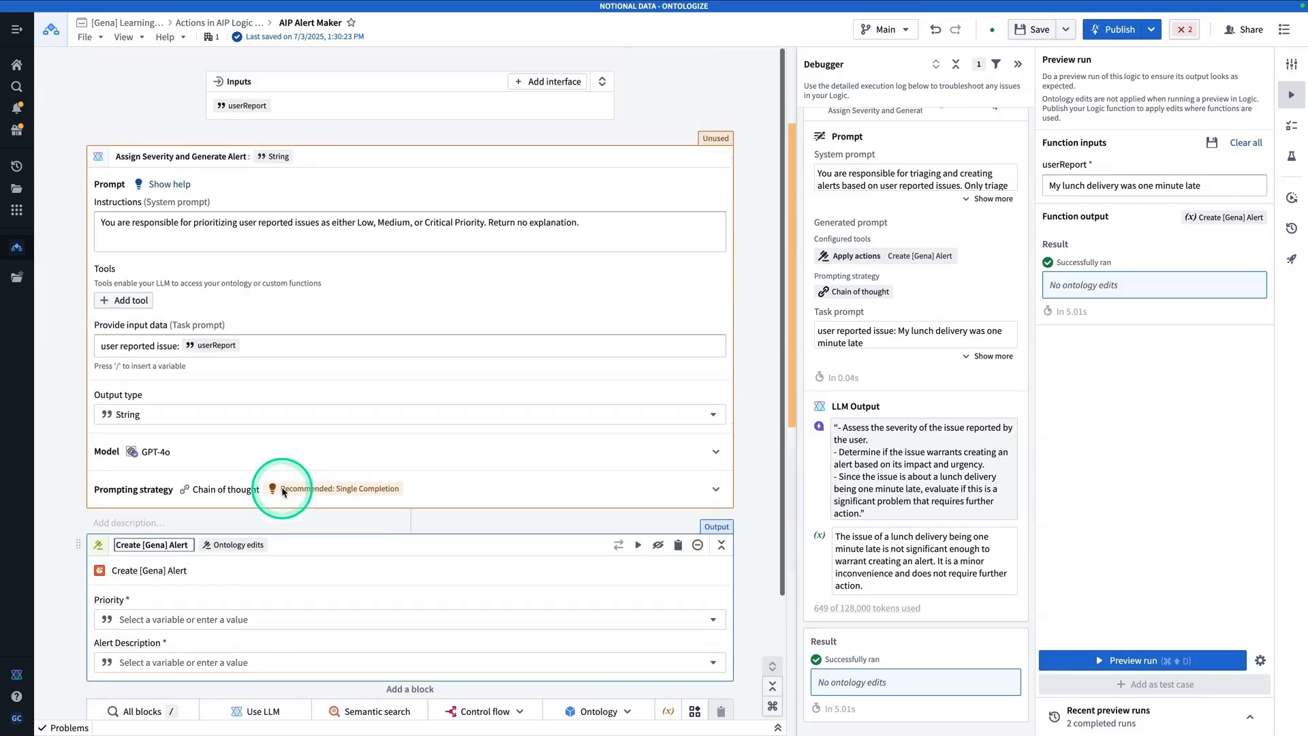
Retitle the 'Assign Severity and Generate Alert' LLM block as 'Determine Priority'.
left_click(197, 157)
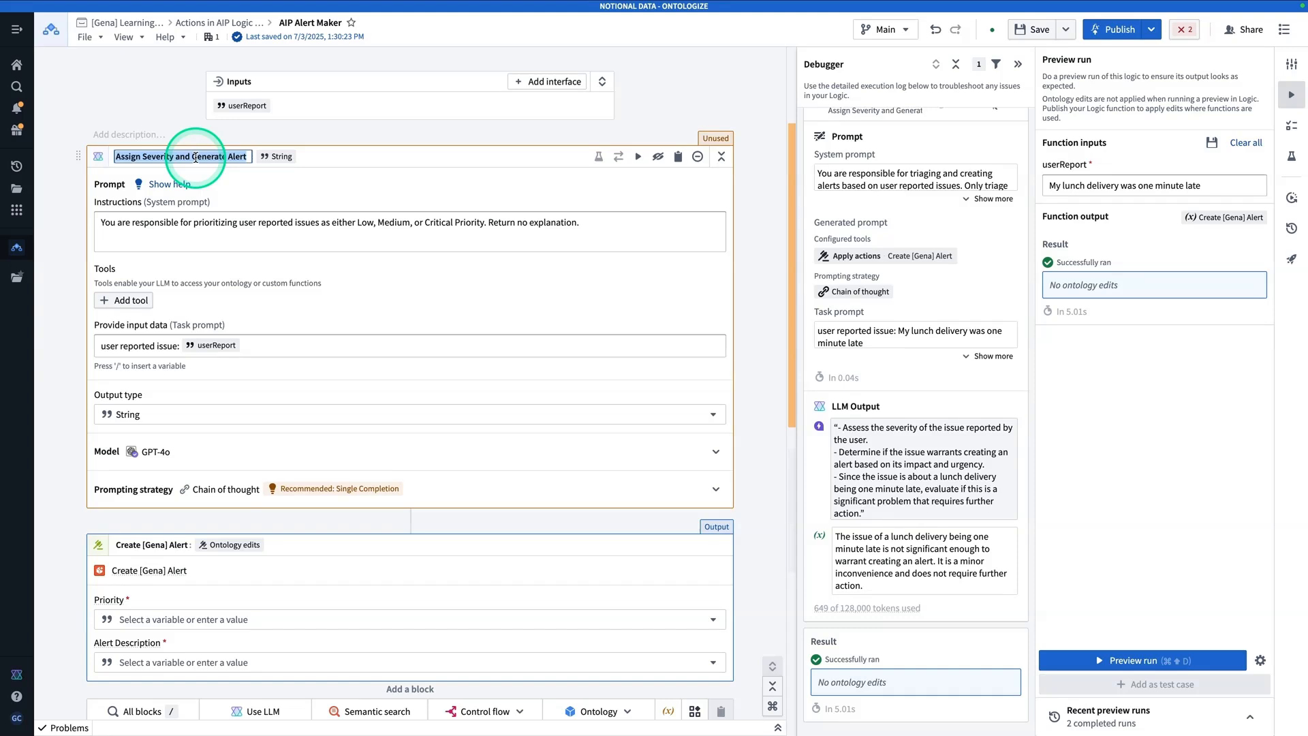
type("Determine Priority")
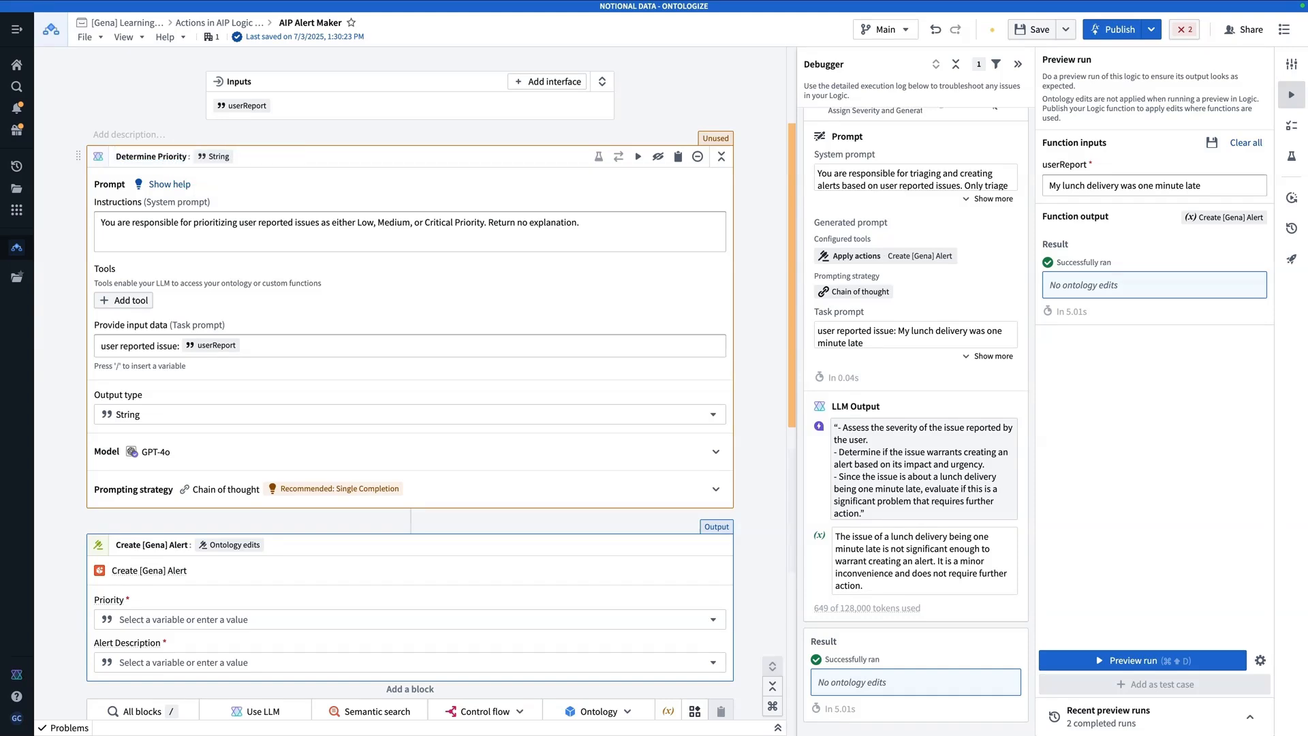
left_click(218, 166)
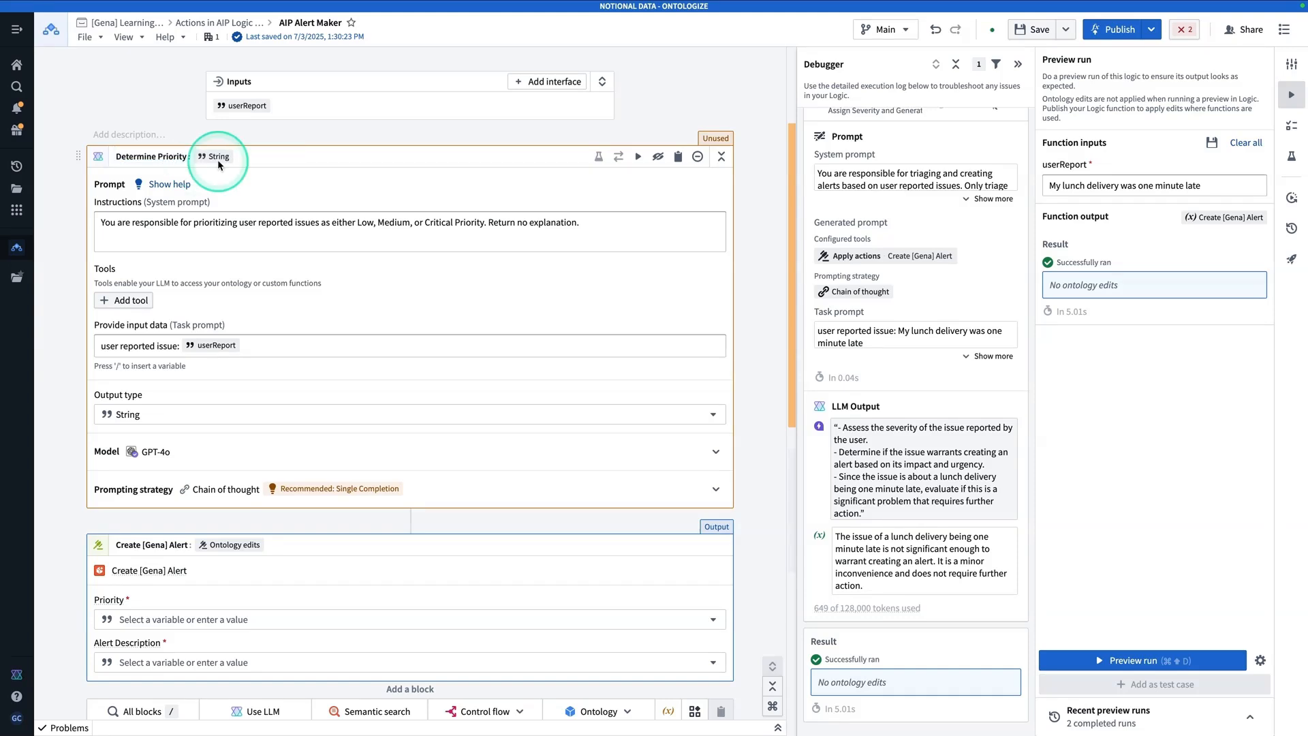
mouse_move(263, 334)
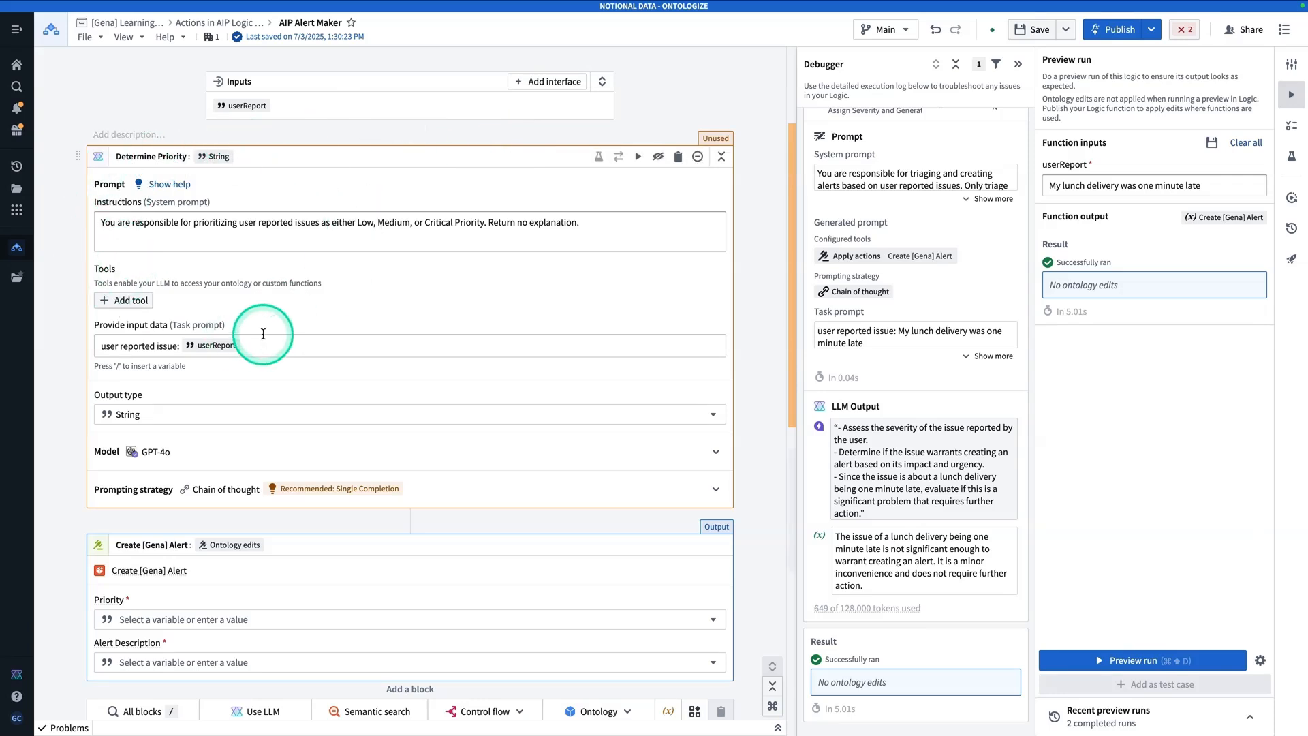
scroll("down", 3)
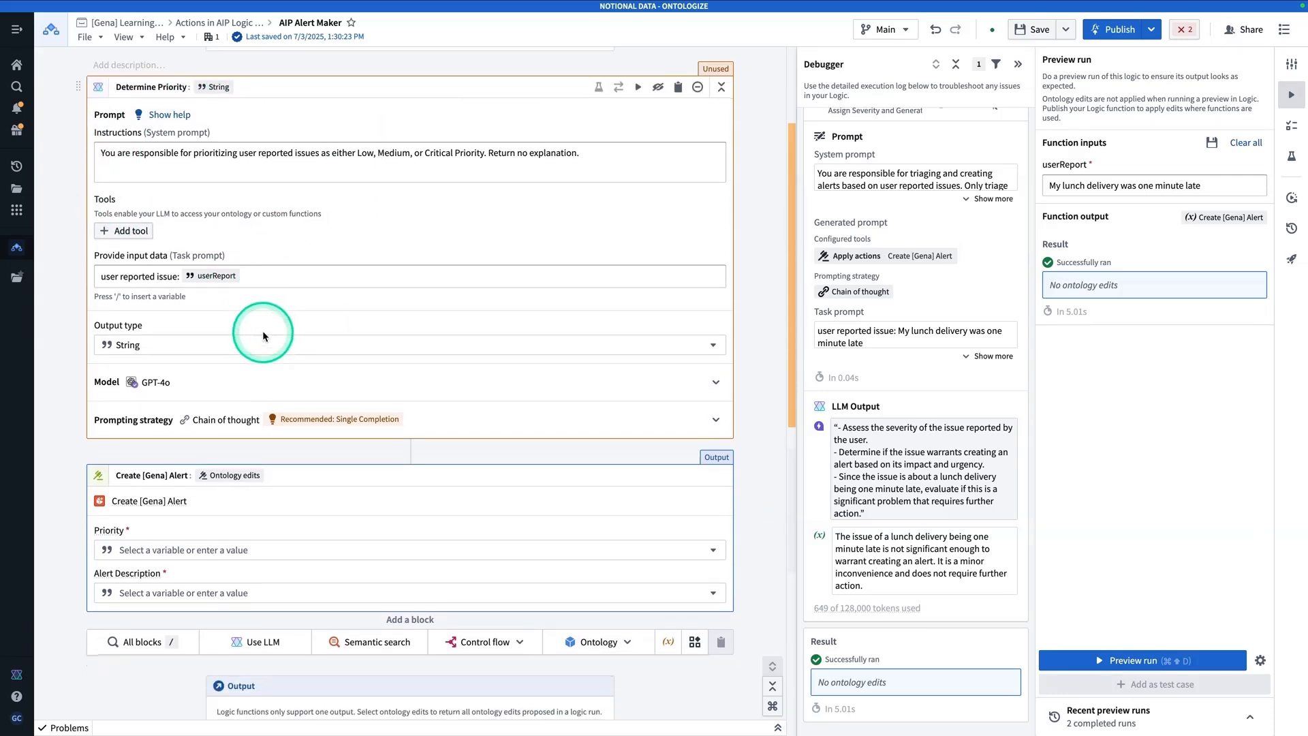
mouse_move(270, 328)
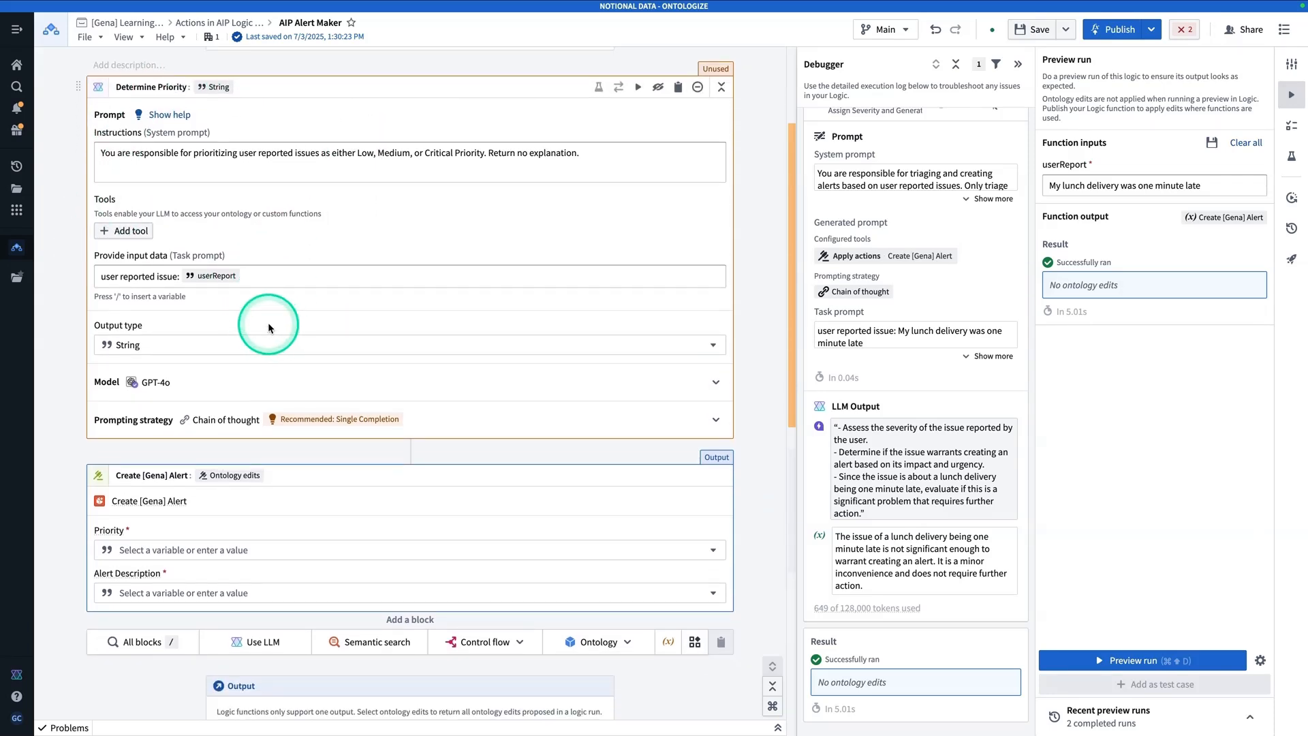
scroll("down", 3)
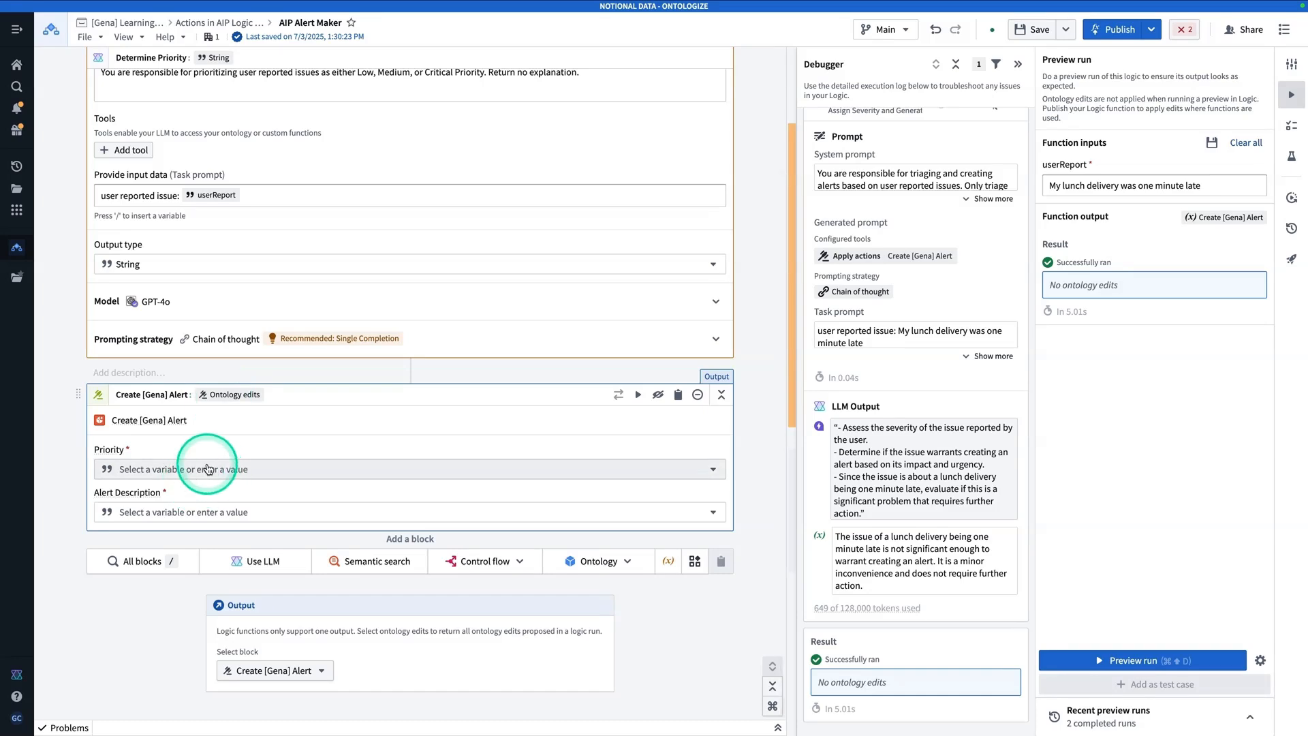
Set the Create [Gena] Alert Priority to Determine Priority's output and Alert Description to userReport.
left_click(206, 468)
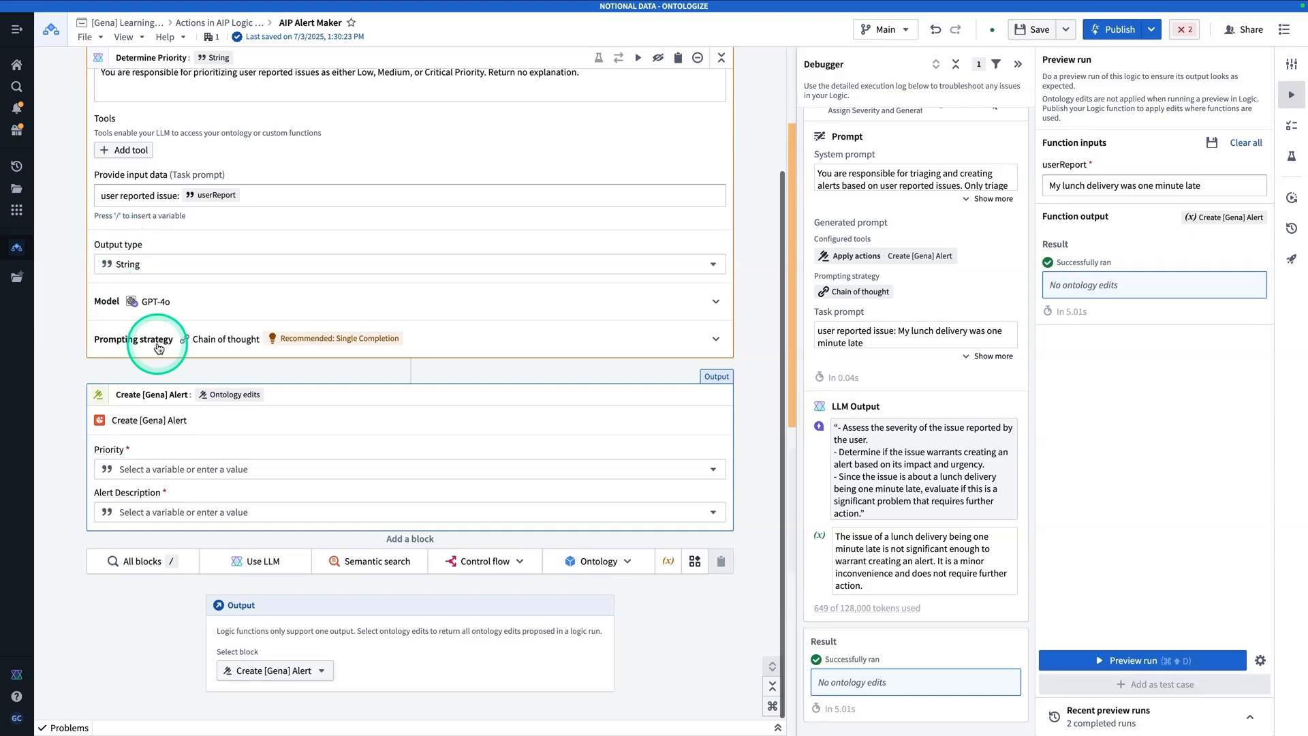
left_click(191, 469)
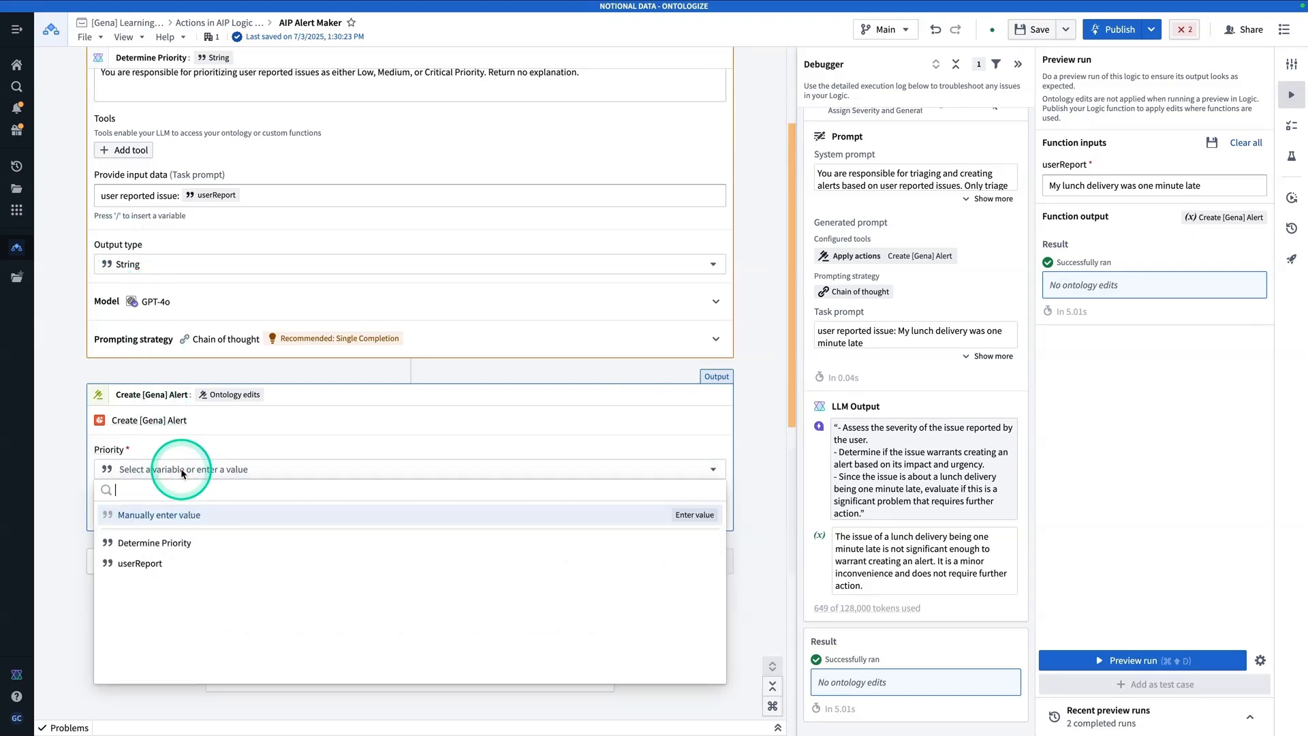
left_click(154, 542)
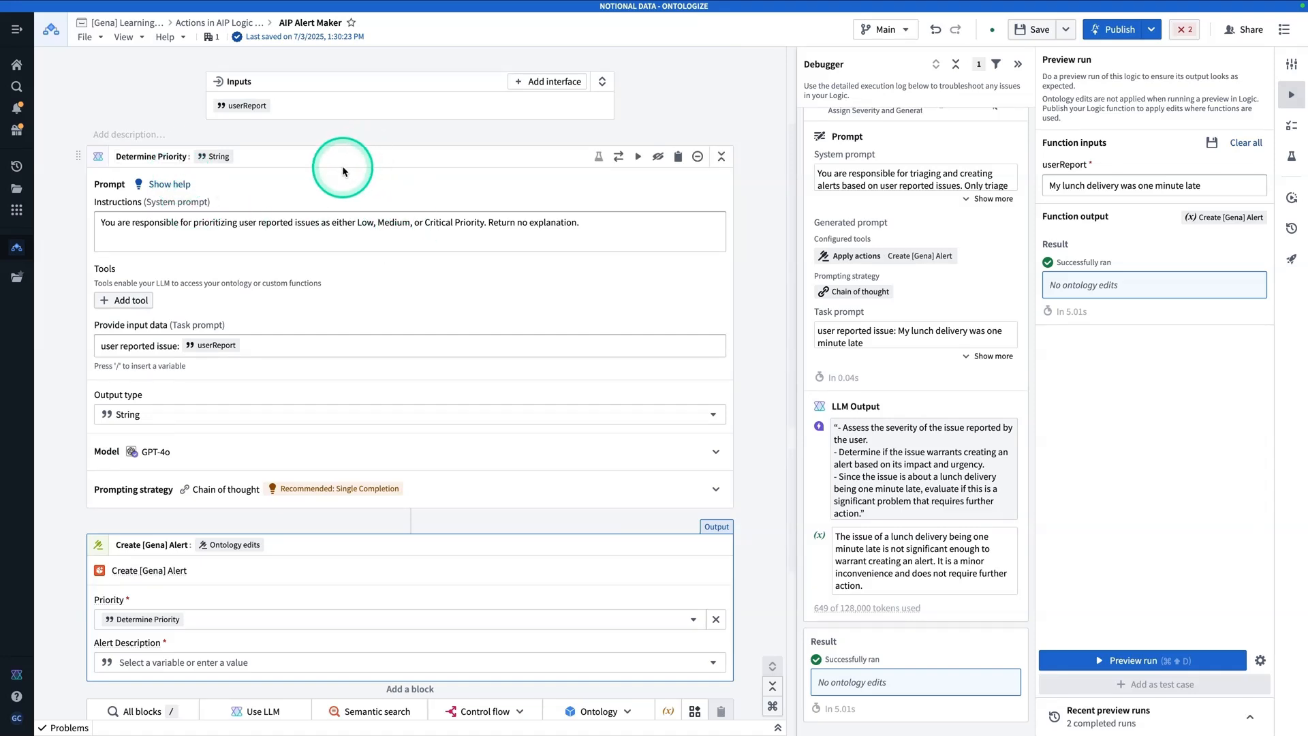
mouse_move(295, 184)
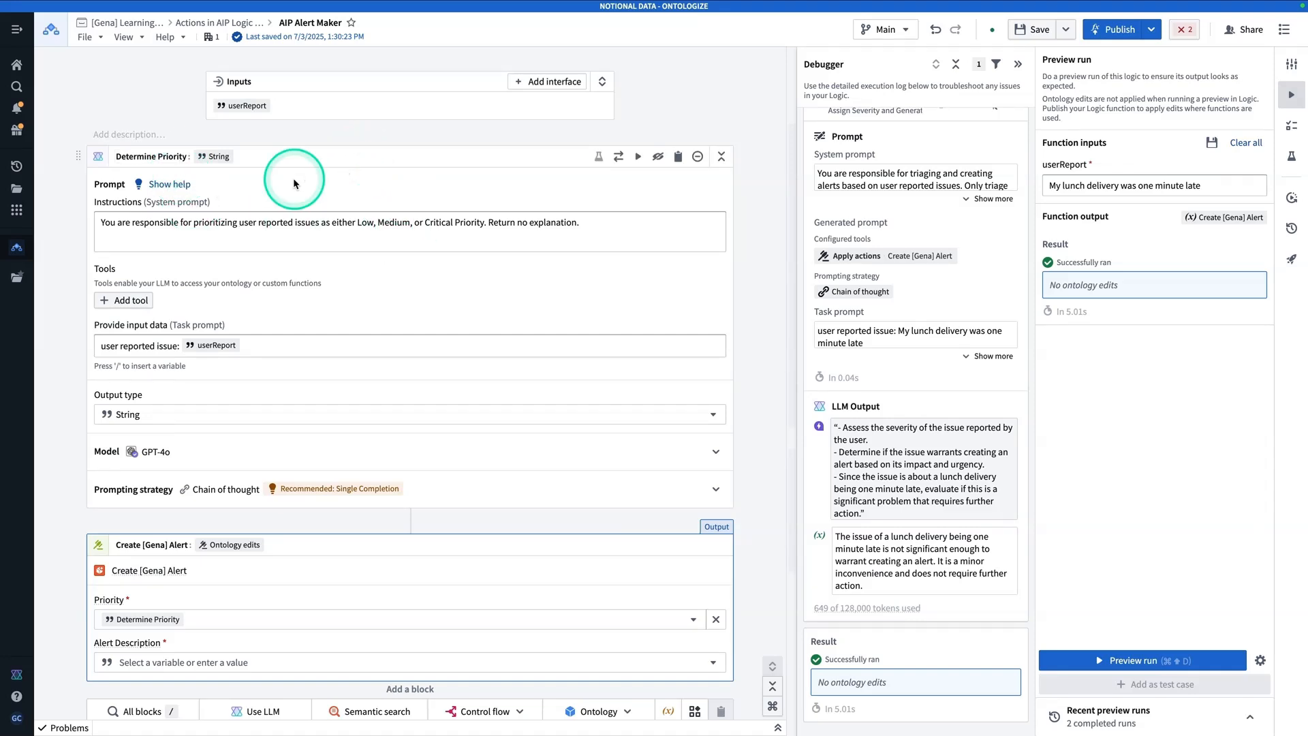
scroll("down", 3)
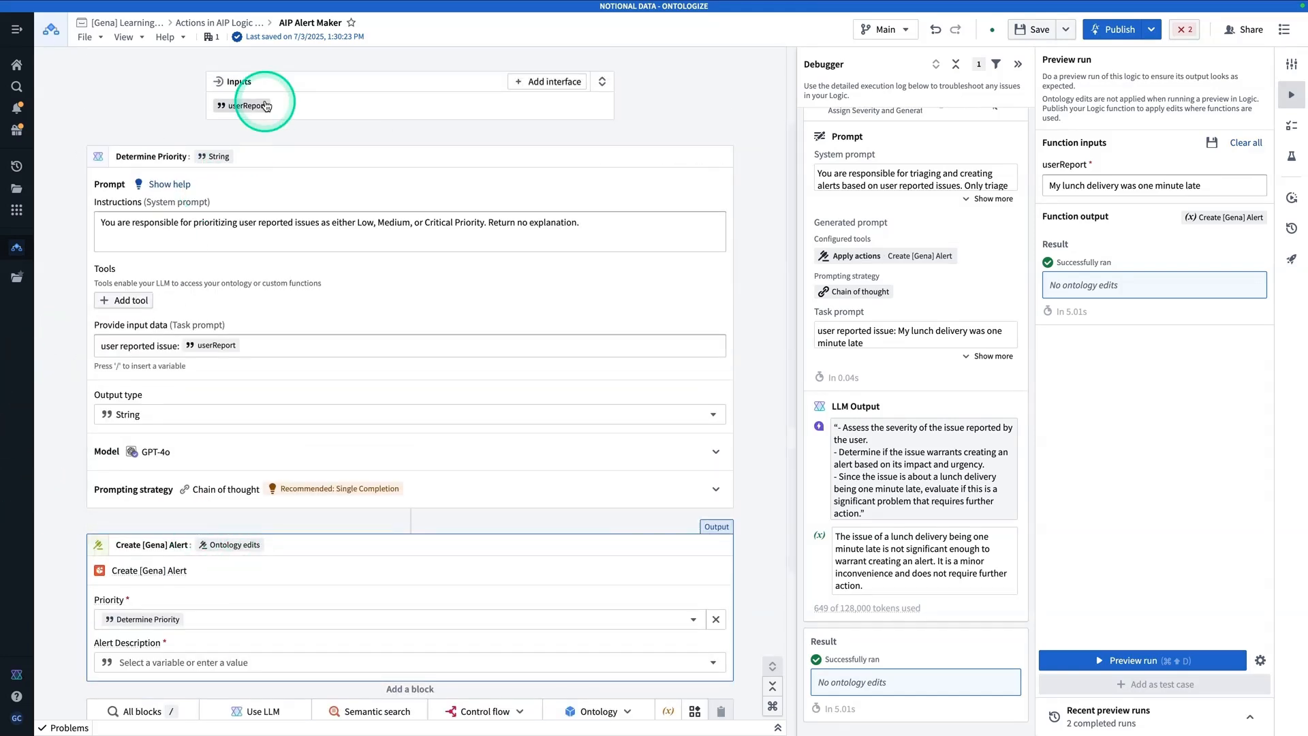
scroll("down", 3)
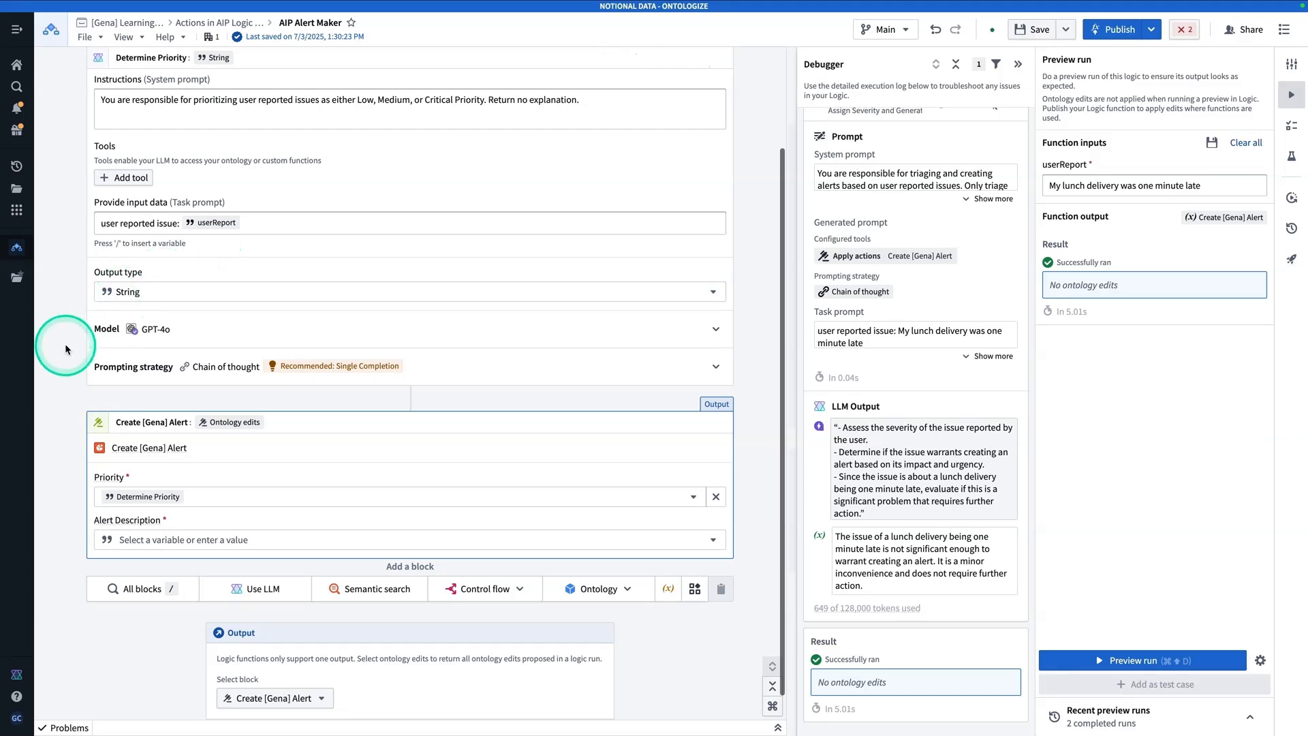
mouse_move(262, 542)
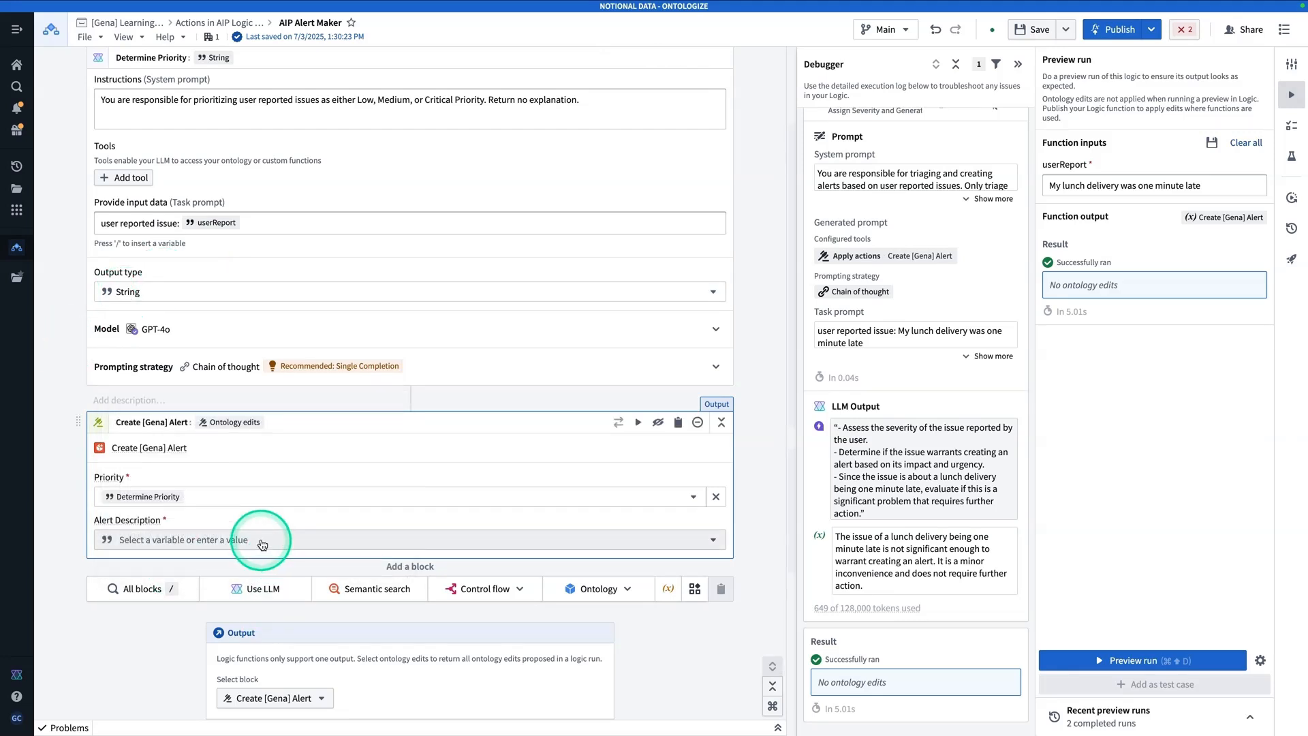
left_click(266, 541)
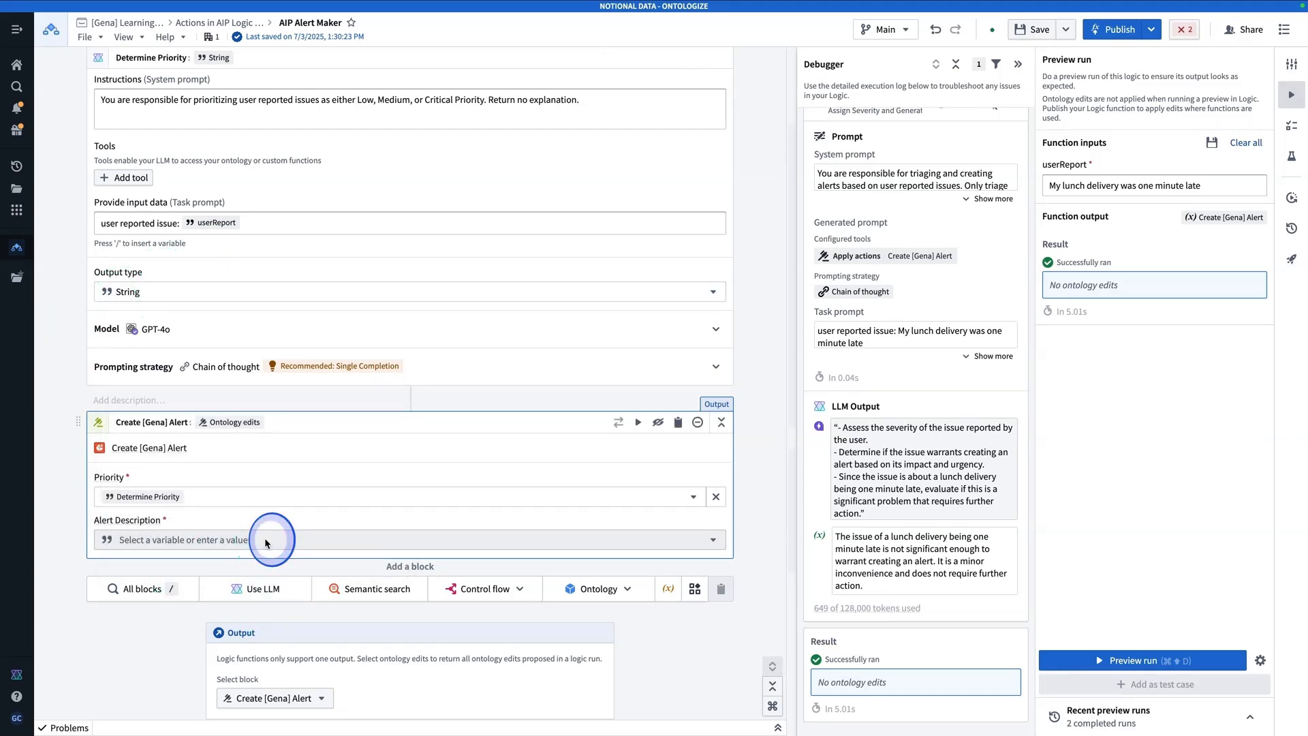
left_click(266, 539)
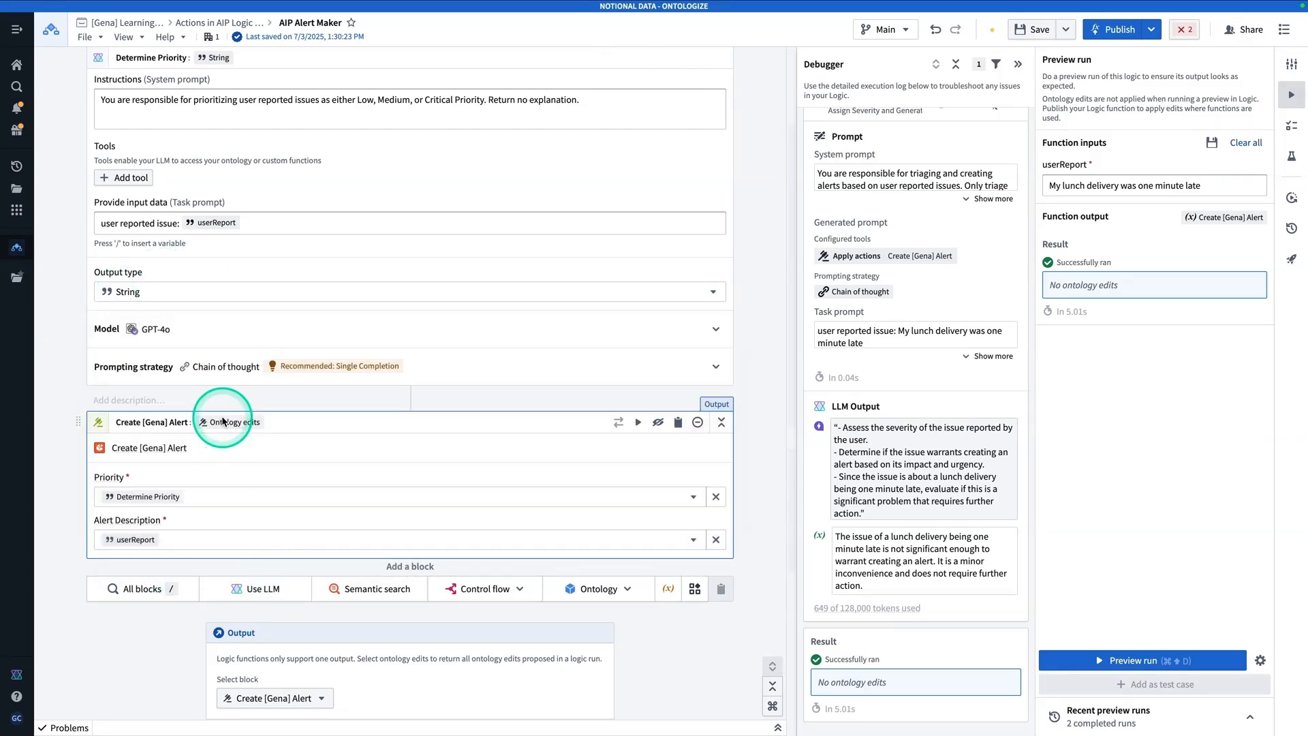
mouse_move(37, 485)
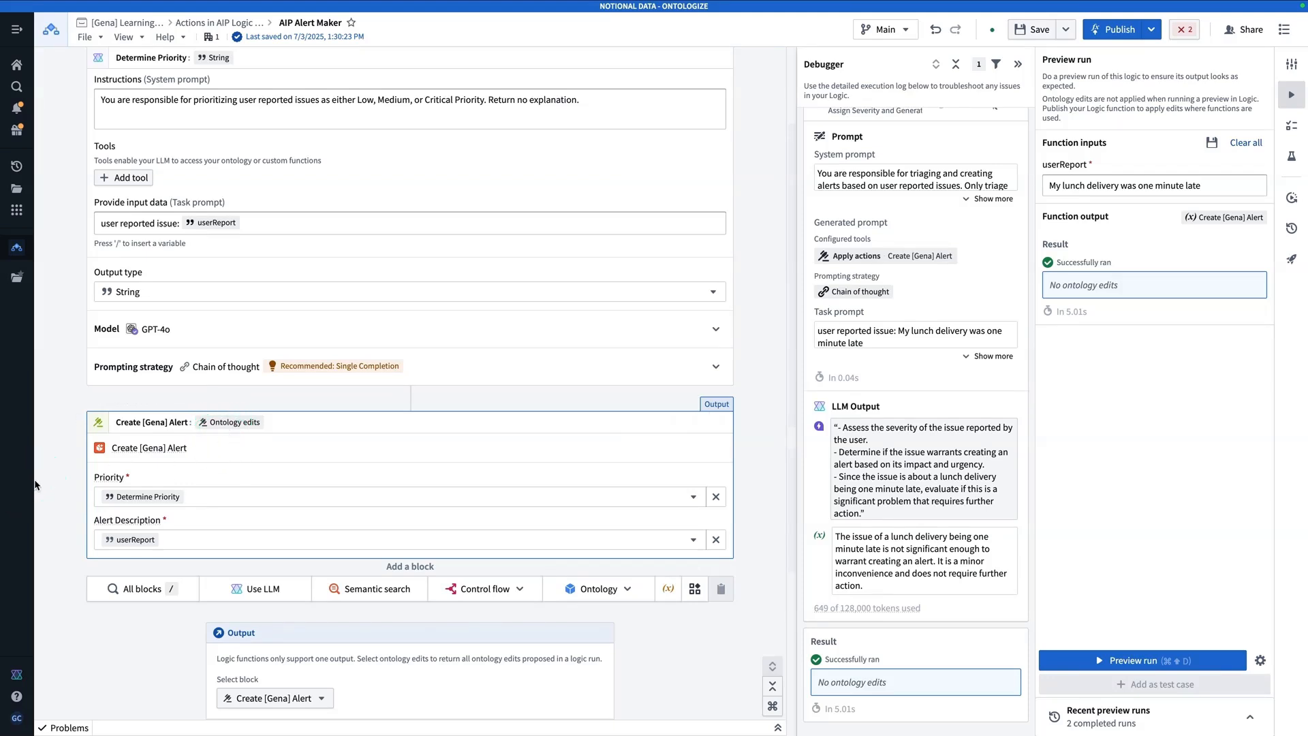
Preview-run with userReport 'Everything is on fire', returning Critical Priority and a proposed alert.
left_click(1152, 185)
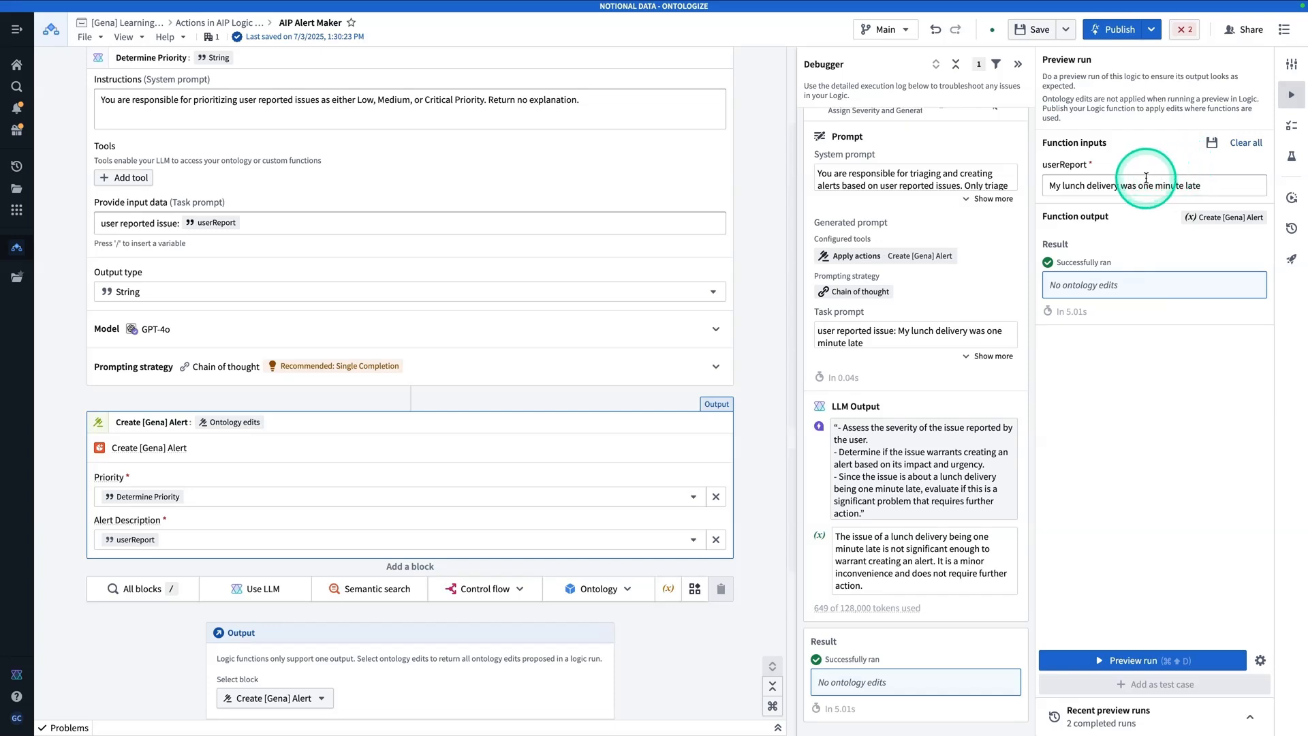
mouse_move(1178, 176)
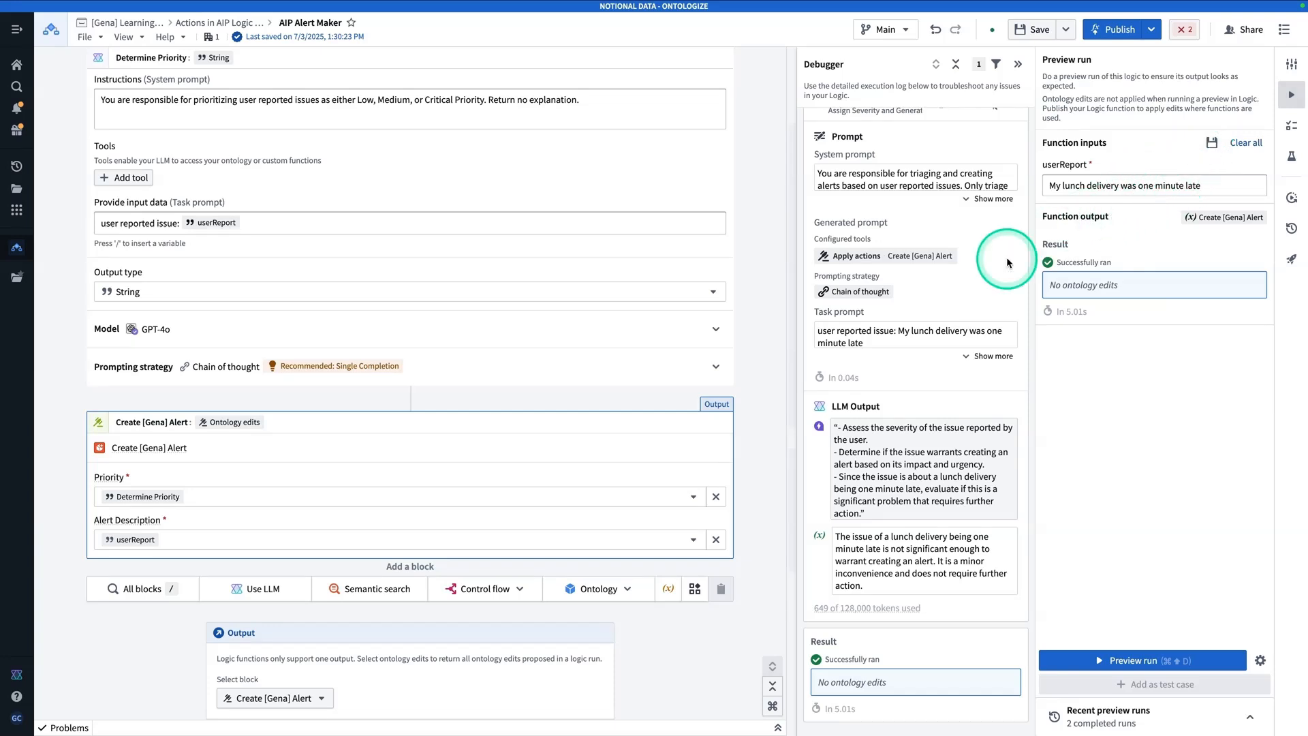
left_click(1143, 660)
type("Everything is on fire")
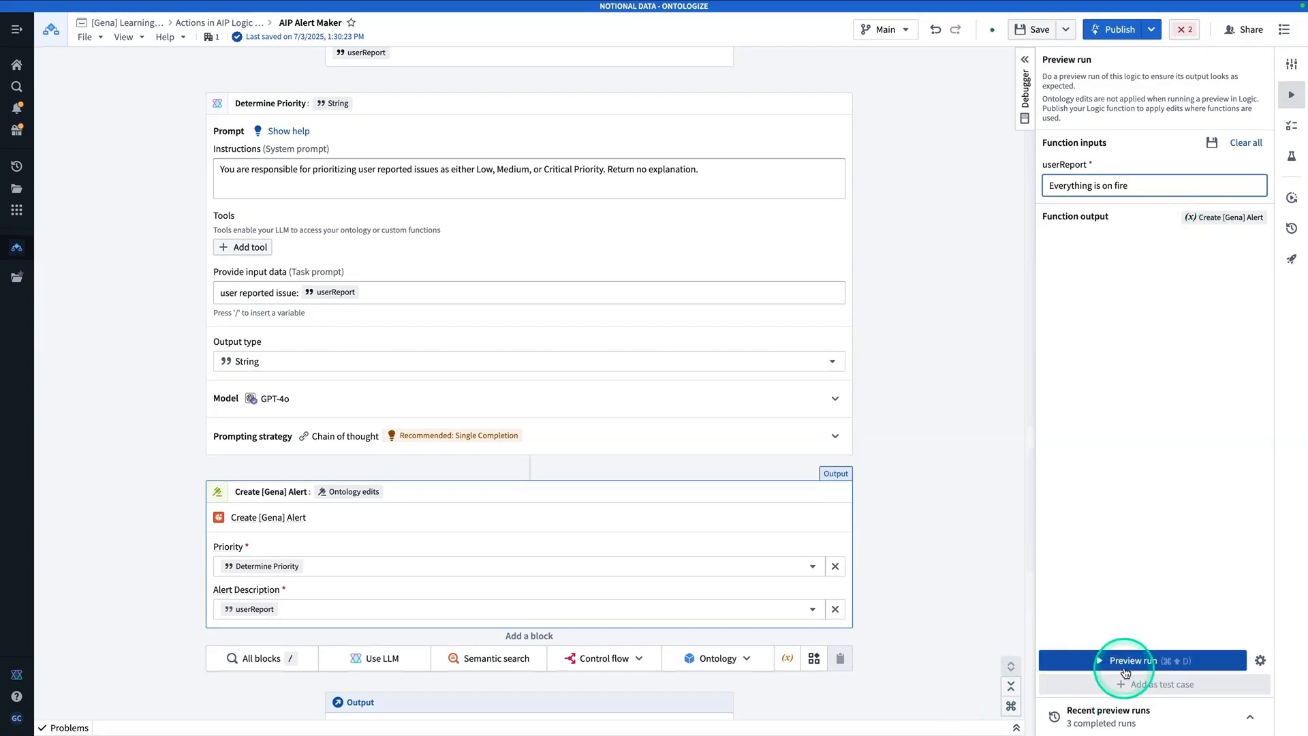
left_click(1126, 660)
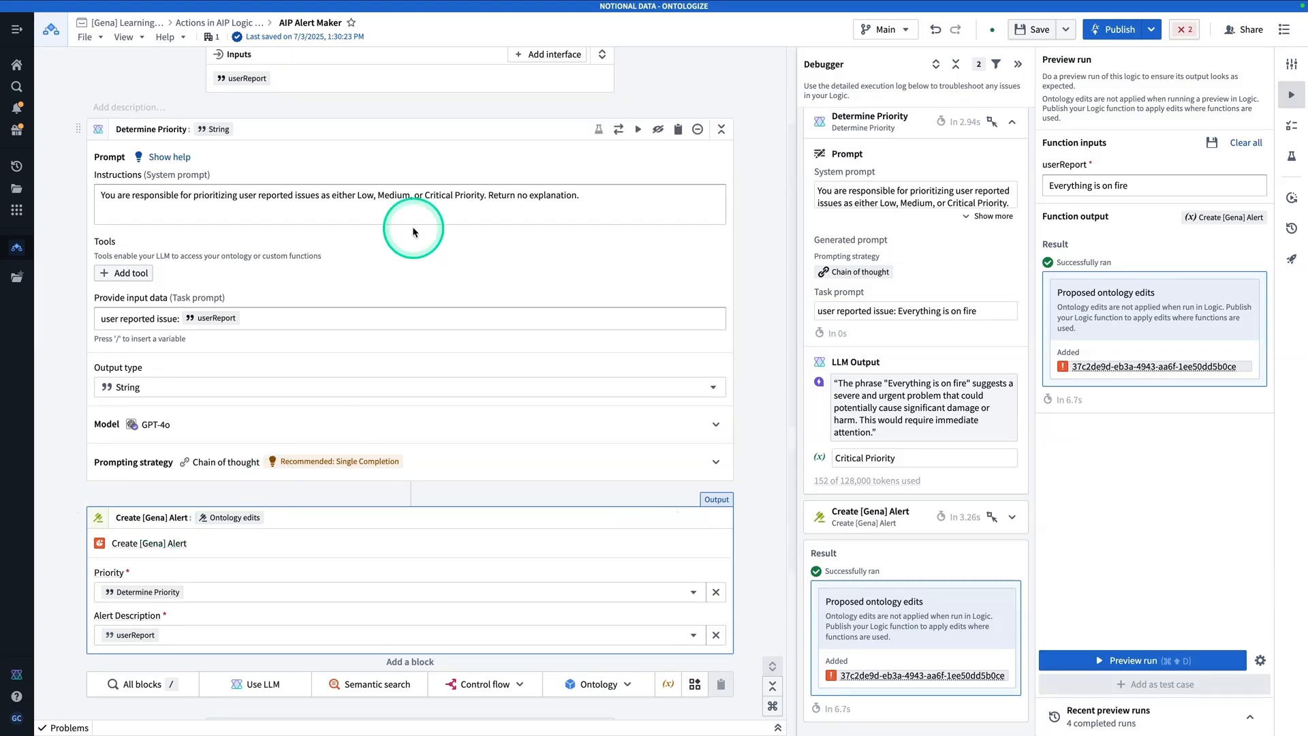
mouse_move(160, 326)
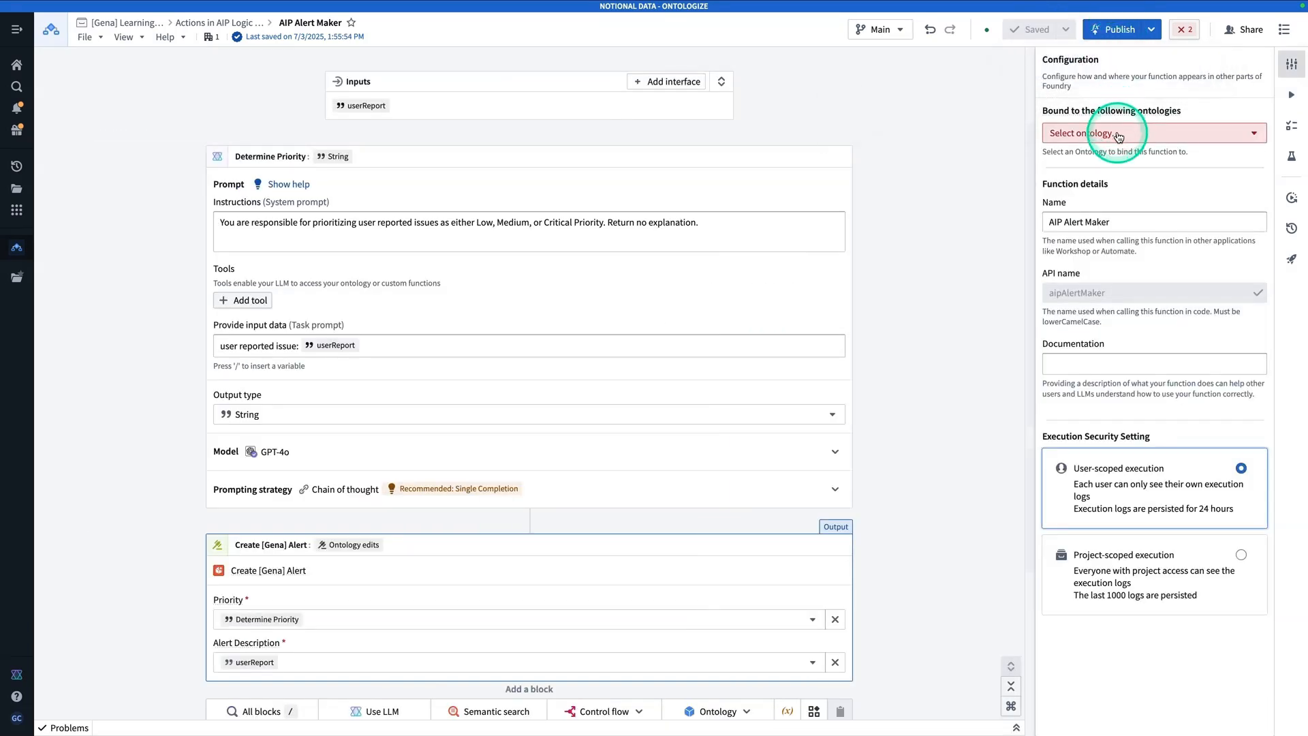
Bind the AIP Alert Maker function to Ontologize Public Ontology and publish it.
left_click(1154, 132)
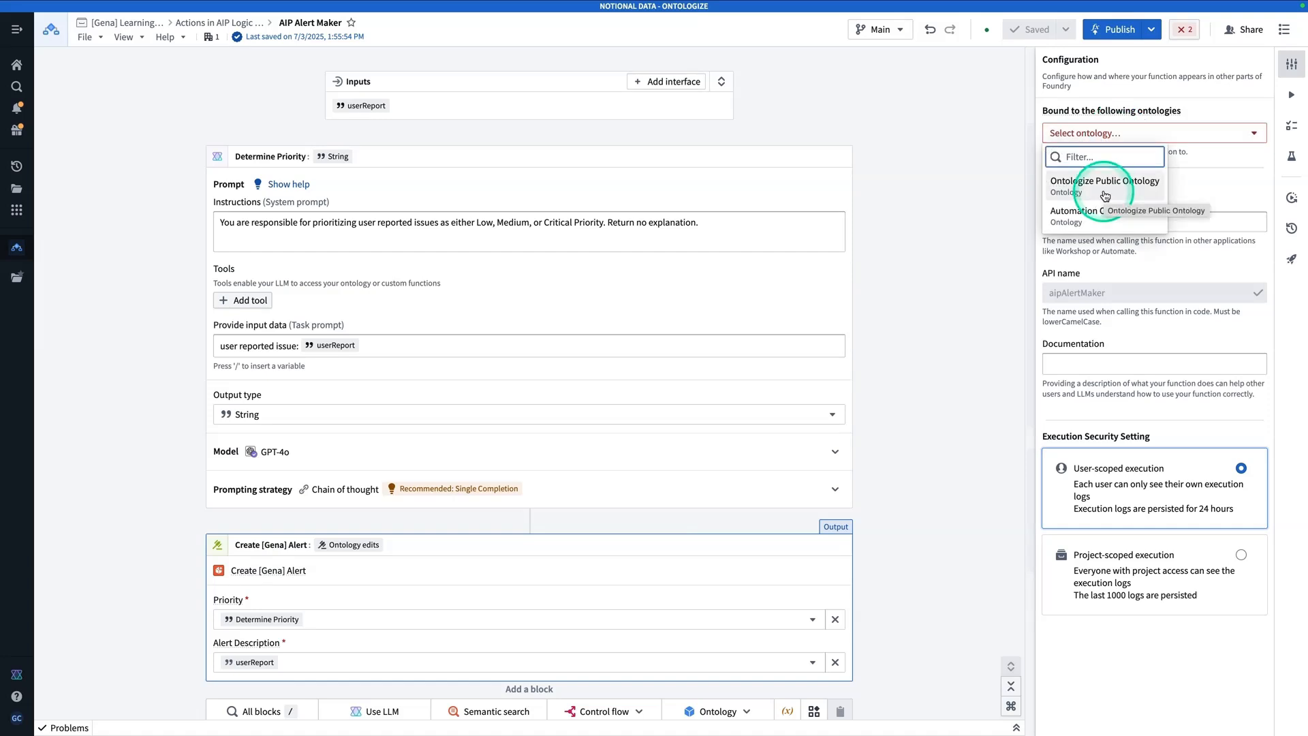
left_click(1104, 181)
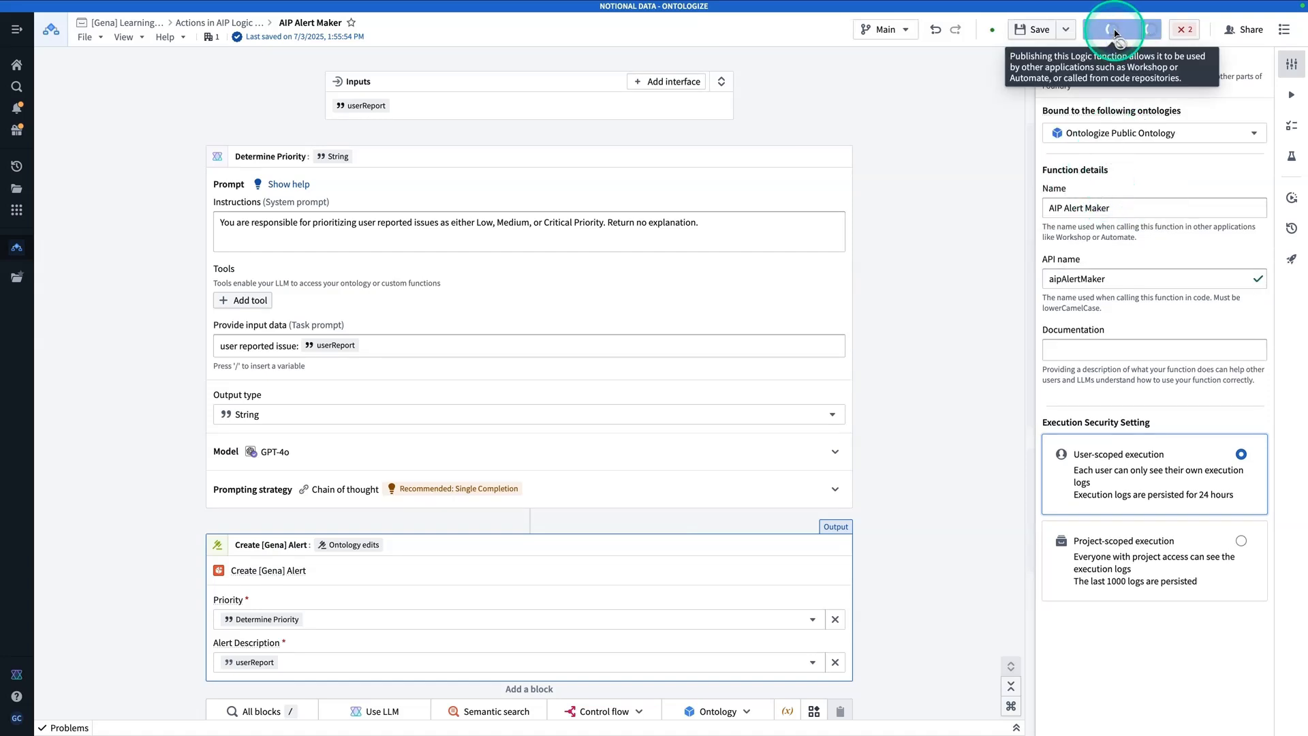
left_click(1116, 29)
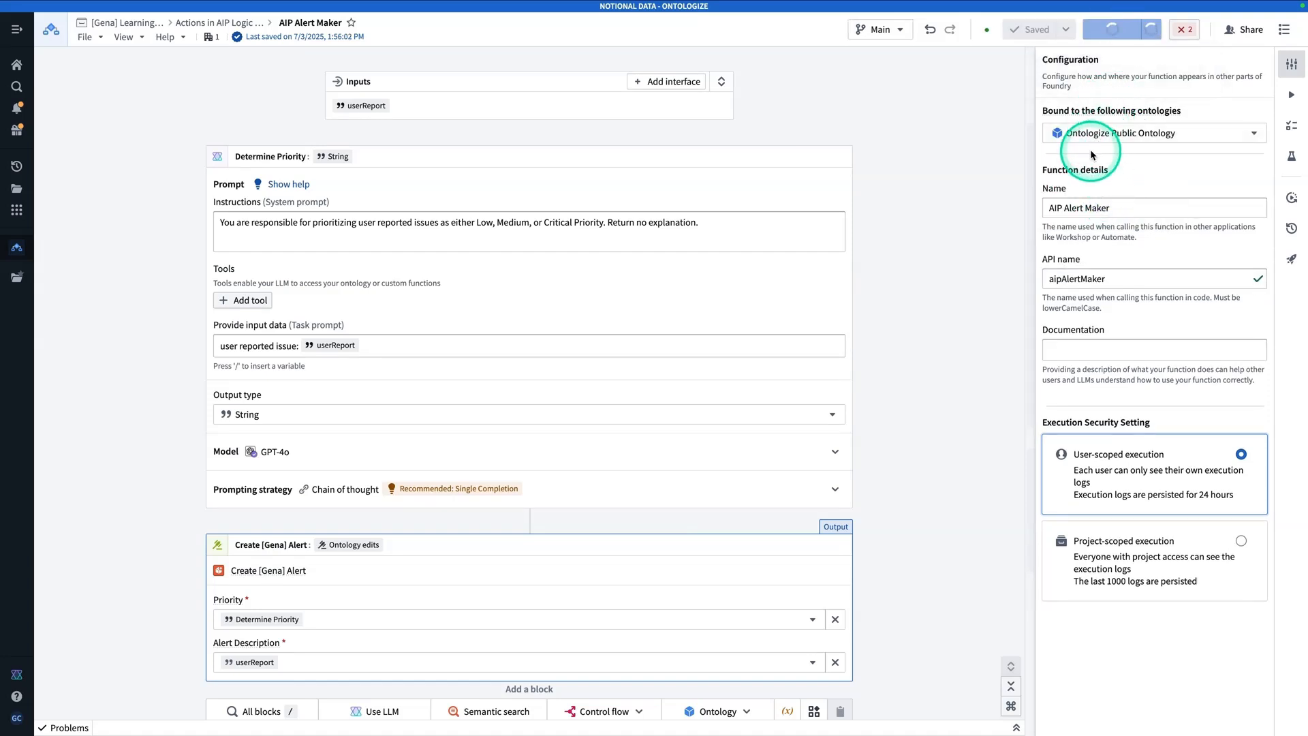